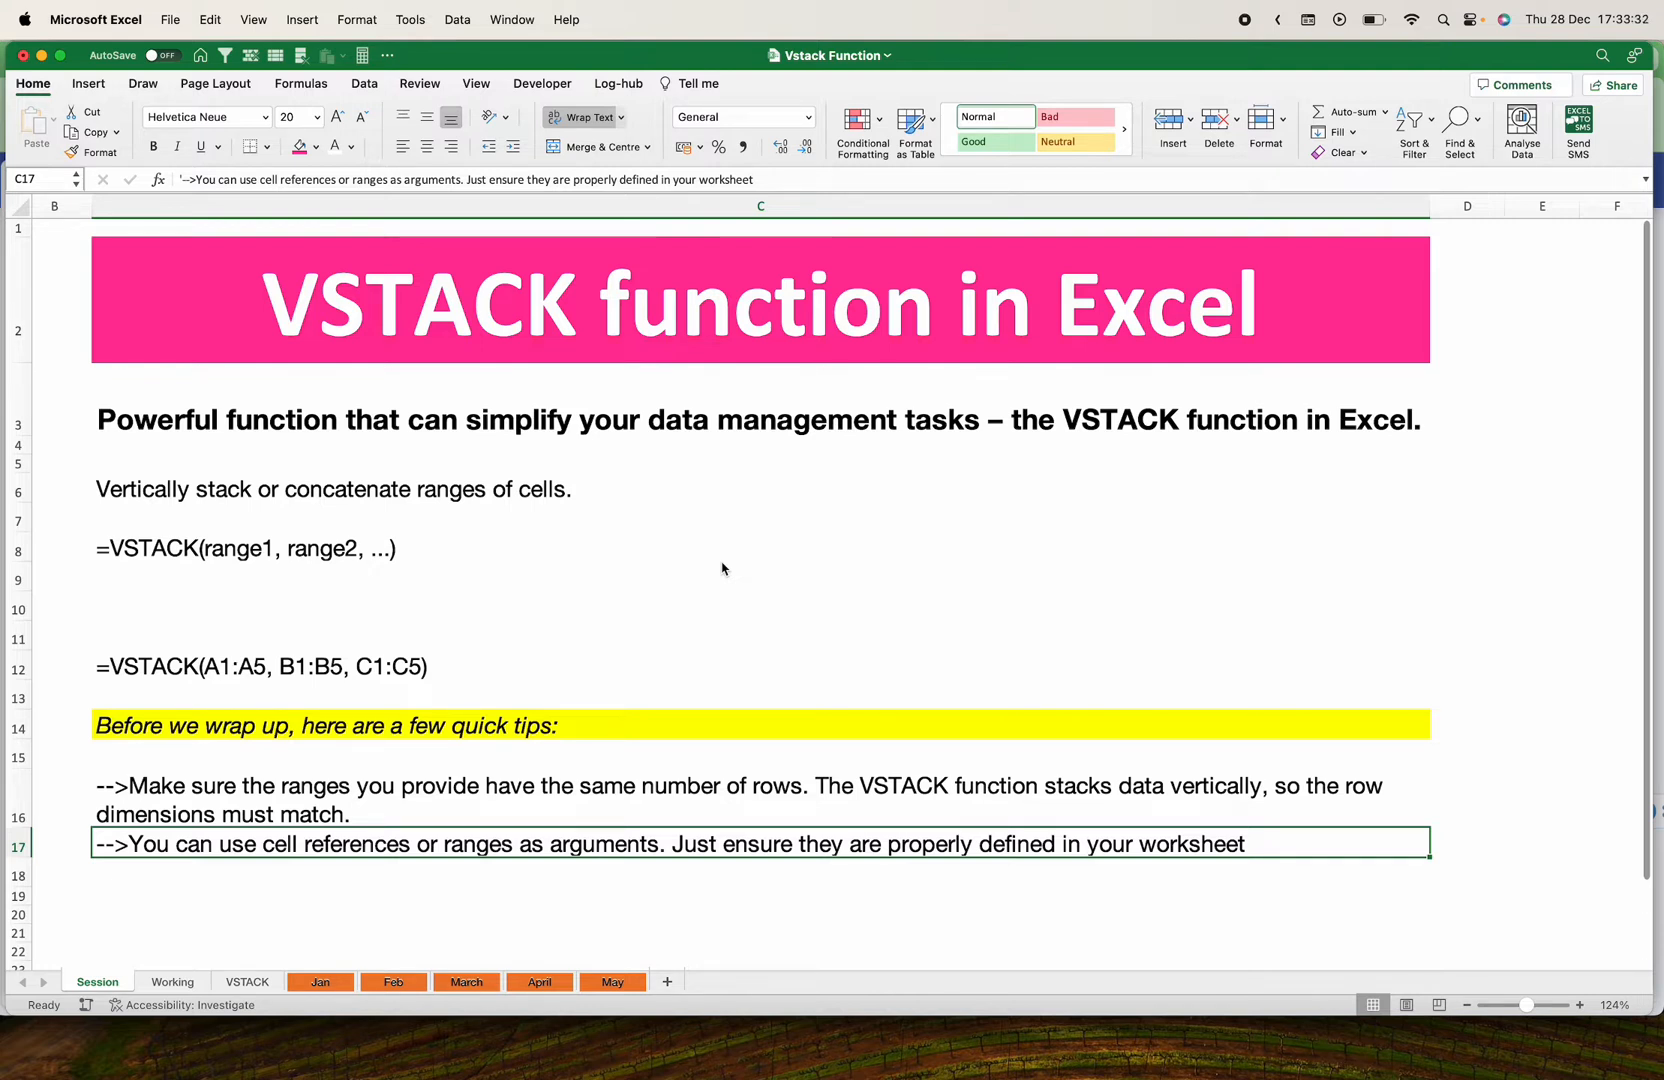
pyautogui.moveTo(555, 361)
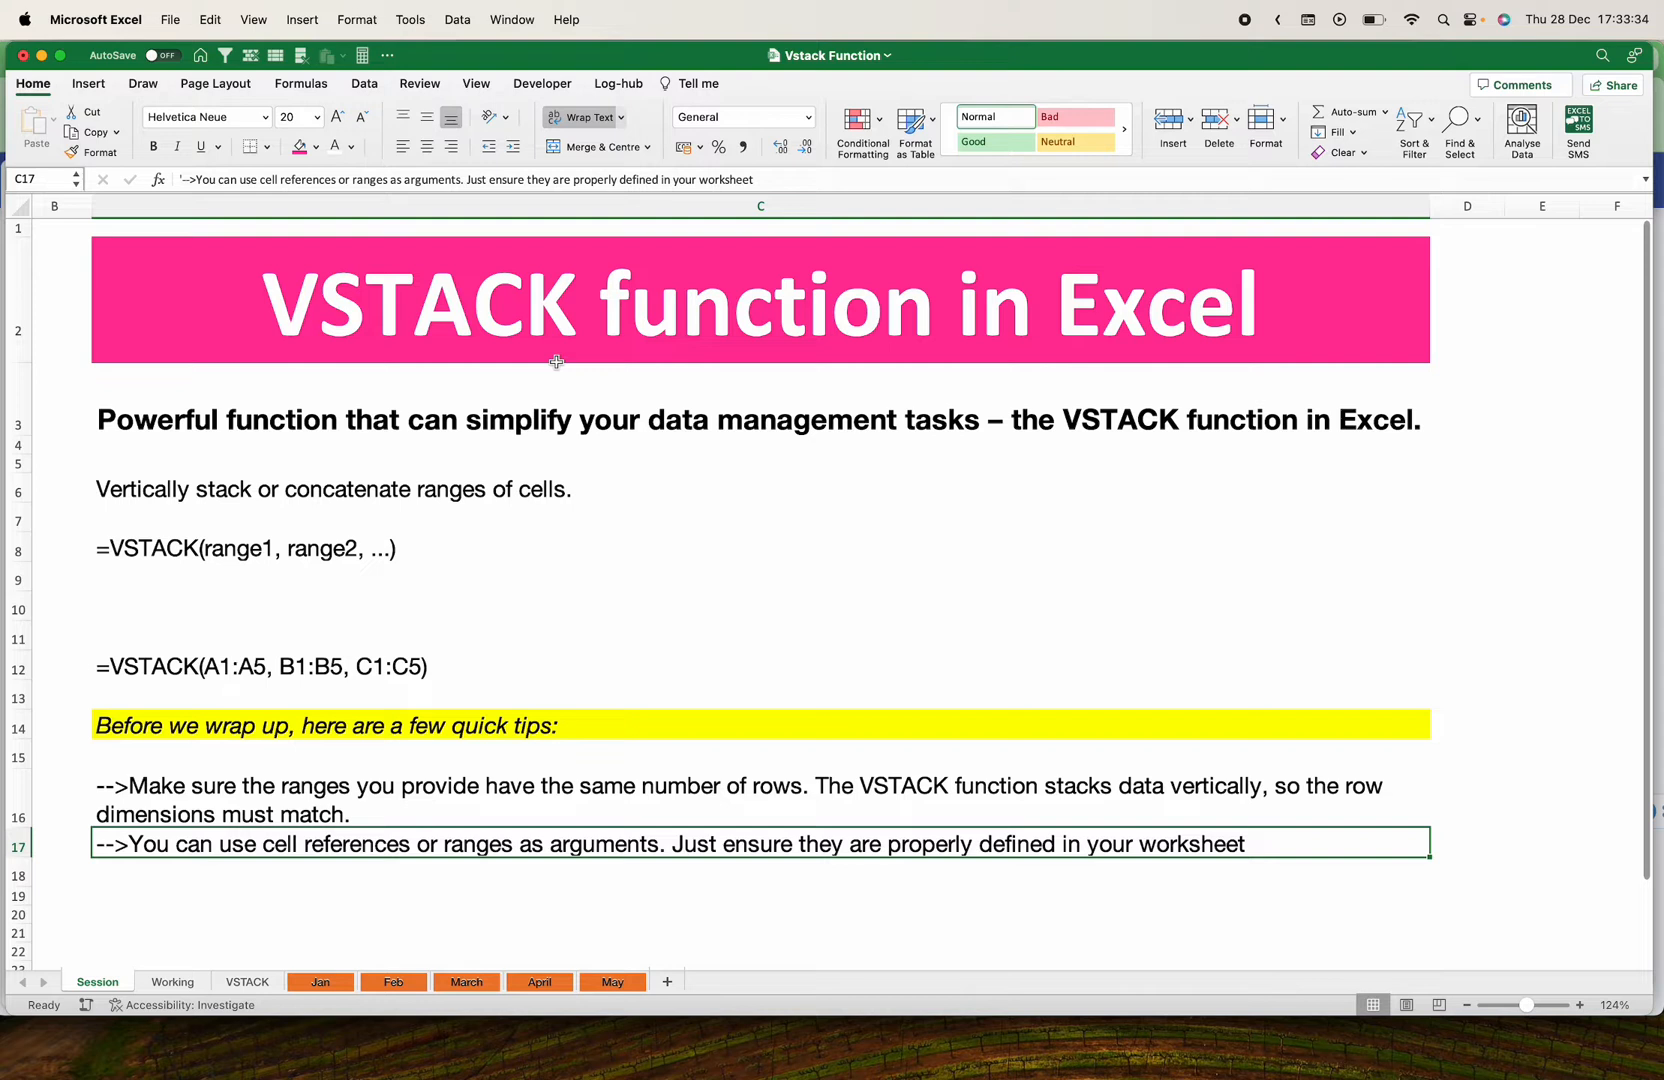
pyautogui.moveTo(545, 461)
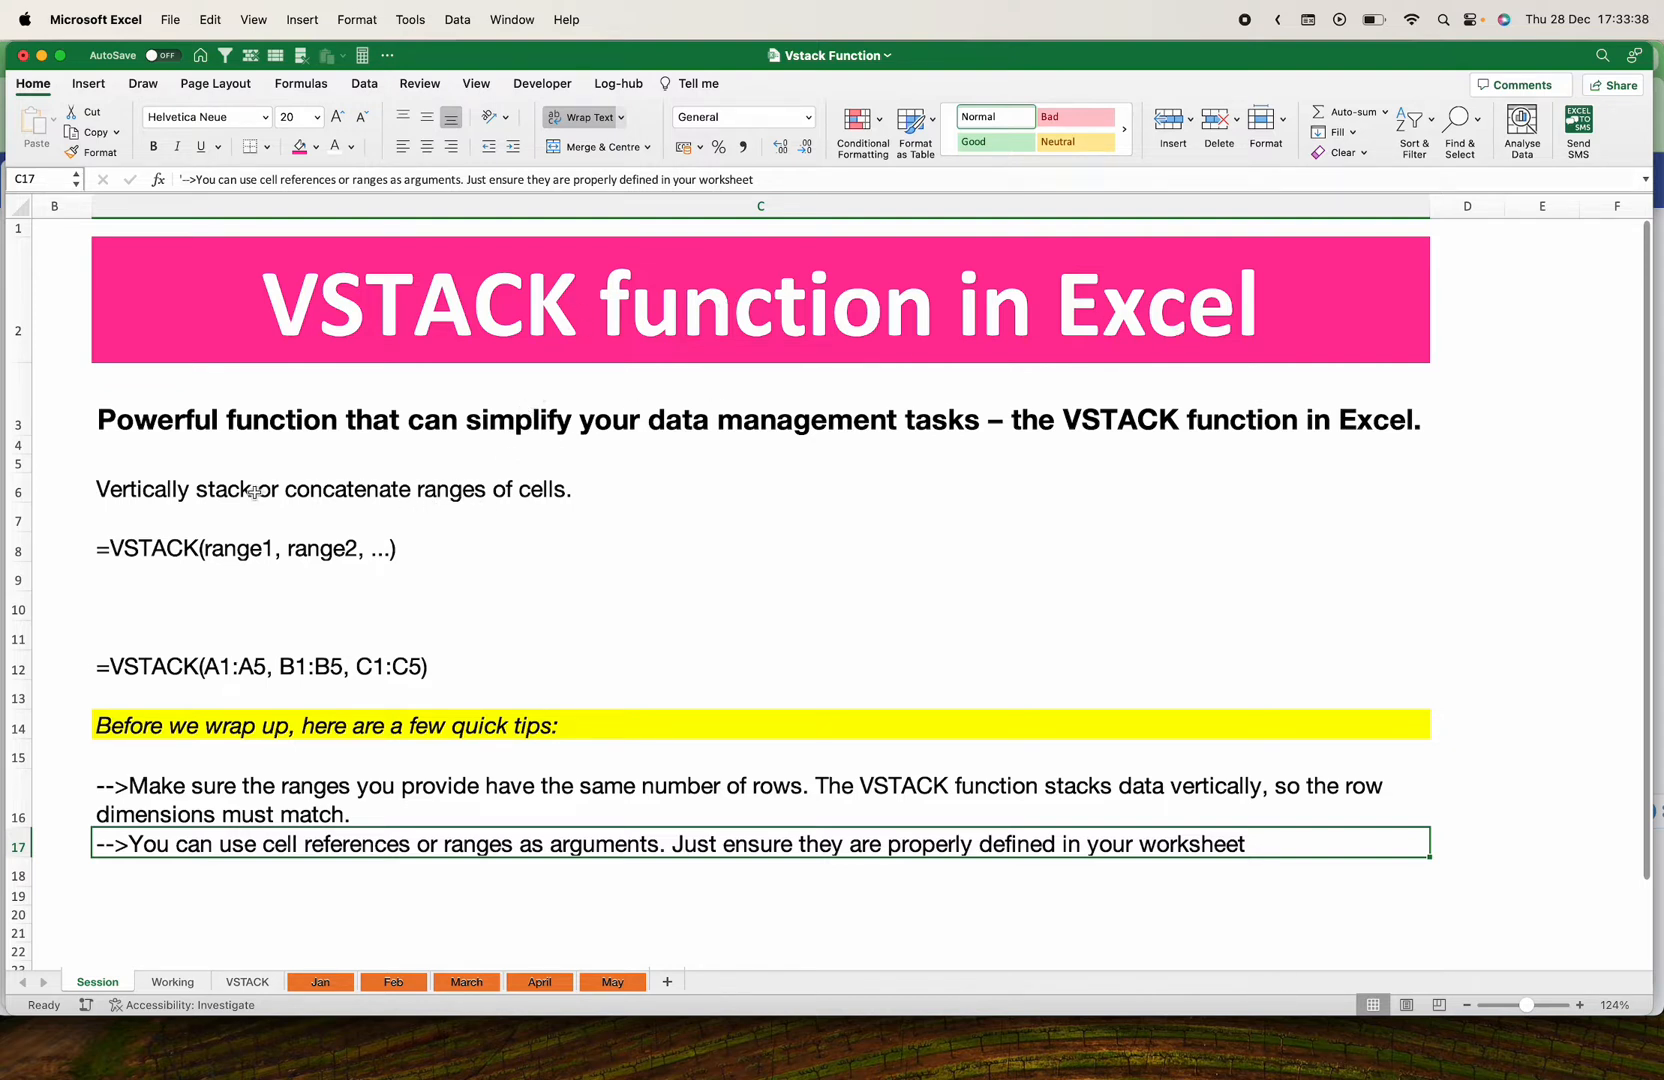
pyautogui.moveTo(259, 491)
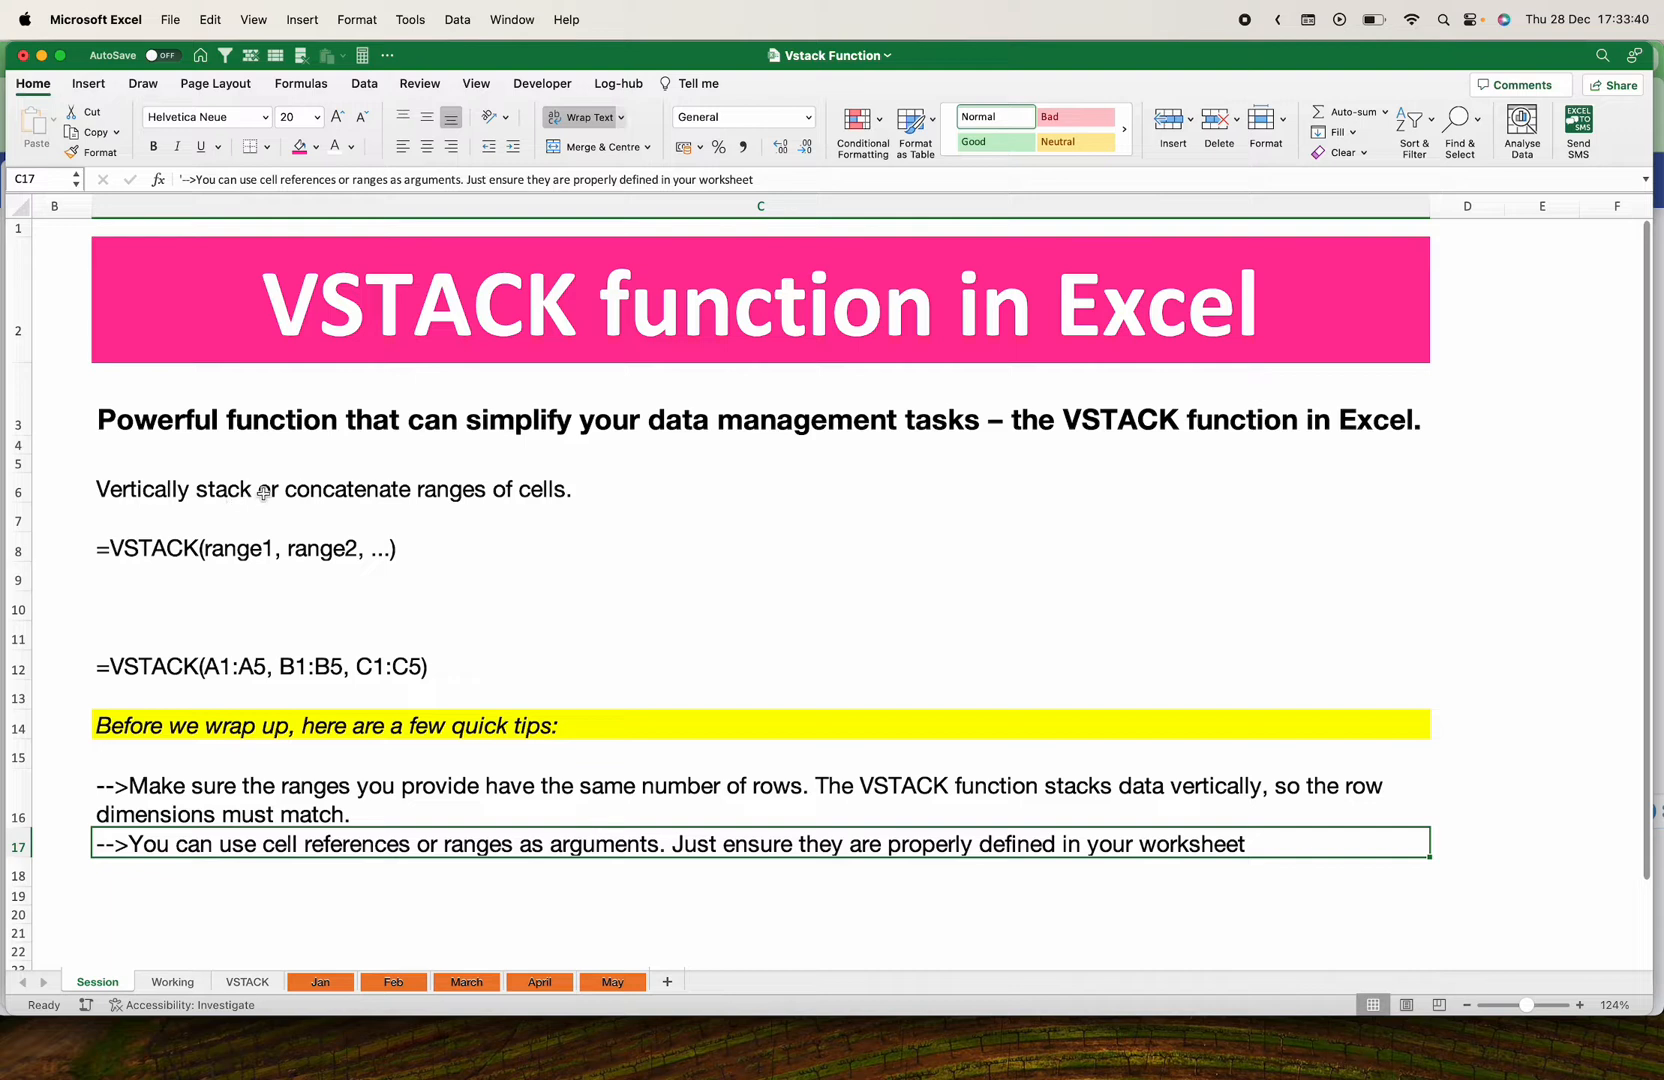
pyautogui.moveTo(499, 498)
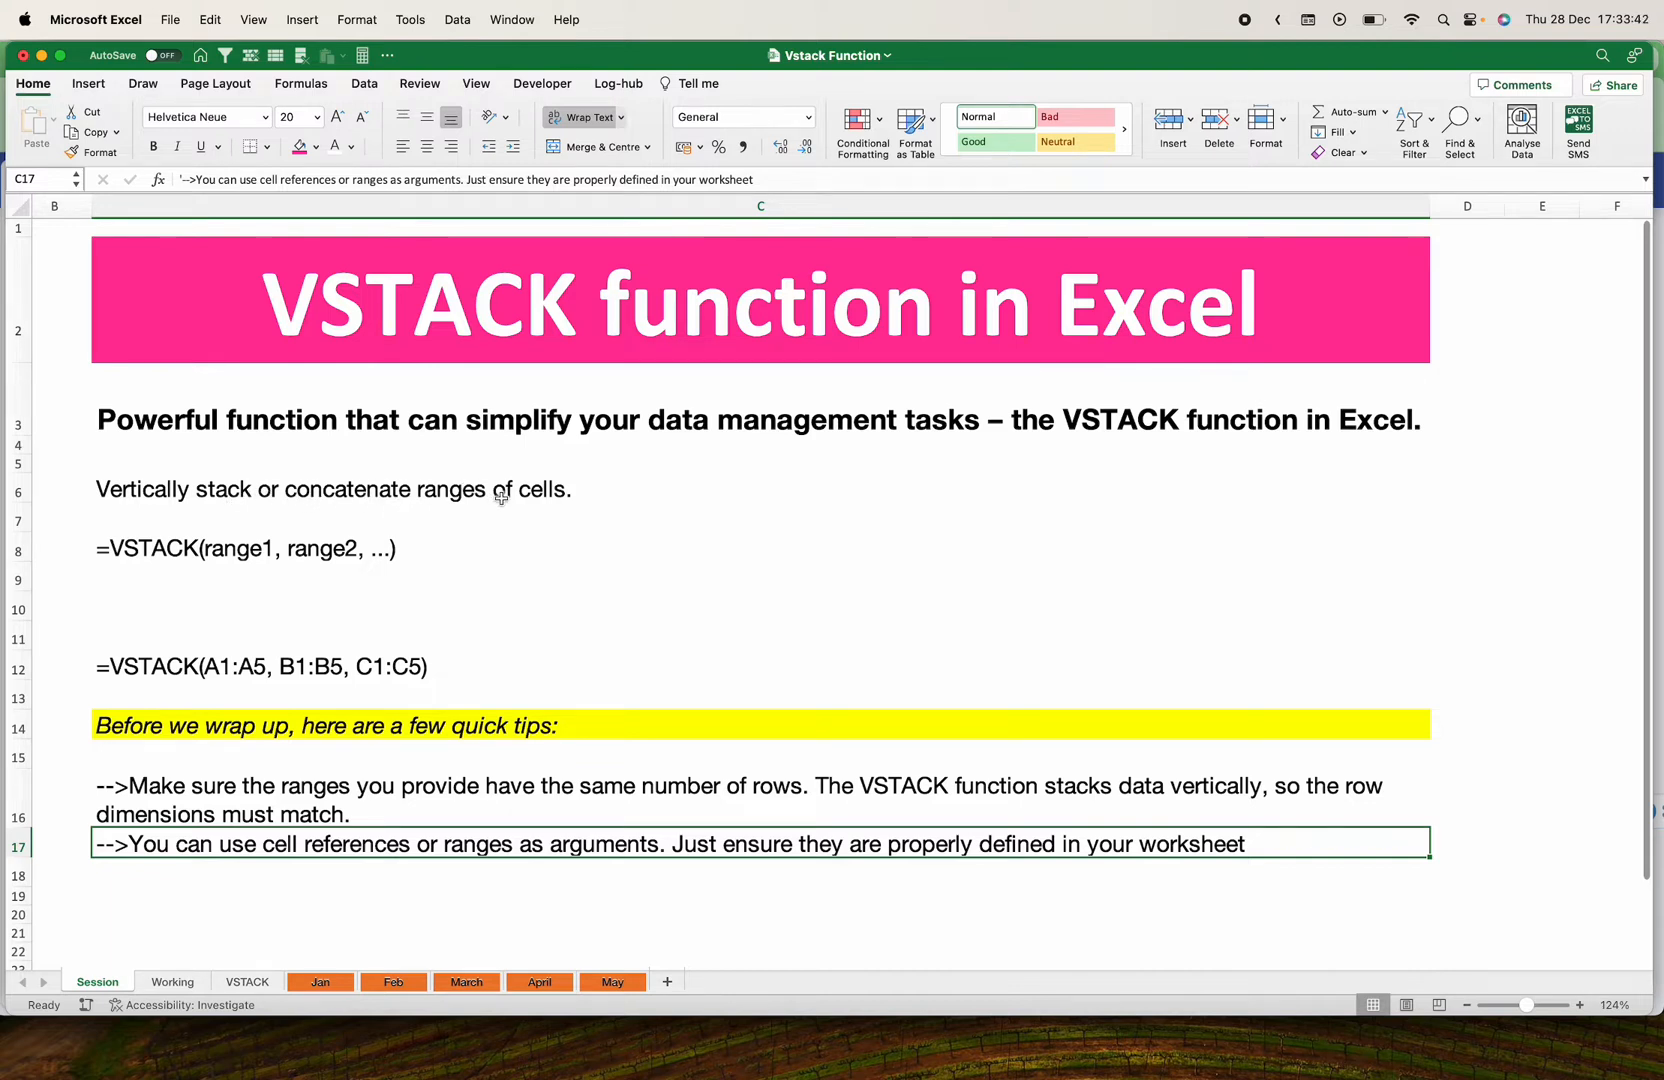
pyautogui.moveTo(594, 518)
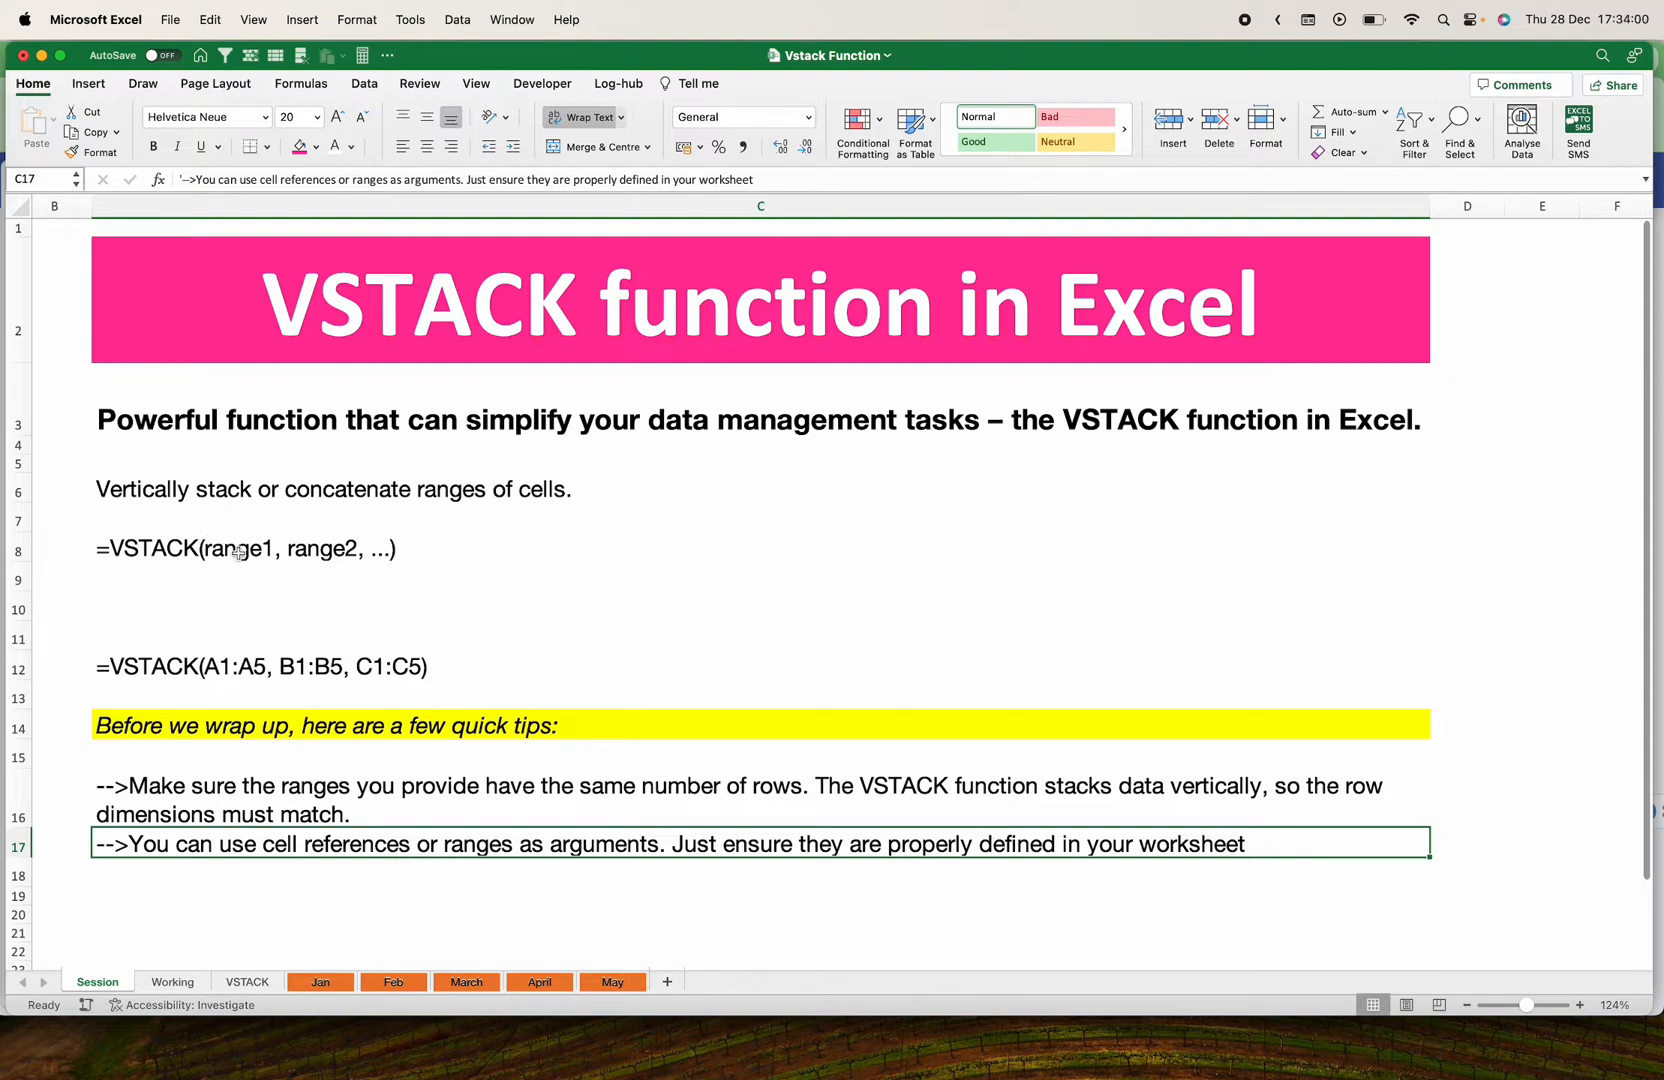
pyautogui.moveTo(132, 574)
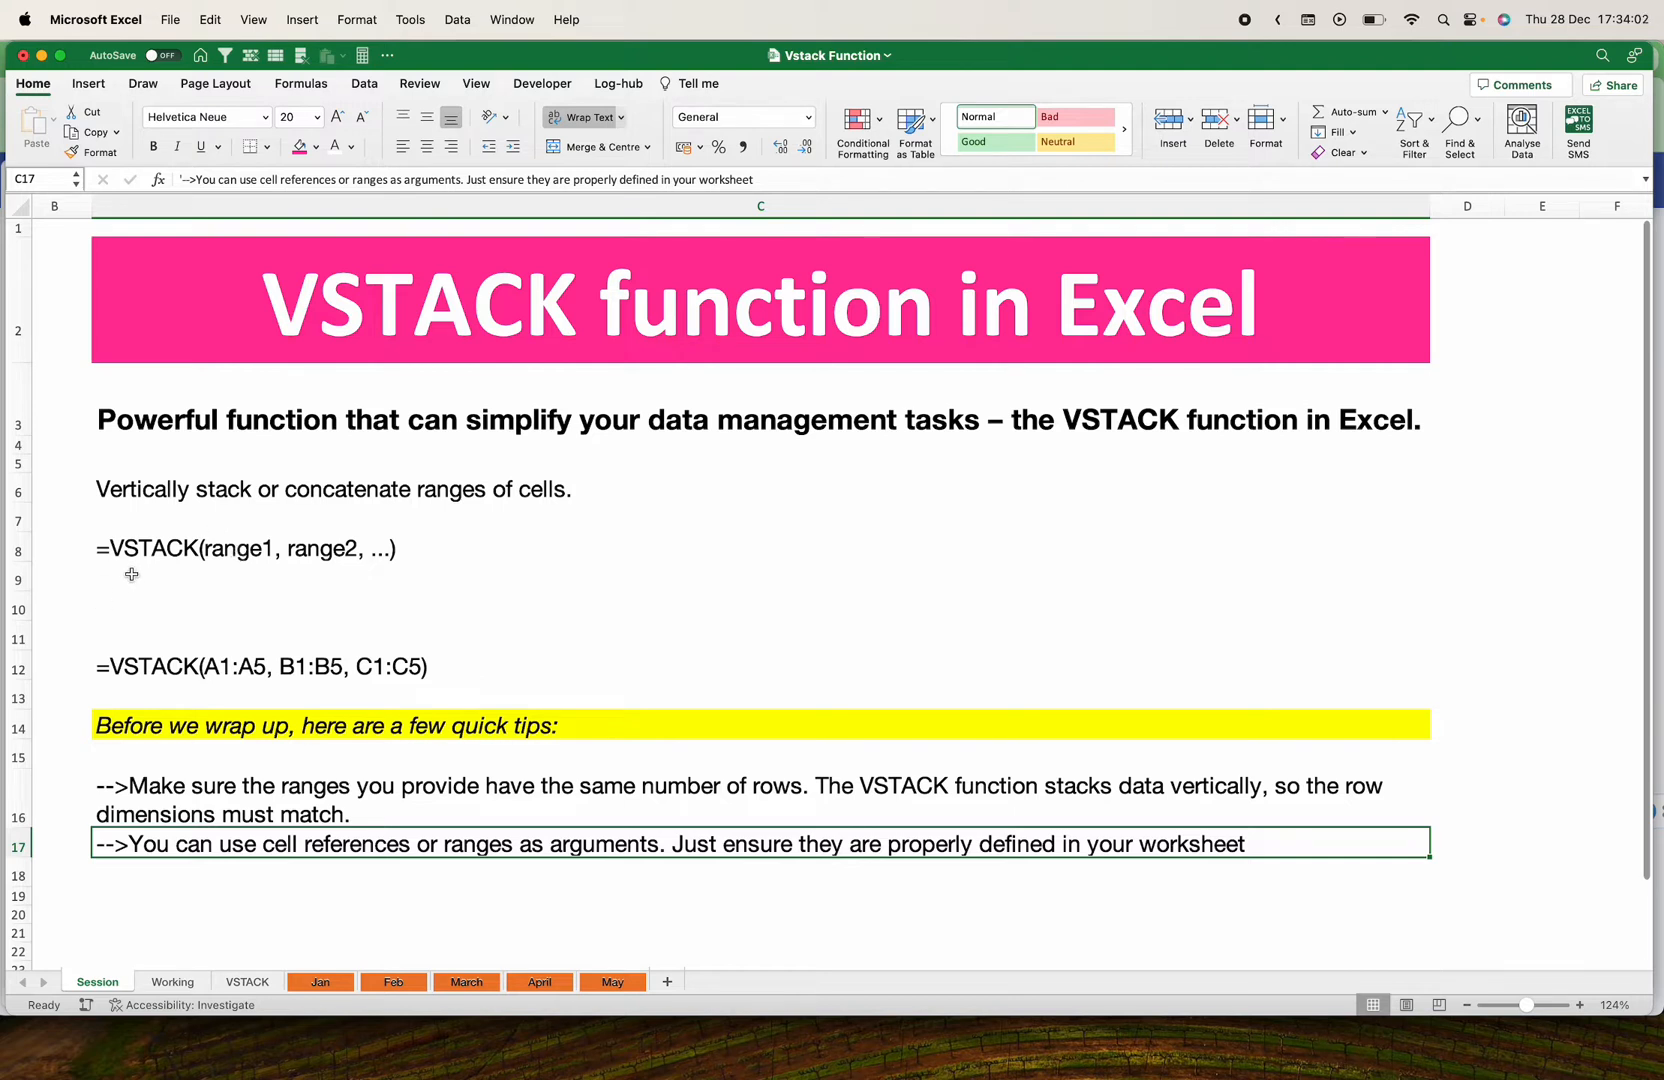
pyautogui.moveTo(170, 548)
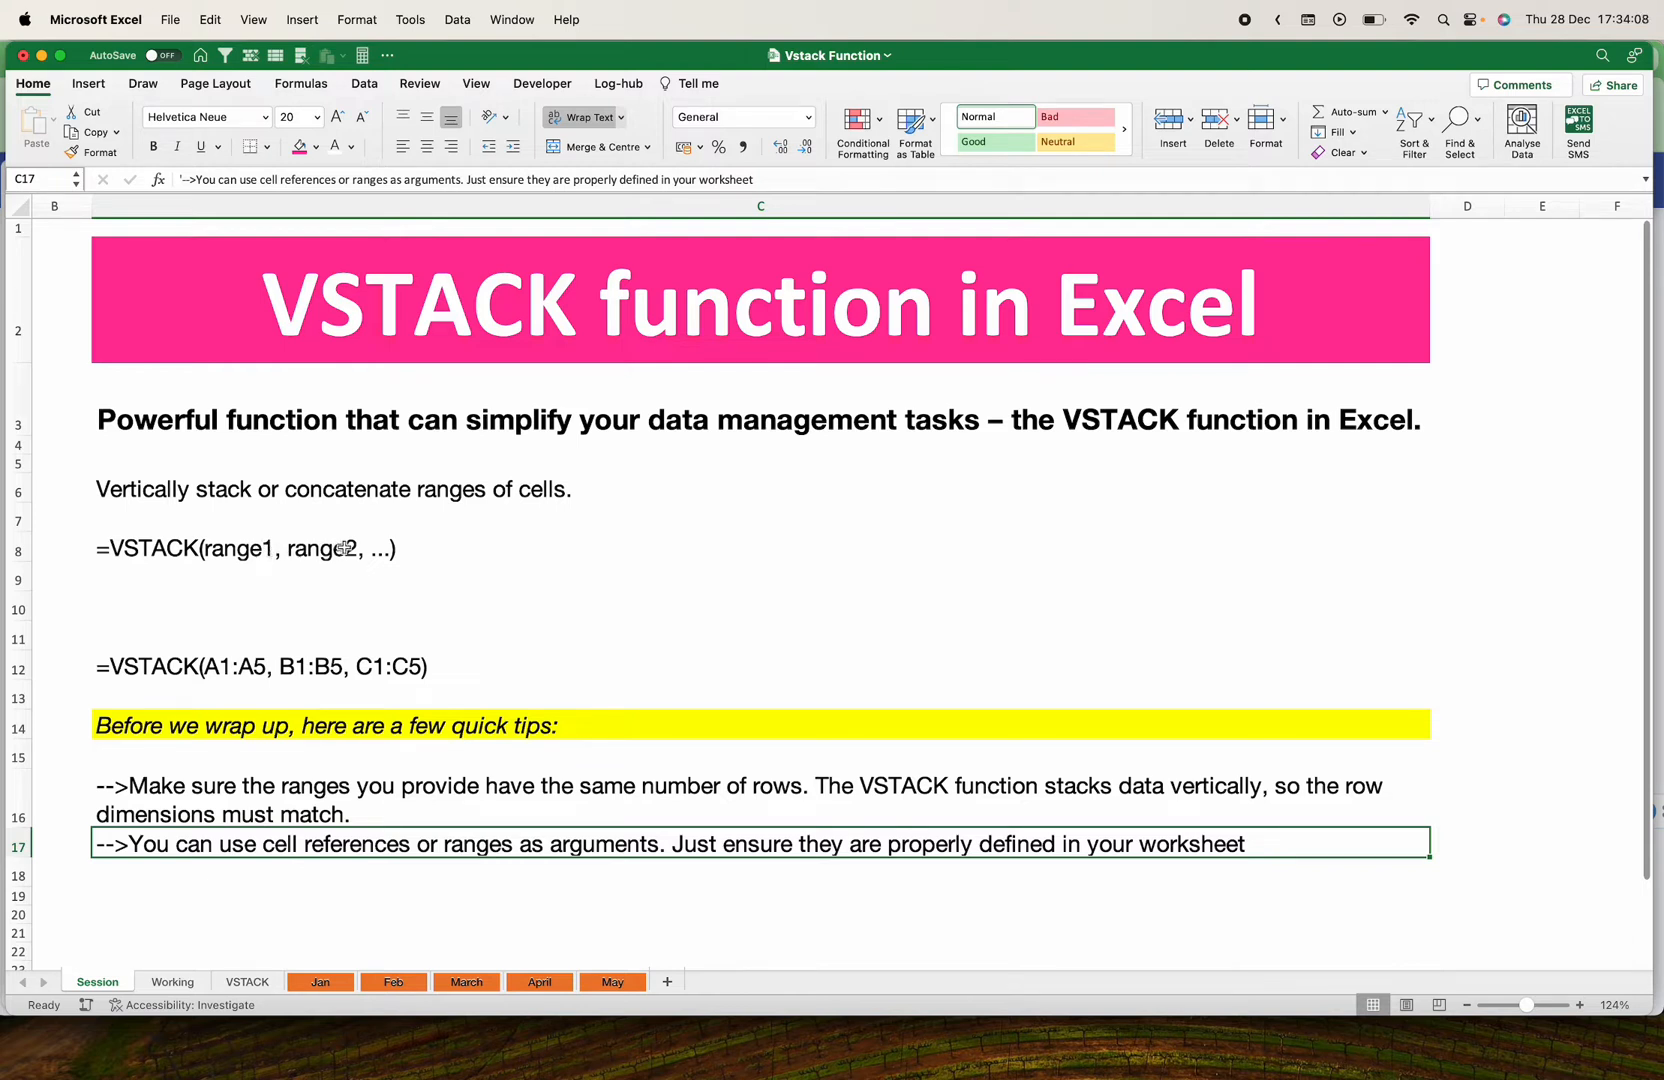
pyautogui.moveTo(406, 466)
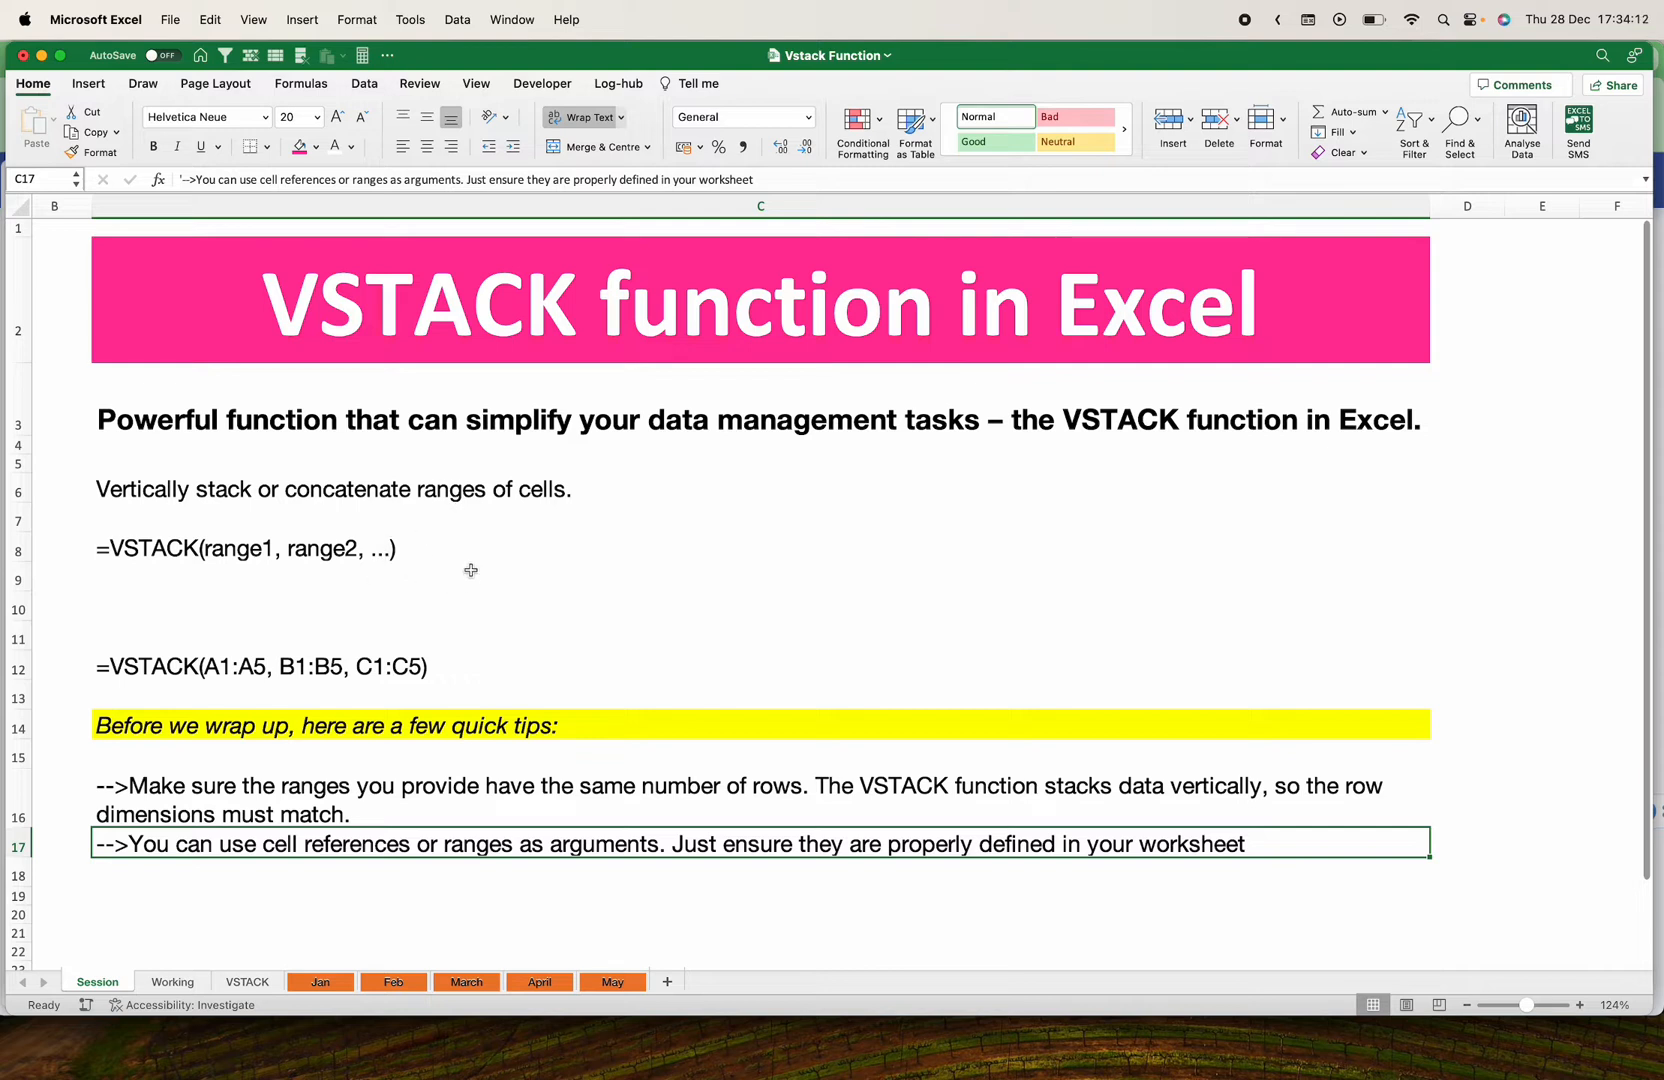
pyautogui.moveTo(510, 600)
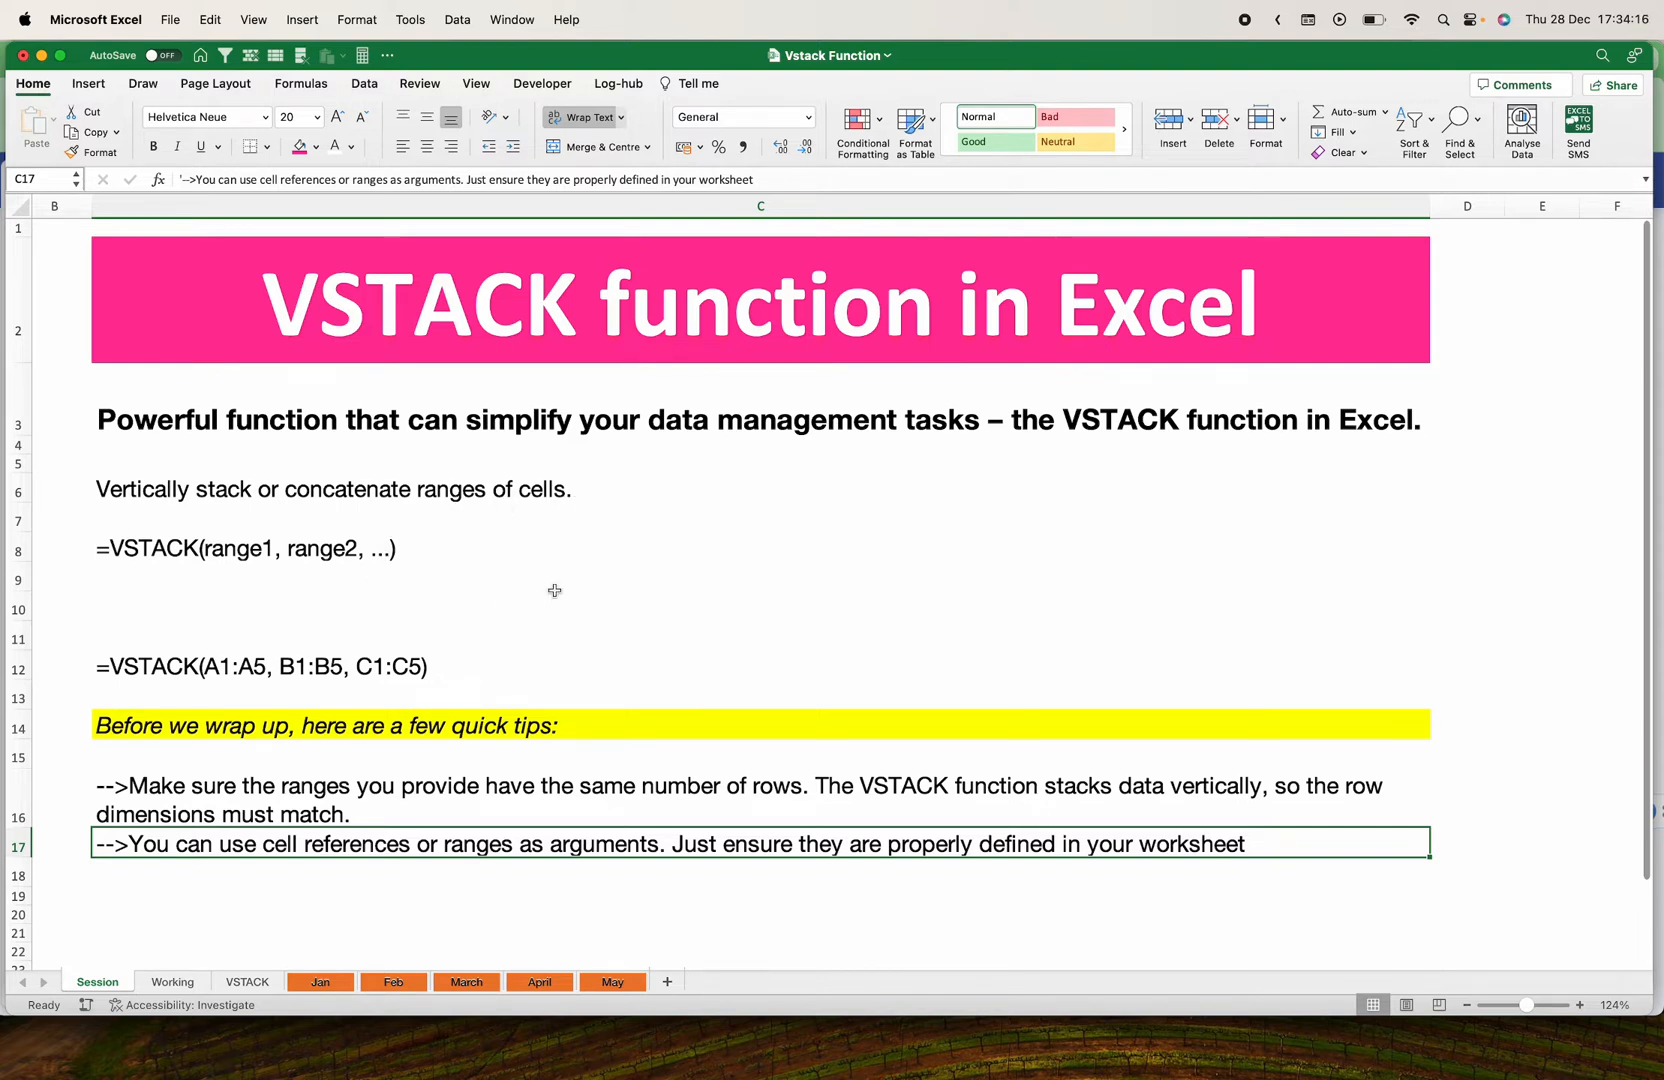
pyautogui.moveTo(369, 569)
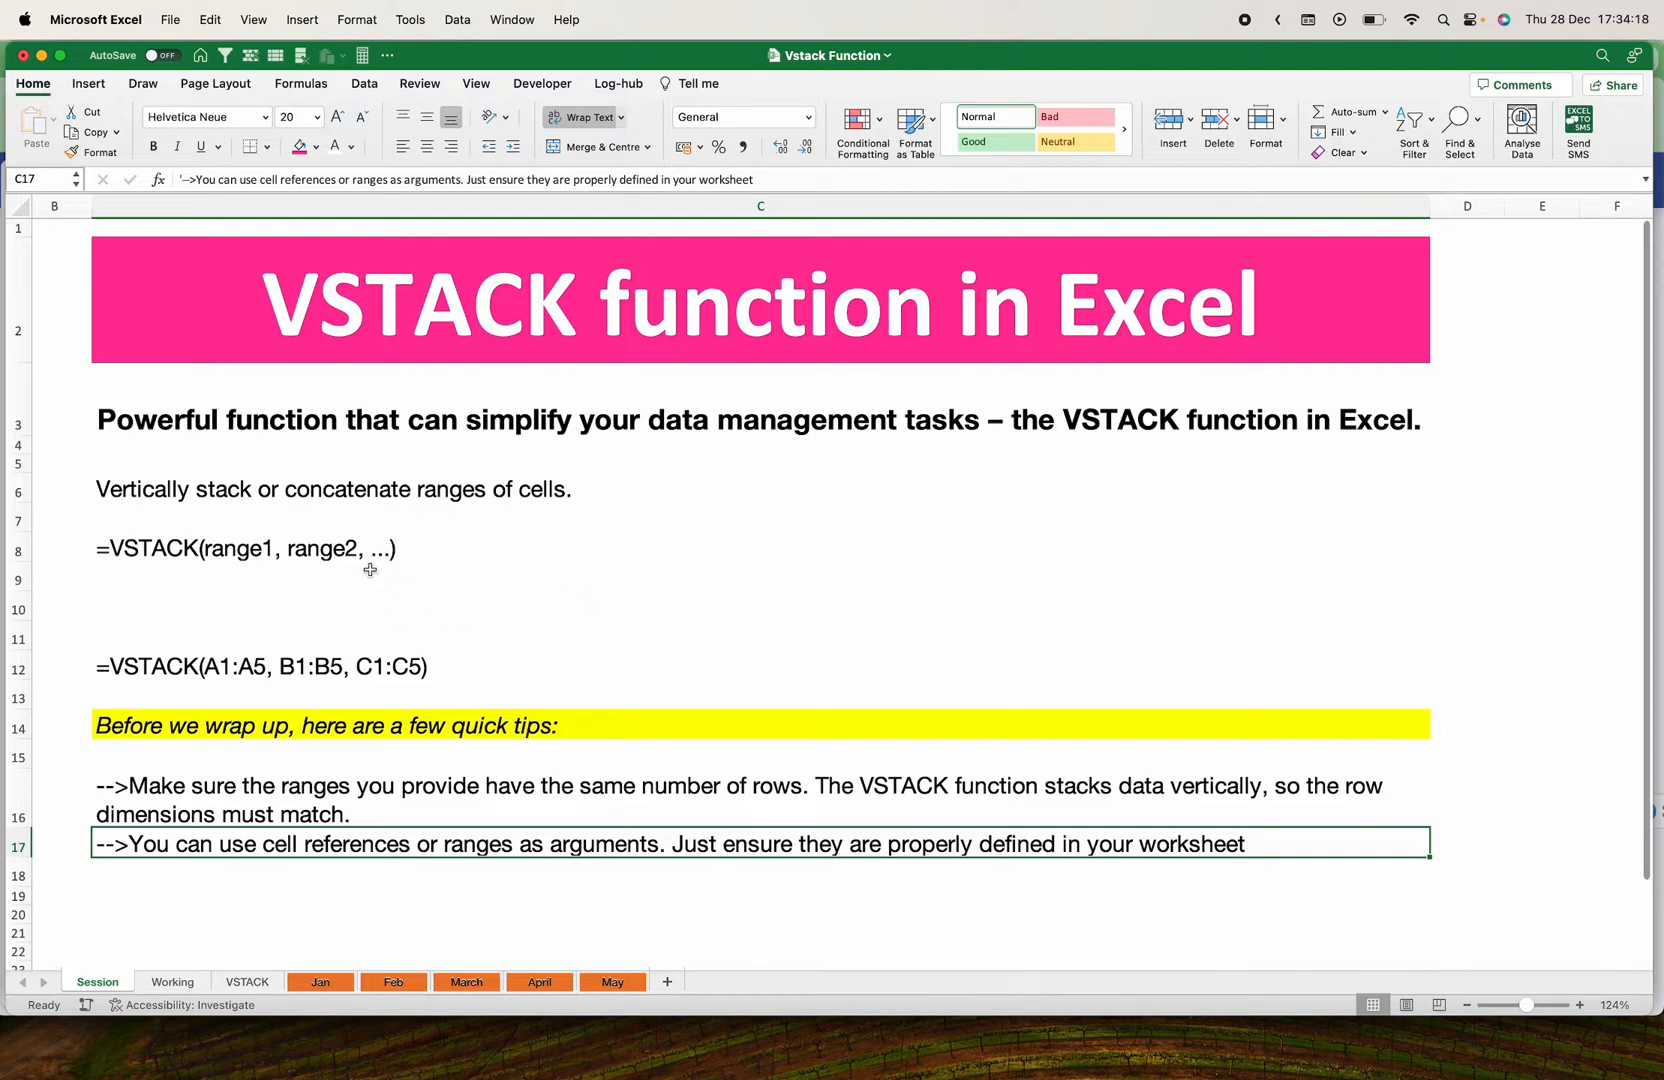
pyautogui.moveTo(342, 737)
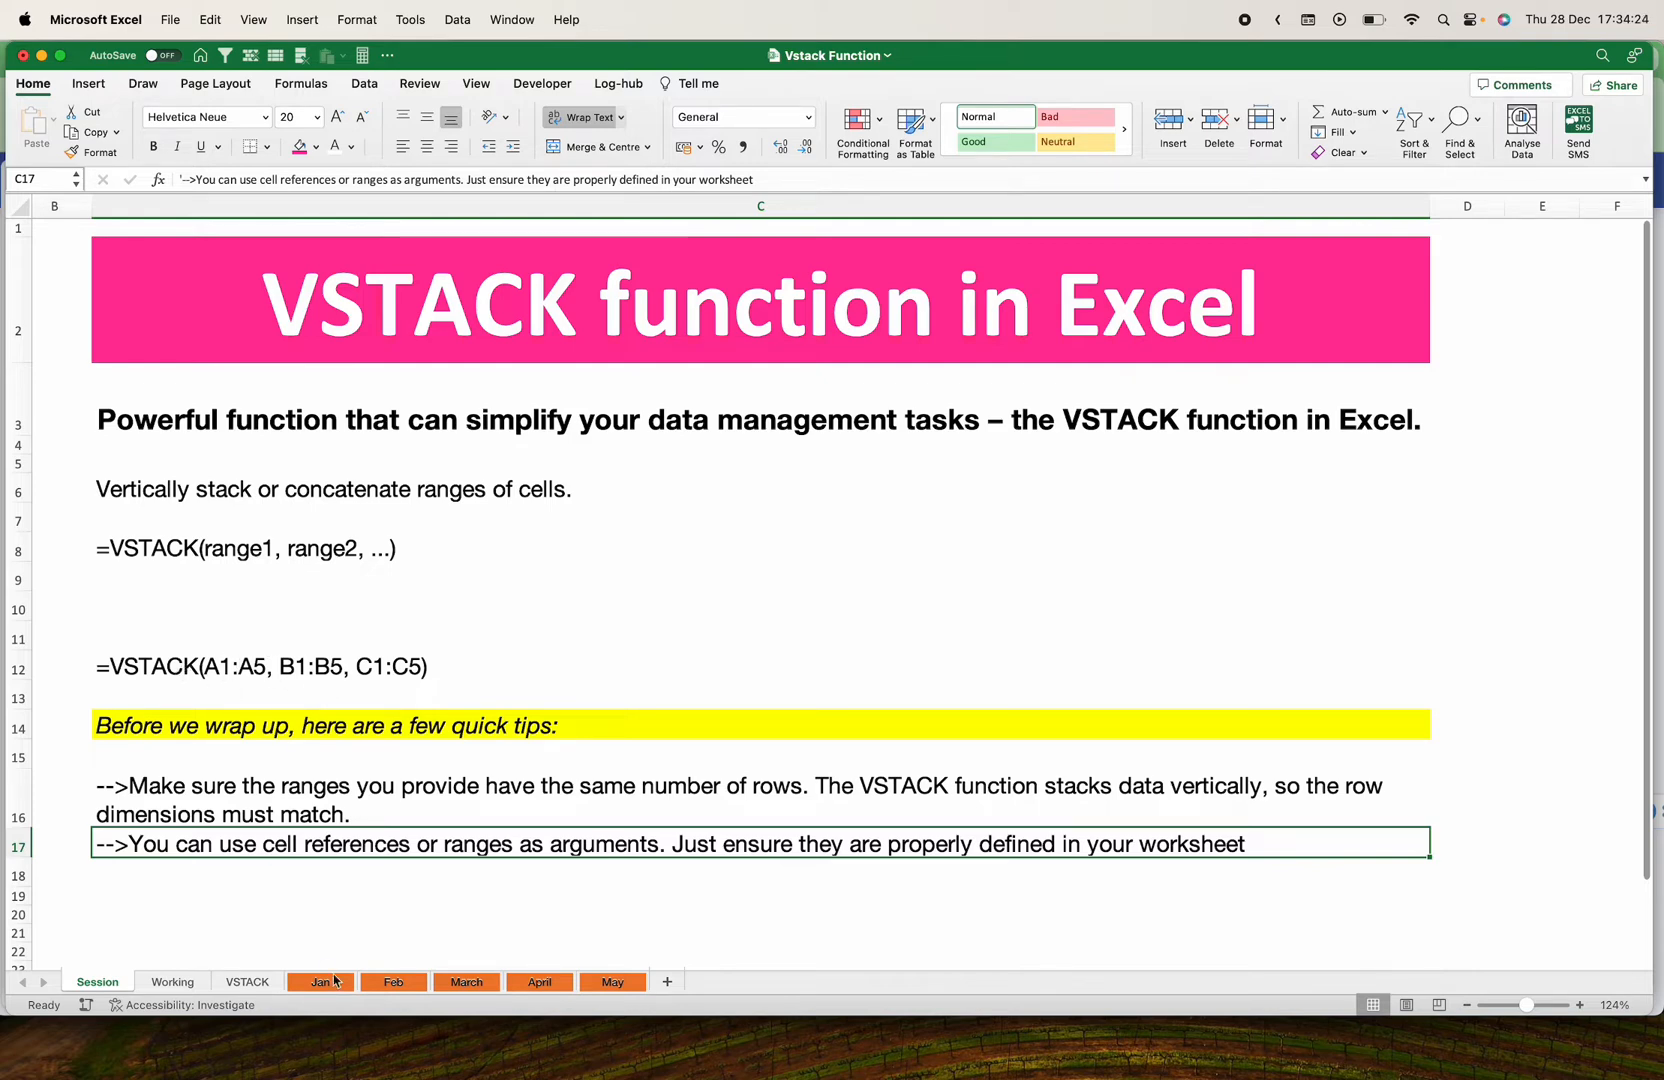
# Browse the Jan, Feb, March, April and May sales tables, ending back on Jan
pyautogui.click(320, 981)
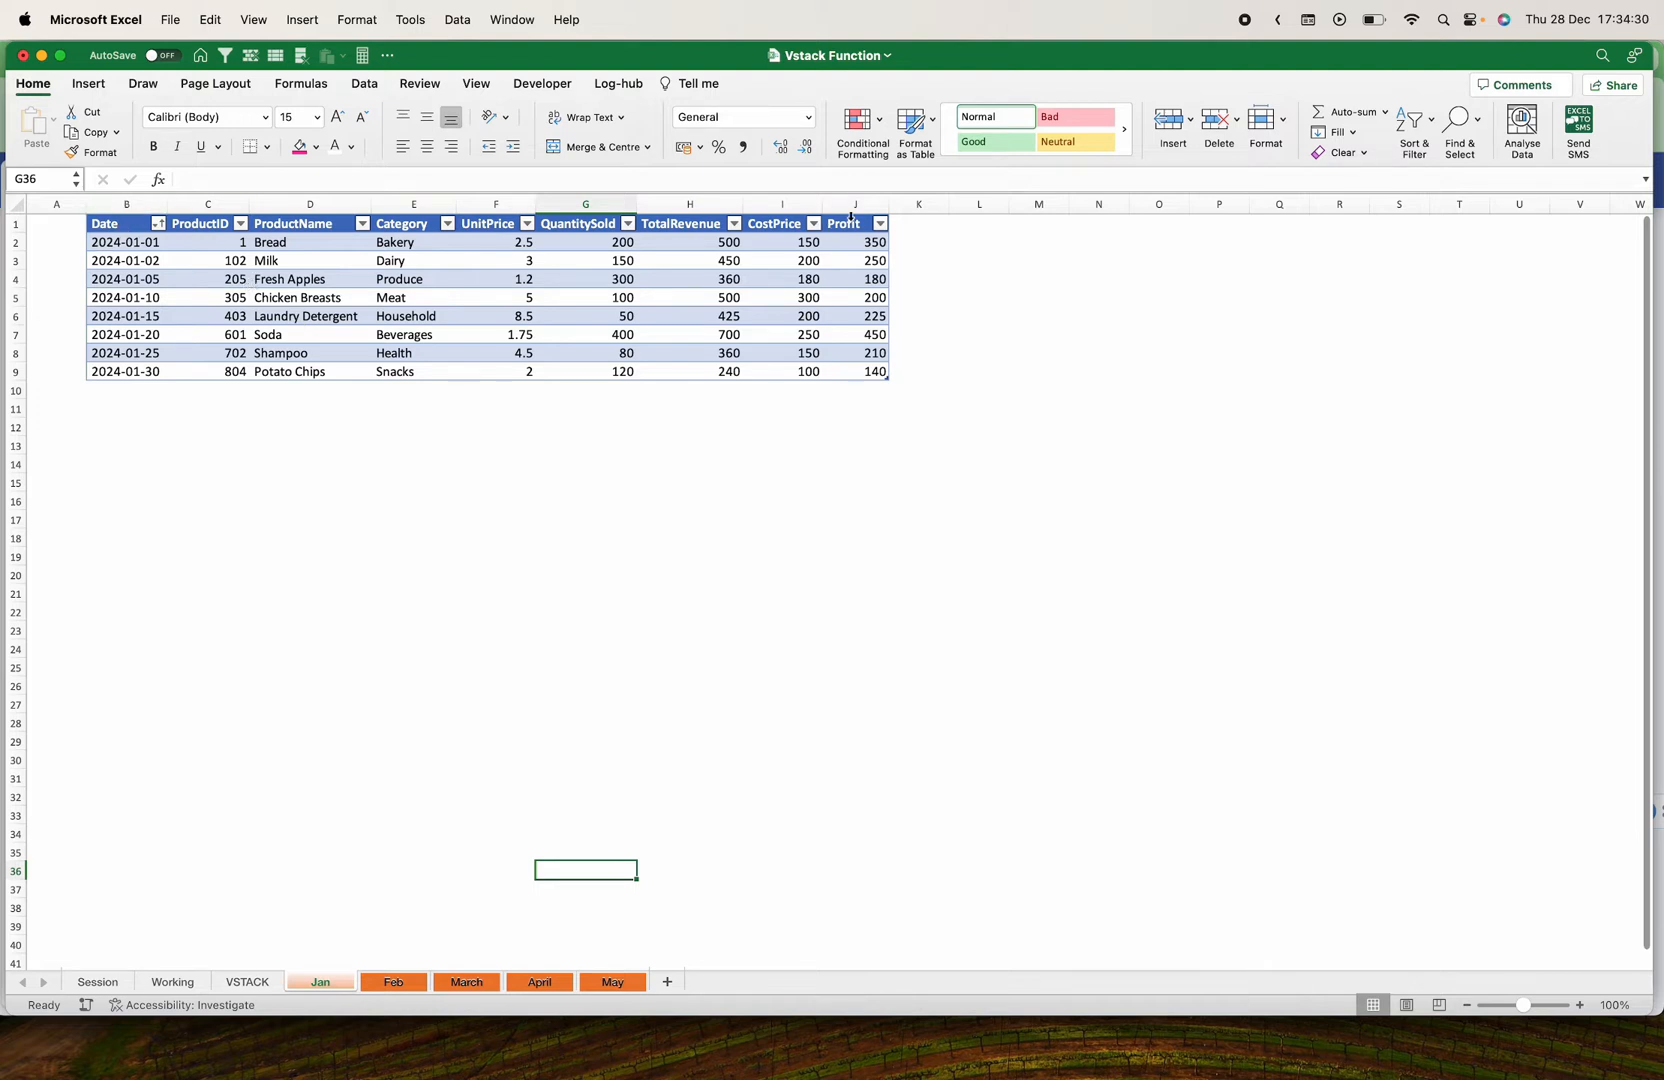
pyautogui.click(393, 981)
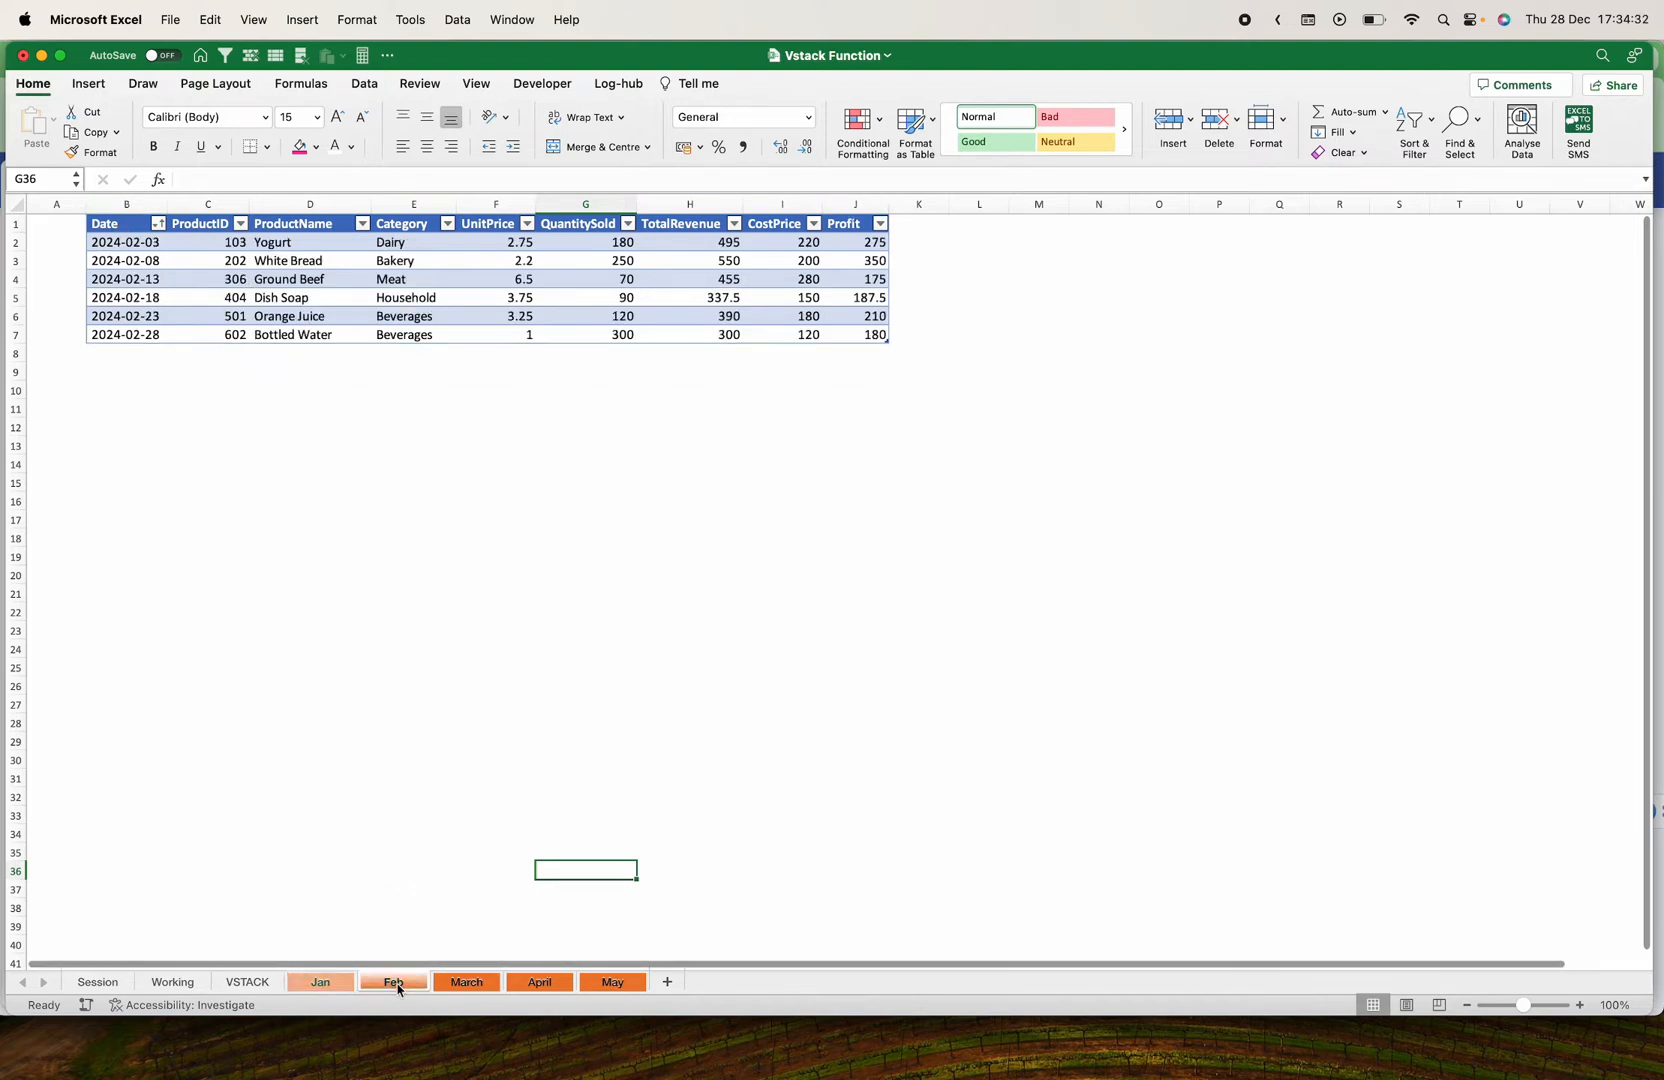
pyautogui.click(394, 981)
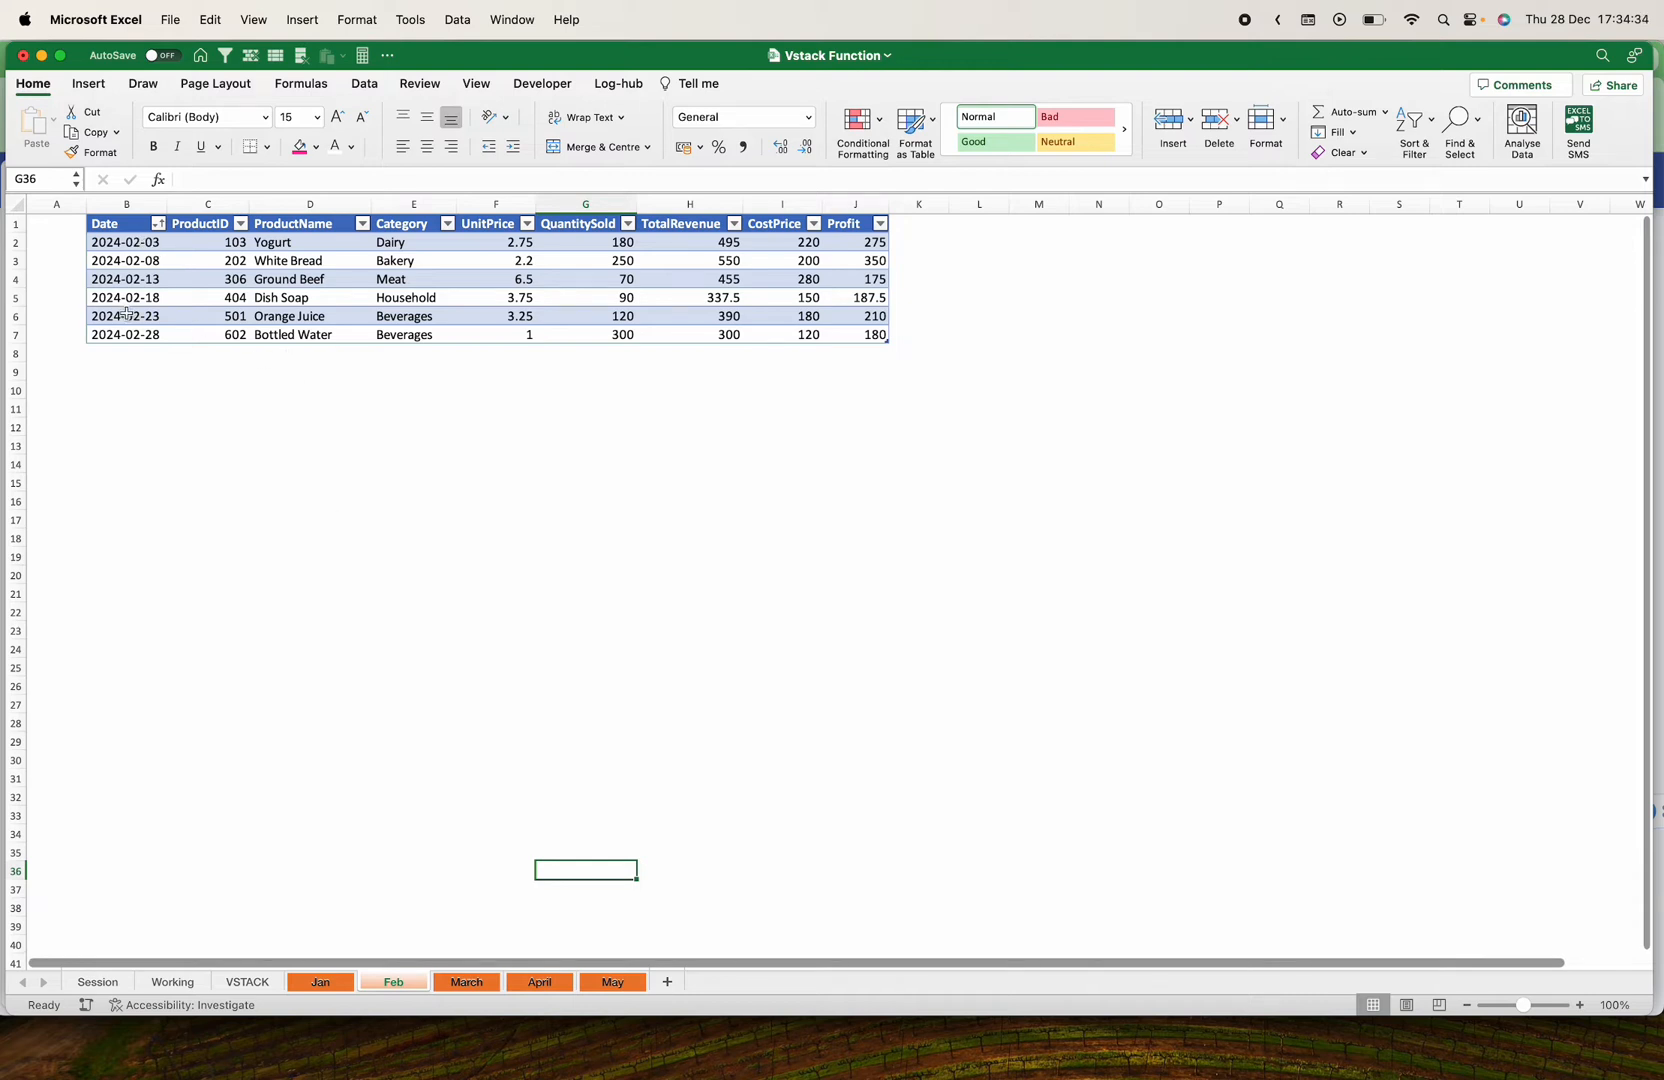
pyautogui.click(466, 981)
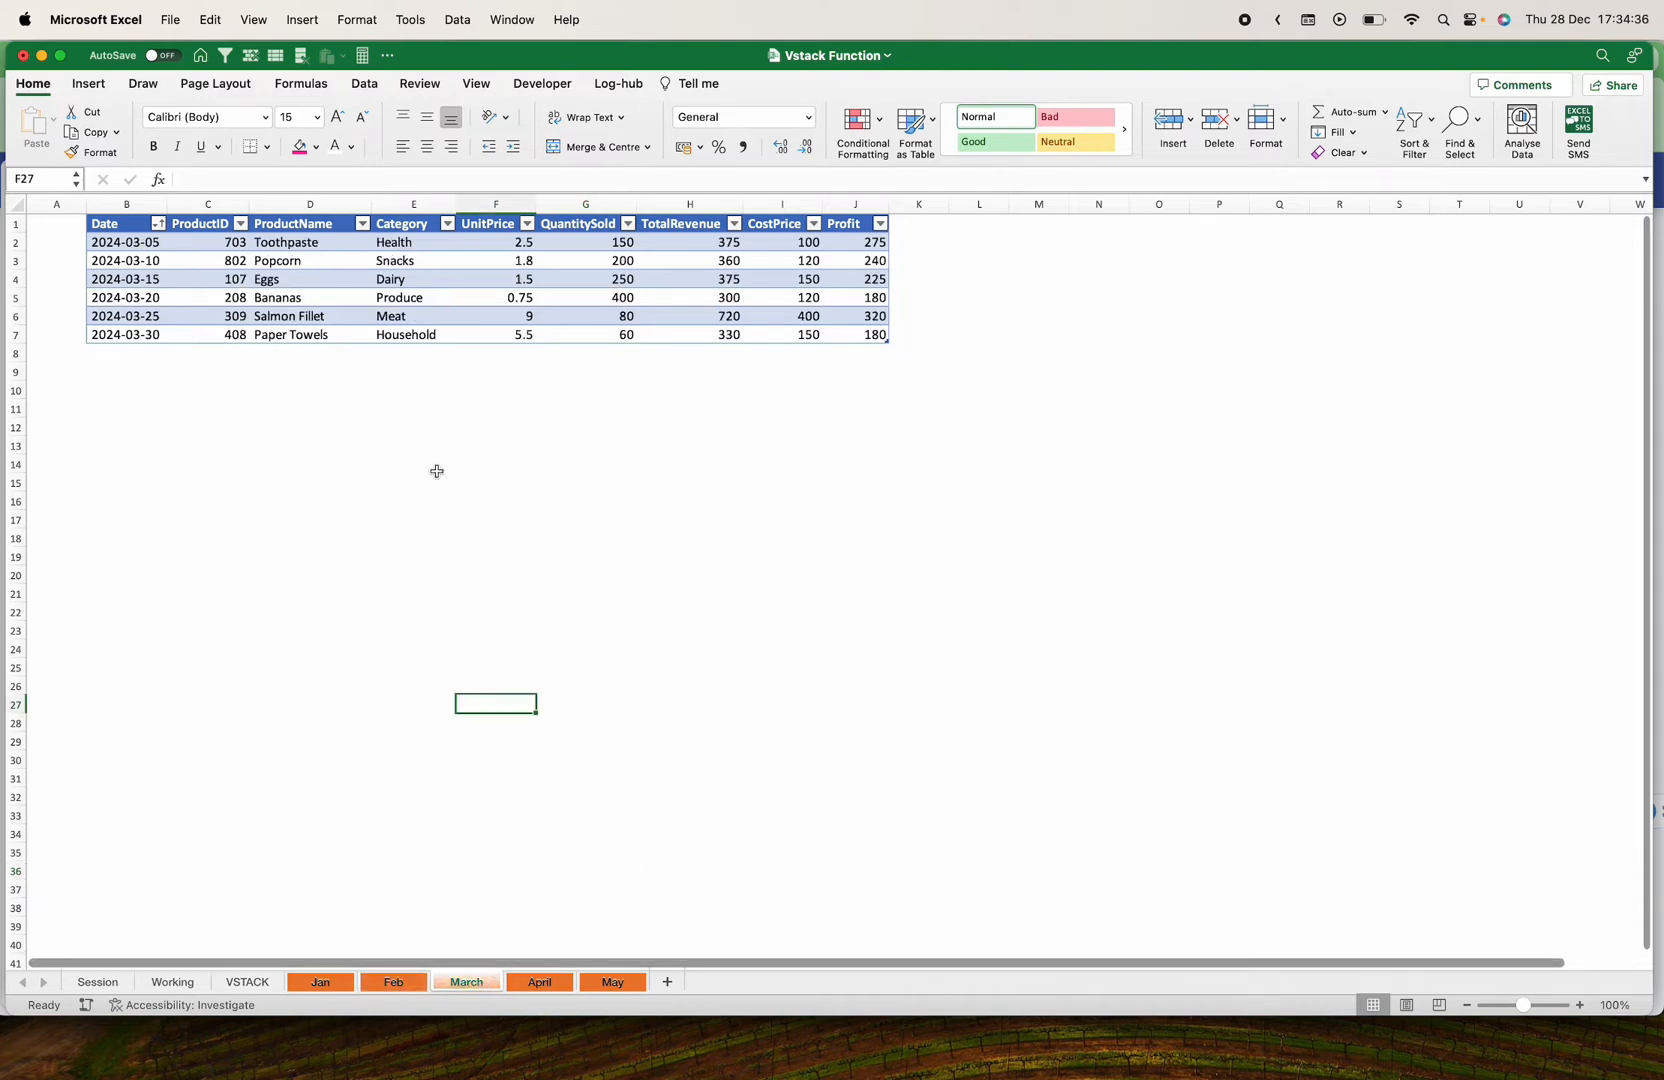
pyautogui.click(539, 981)
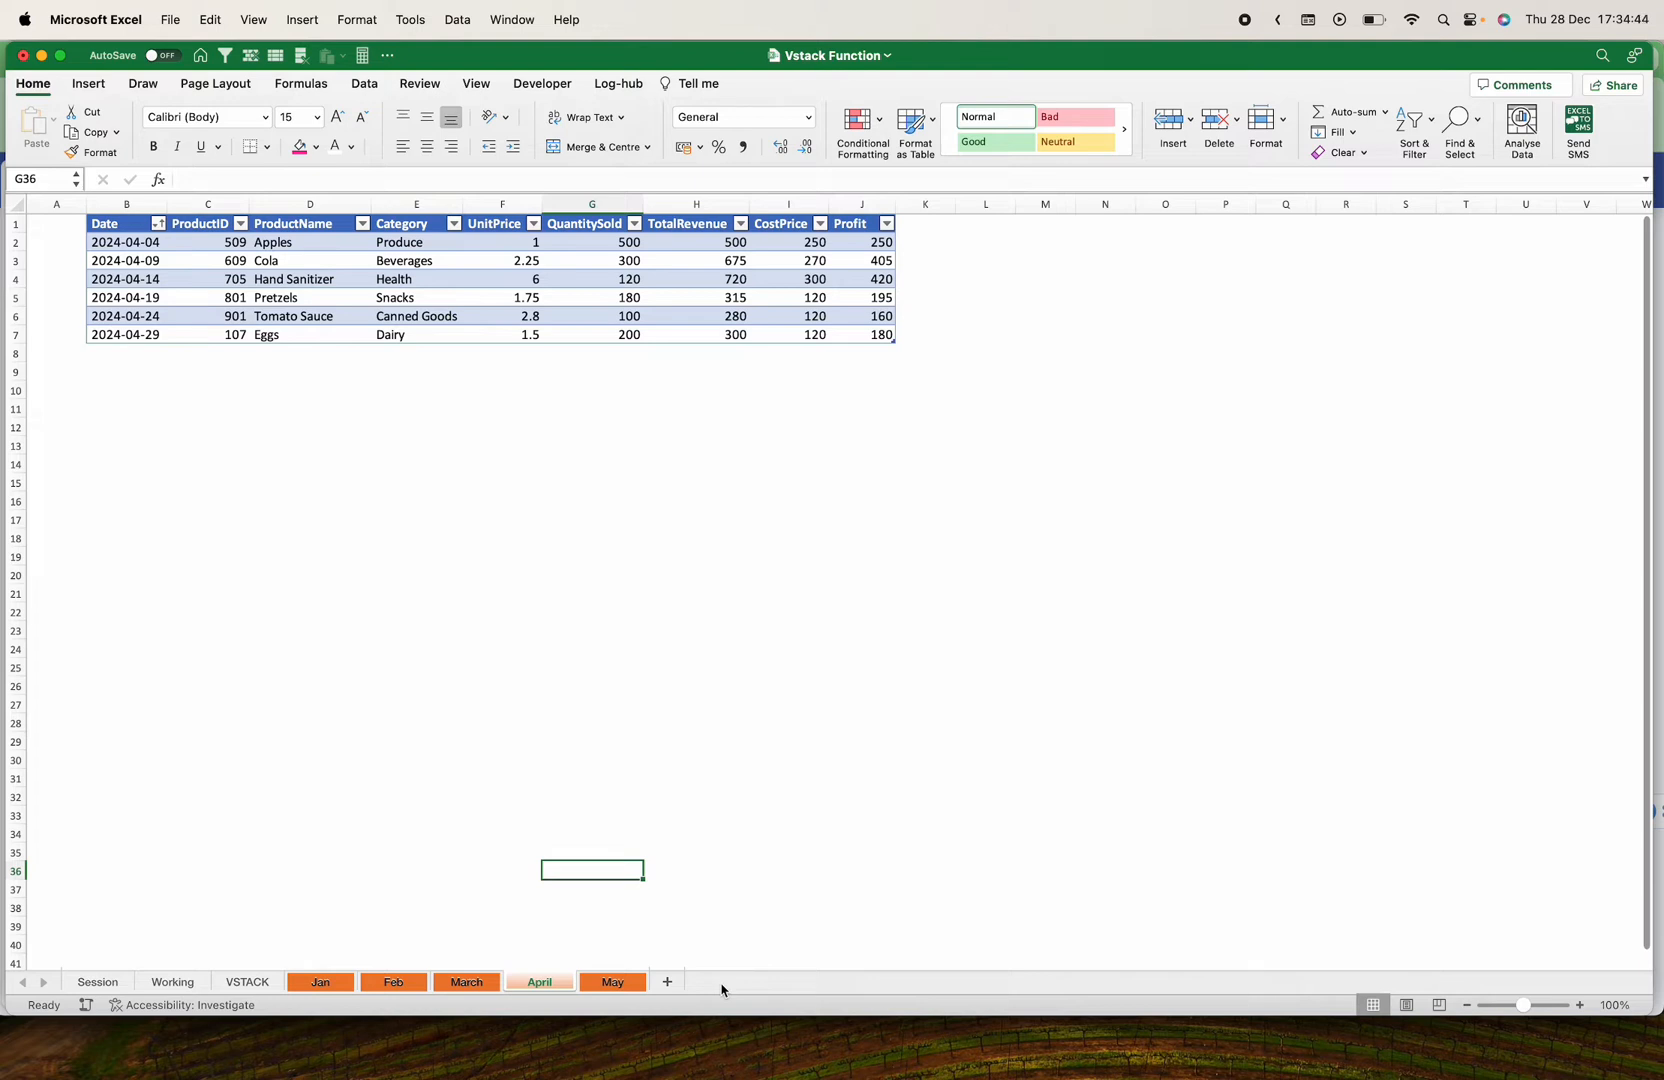
pyautogui.moveTo(623, 995)
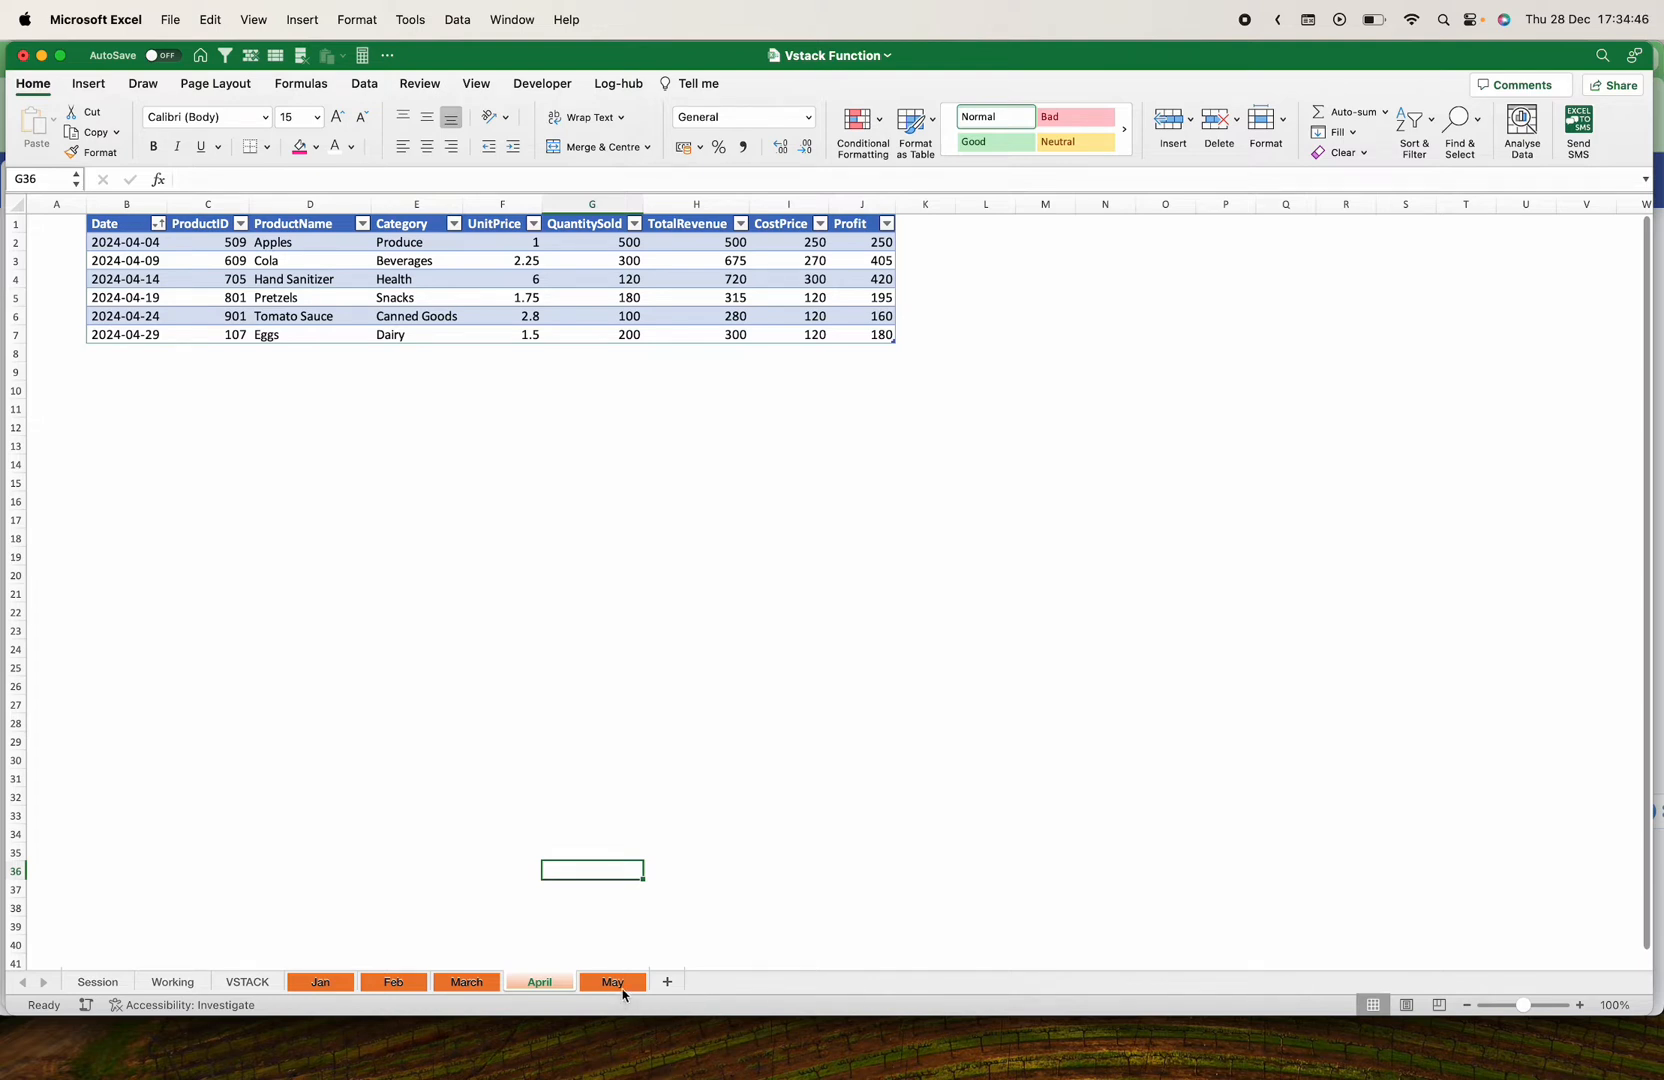
pyautogui.click(612, 981)
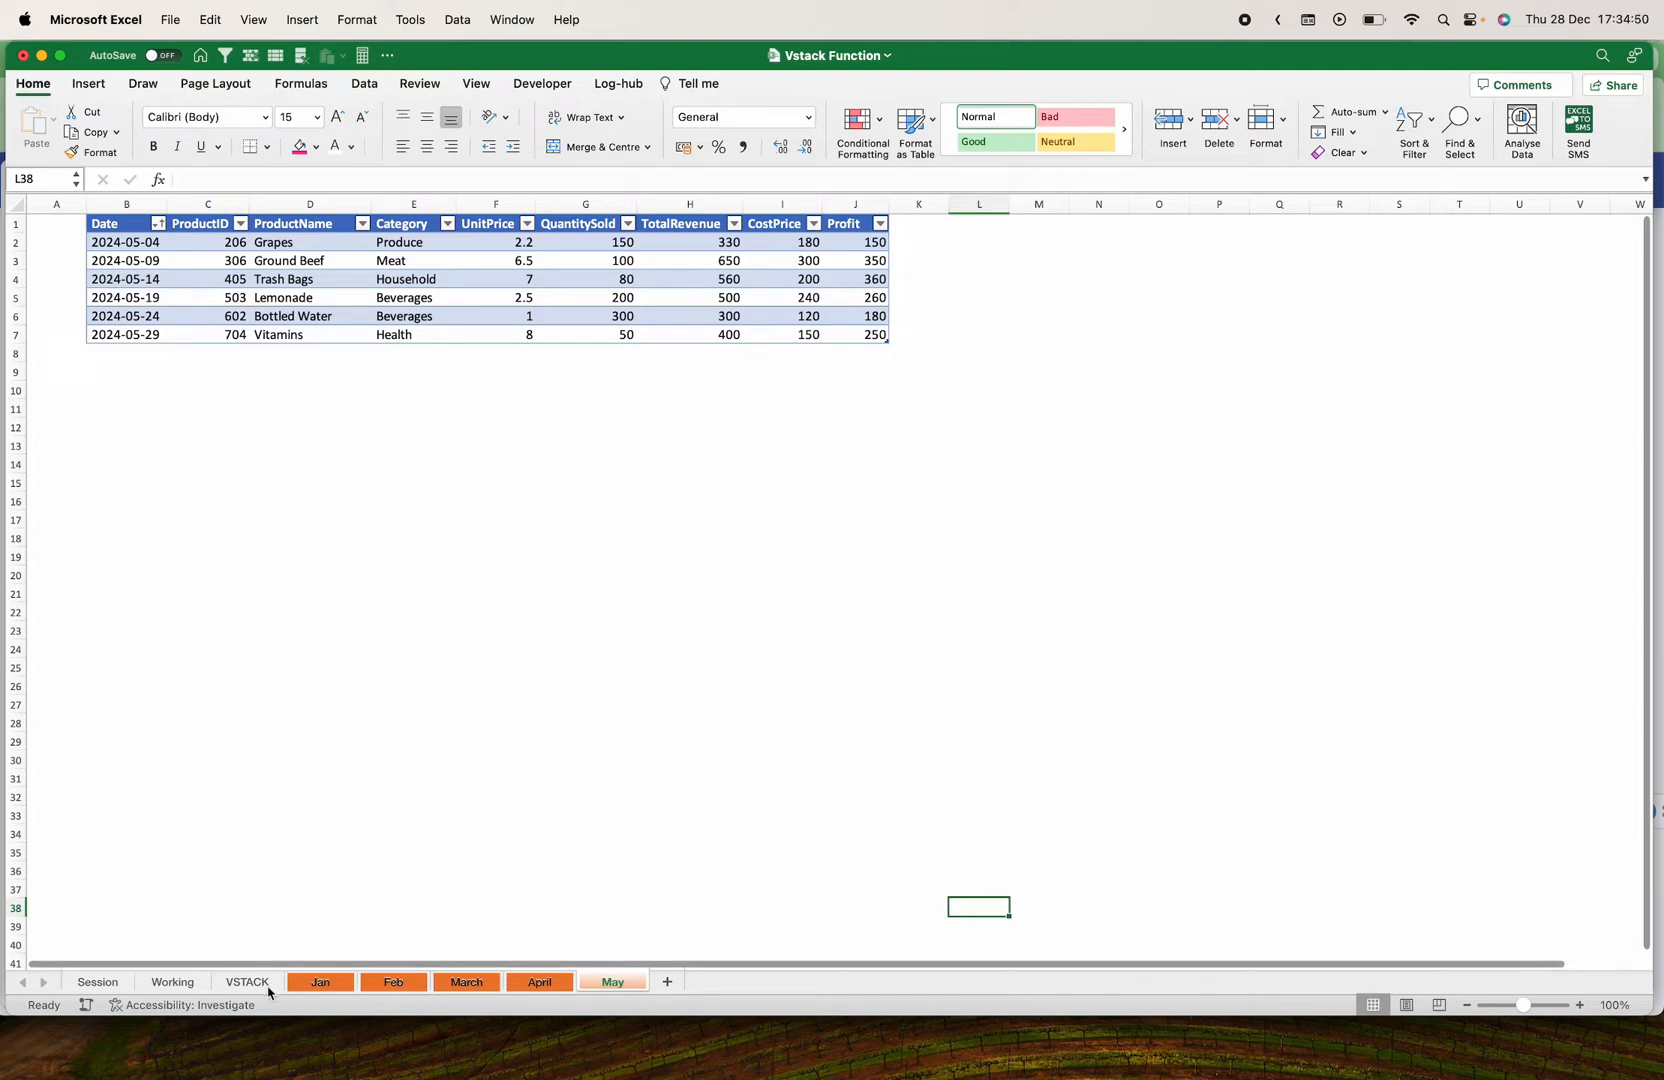
pyautogui.click(247, 981)
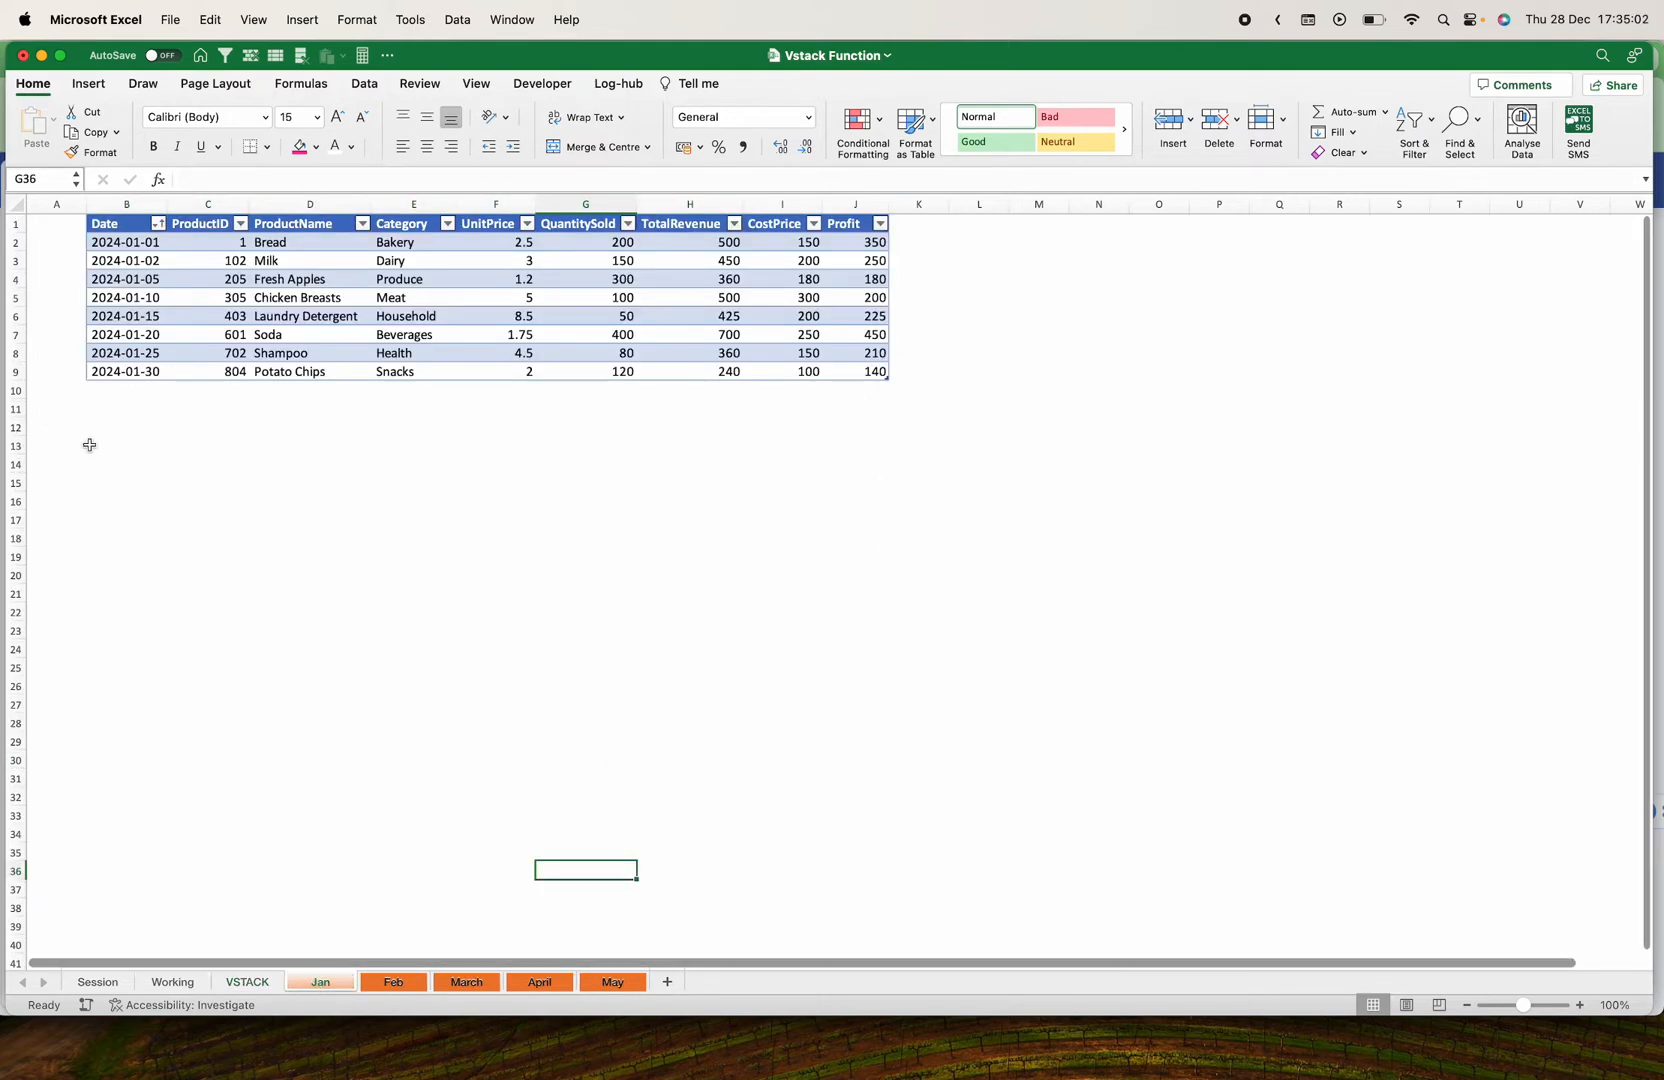
# Enter 2024-01-30 below the Jan table and inspect its zero-filled row 10 on VSTACK
pyautogui.click(126, 389)
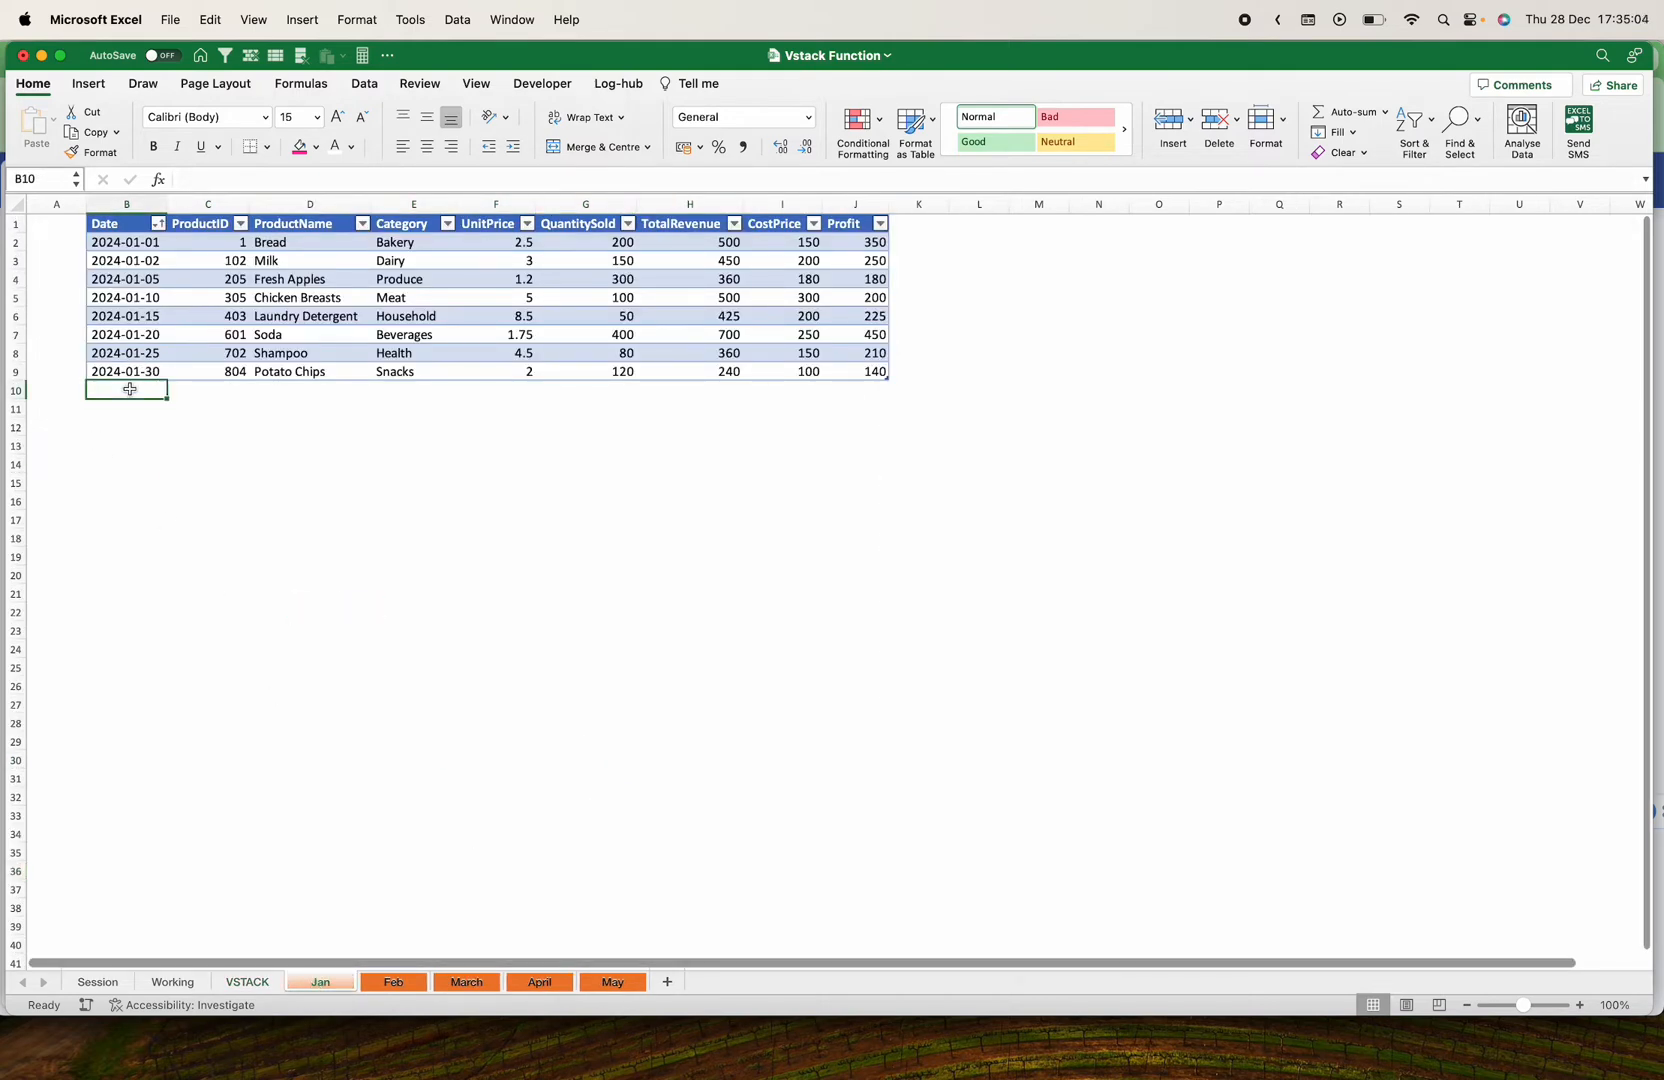
pyautogui.write('2024-01-30')
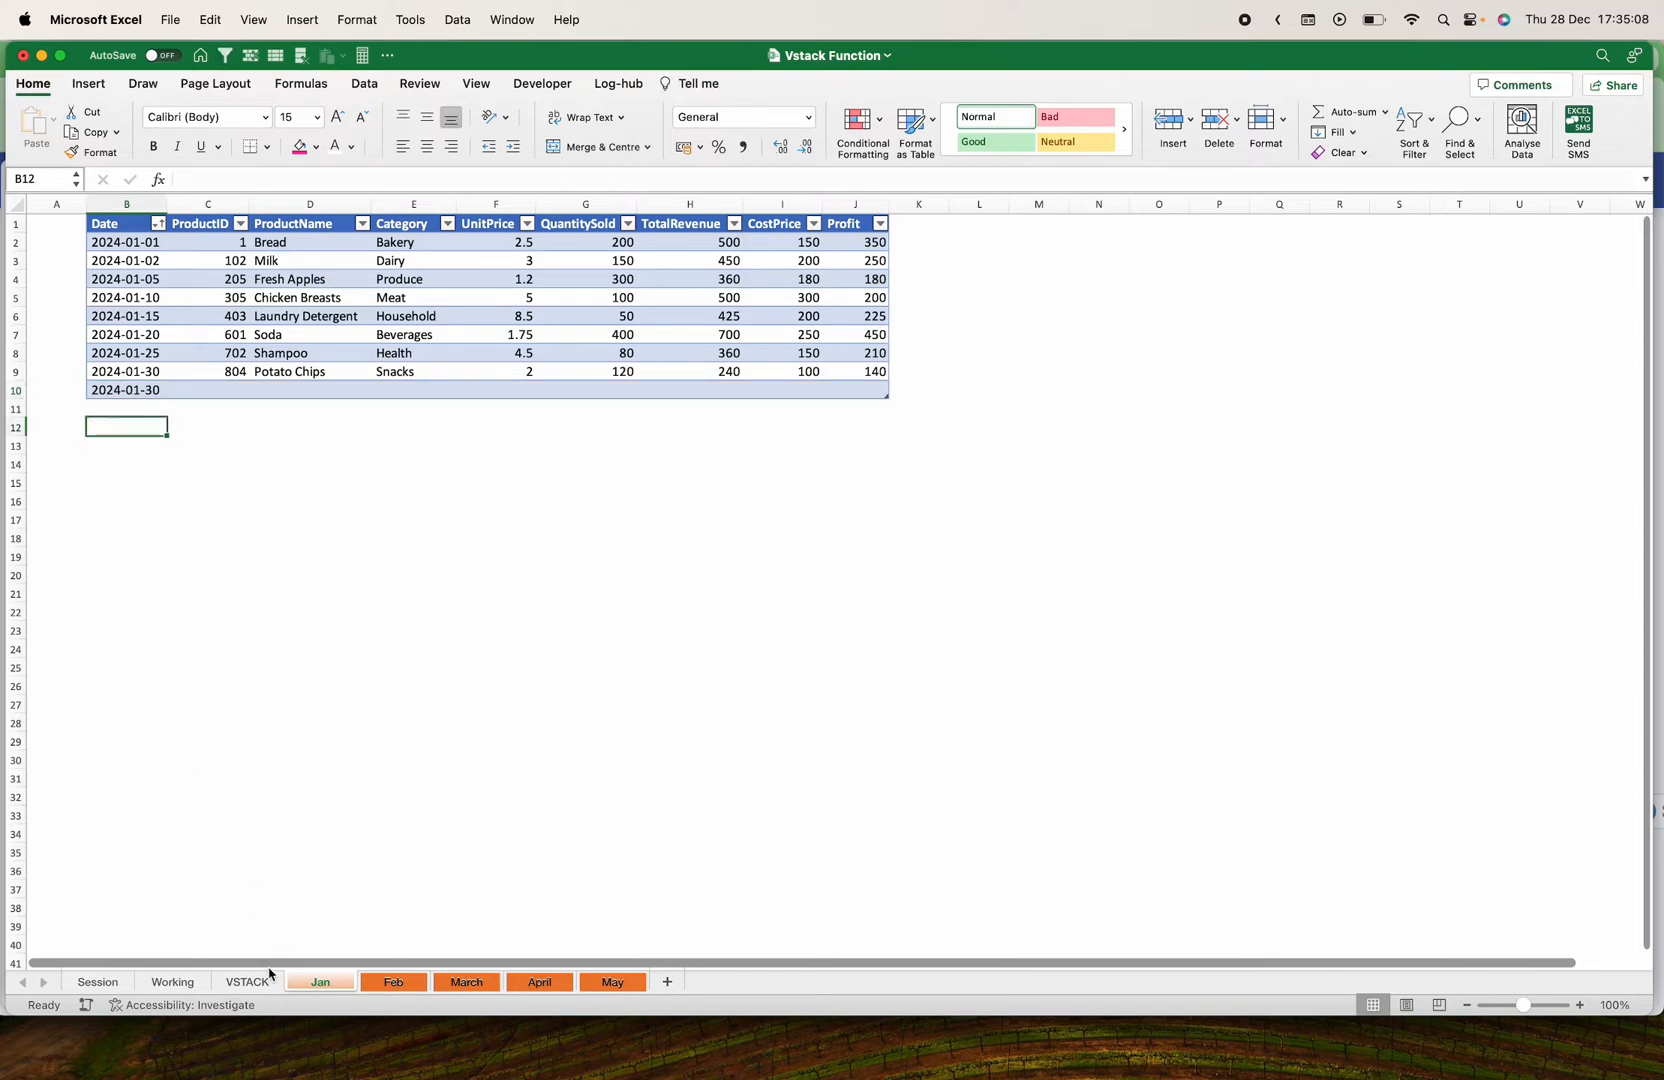
pyautogui.click(247, 981)
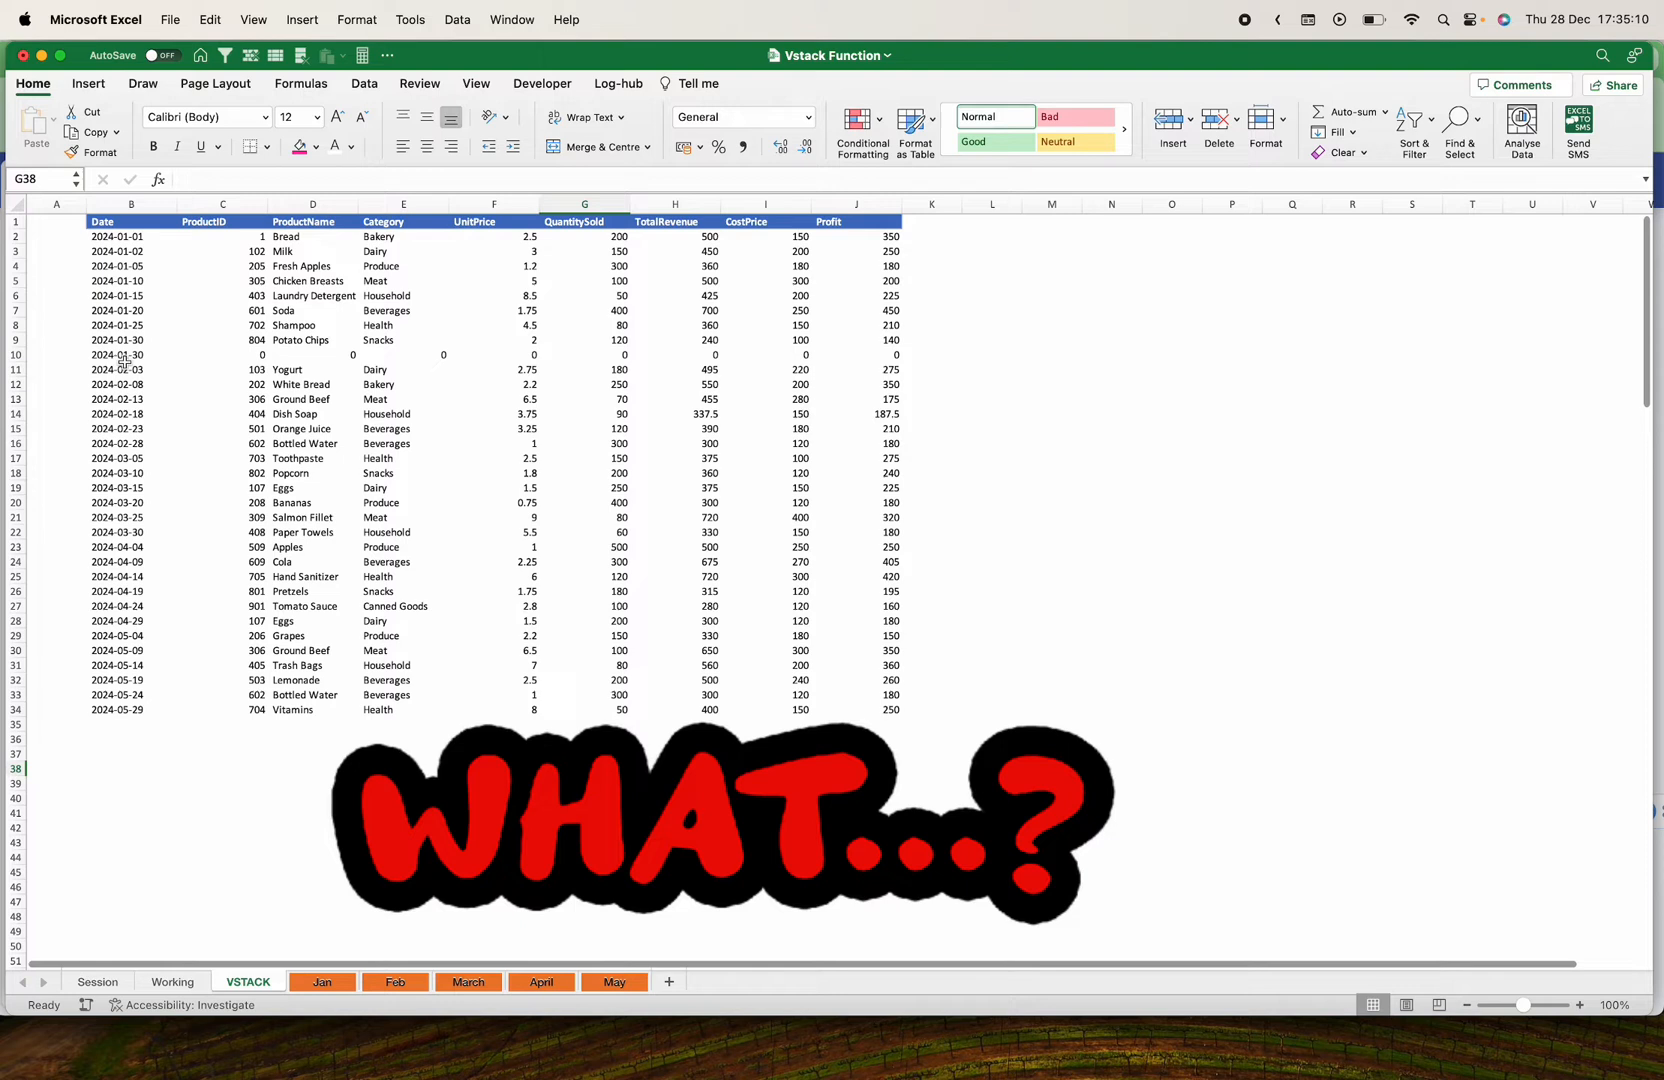
pyautogui.click(15, 354)
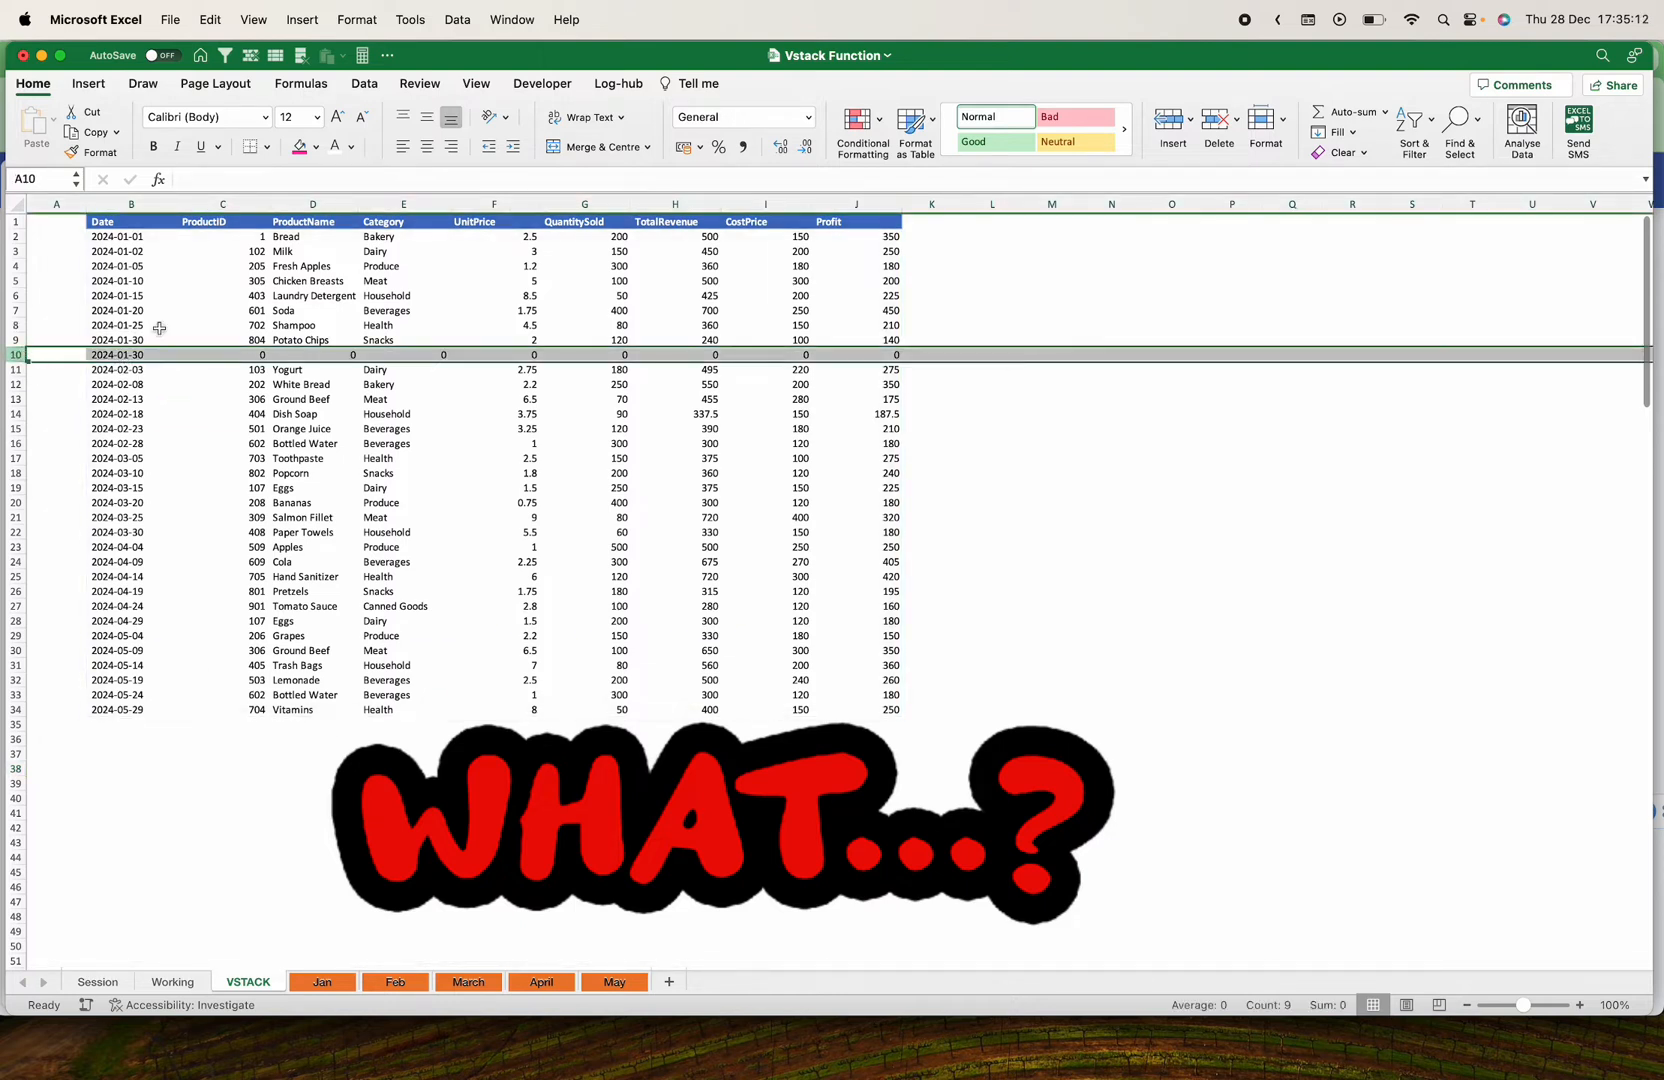
pyautogui.click(584, 546)
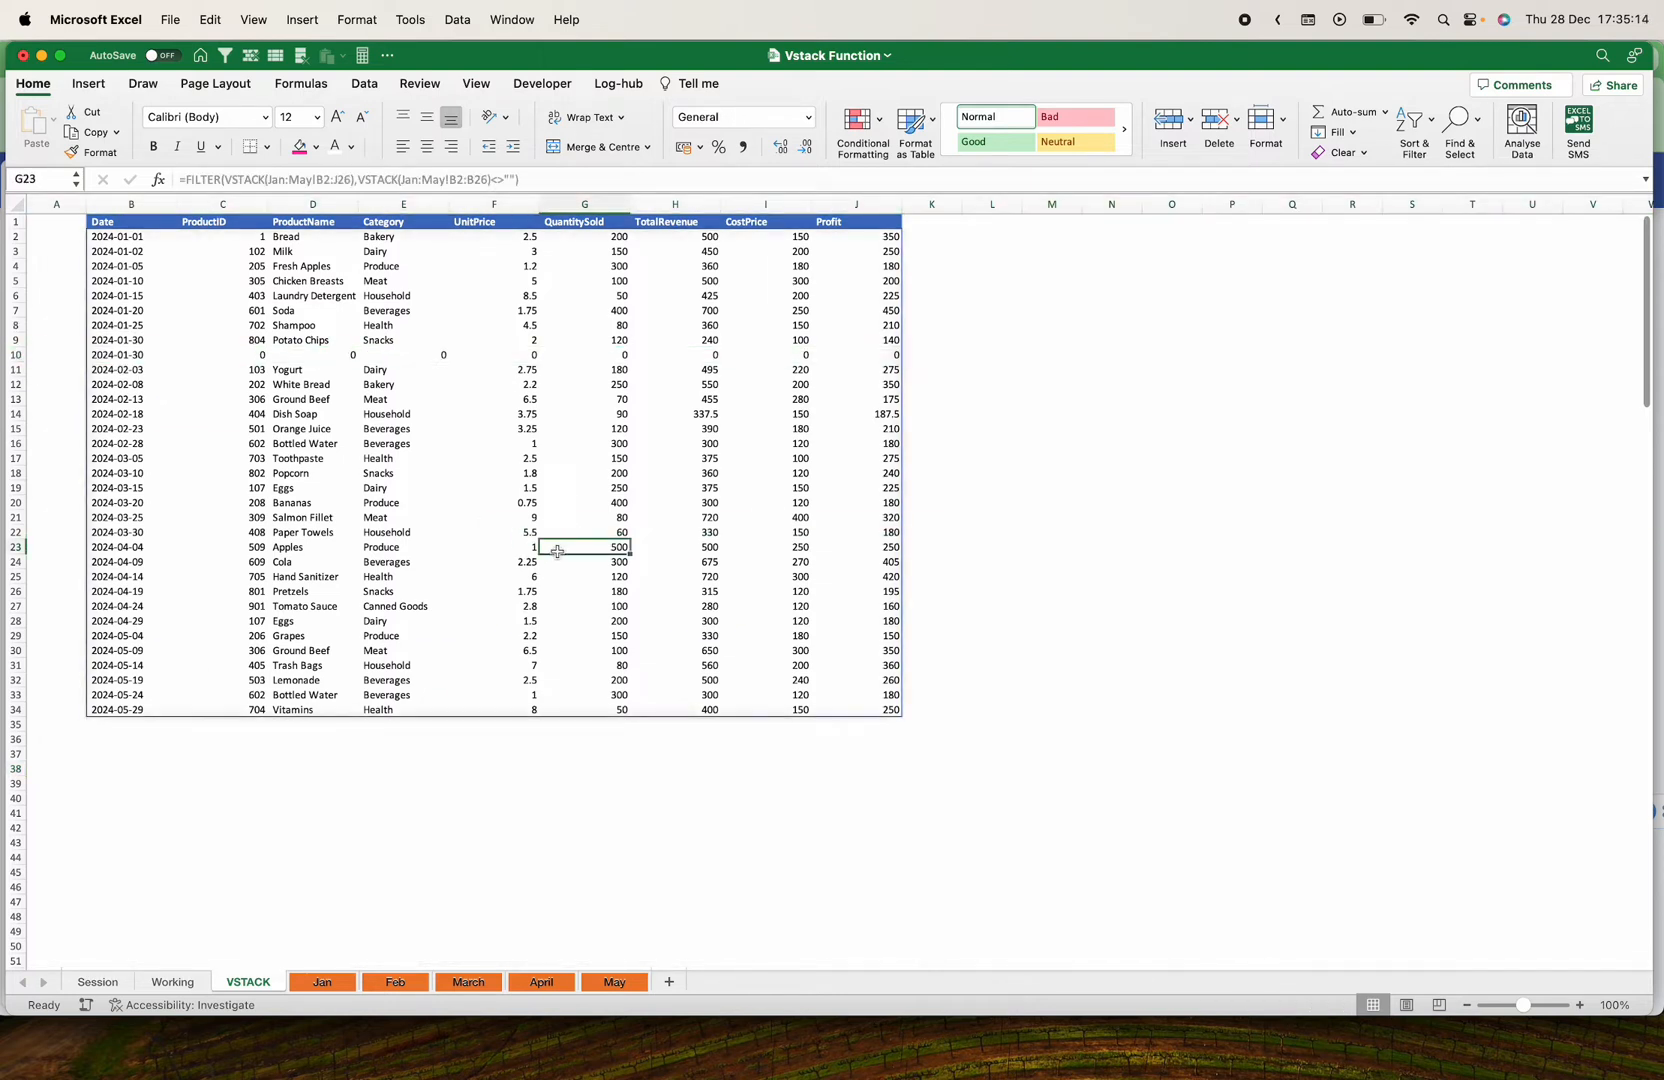
pyautogui.moveTo(432, 812)
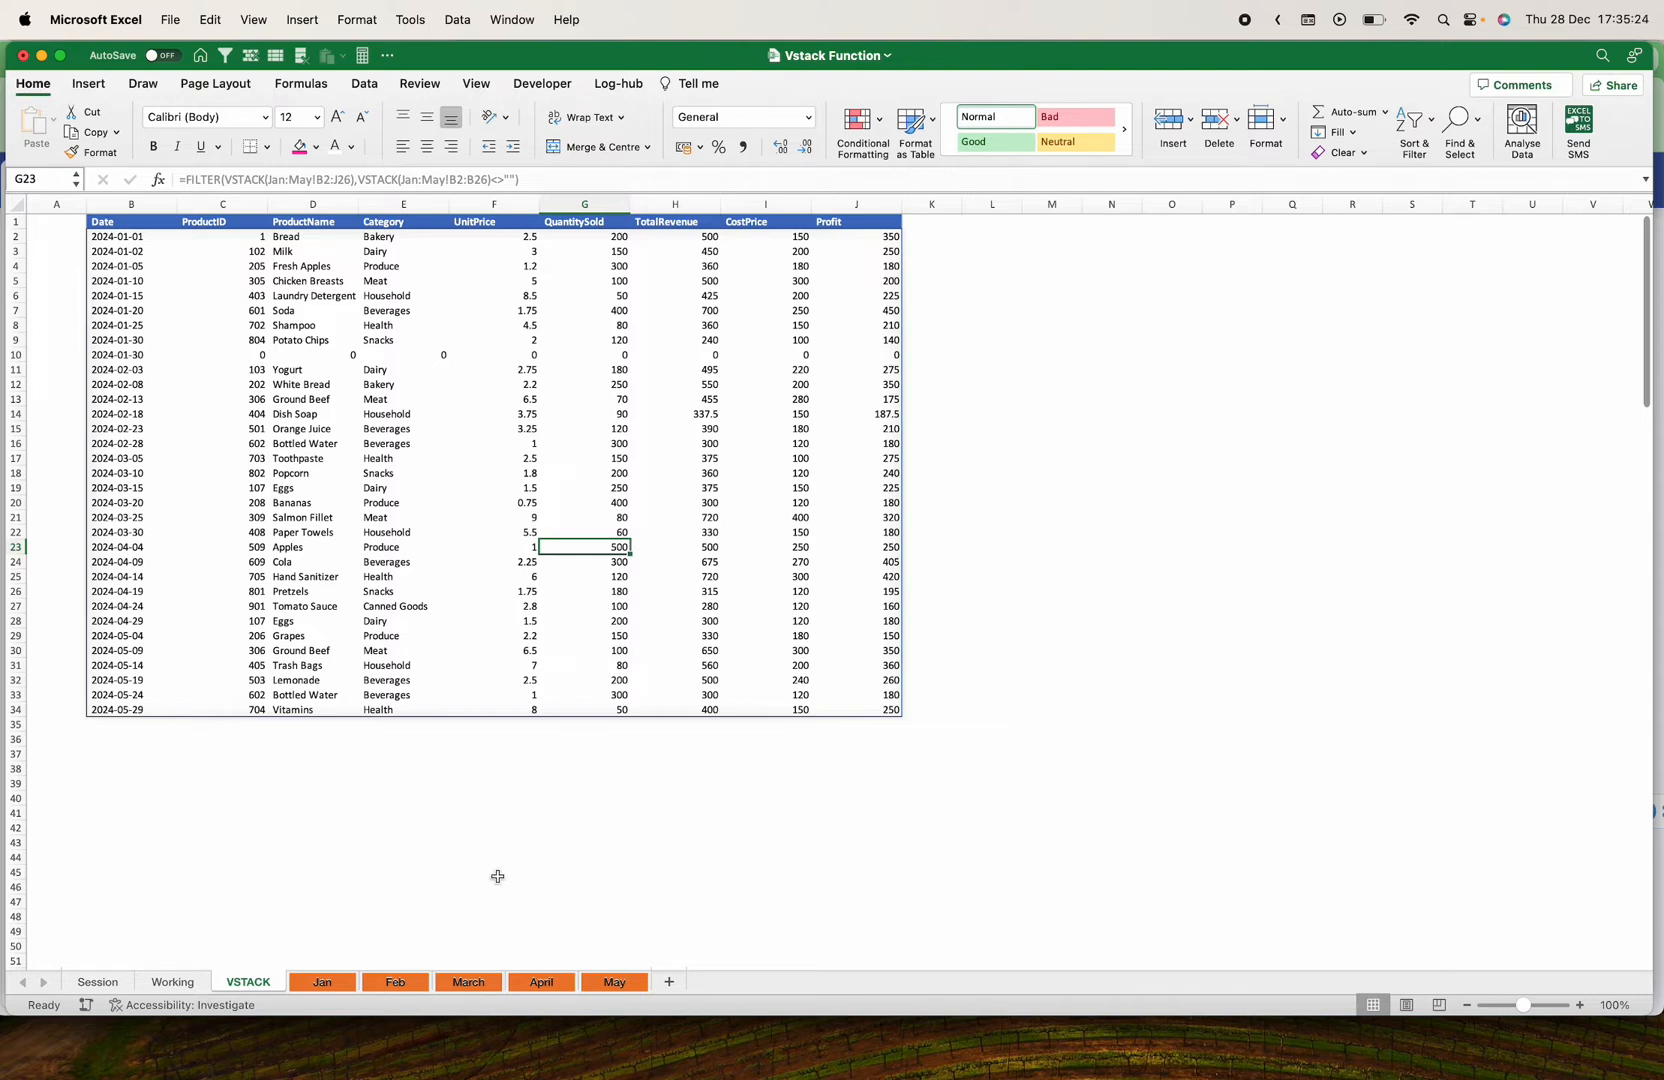
pyautogui.click(172, 981)
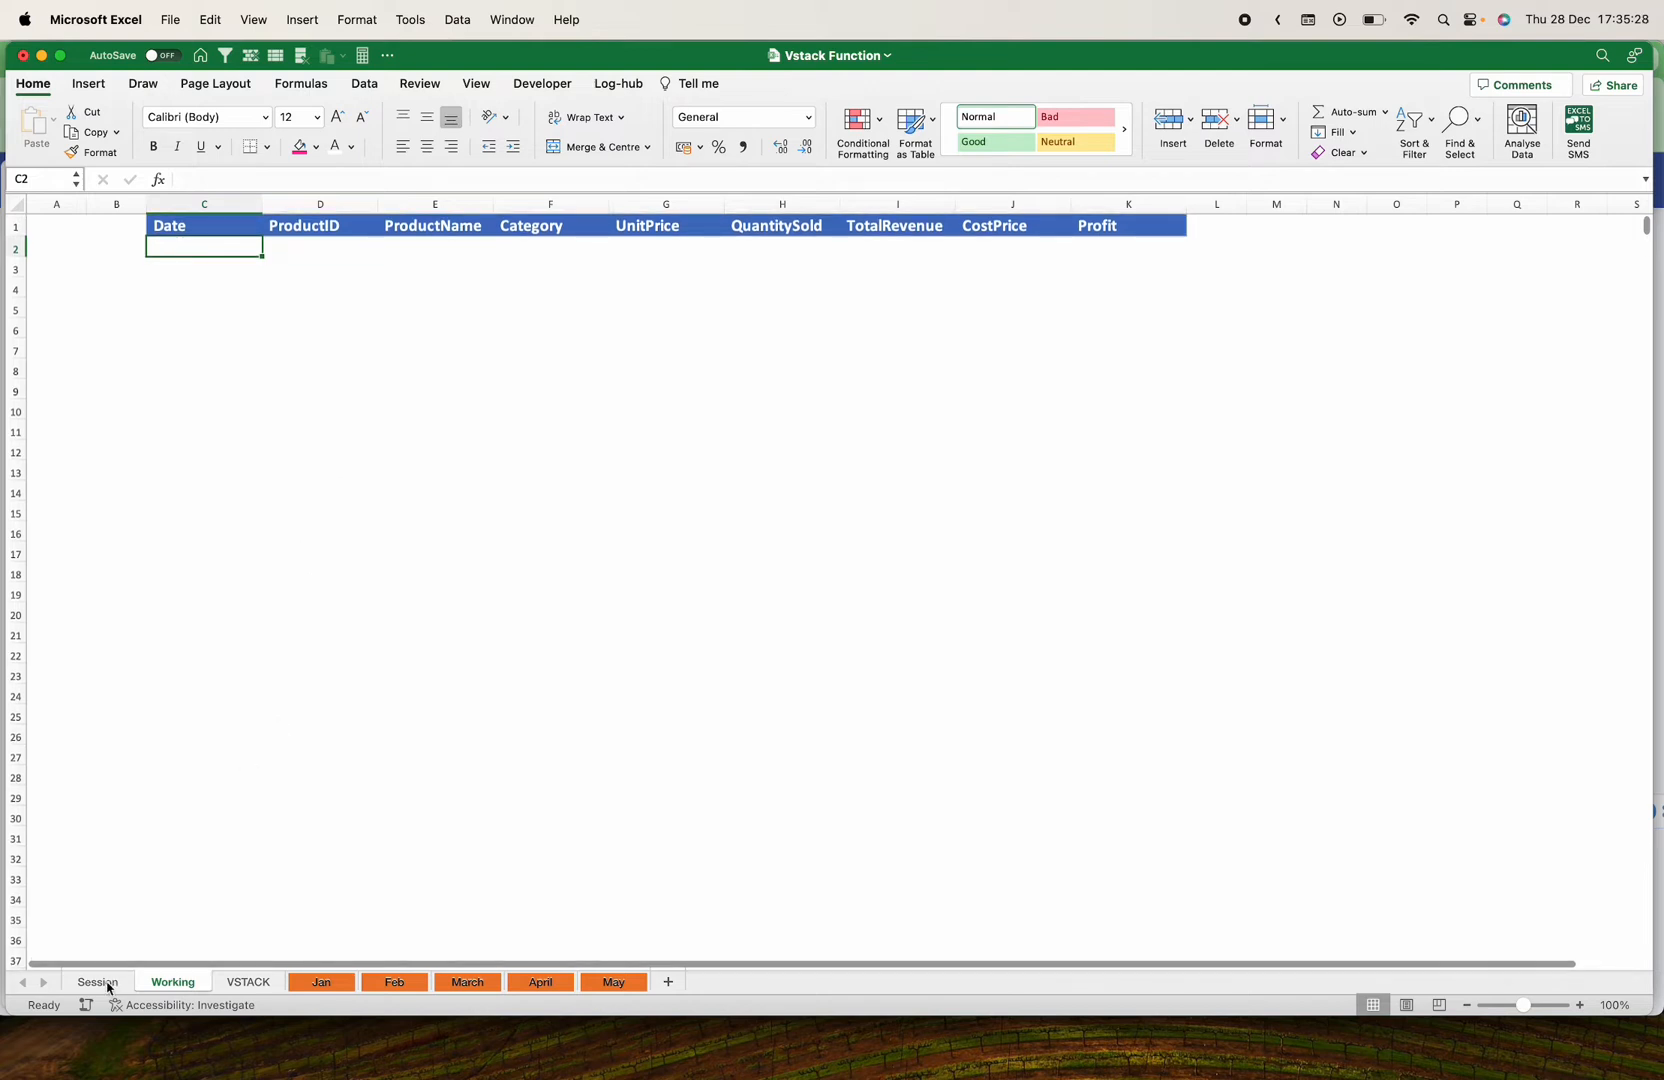
# Revisit the Session, Jan and March sheets, then return to the header-only Working sheet
pyautogui.click(97, 981)
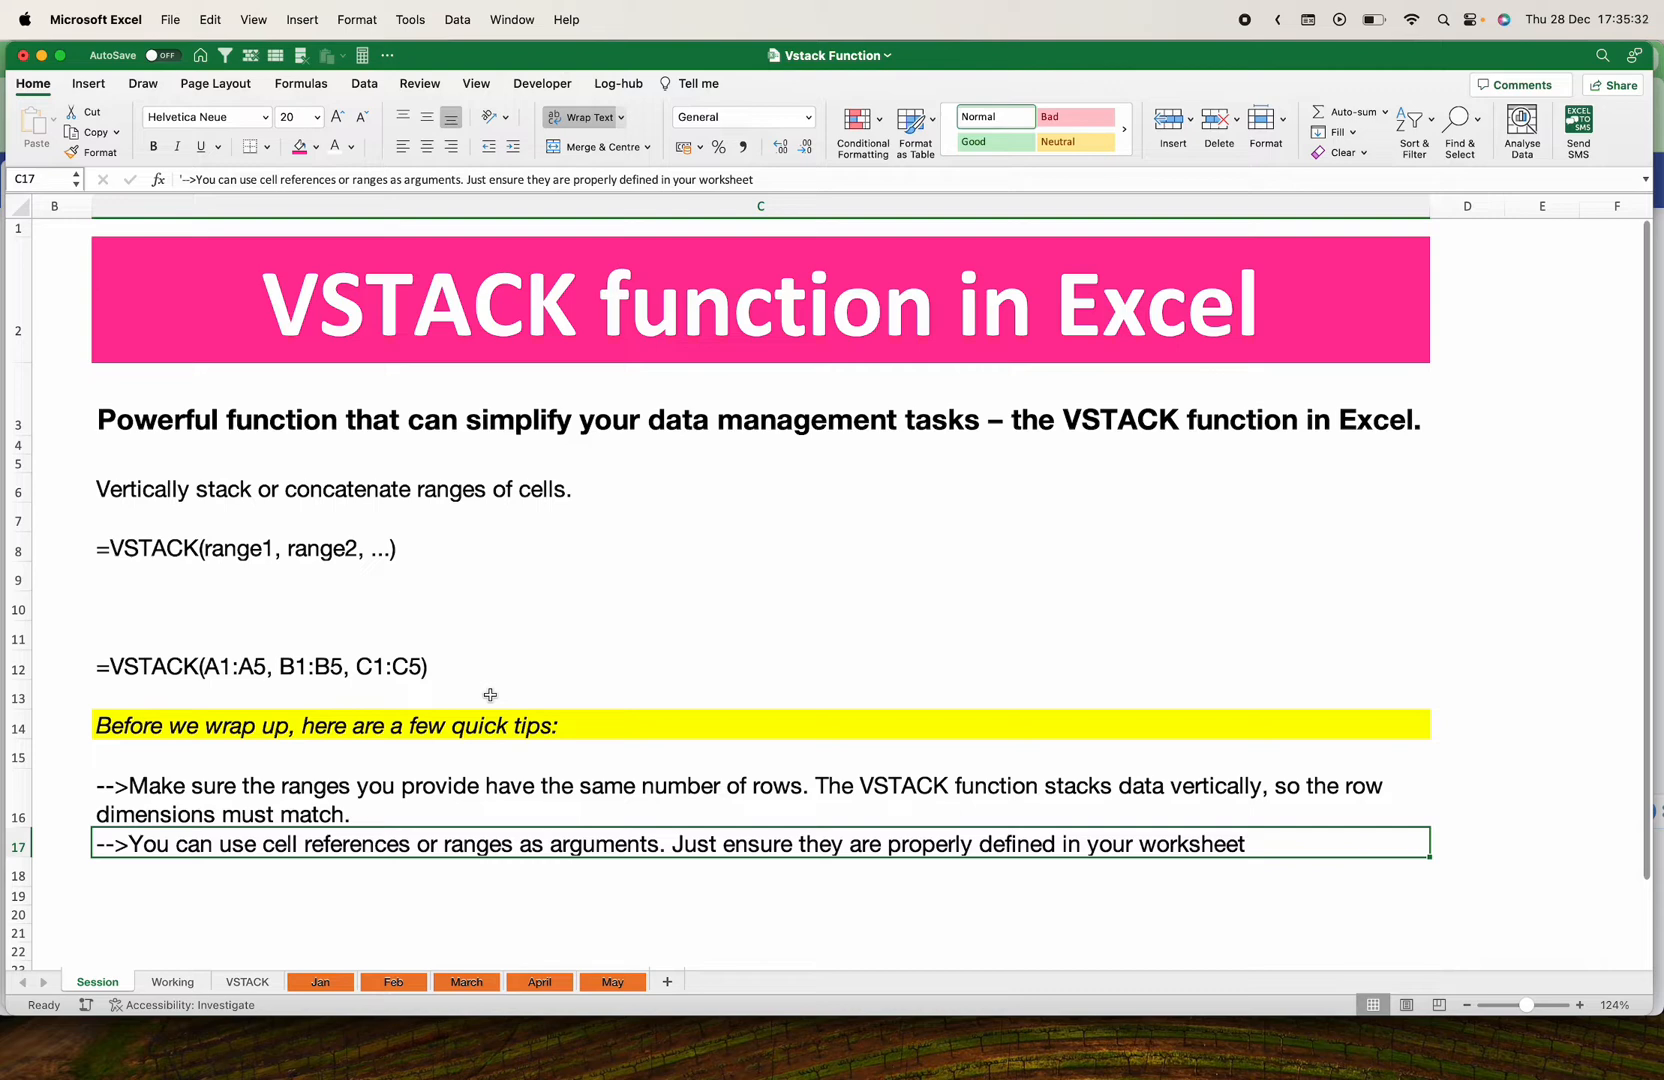
pyautogui.moveTo(325, 761)
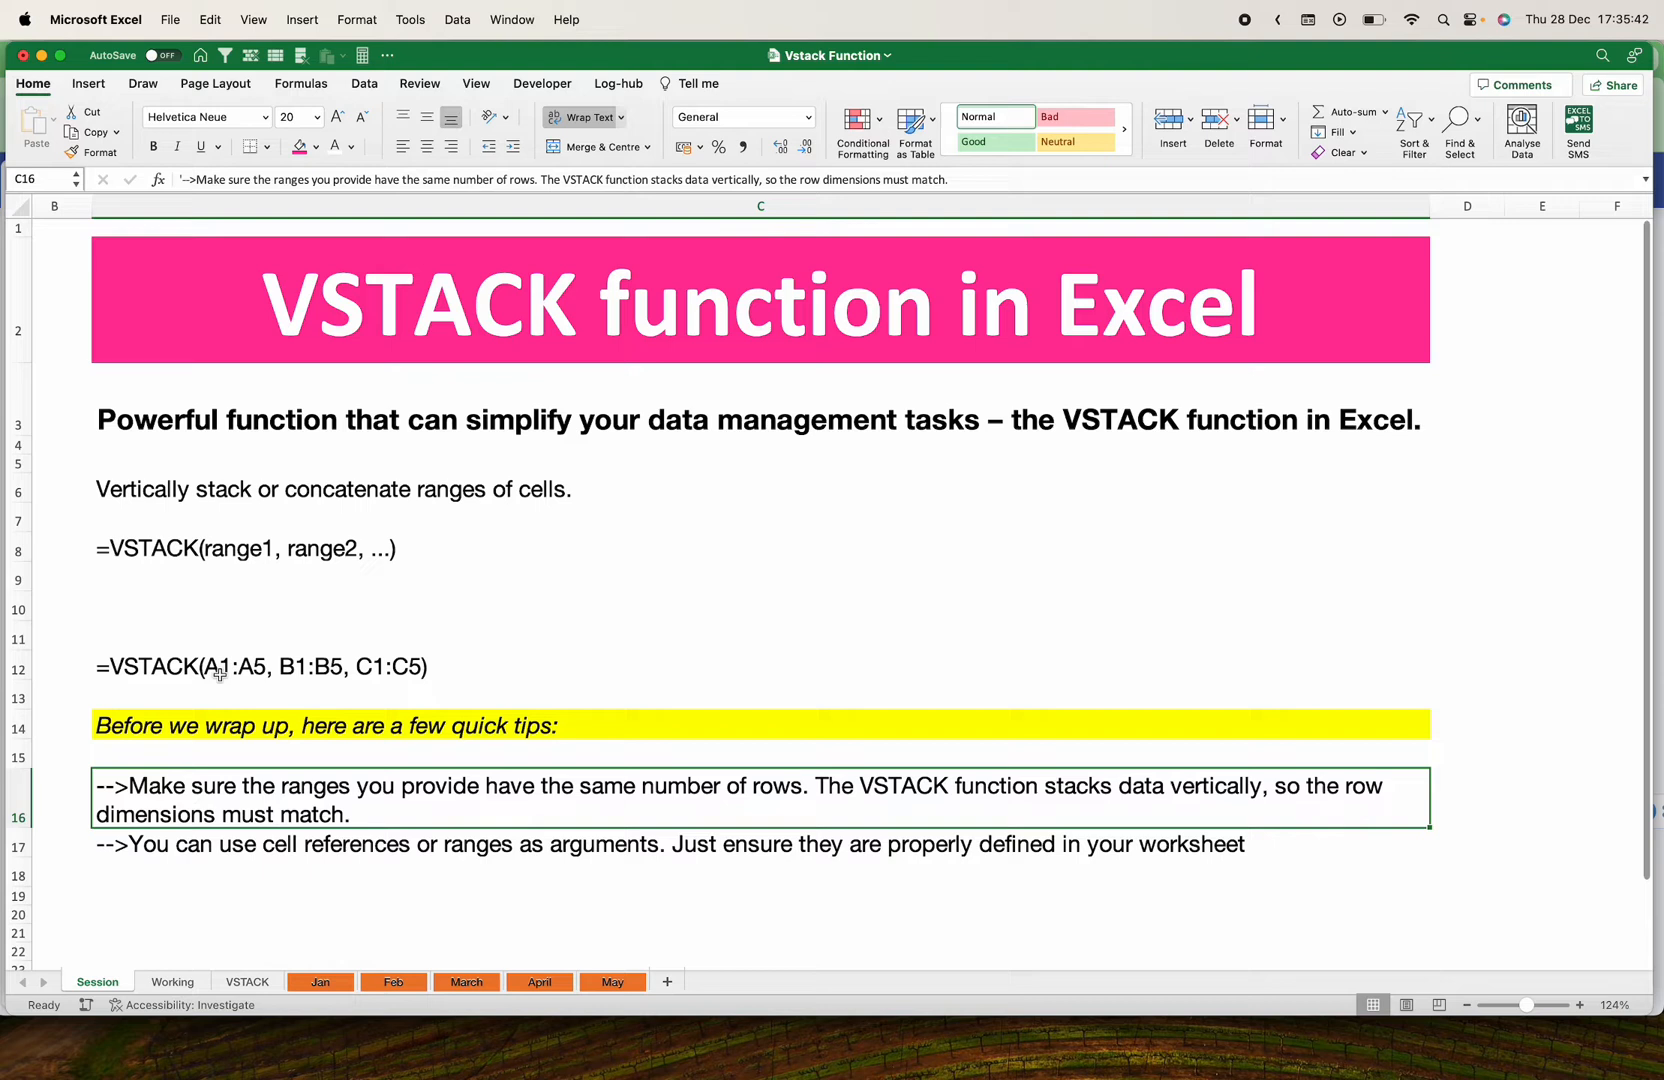
pyautogui.moveTo(252, 666)
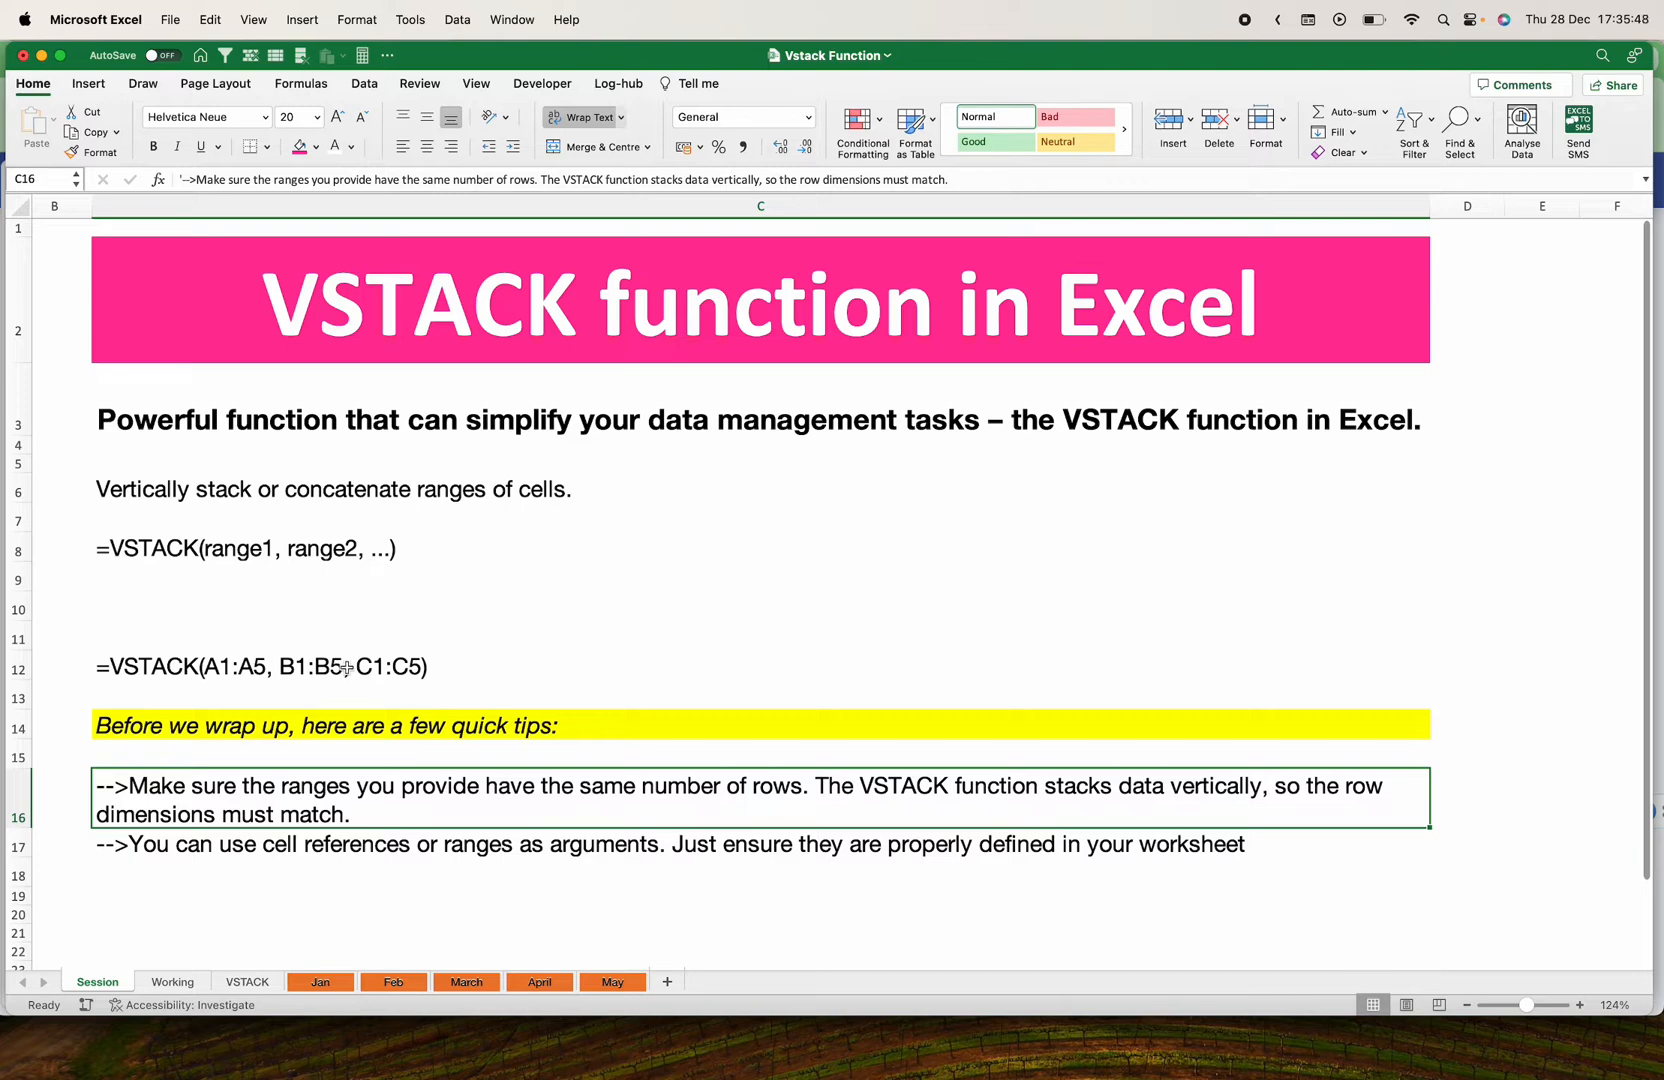
pyautogui.click(320, 981)
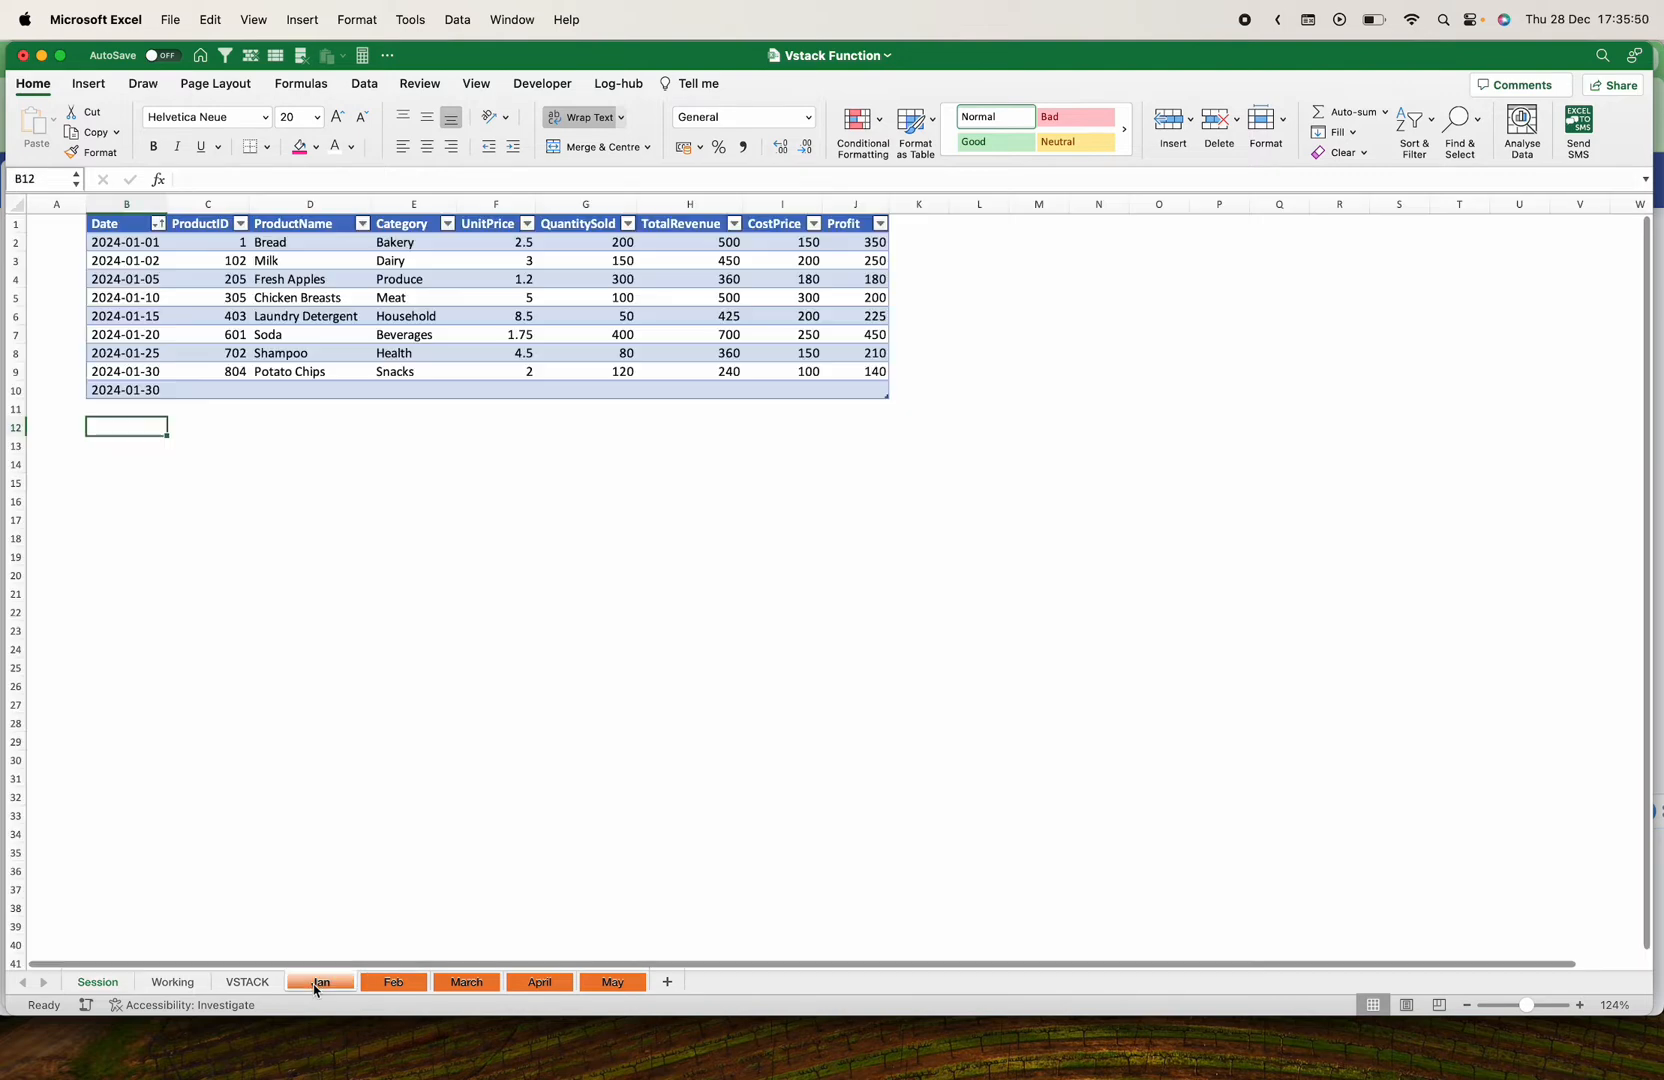
pyautogui.click(319, 981)
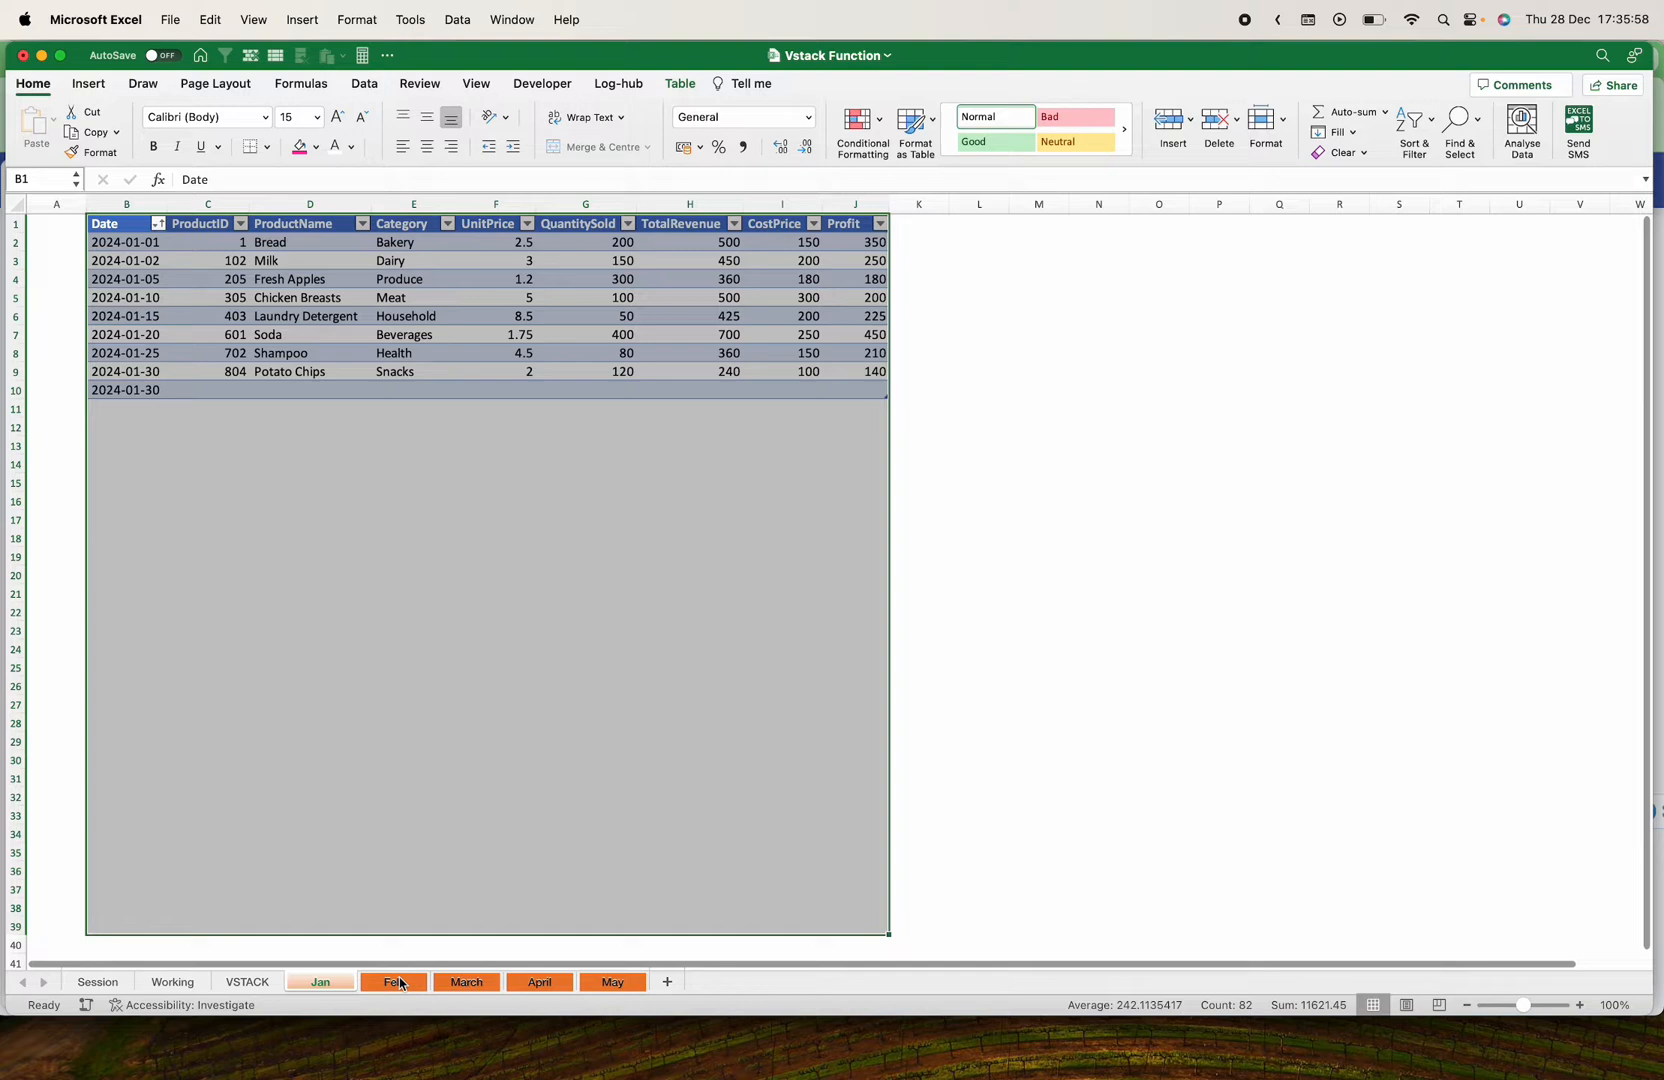
pyautogui.click(465, 981)
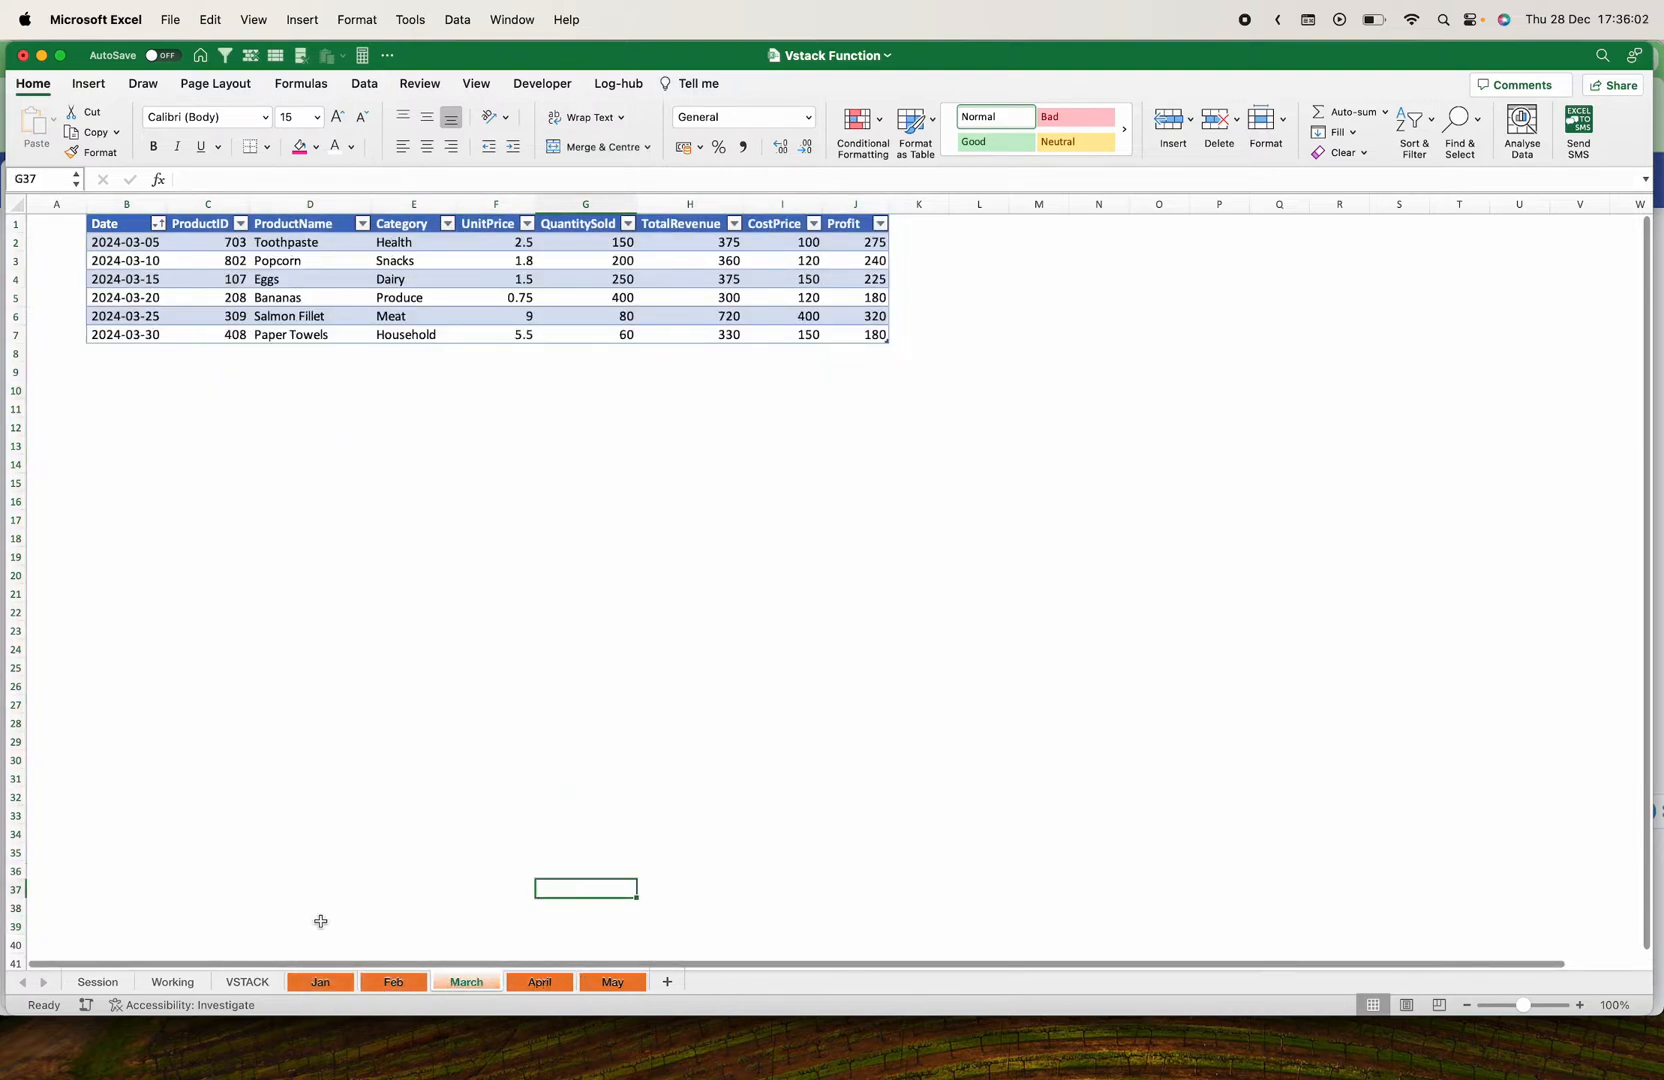
pyautogui.click(172, 981)
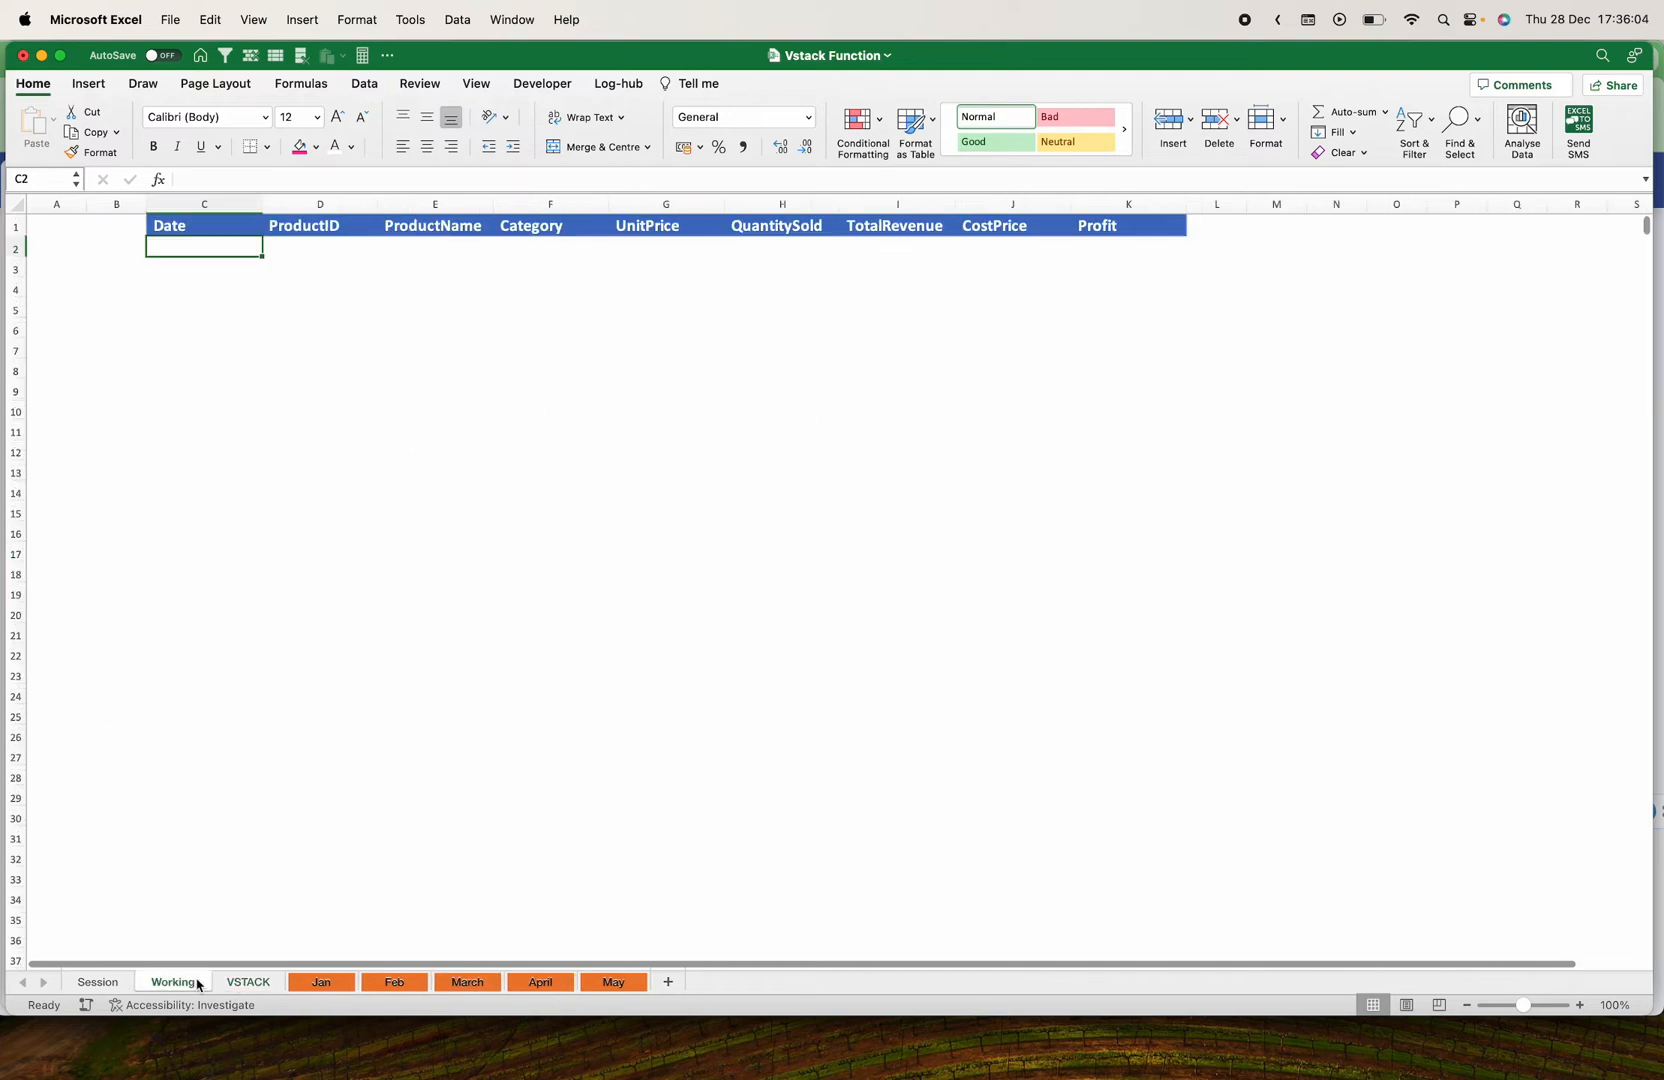
pyautogui.moveTo(313, 976)
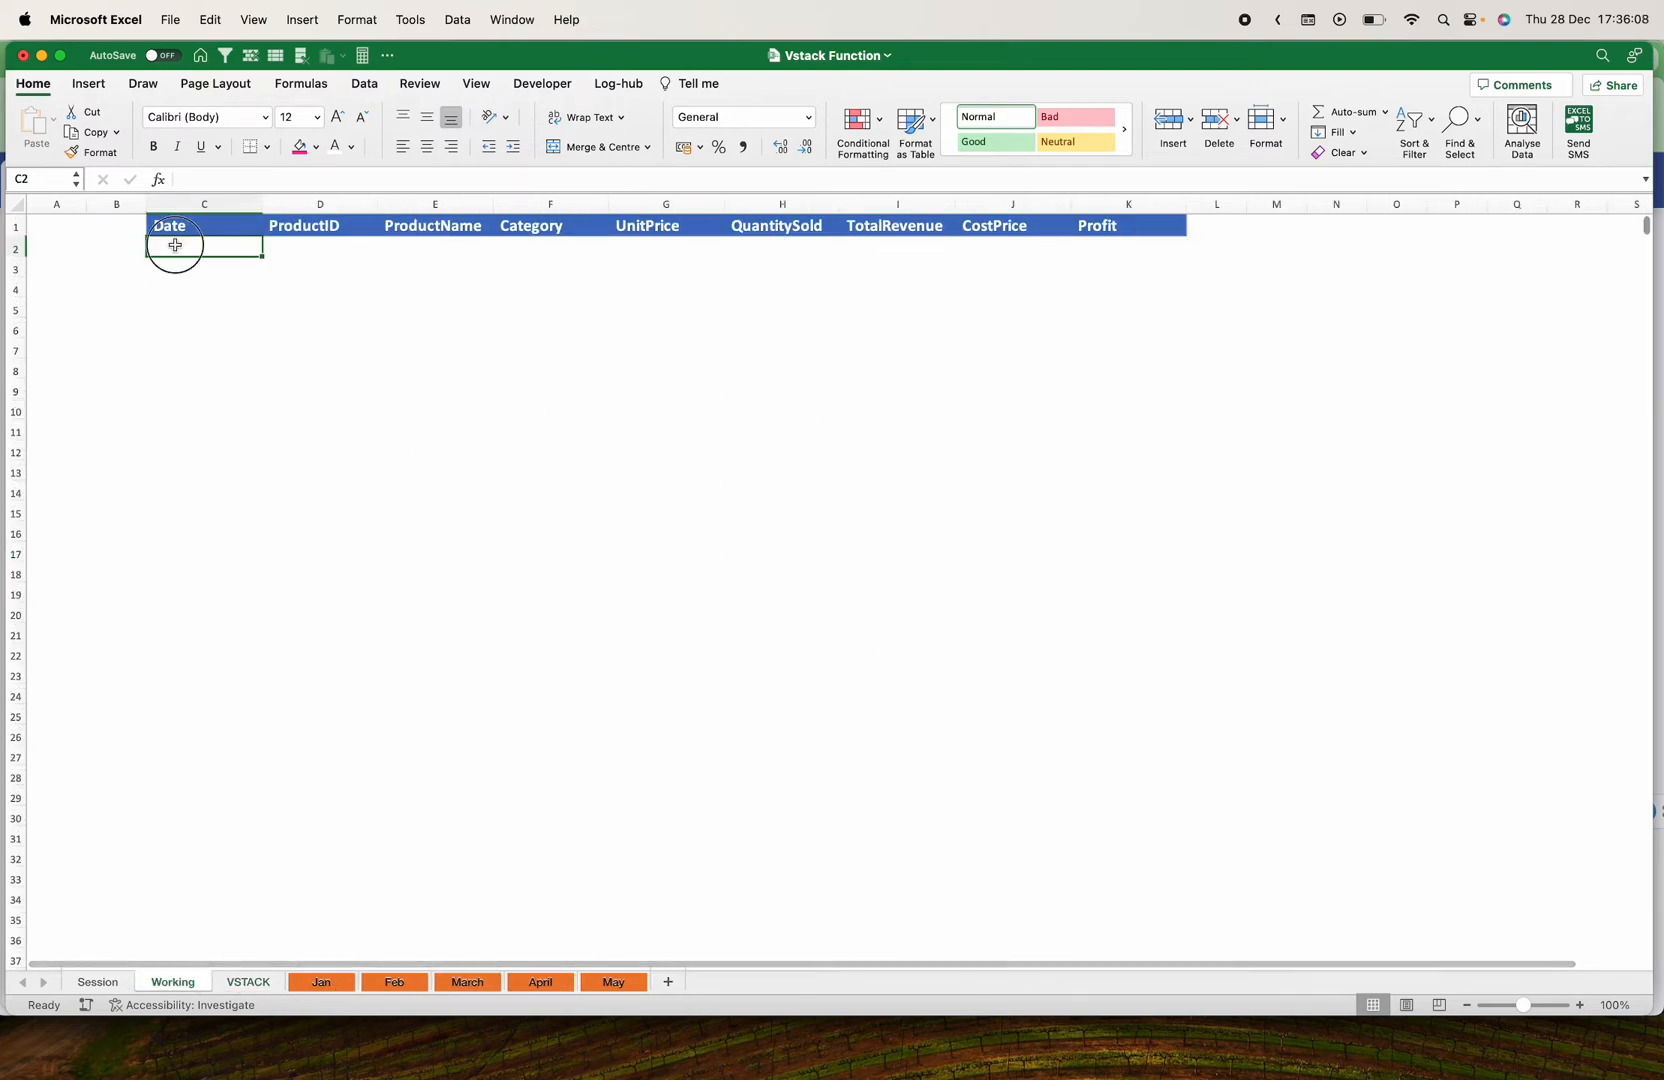
# Enter =VSTACK(Jan!B2:J100) in Working!C2, picking the January table range
pyautogui.write('=')
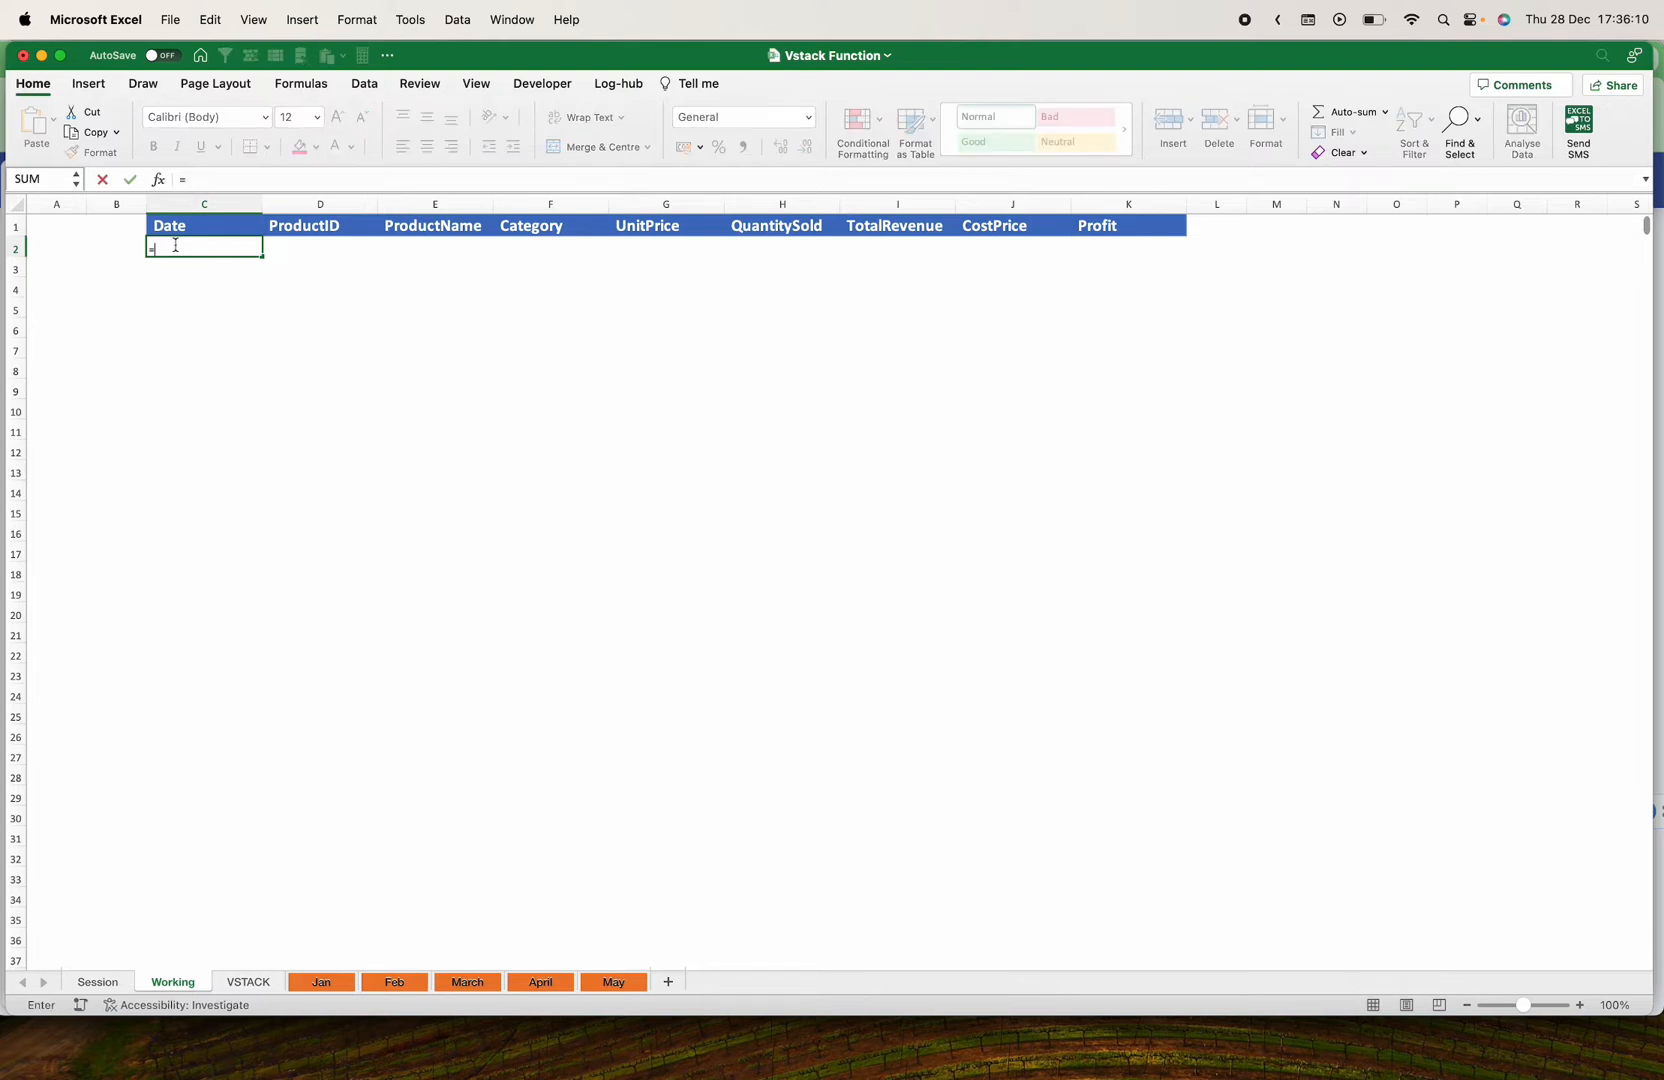
pyautogui.write('v')
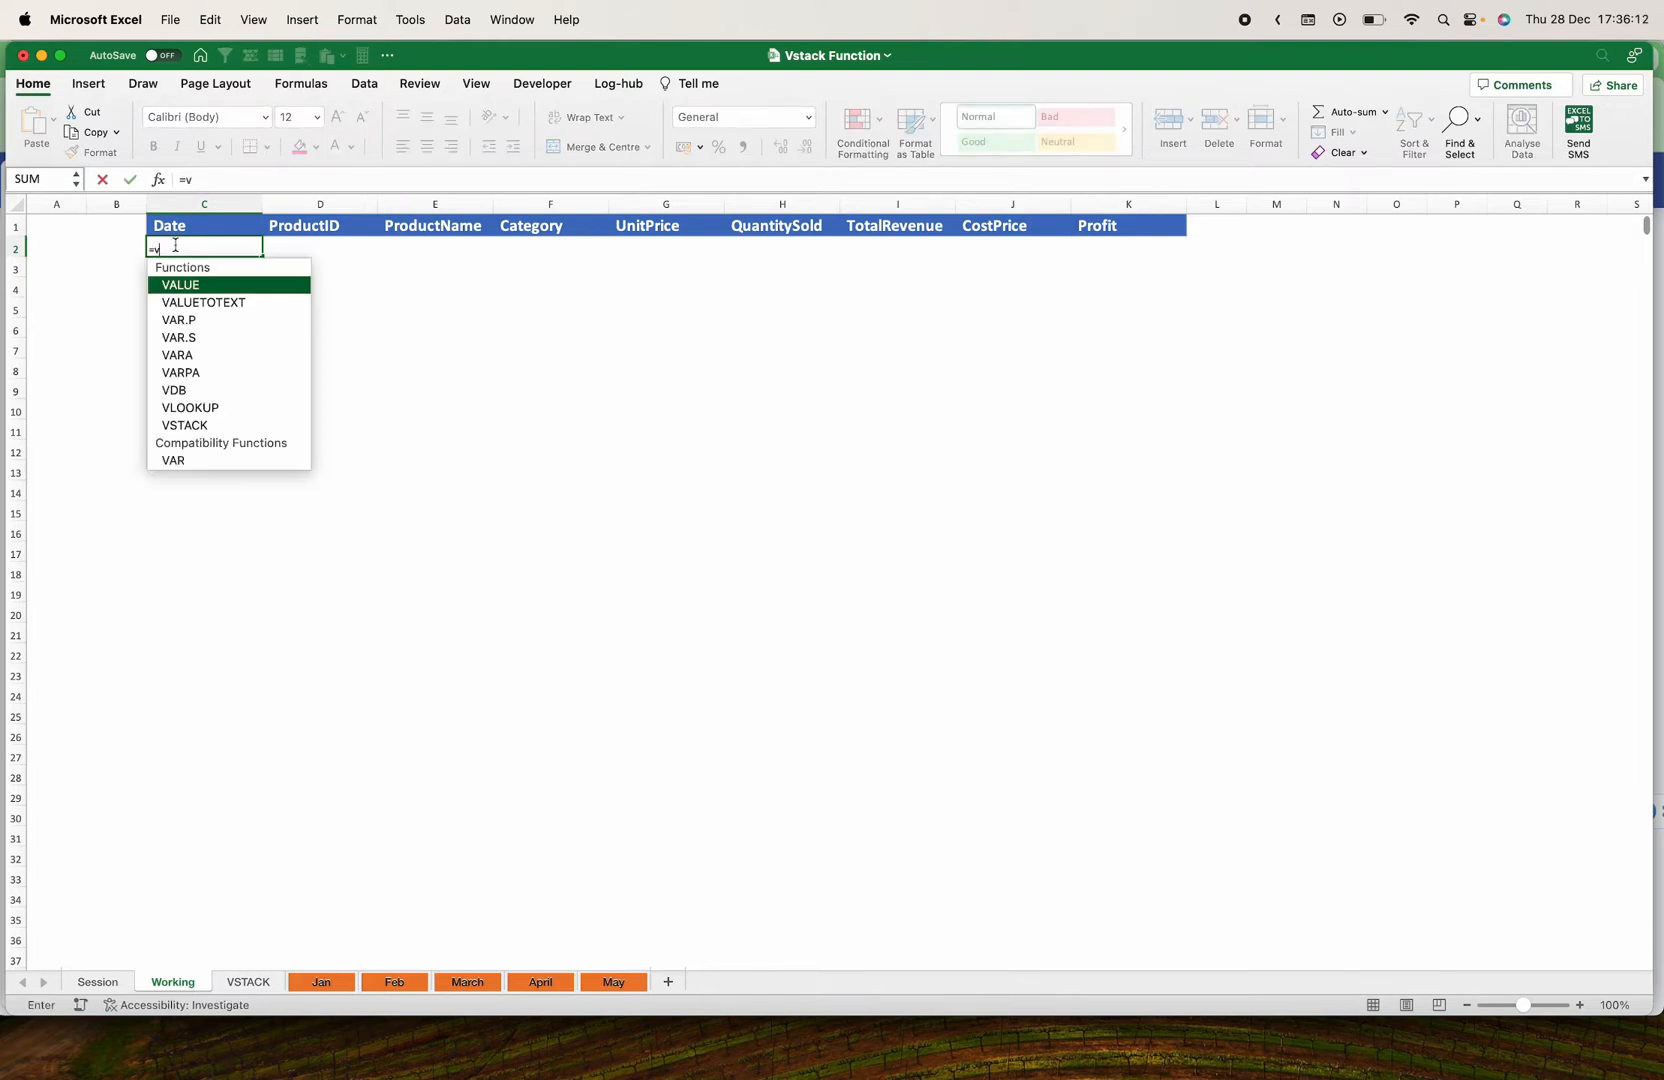
pyautogui.write('sta')
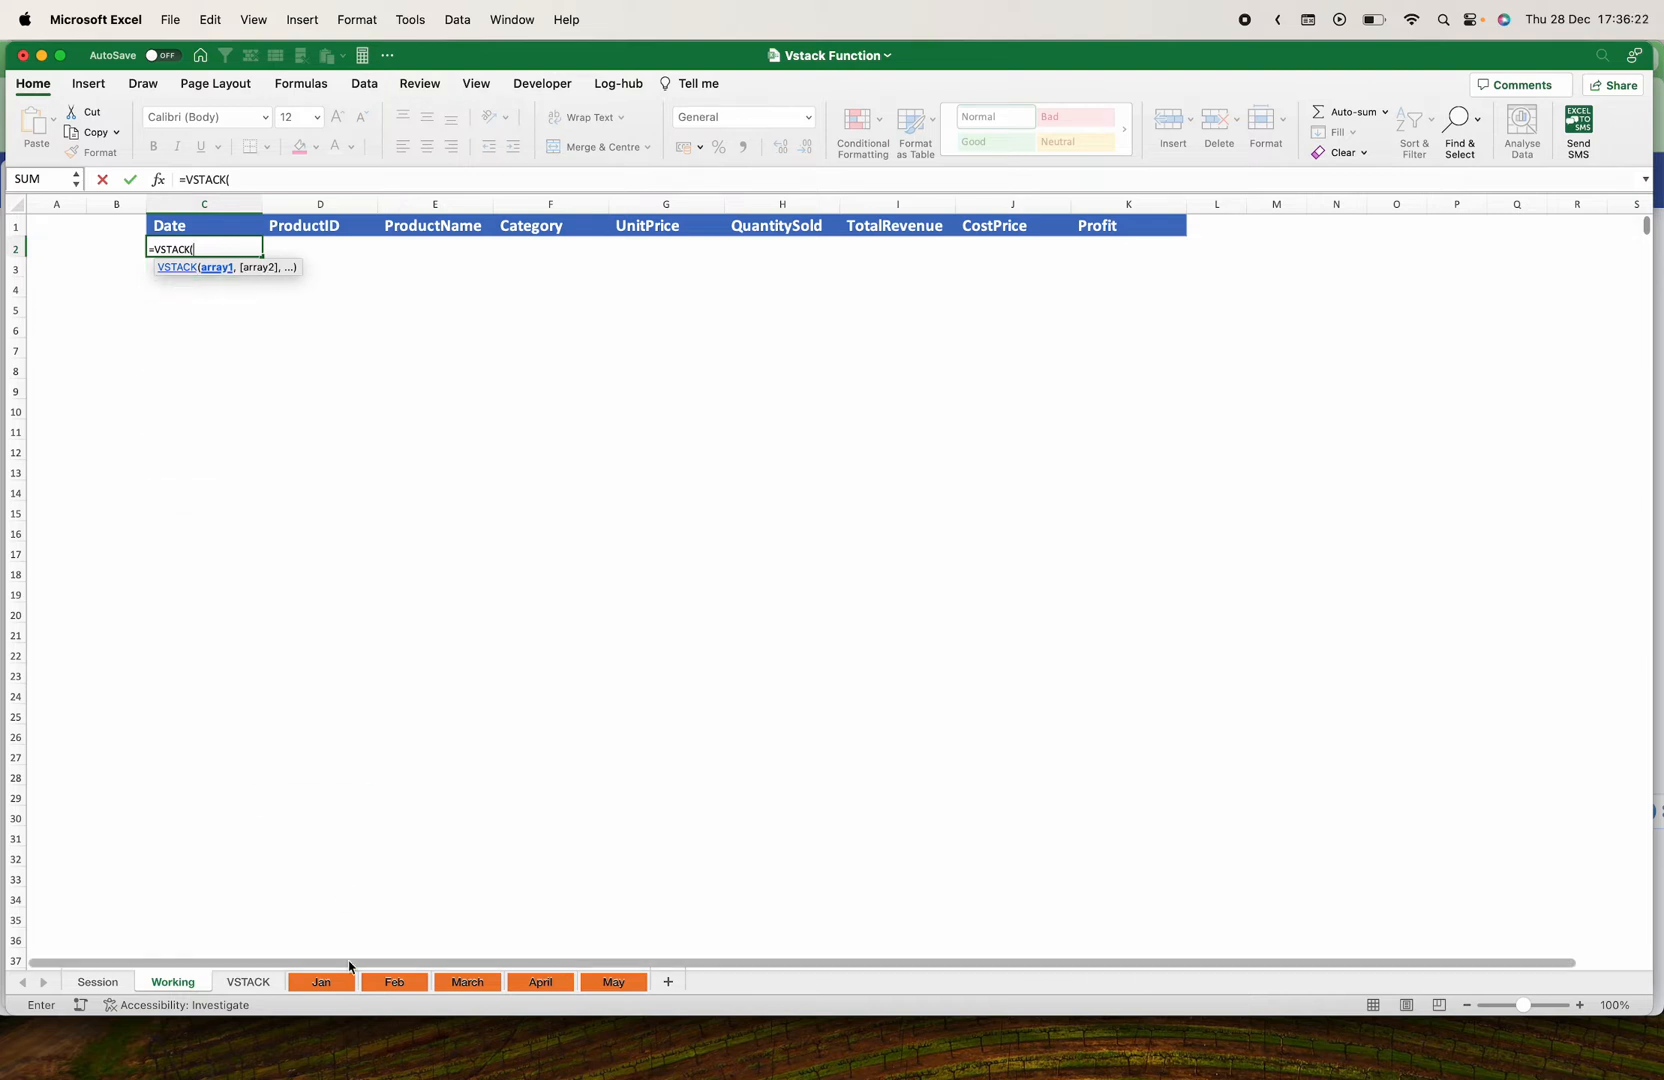
pyautogui.click(320, 981)
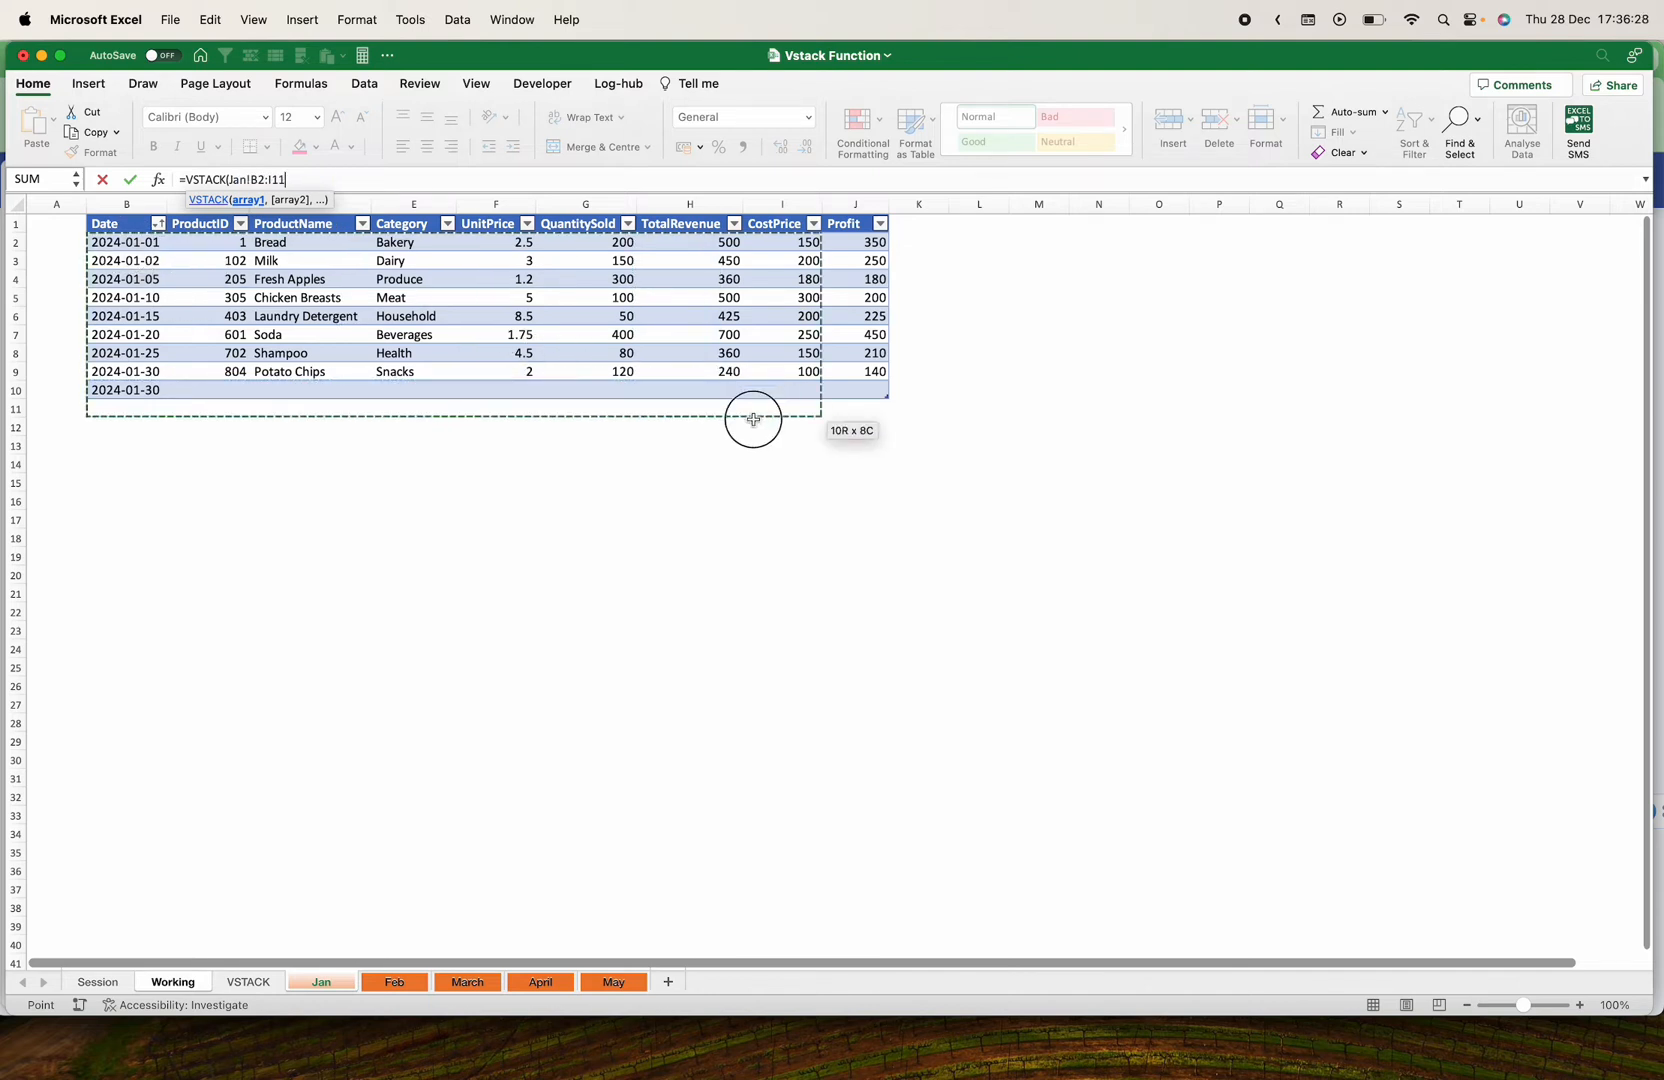
pyautogui.moveTo(753, 417); pyautogui.dragTo(854, 592)
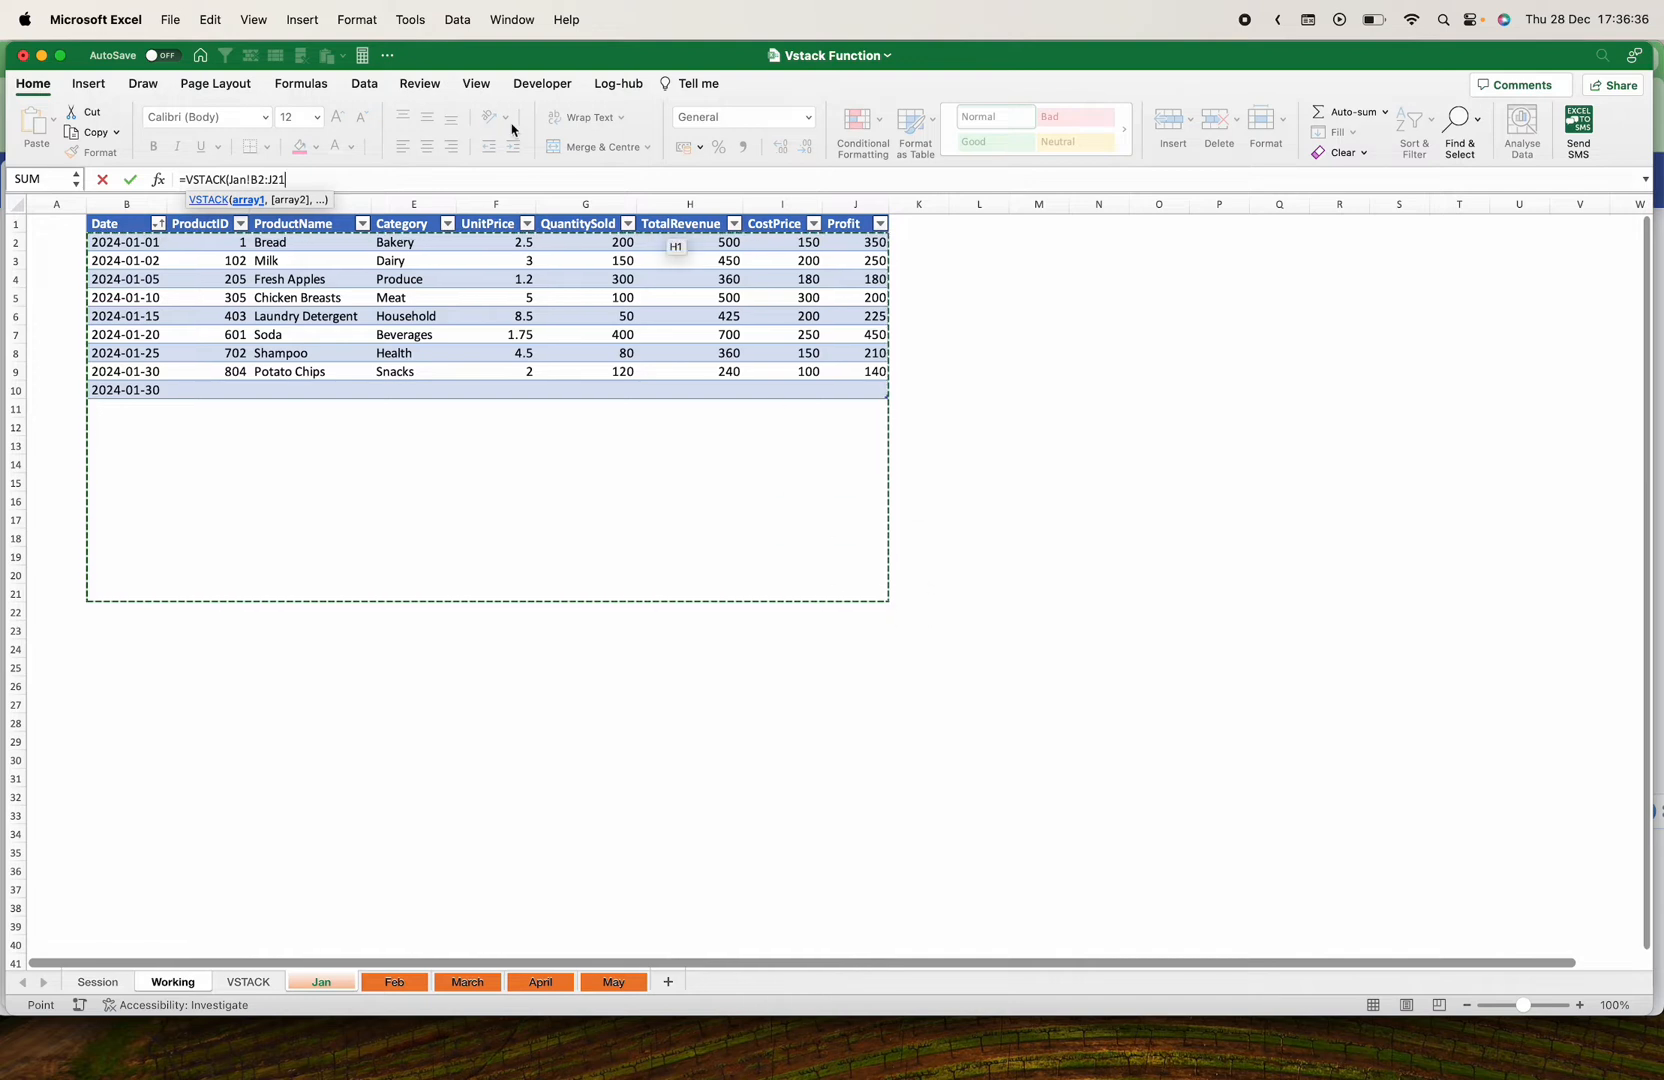
pyautogui.write('100')
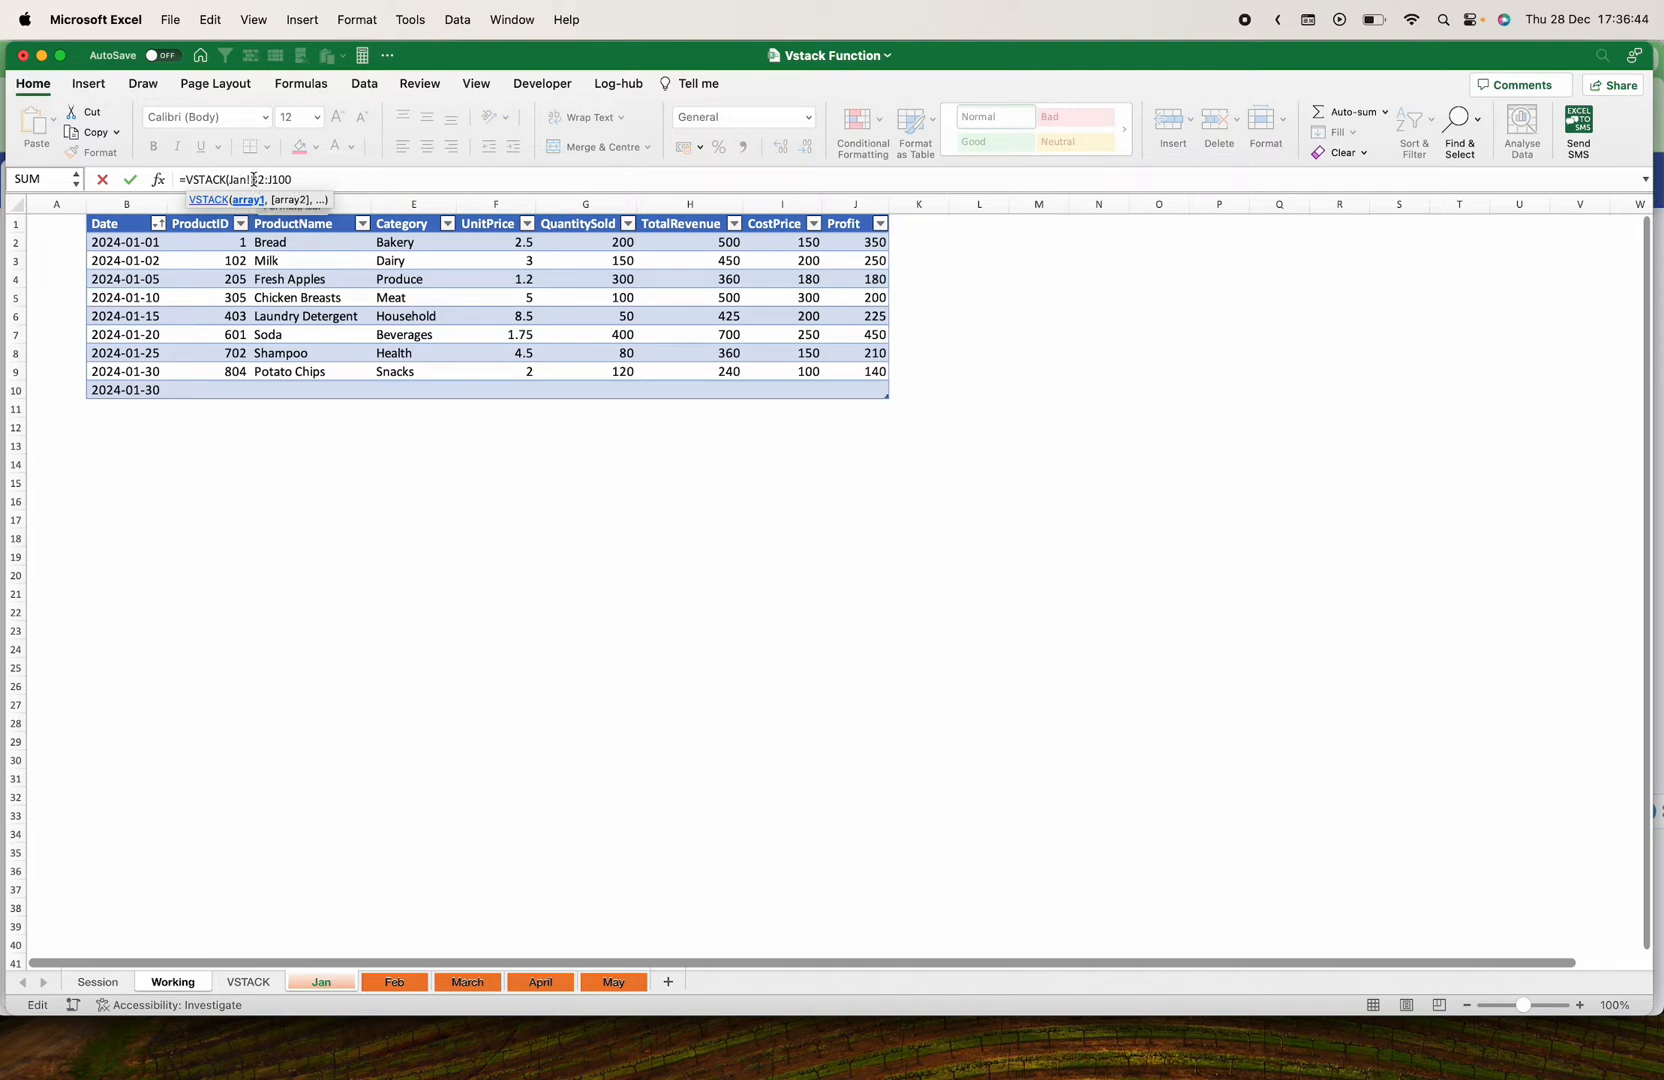
pyautogui.click(854, 223)
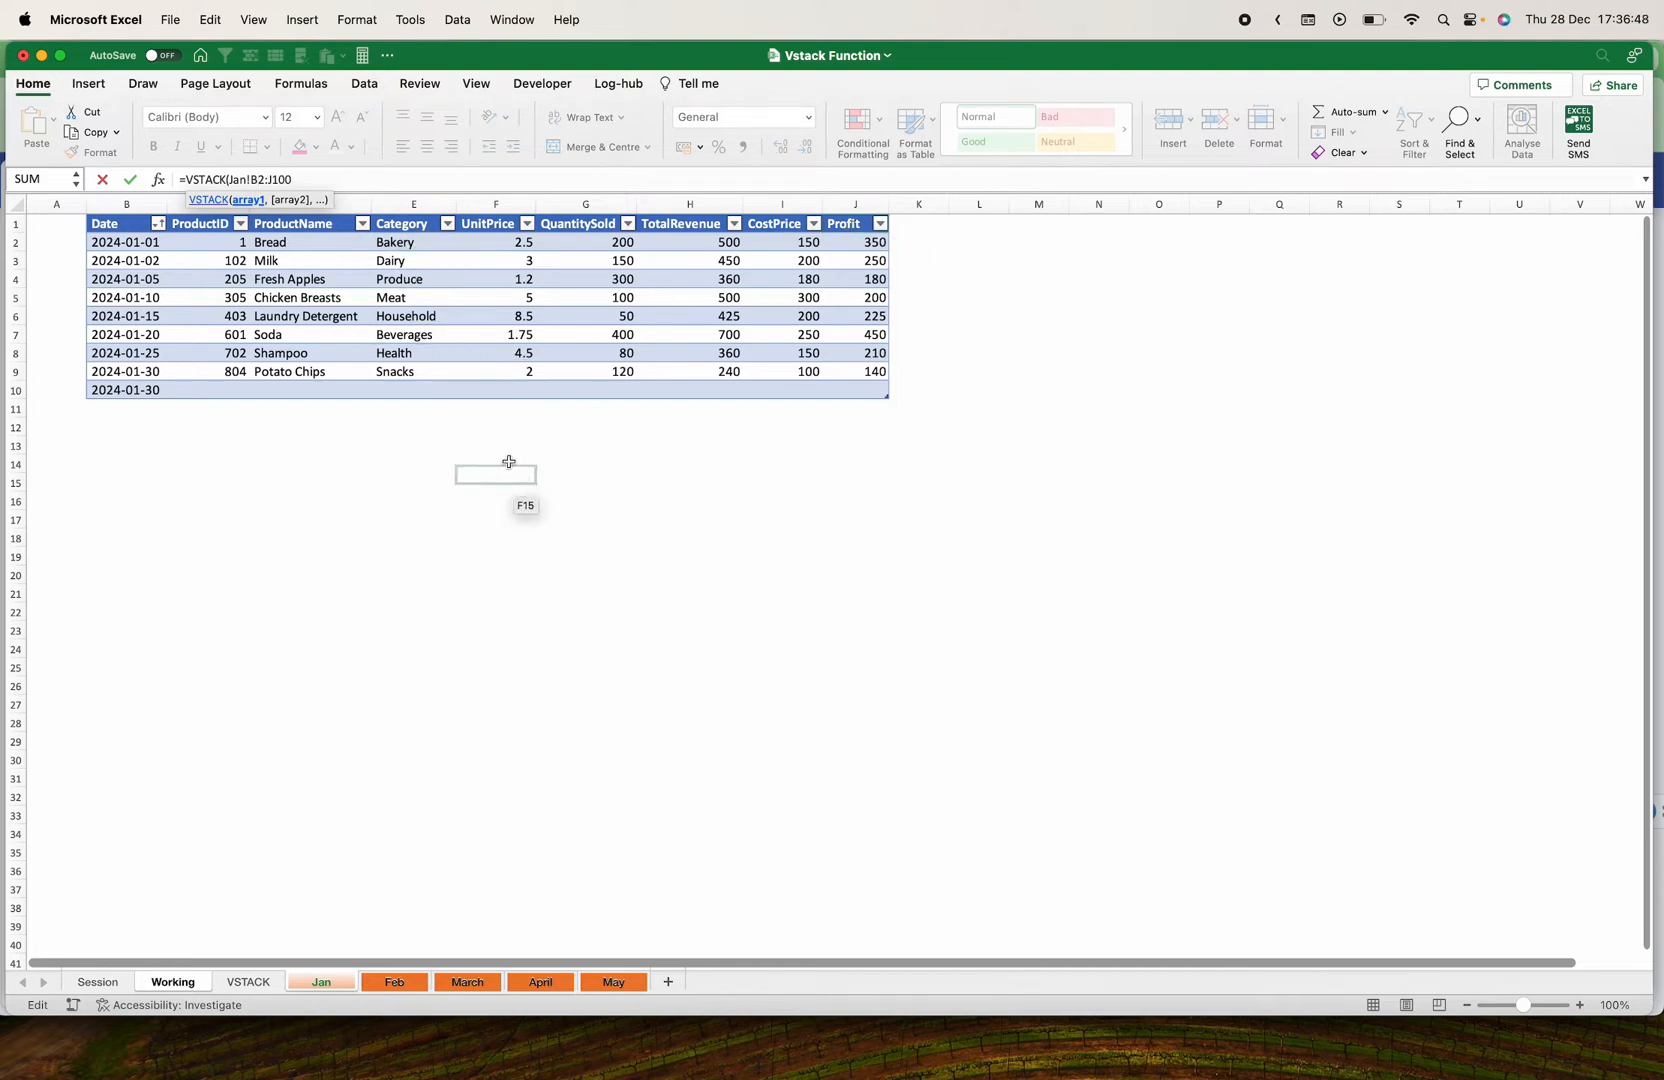
pyautogui.click(307, 179)
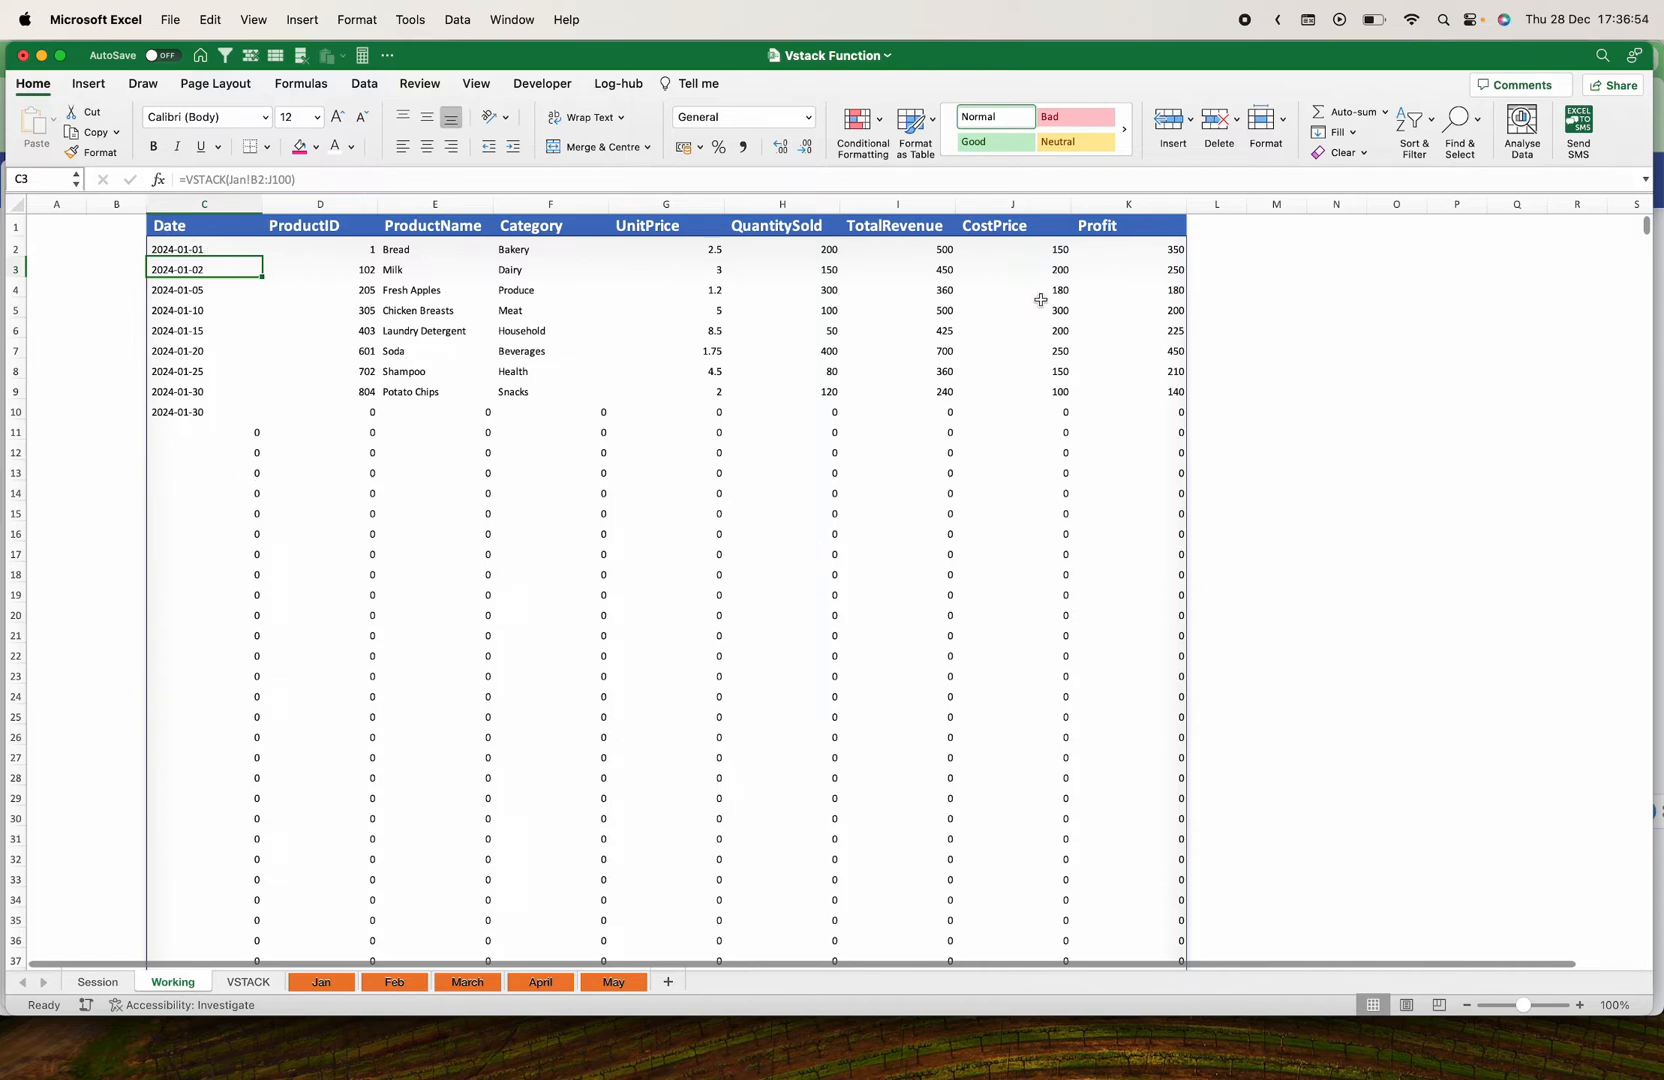
# Check the January stack's trailing zero rows, then reselect C2 on the Working sheet
pyautogui.scroll(-3)
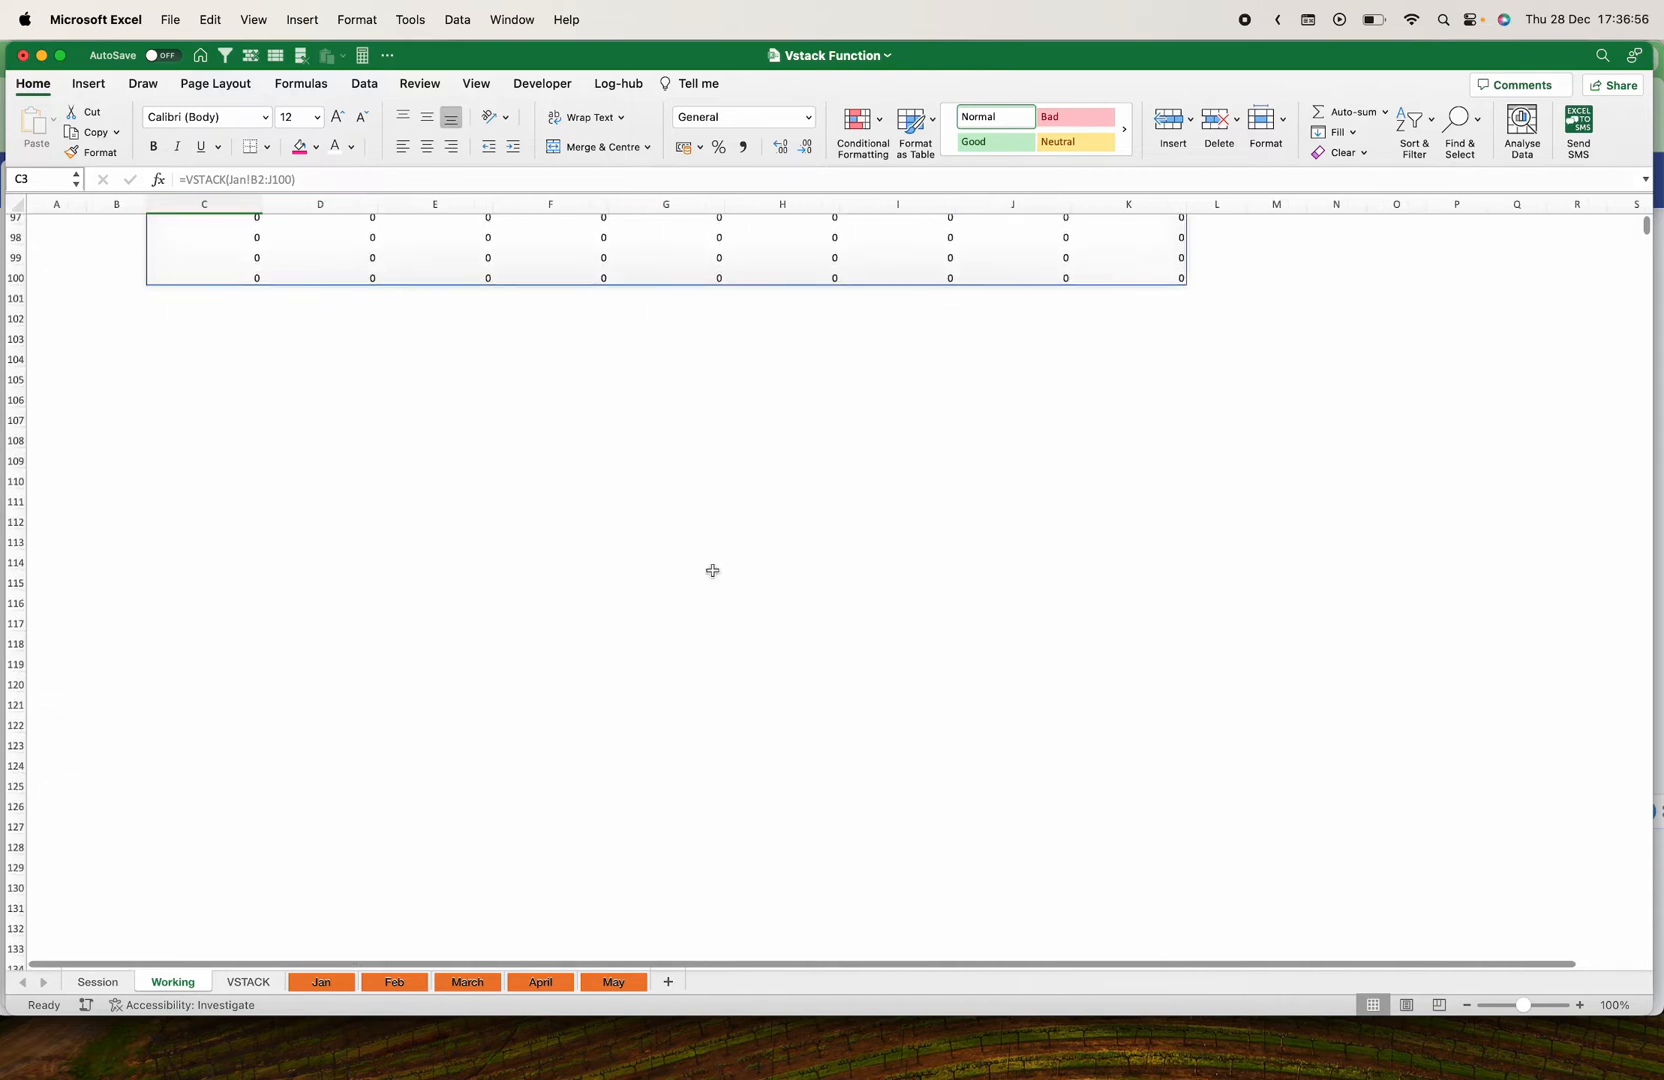
pyautogui.scroll(3)
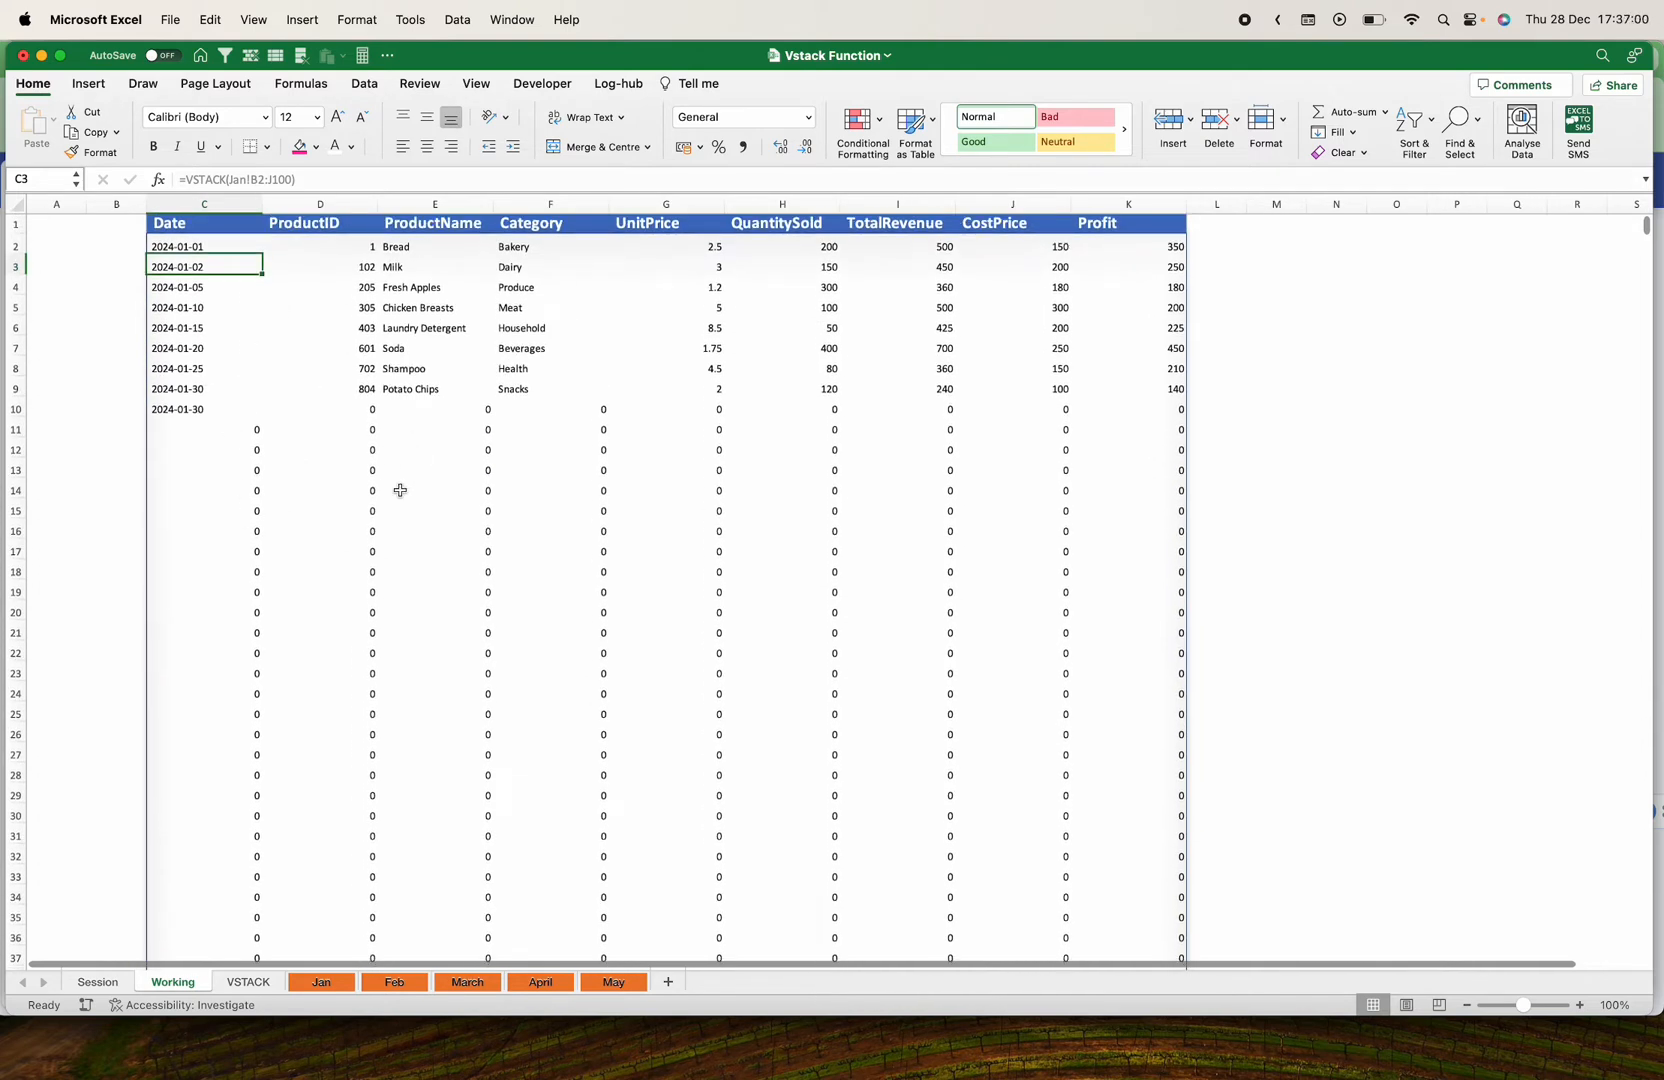
pyautogui.moveTo(360, 655)
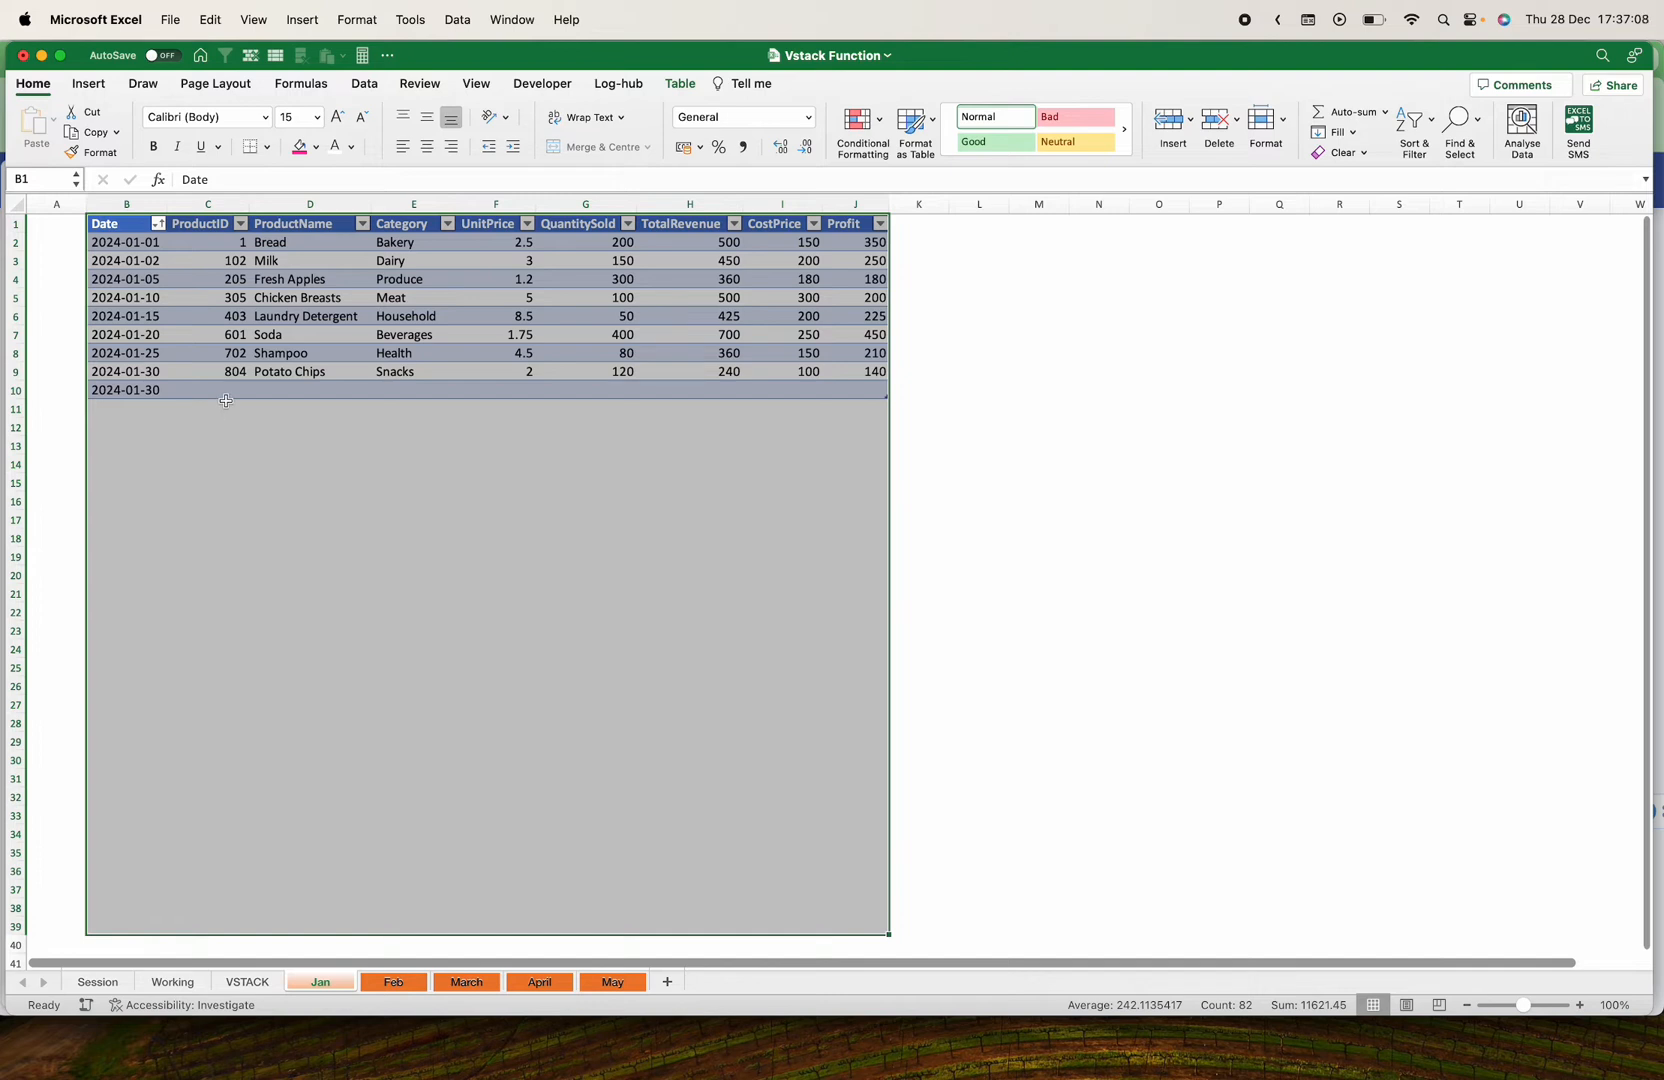
pyautogui.moveTo(354, 406)
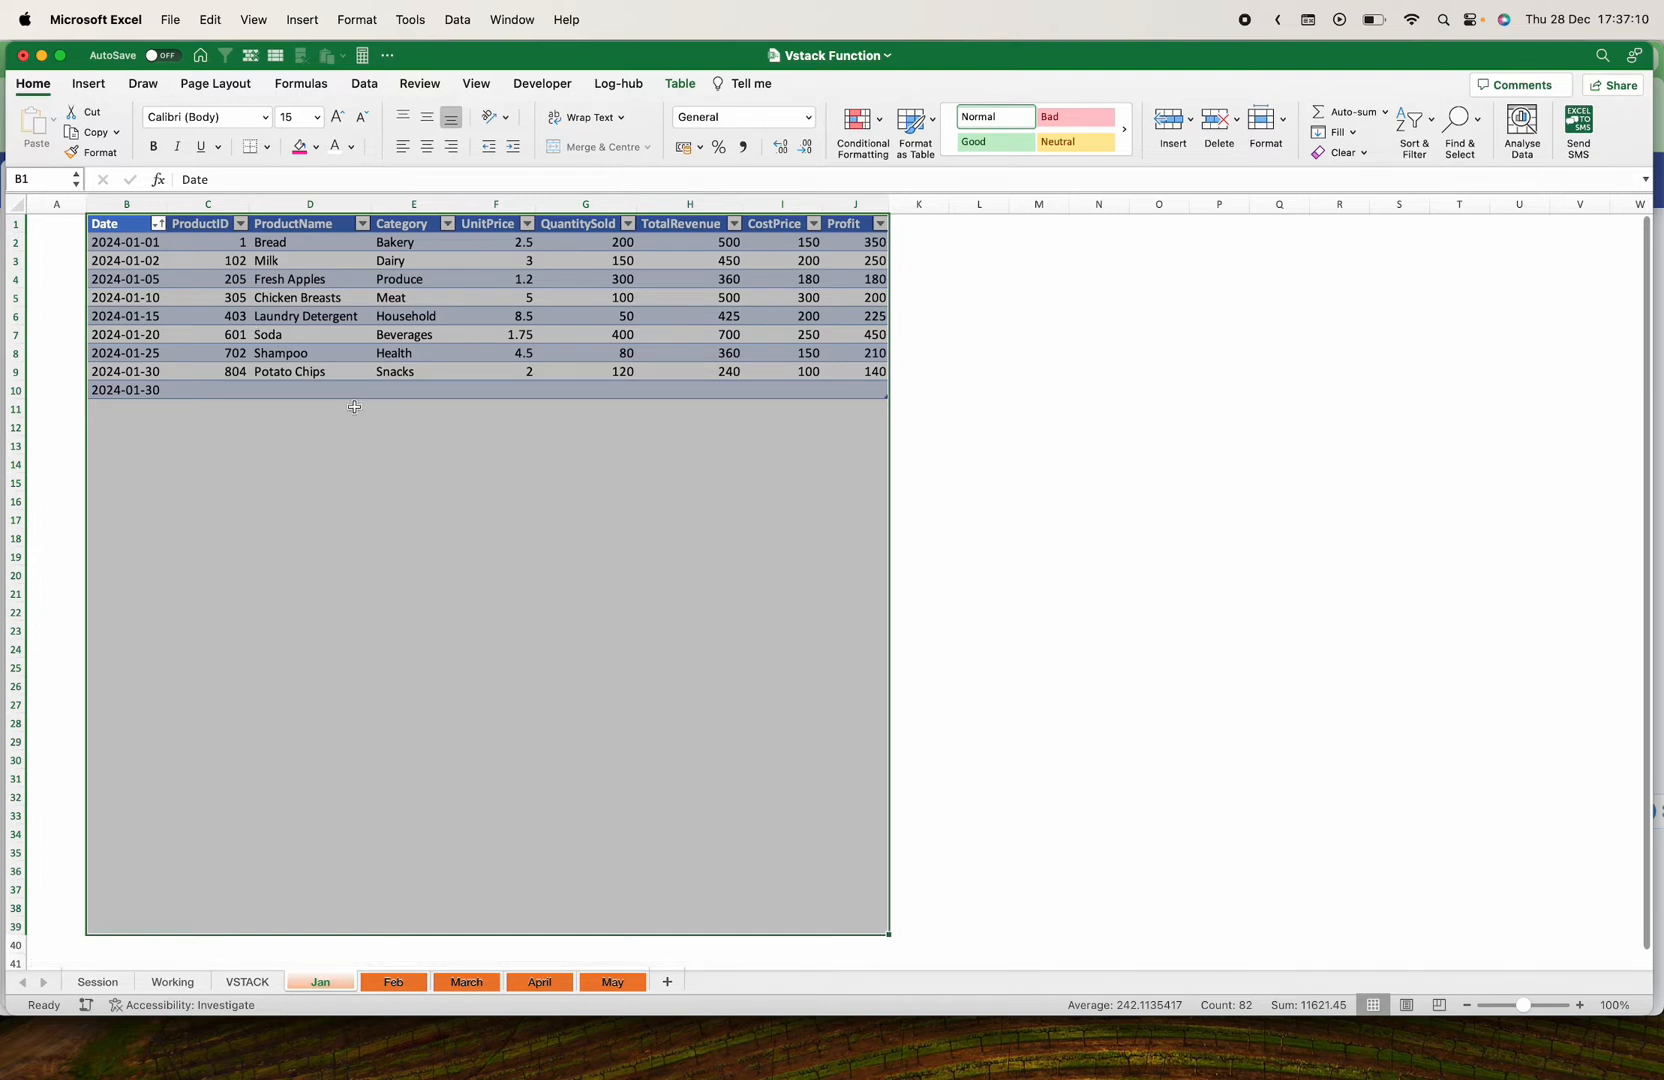
pyautogui.moveTo(139, 818)
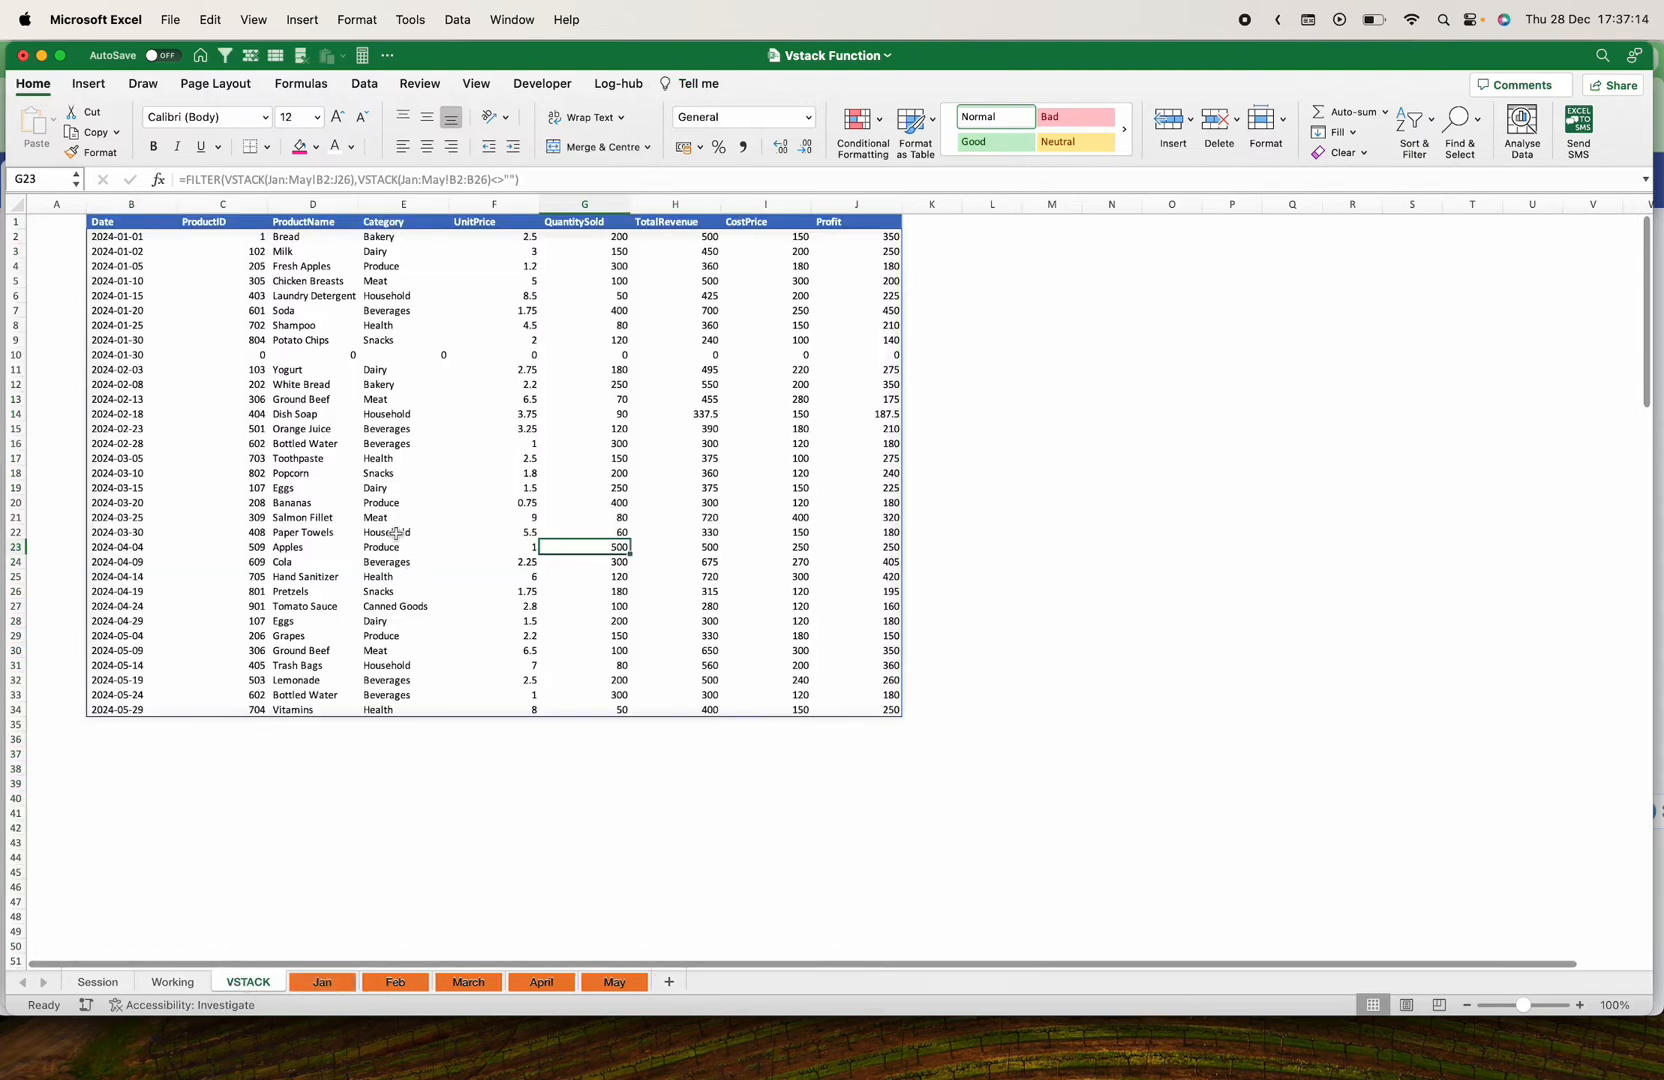
pyautogui.click(172, 981)
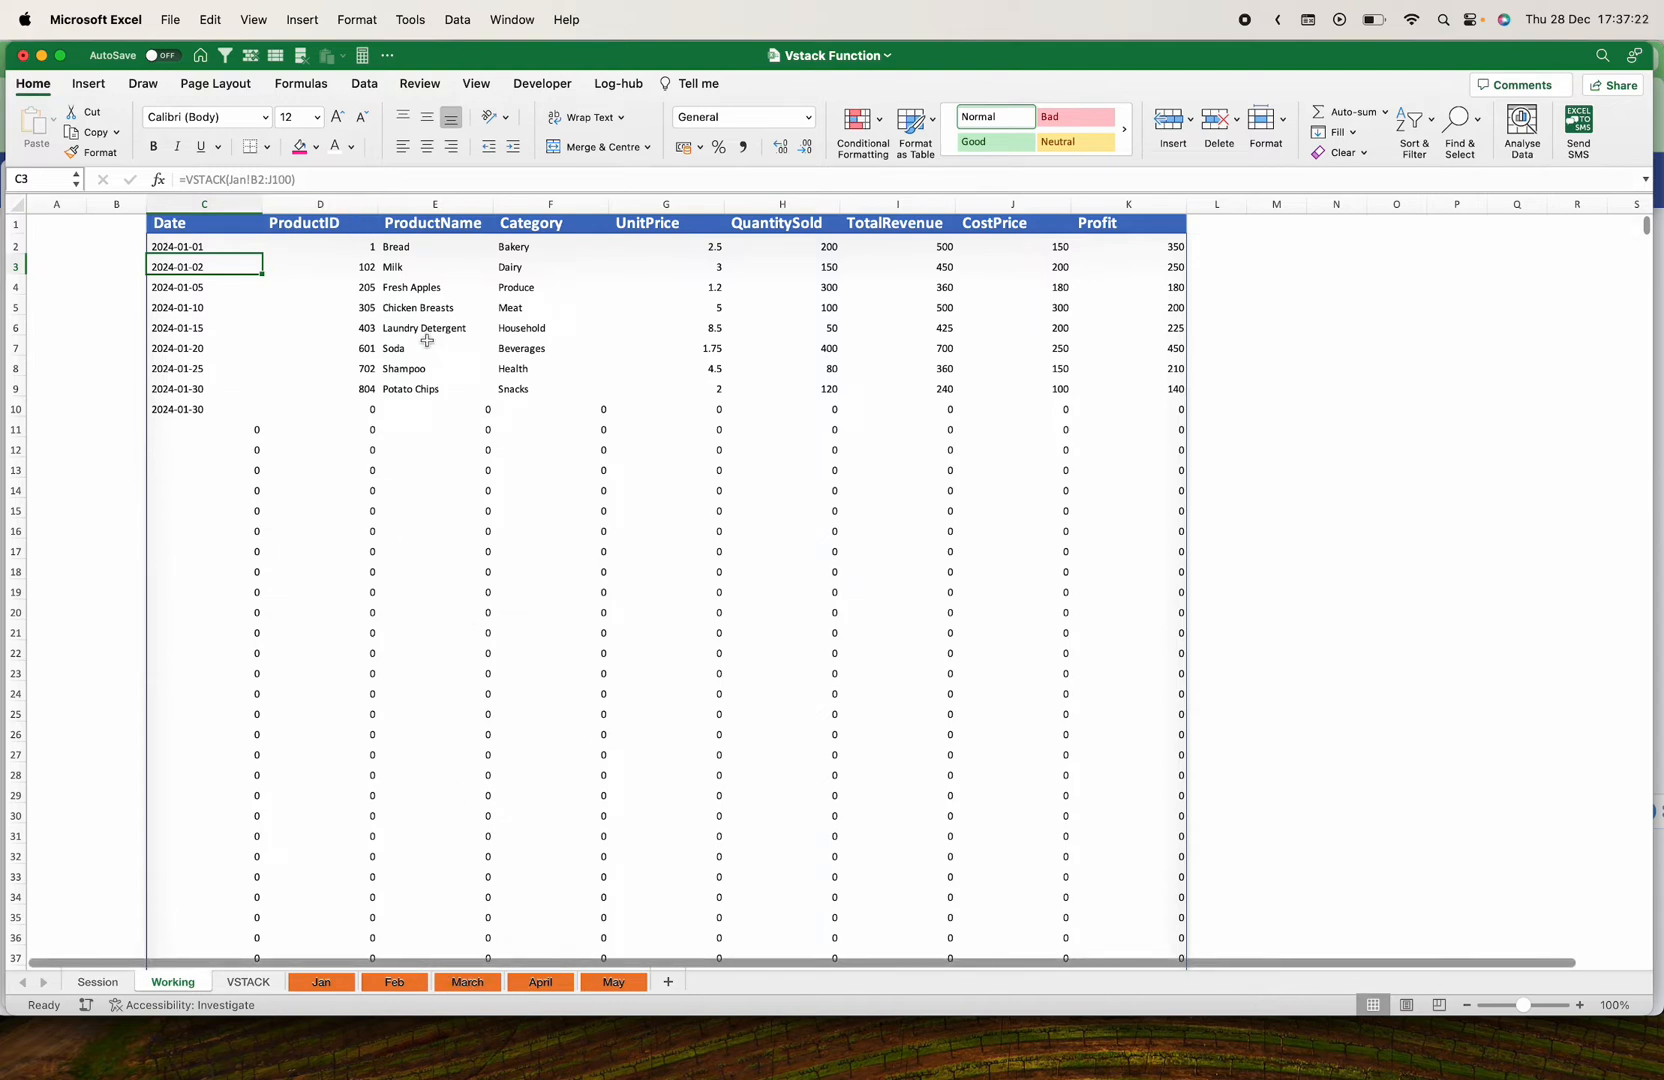
pyautogui.click(204, 246)
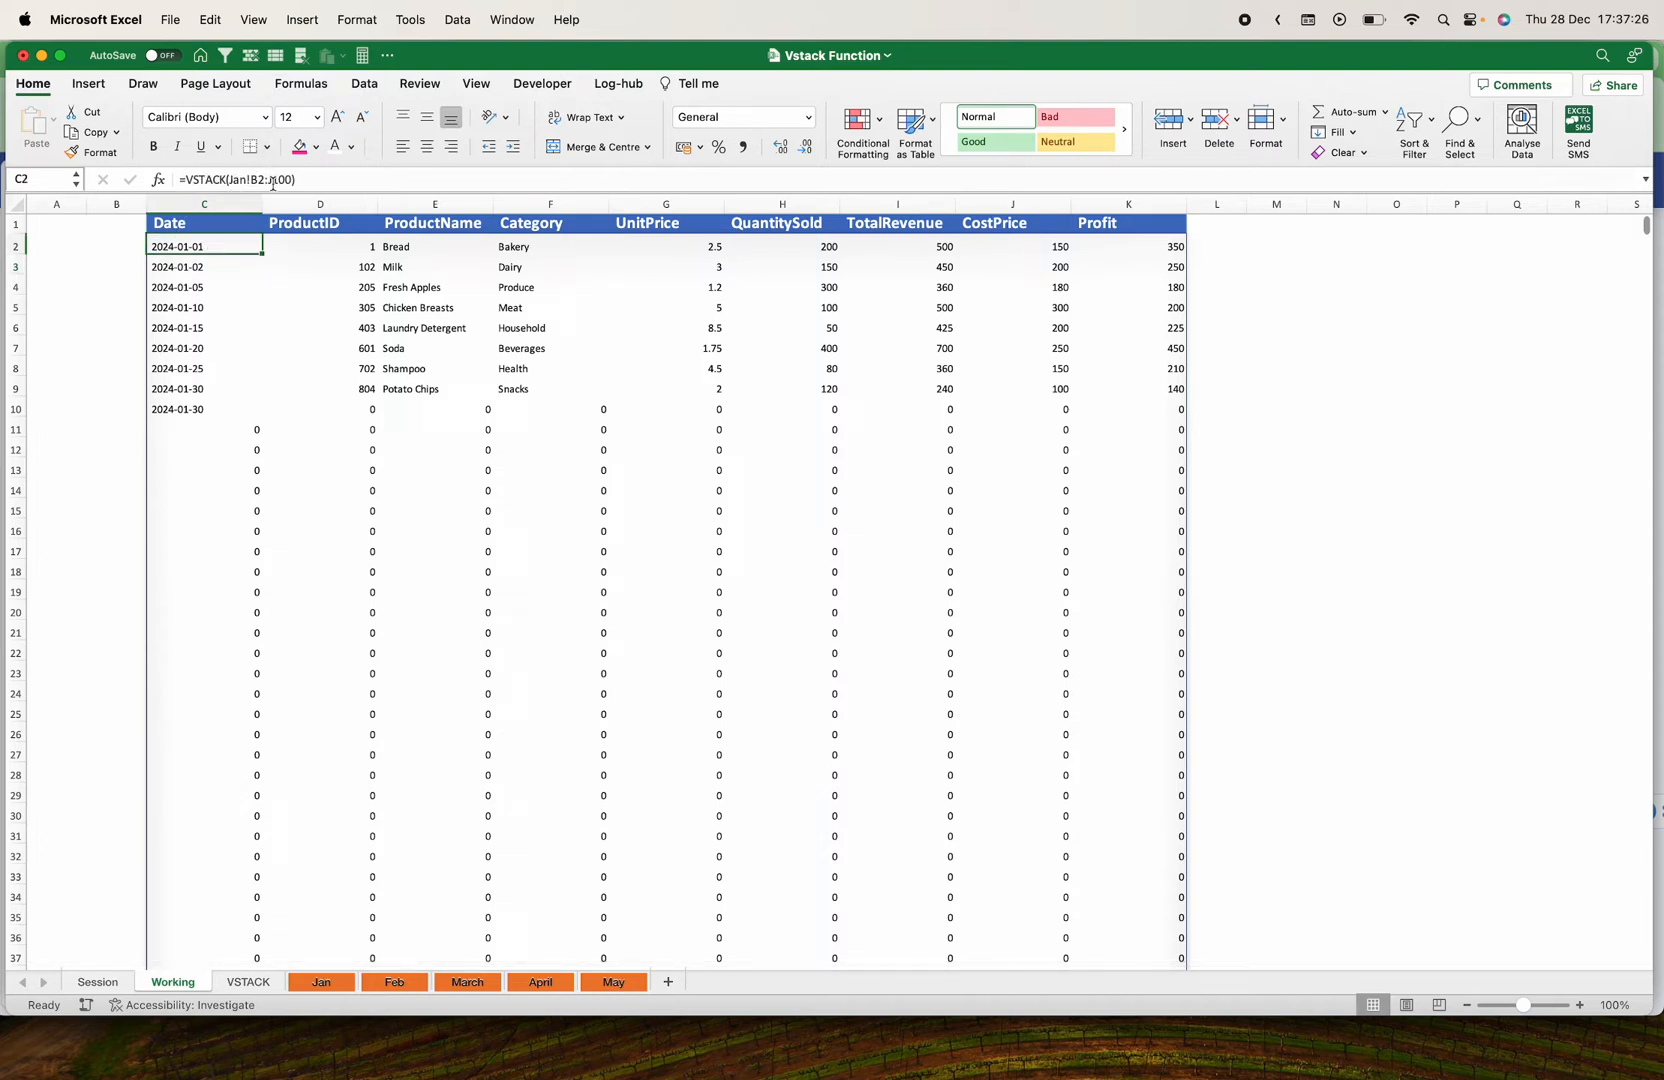
pyautogui.moveTo(255, 179)
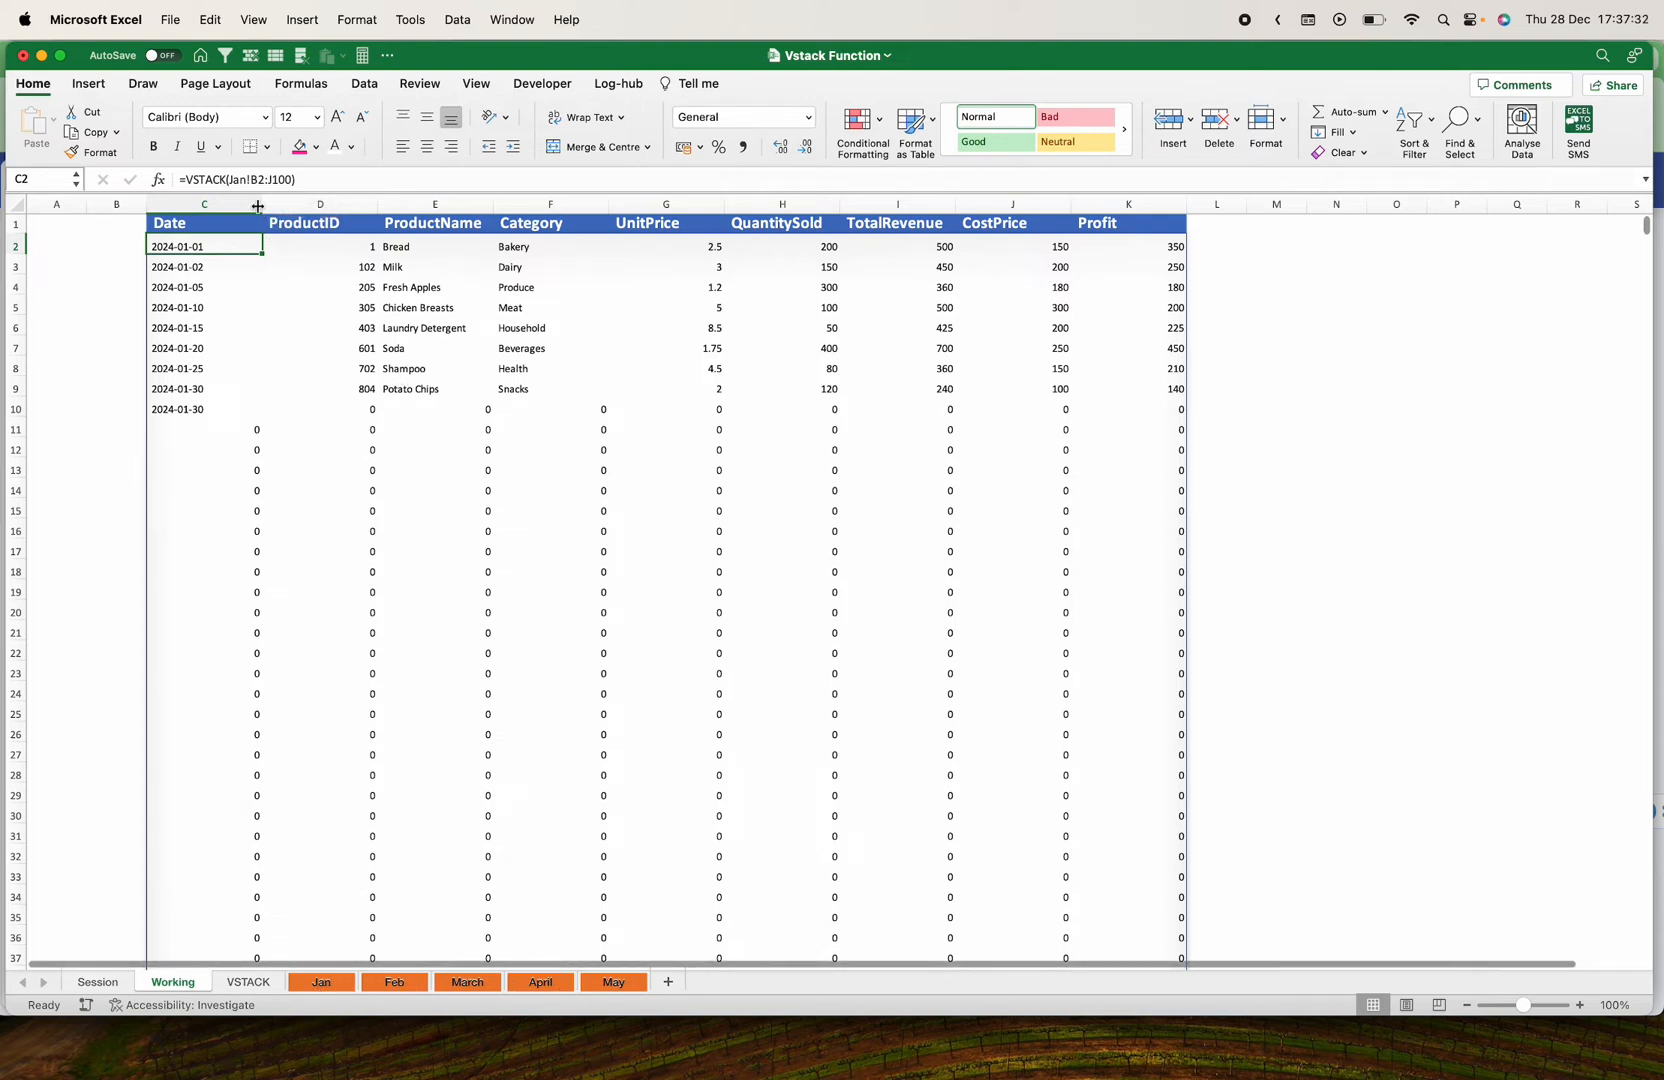
# Change C2's reference to Jan:May!B2:J100 and scroll through the Feb, March and April blocks
pyautogui.doubleClick(204, 246)
pyautogui.write(':')
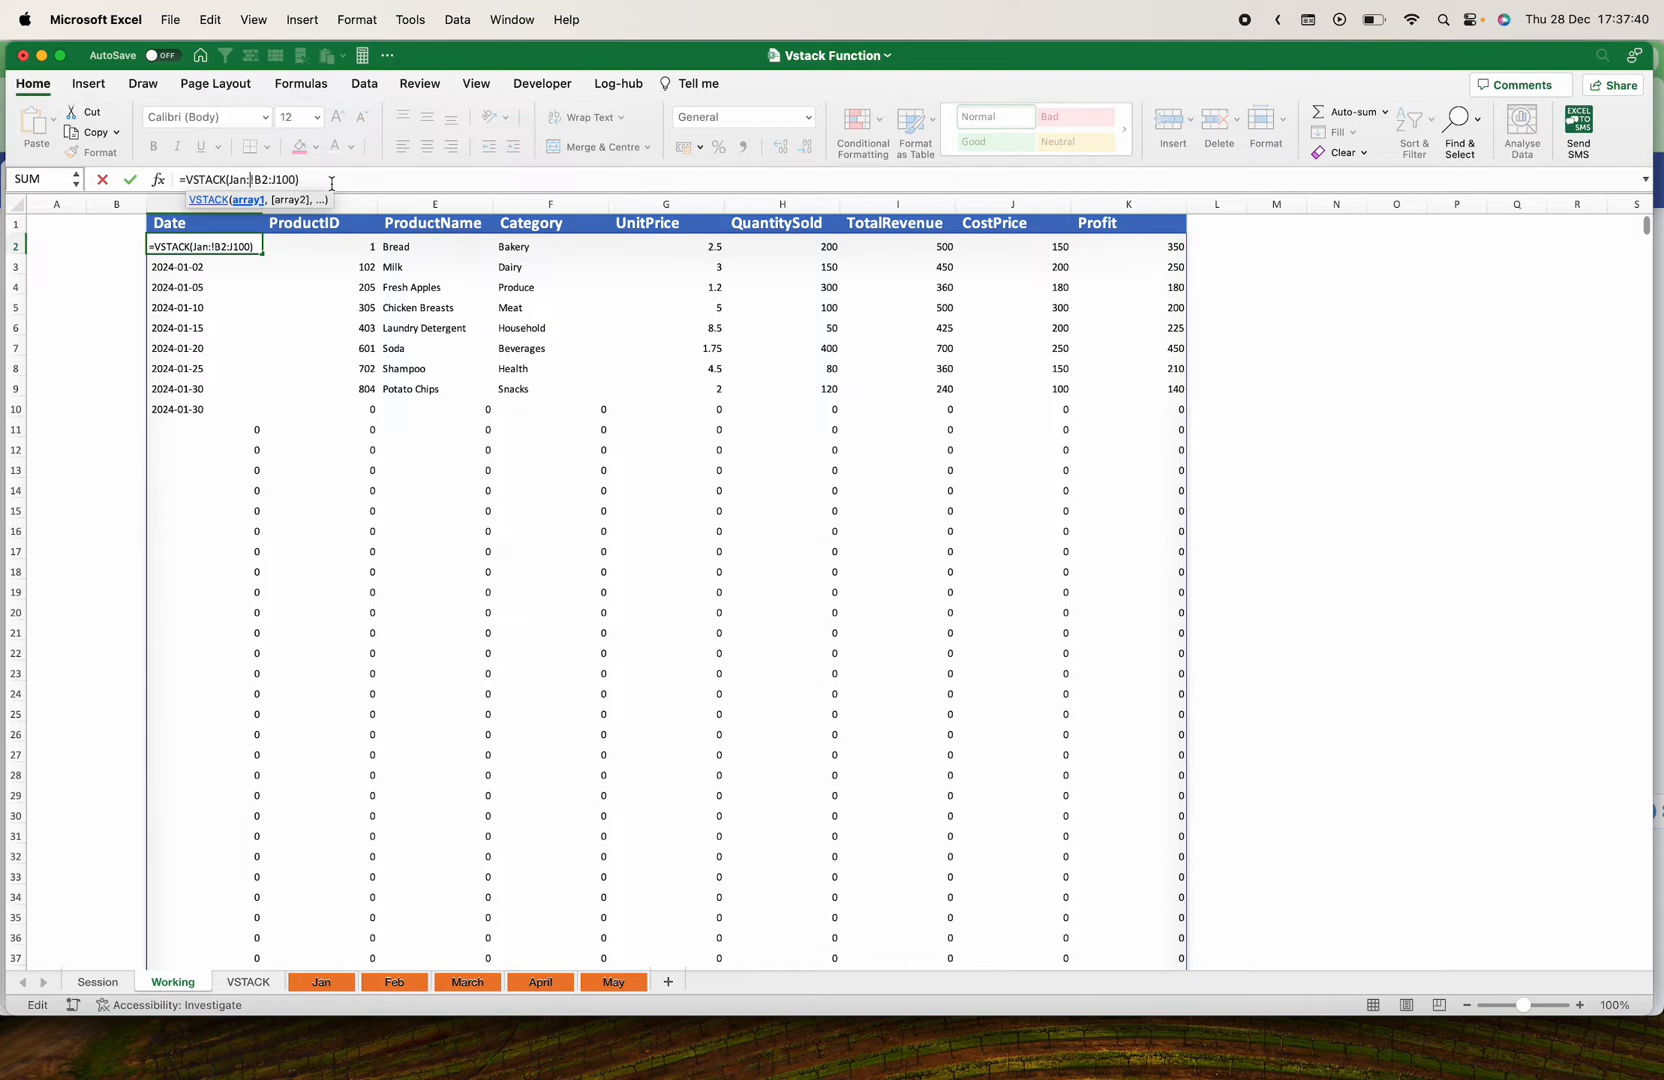
pyautogui.write('May')
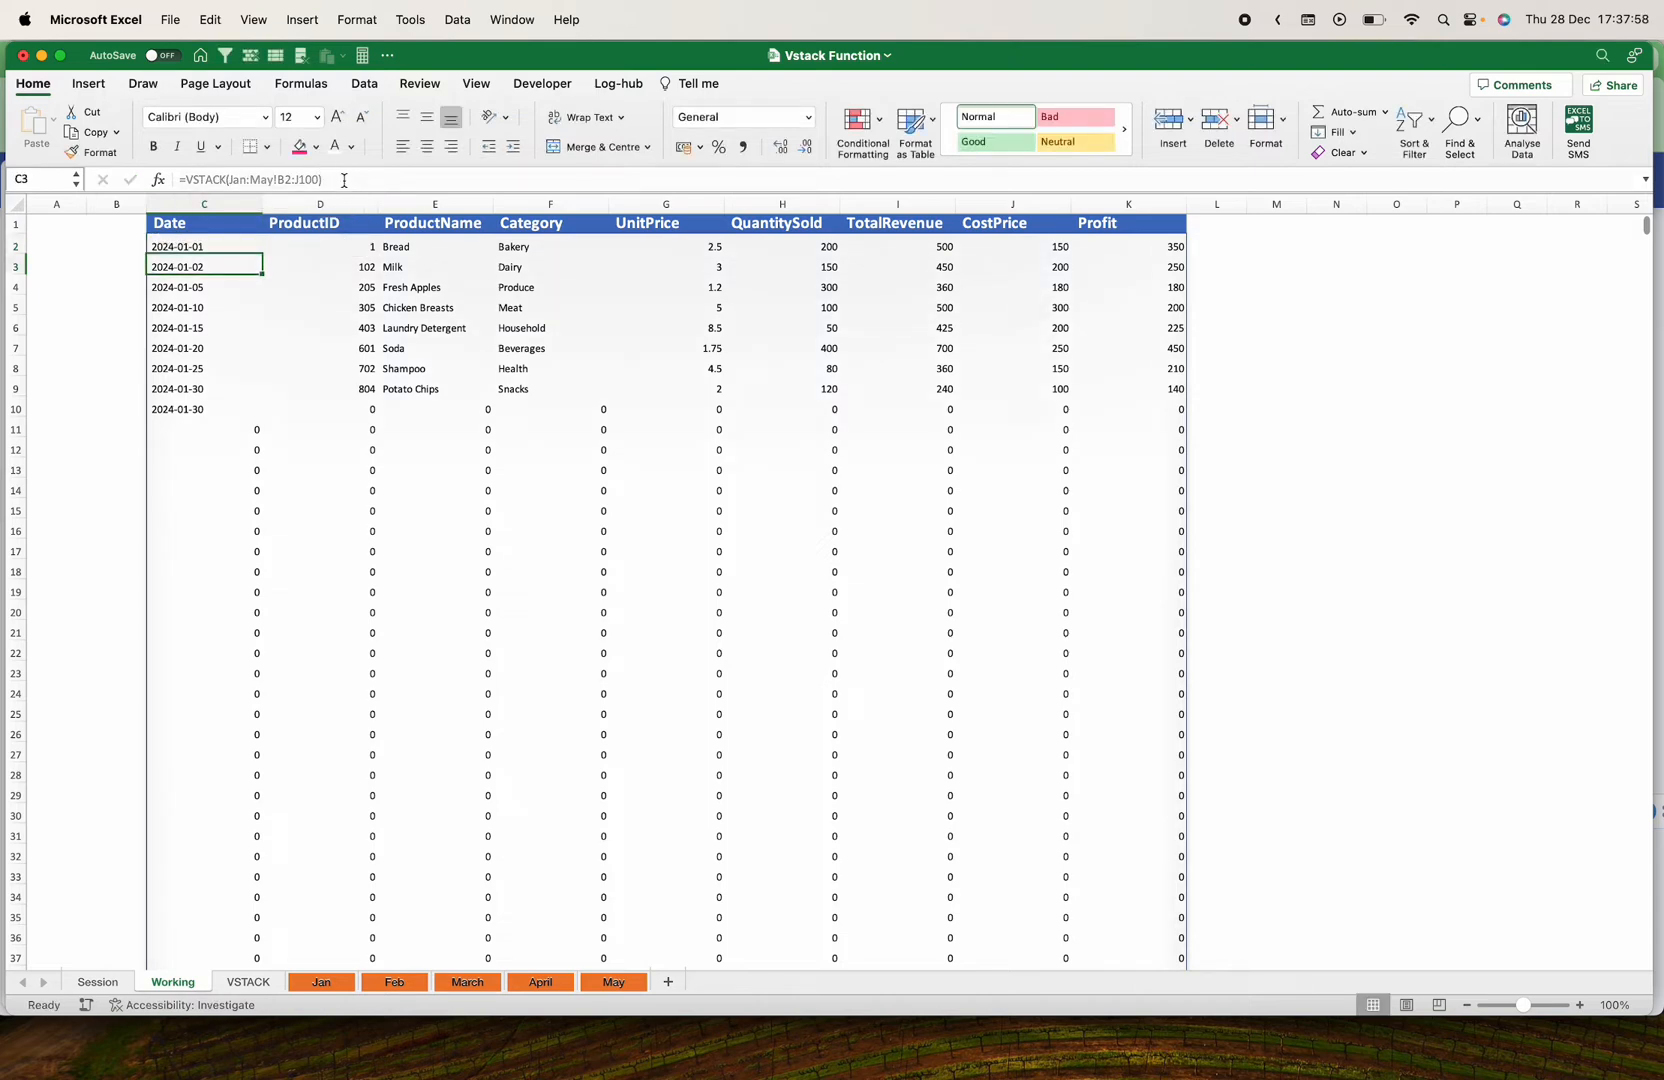
pyautogui.scroll(-3)
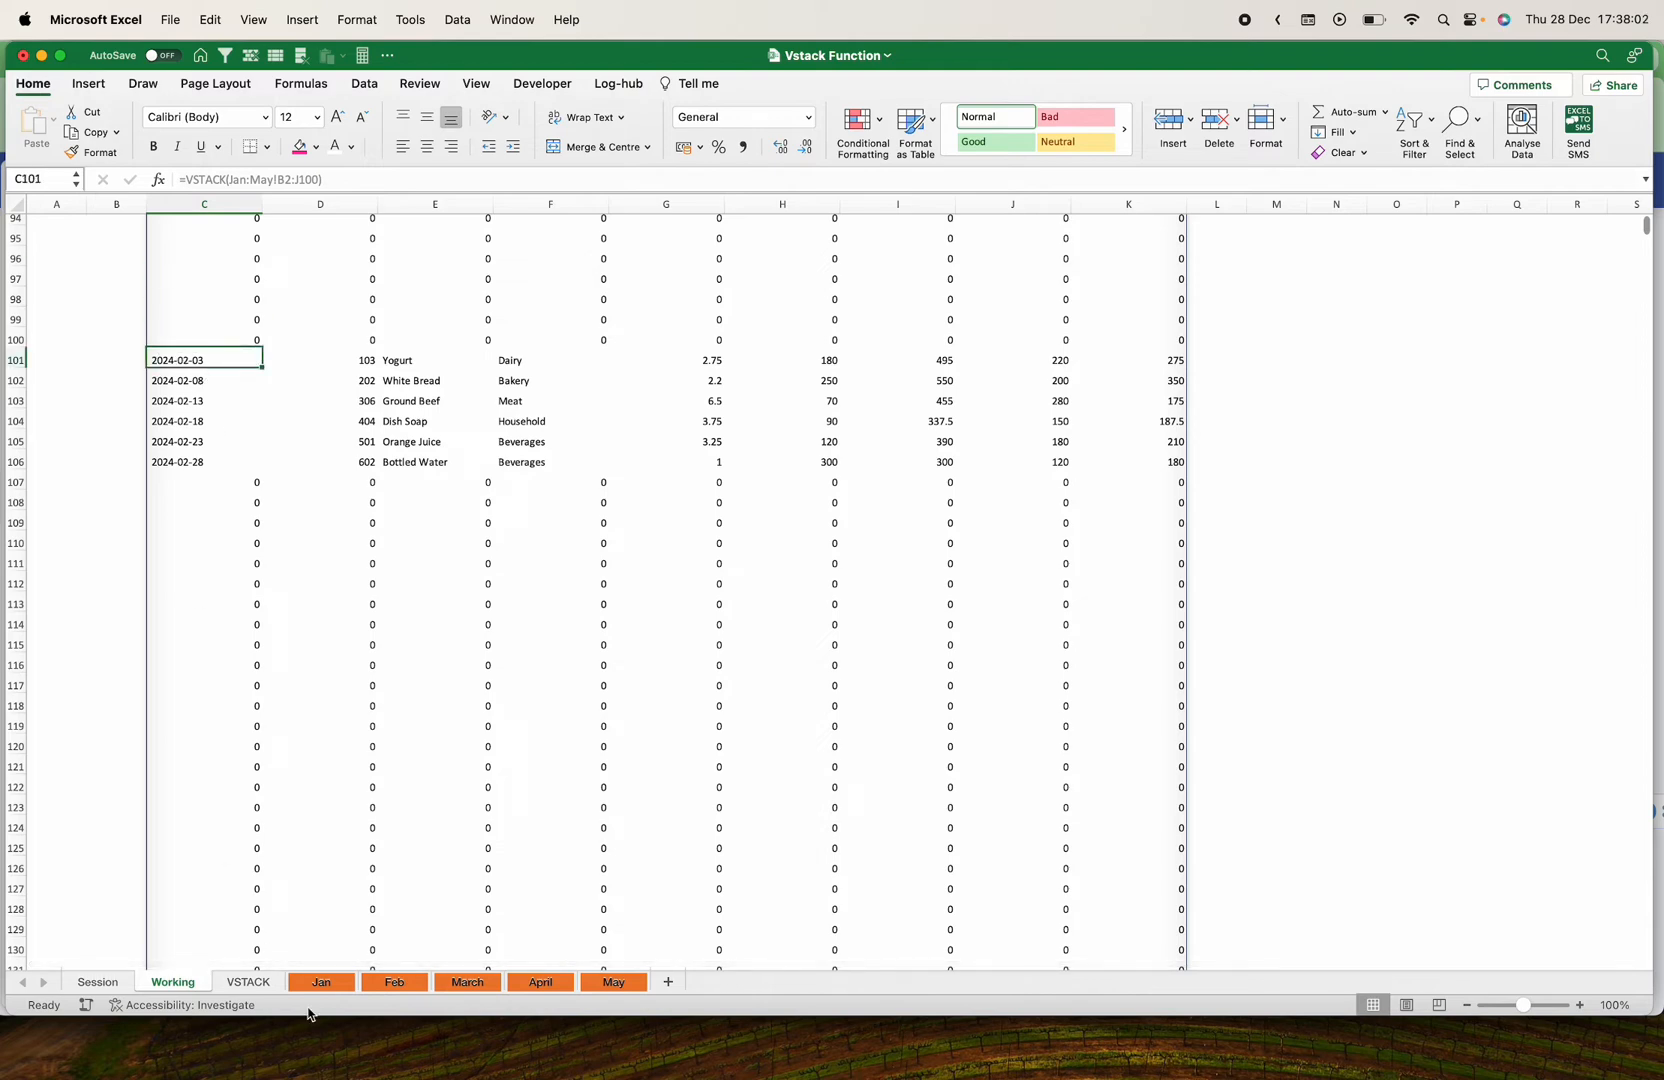
pyautogui.moveTo(393, 989)
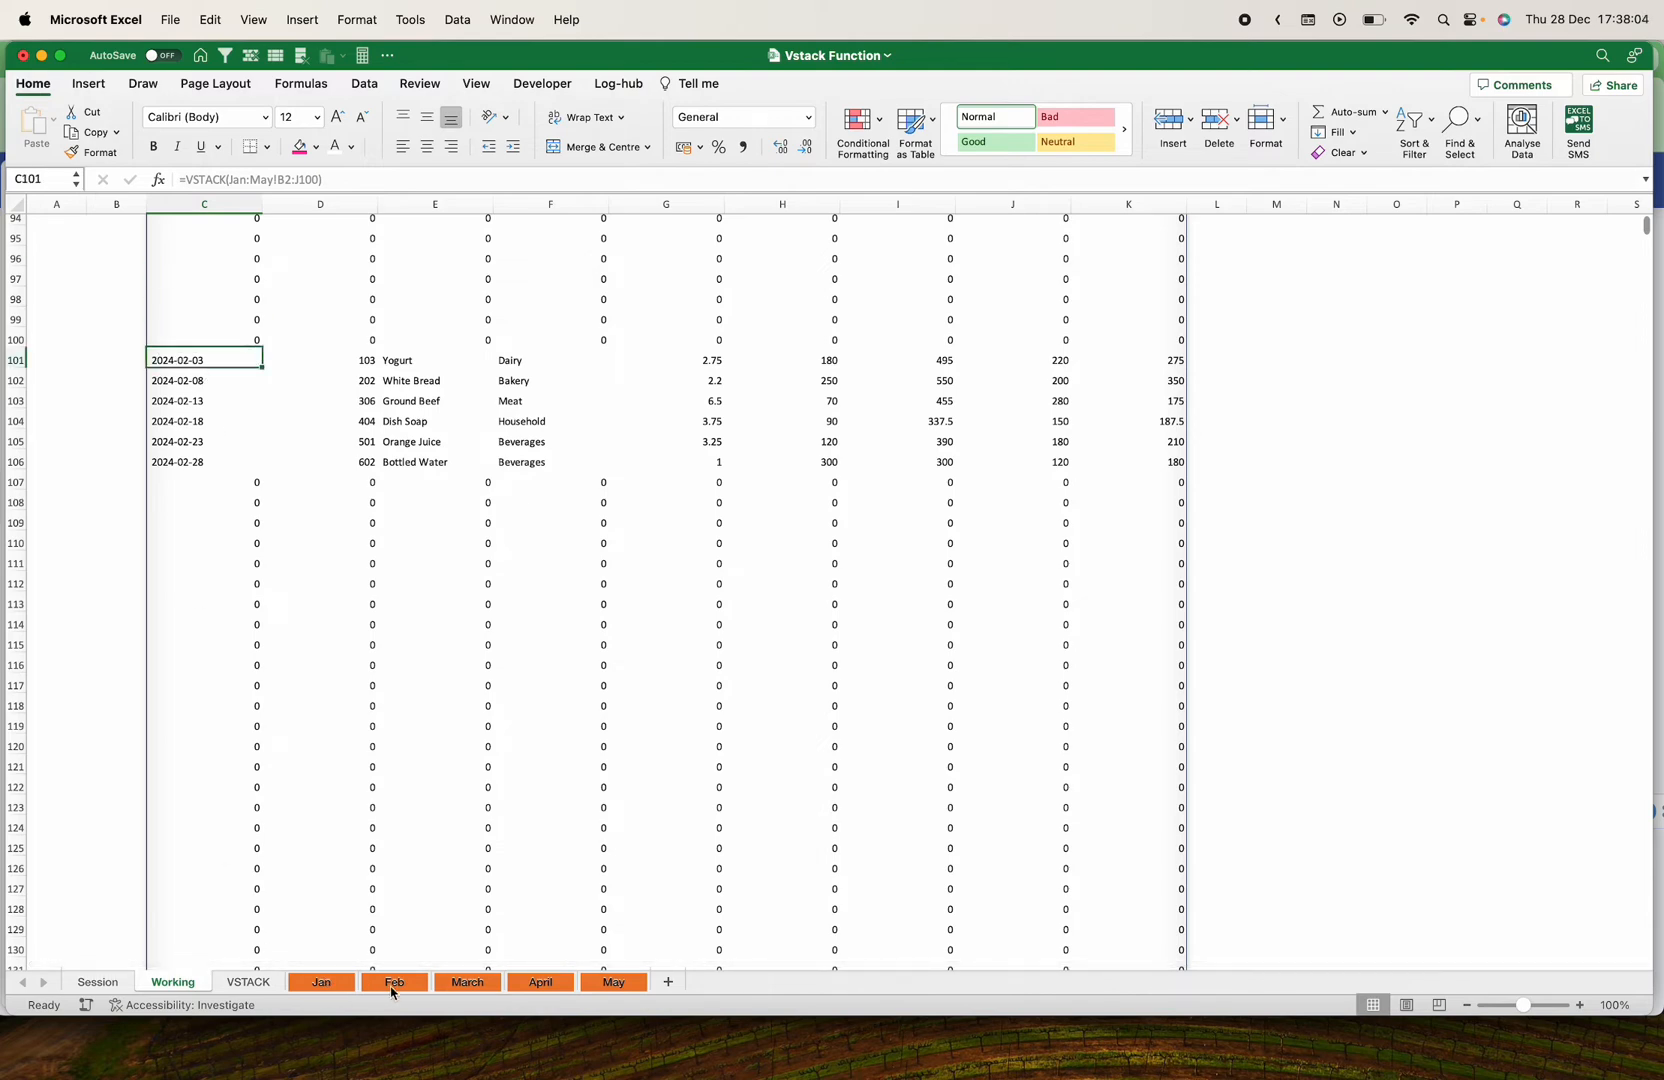
pyautogui.scroll(-3)
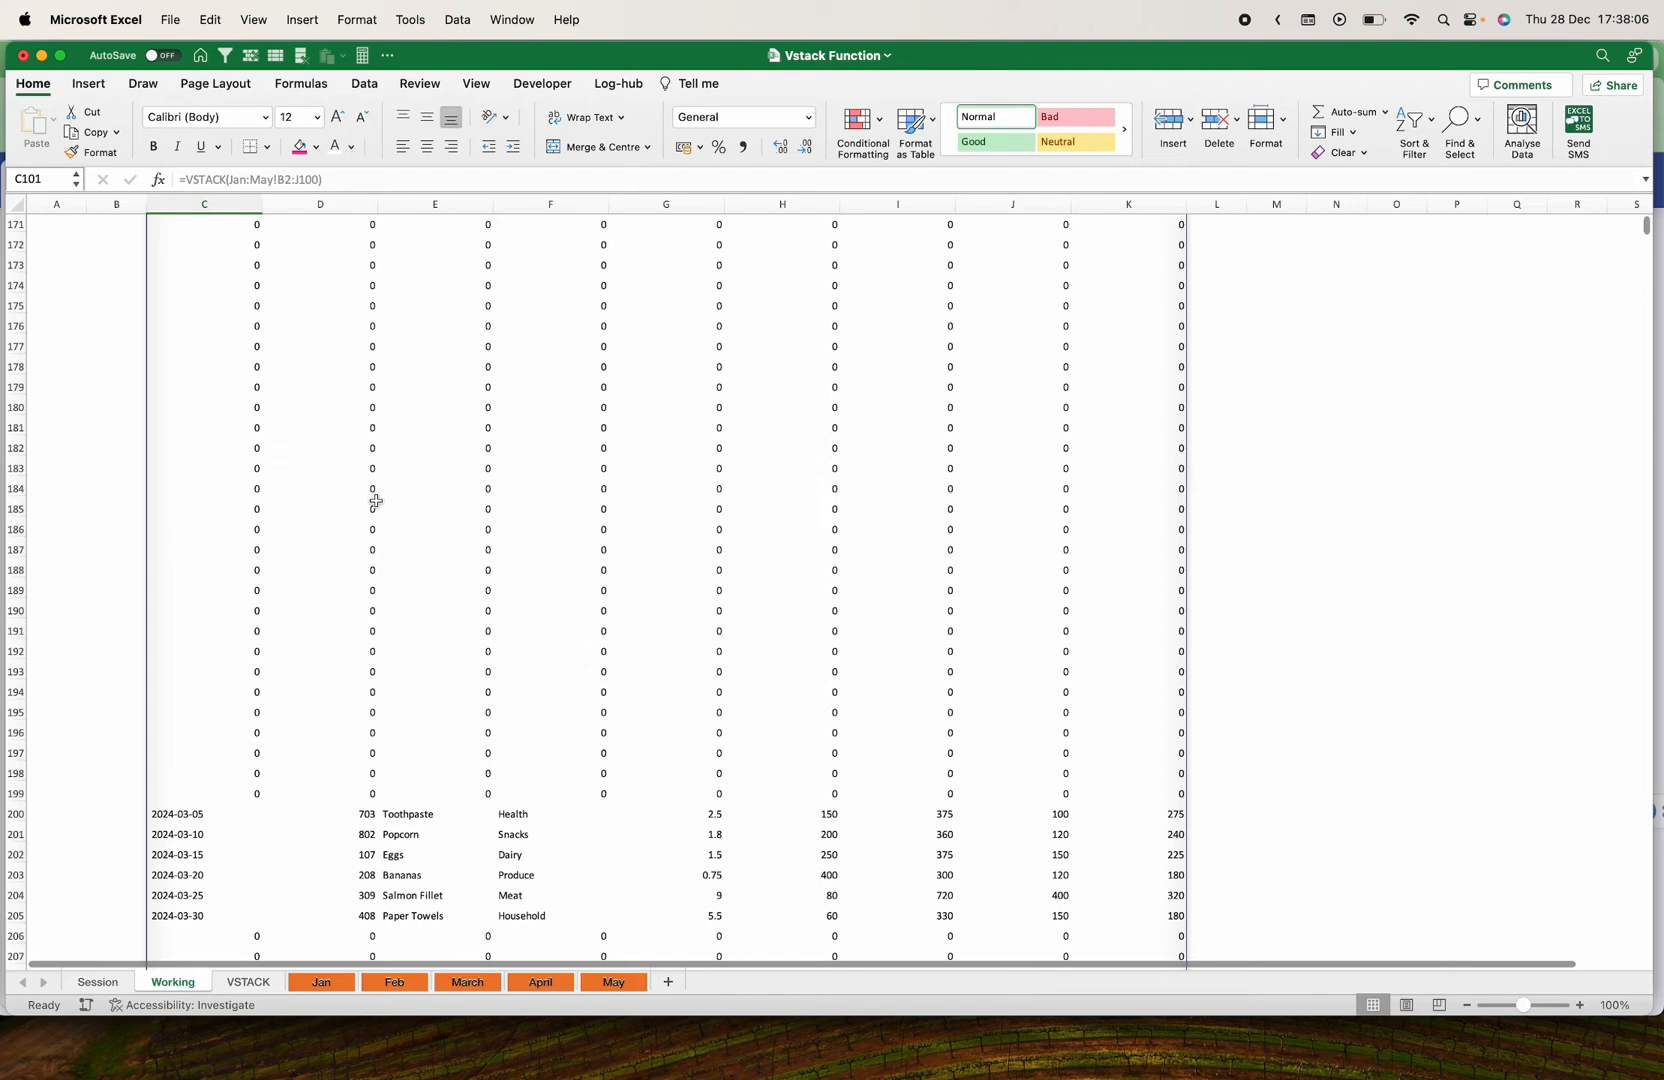
pyautogui.scroll(-3)
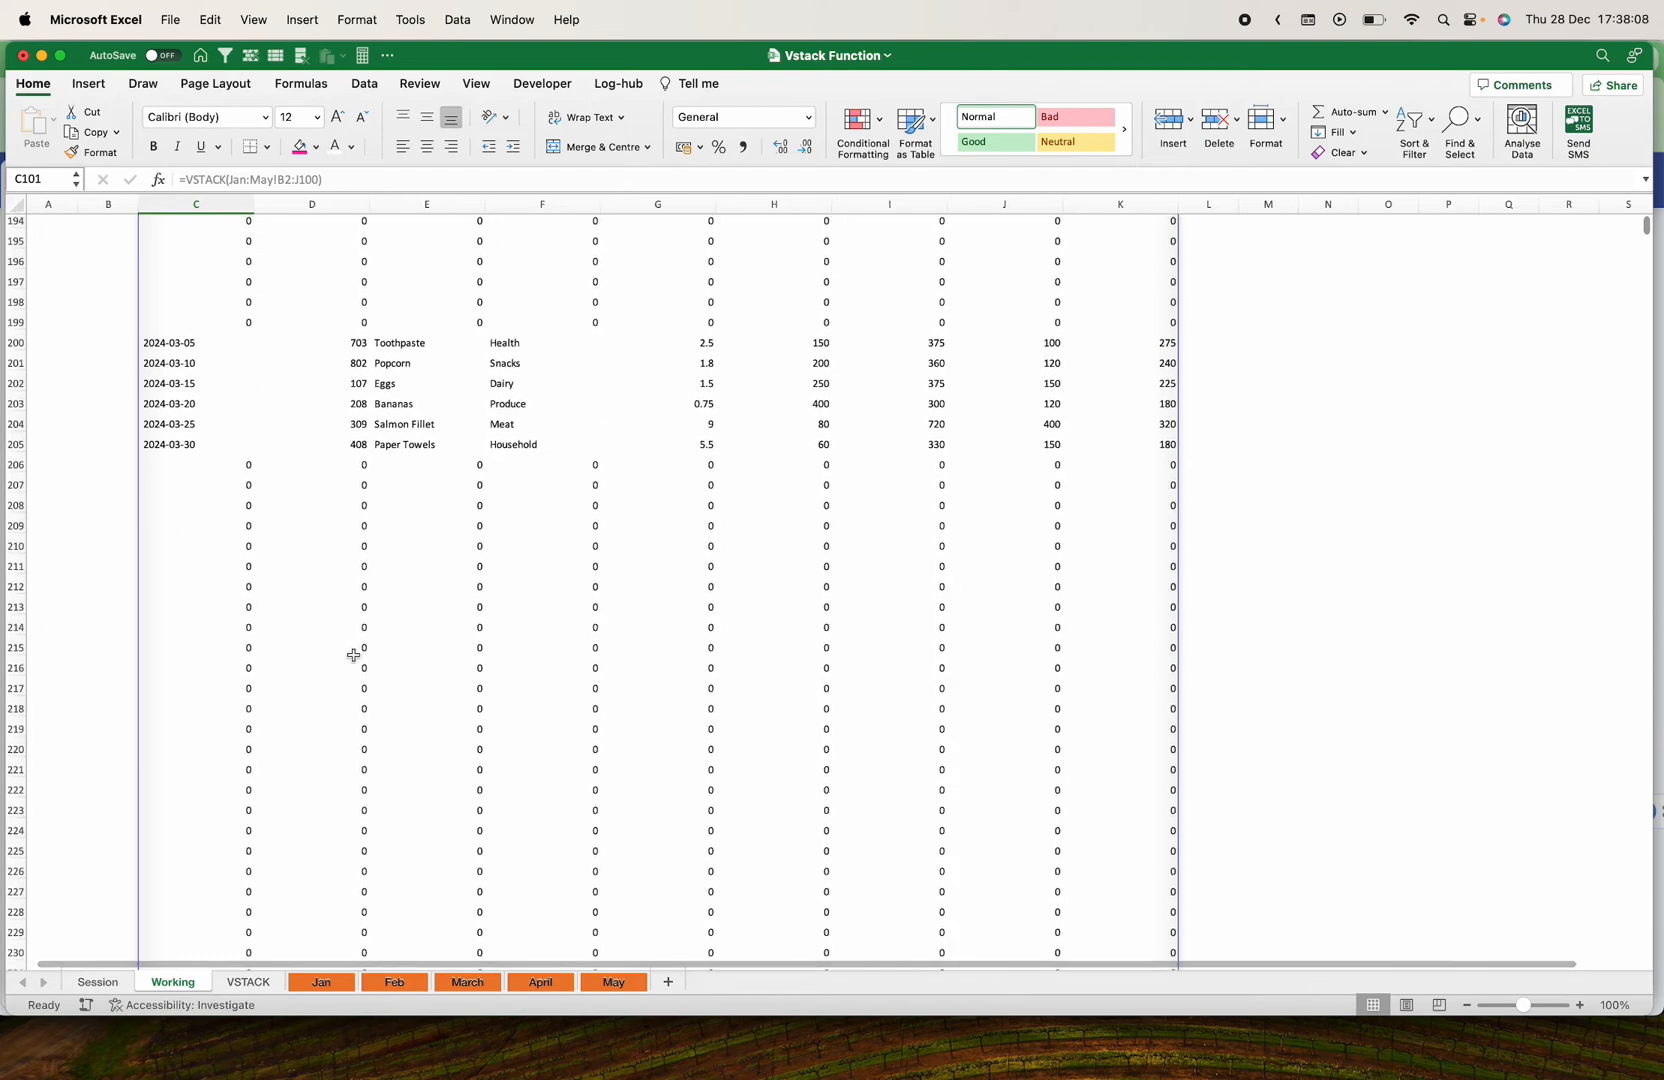
pyautogui.scroll(-3)
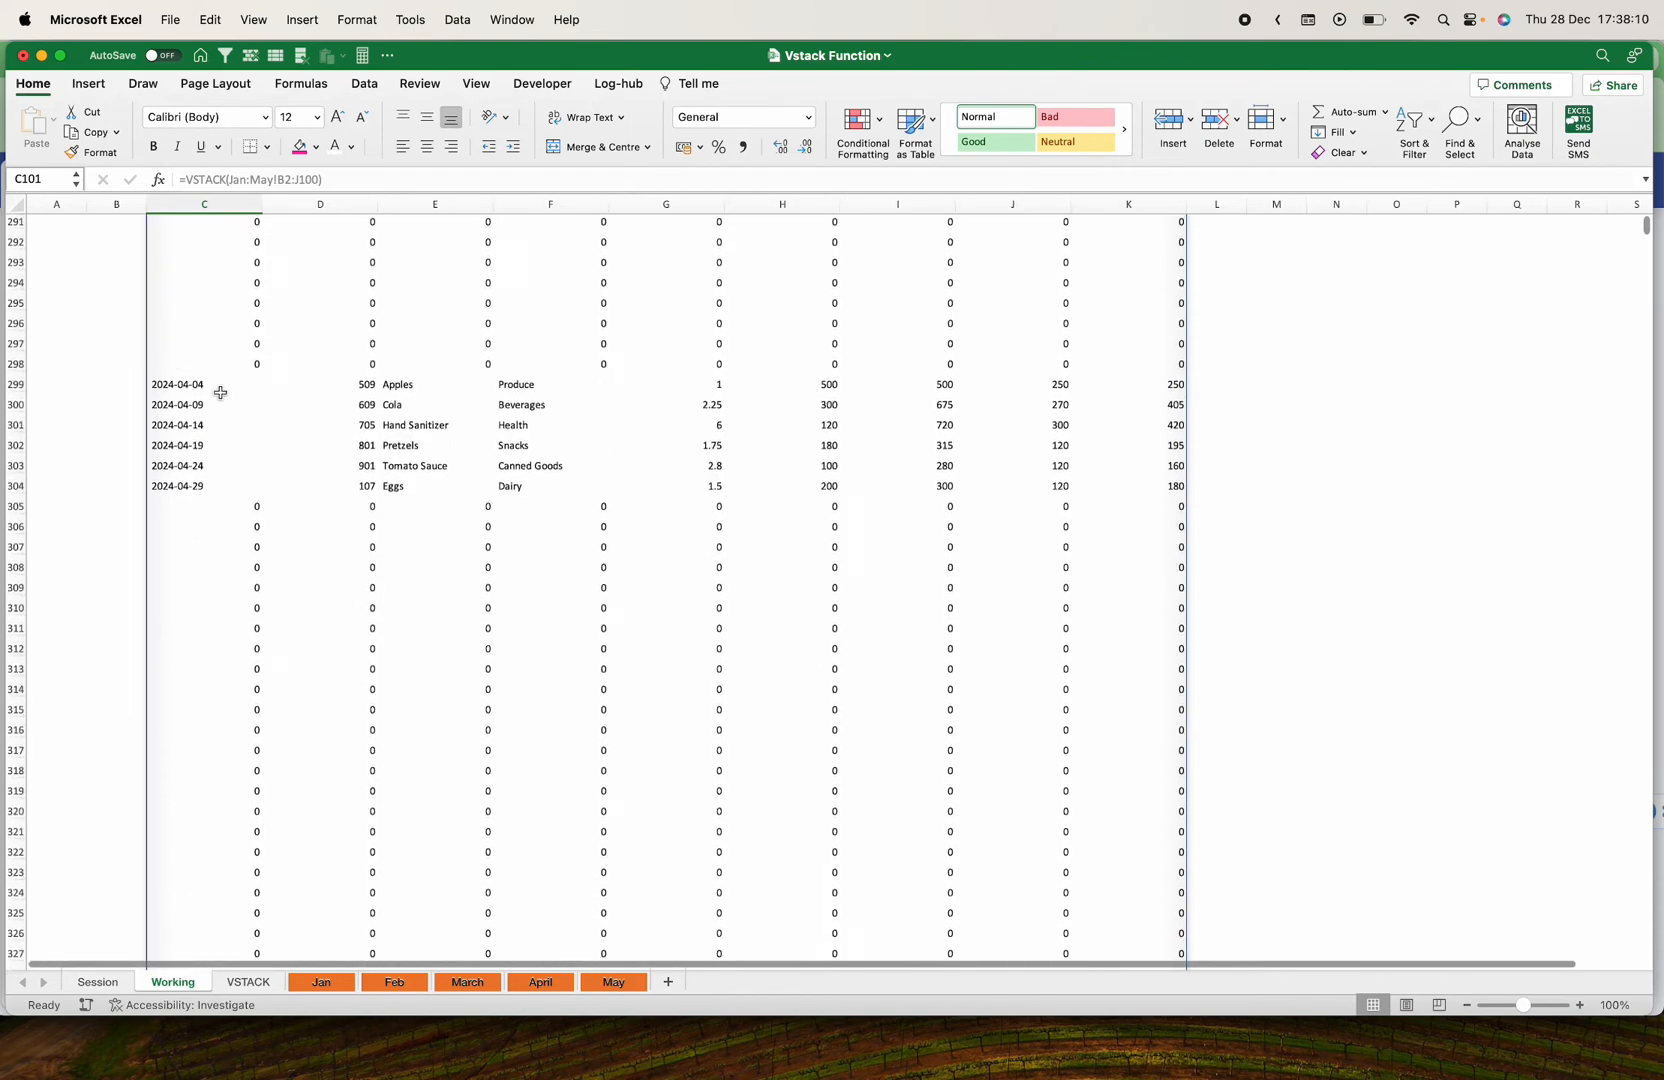
pyautogui.scroll(-3)
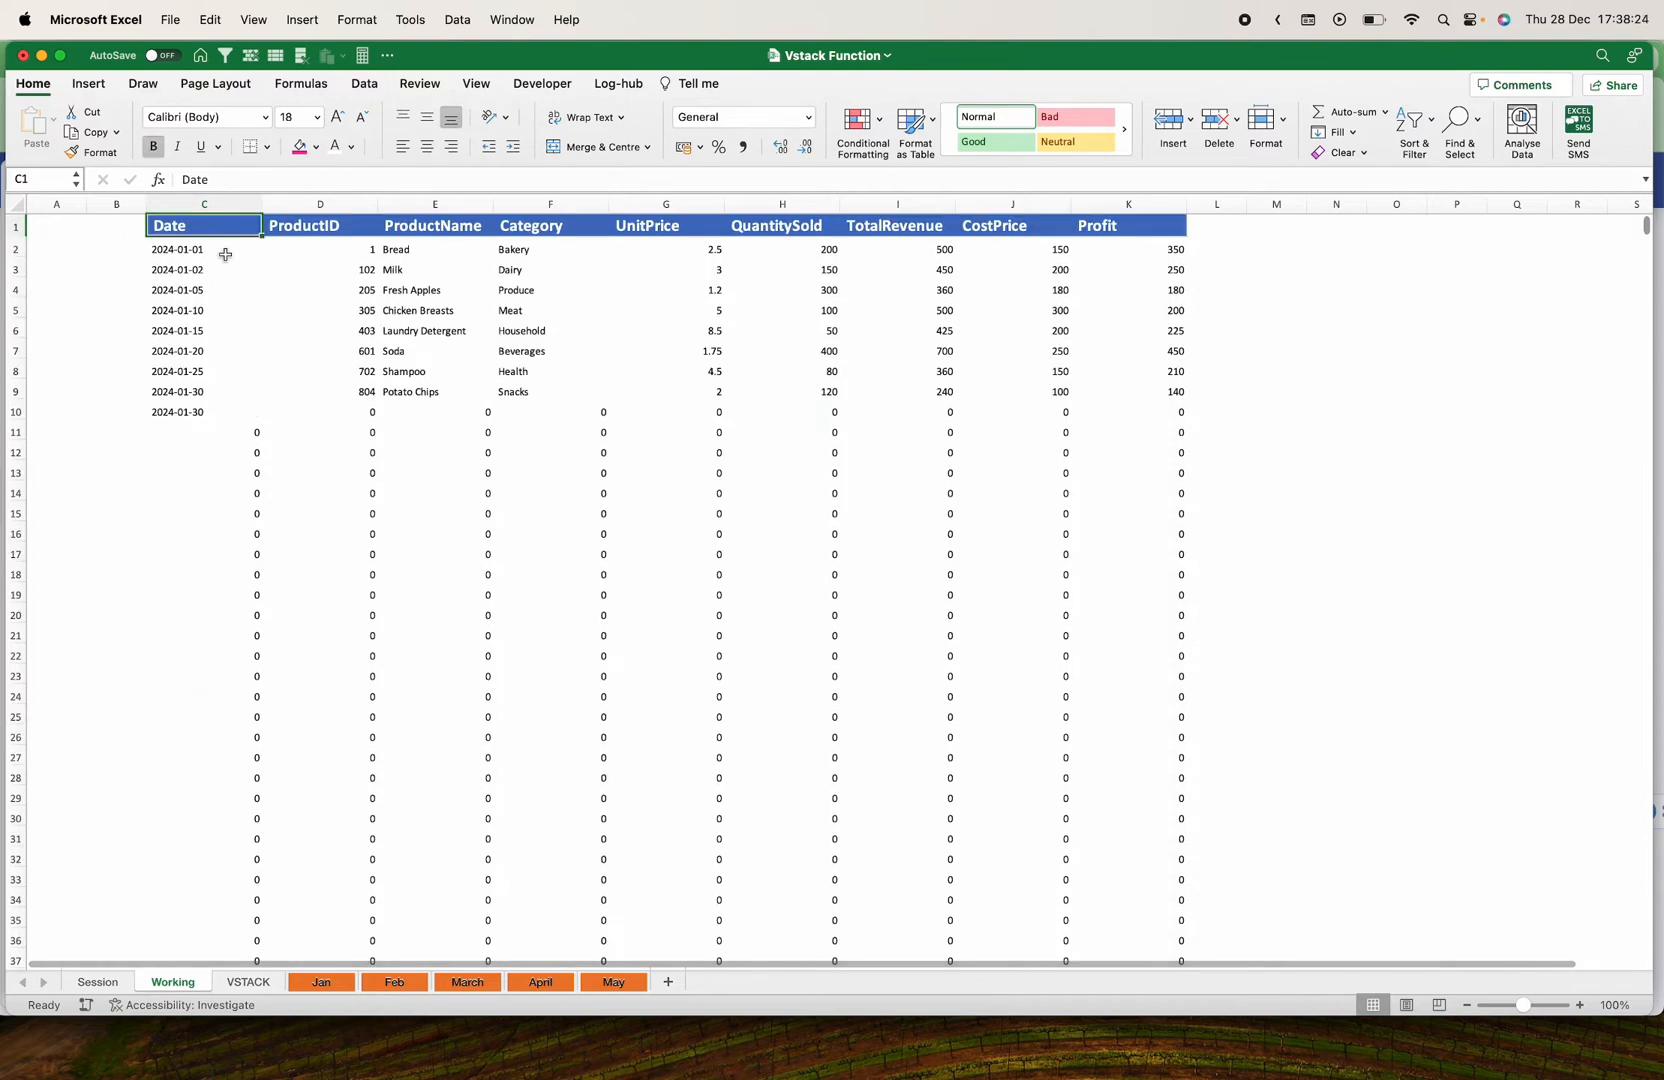
# Narrow C2's formula to =VSTACK(Jan:May!B2:J15), leaving shorter zero-row gaps
pyautogui.click(204, 248)
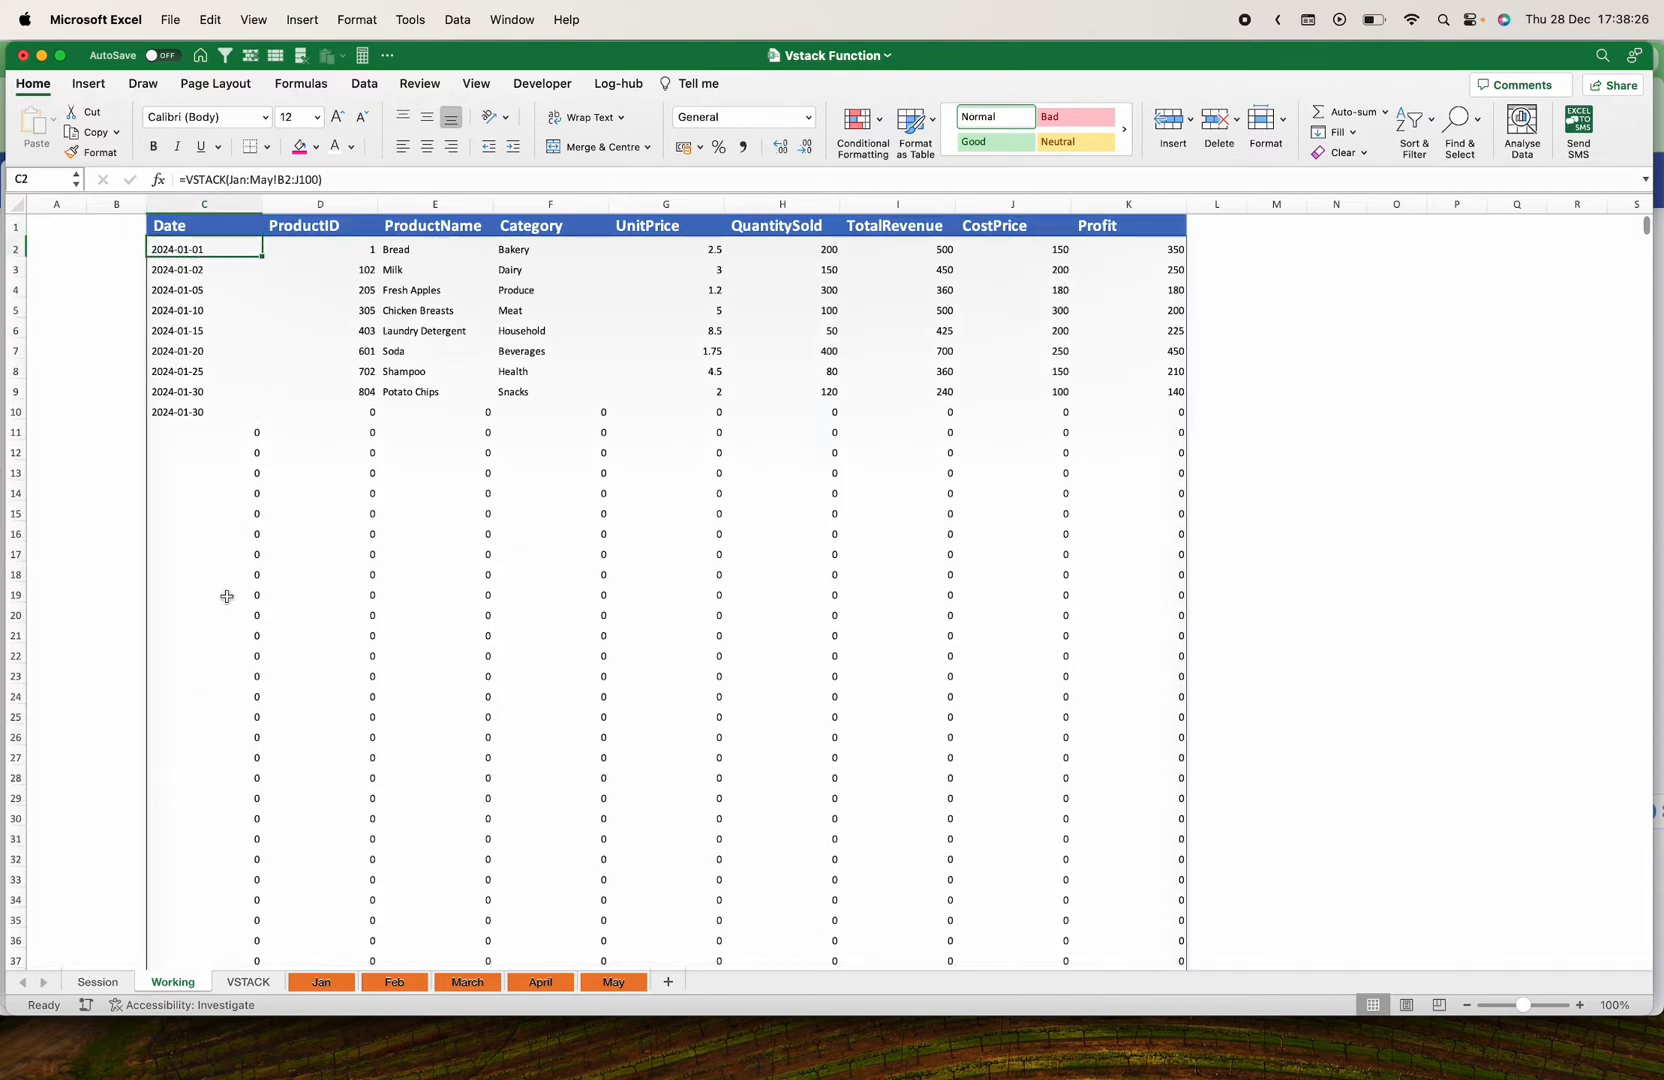
pyautogui.click(204, 655)
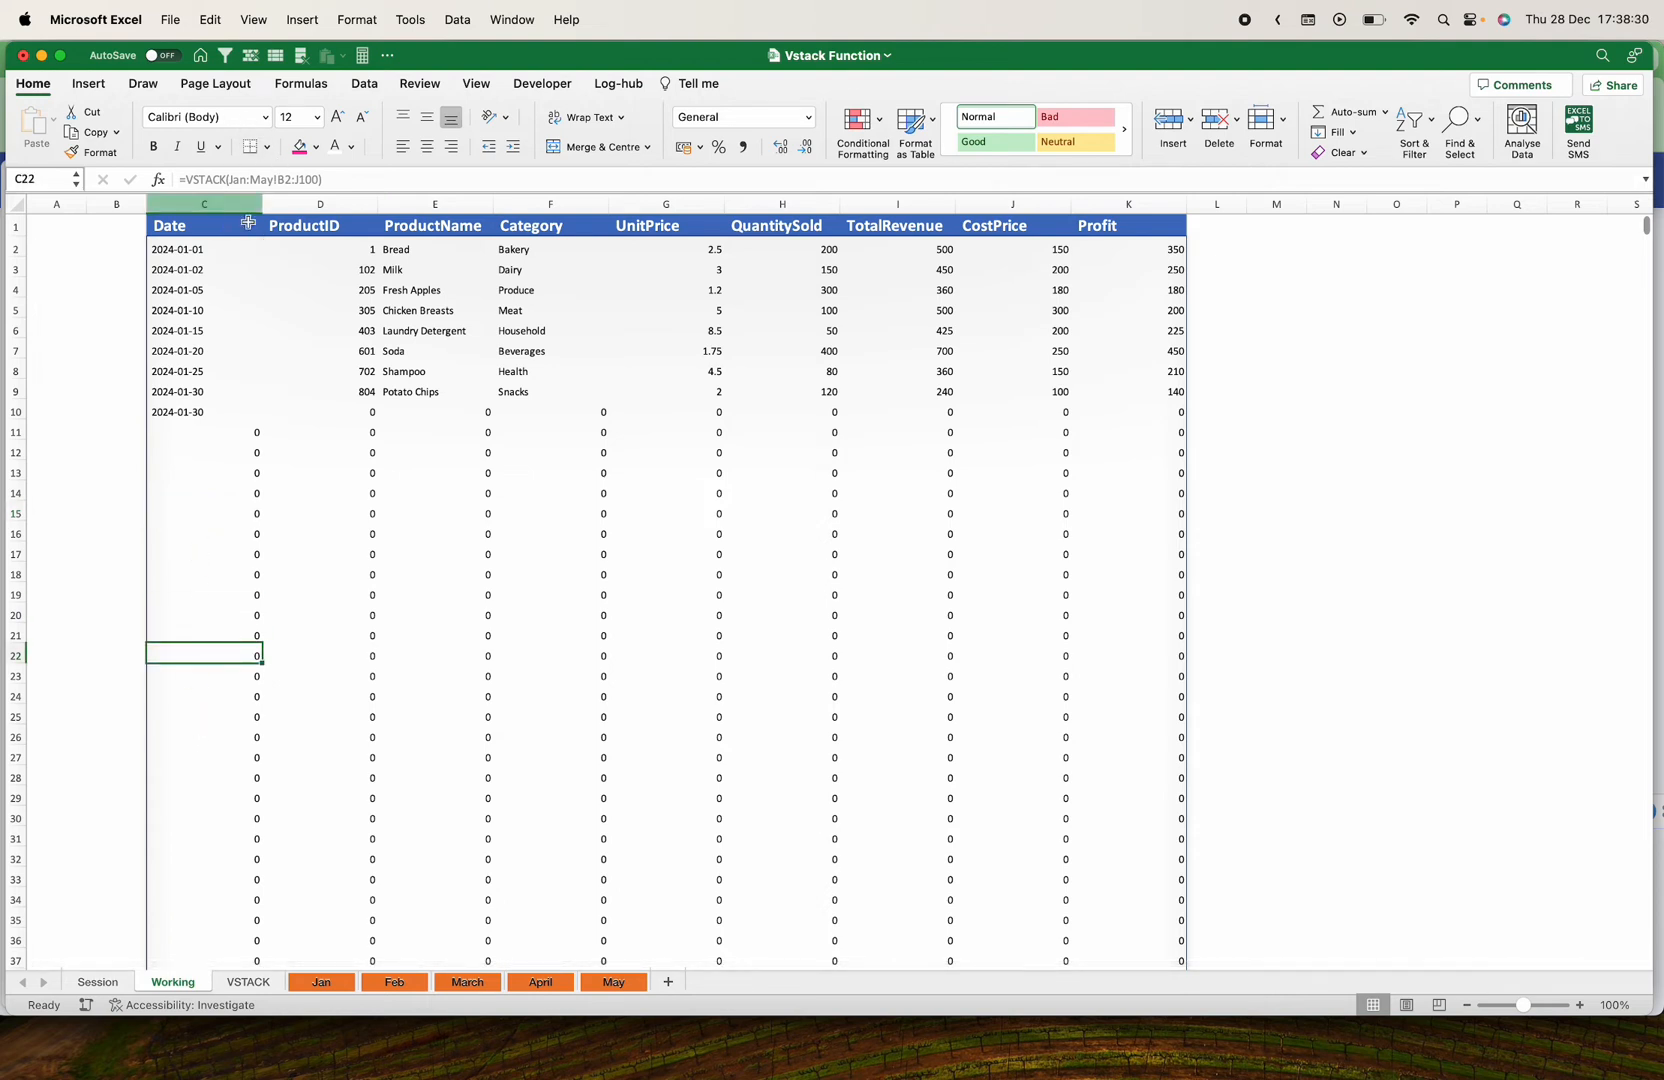
pyautogui.click(204, 634)
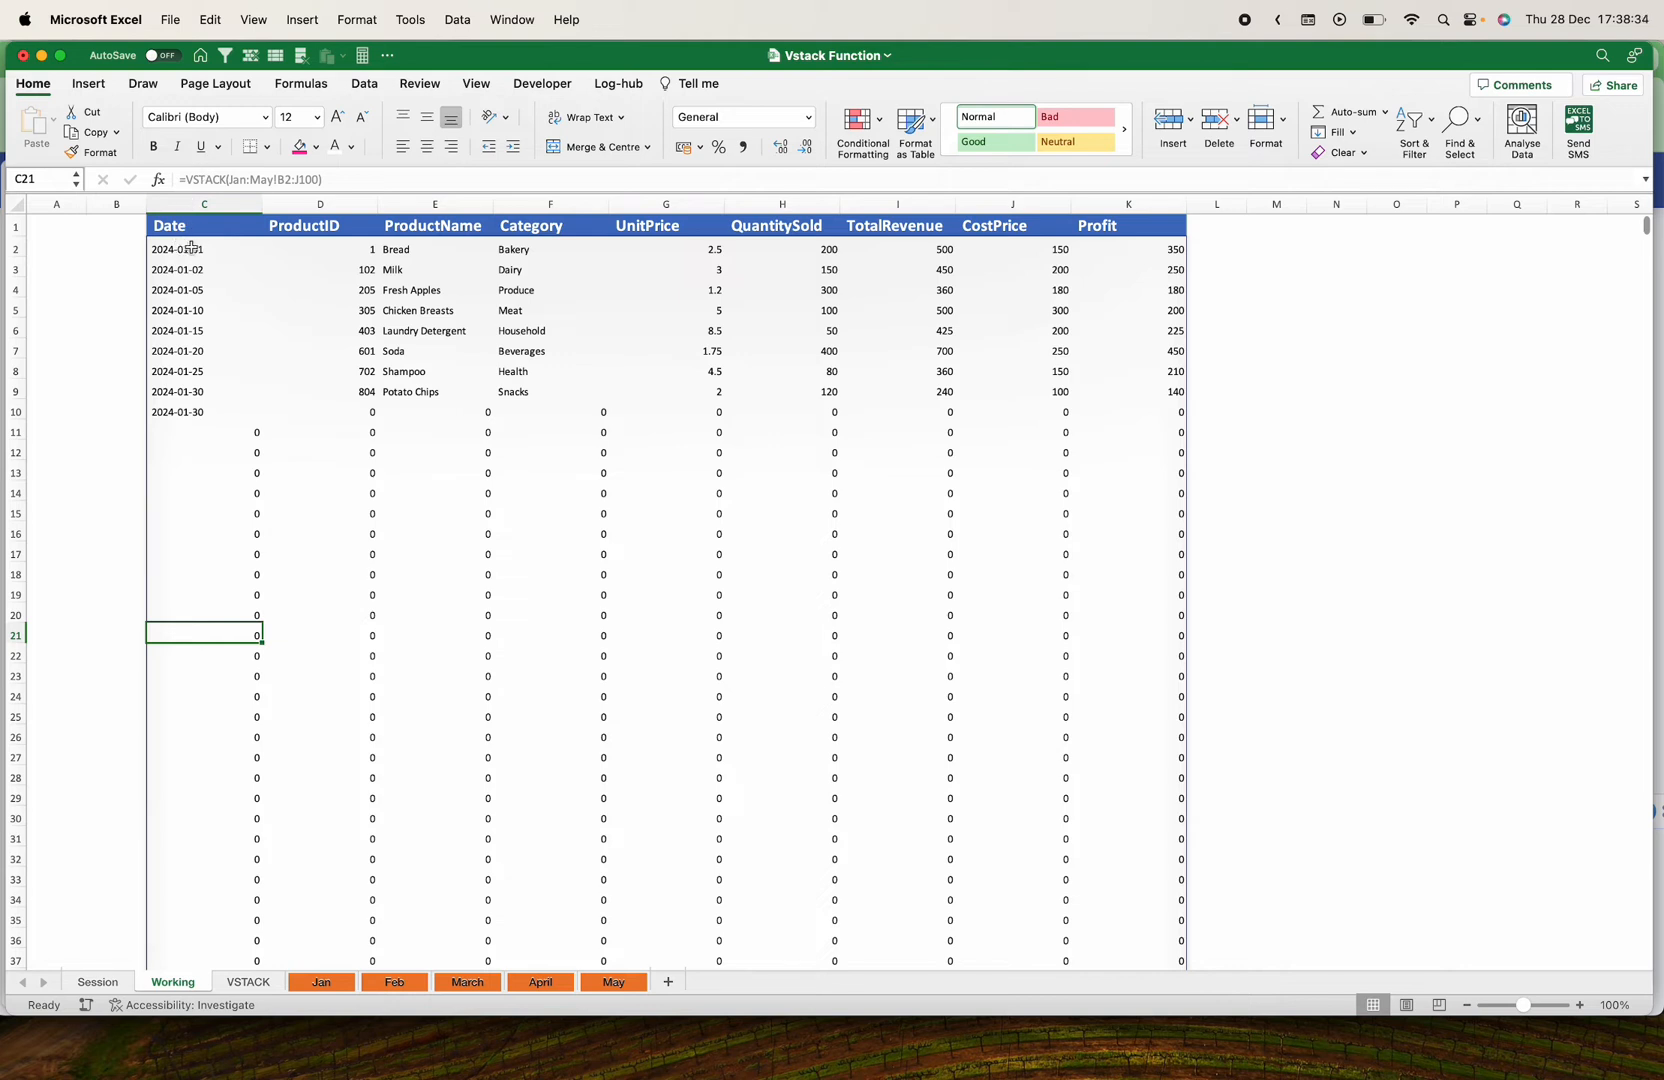
pyautogui.write('s')
pyautogui.write('5')
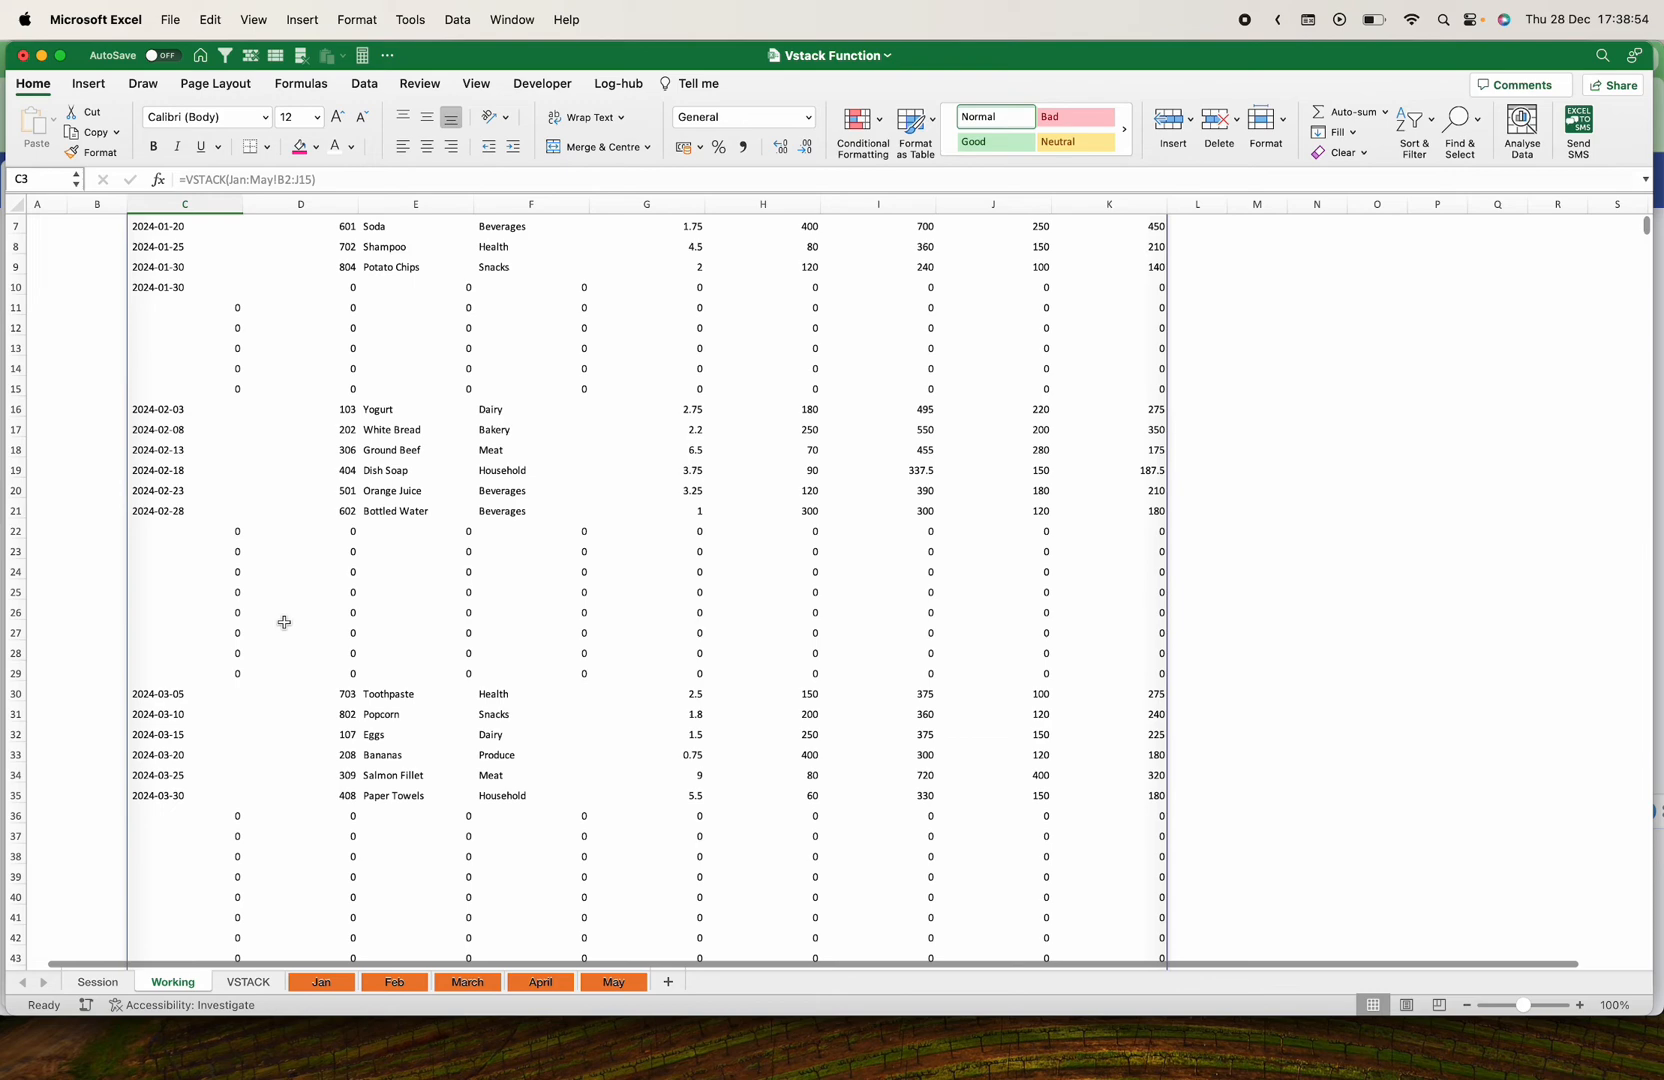
pyautogui.scroll(-3)
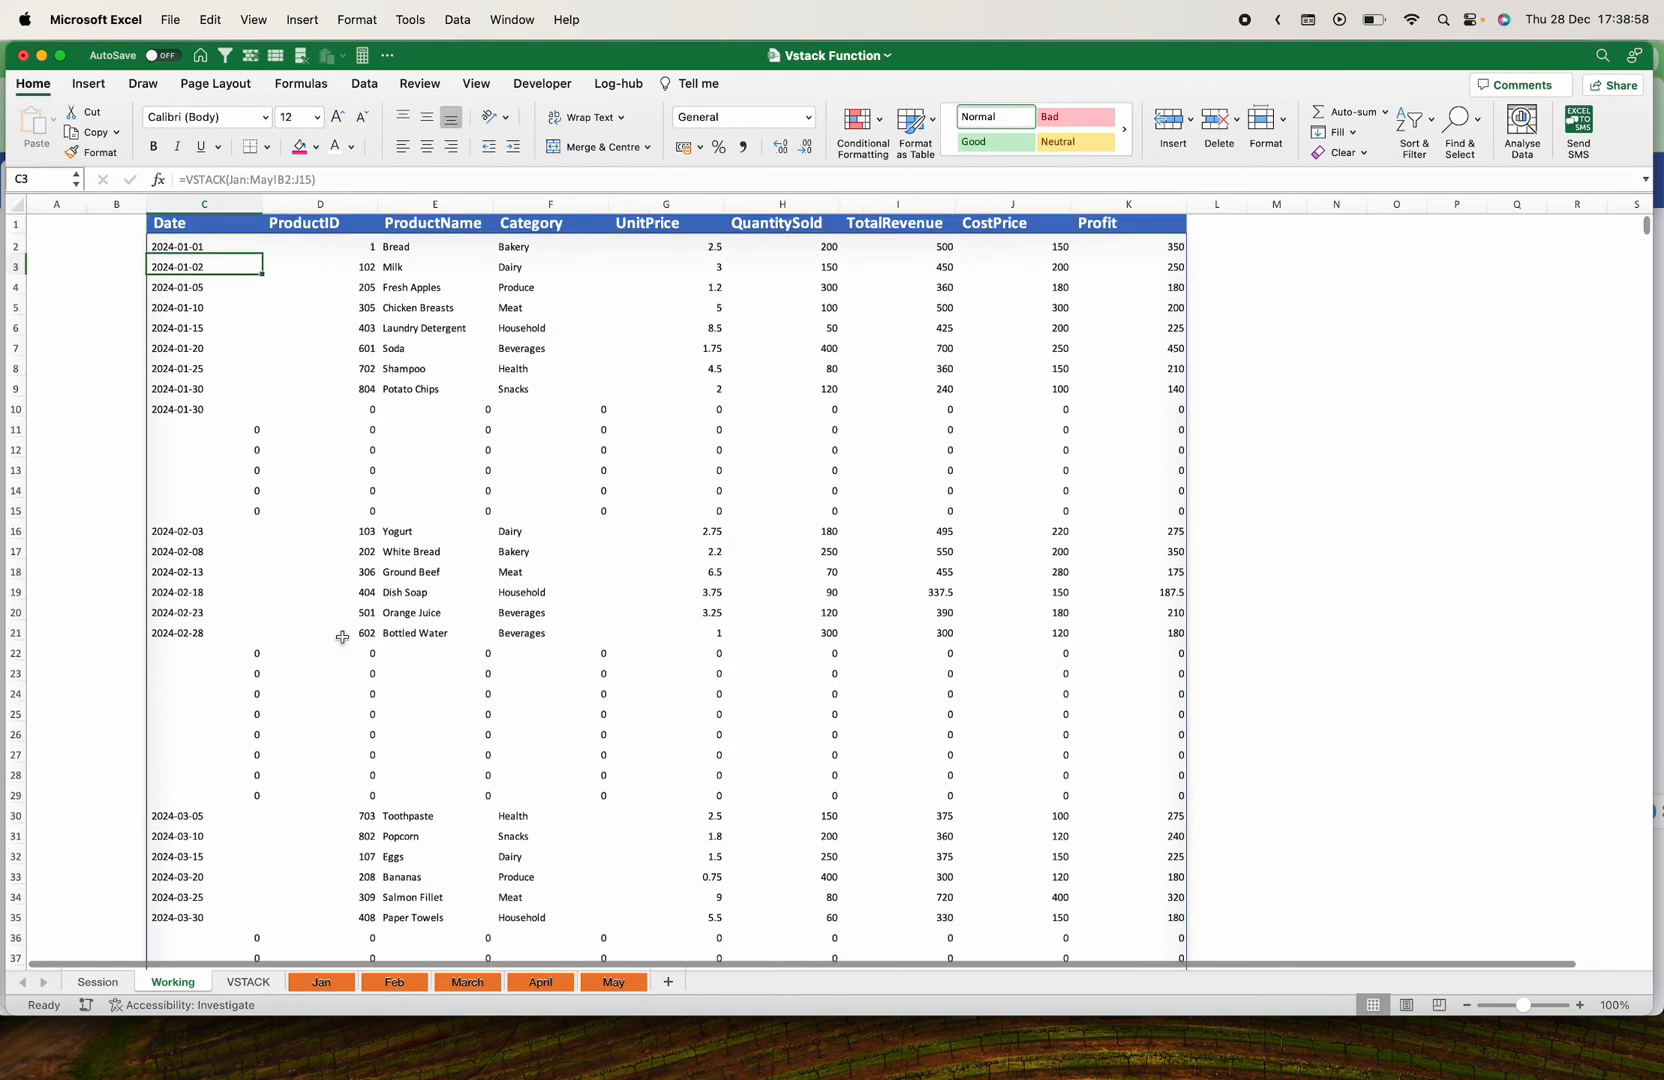
pyautogui.moveTo(302, 492)
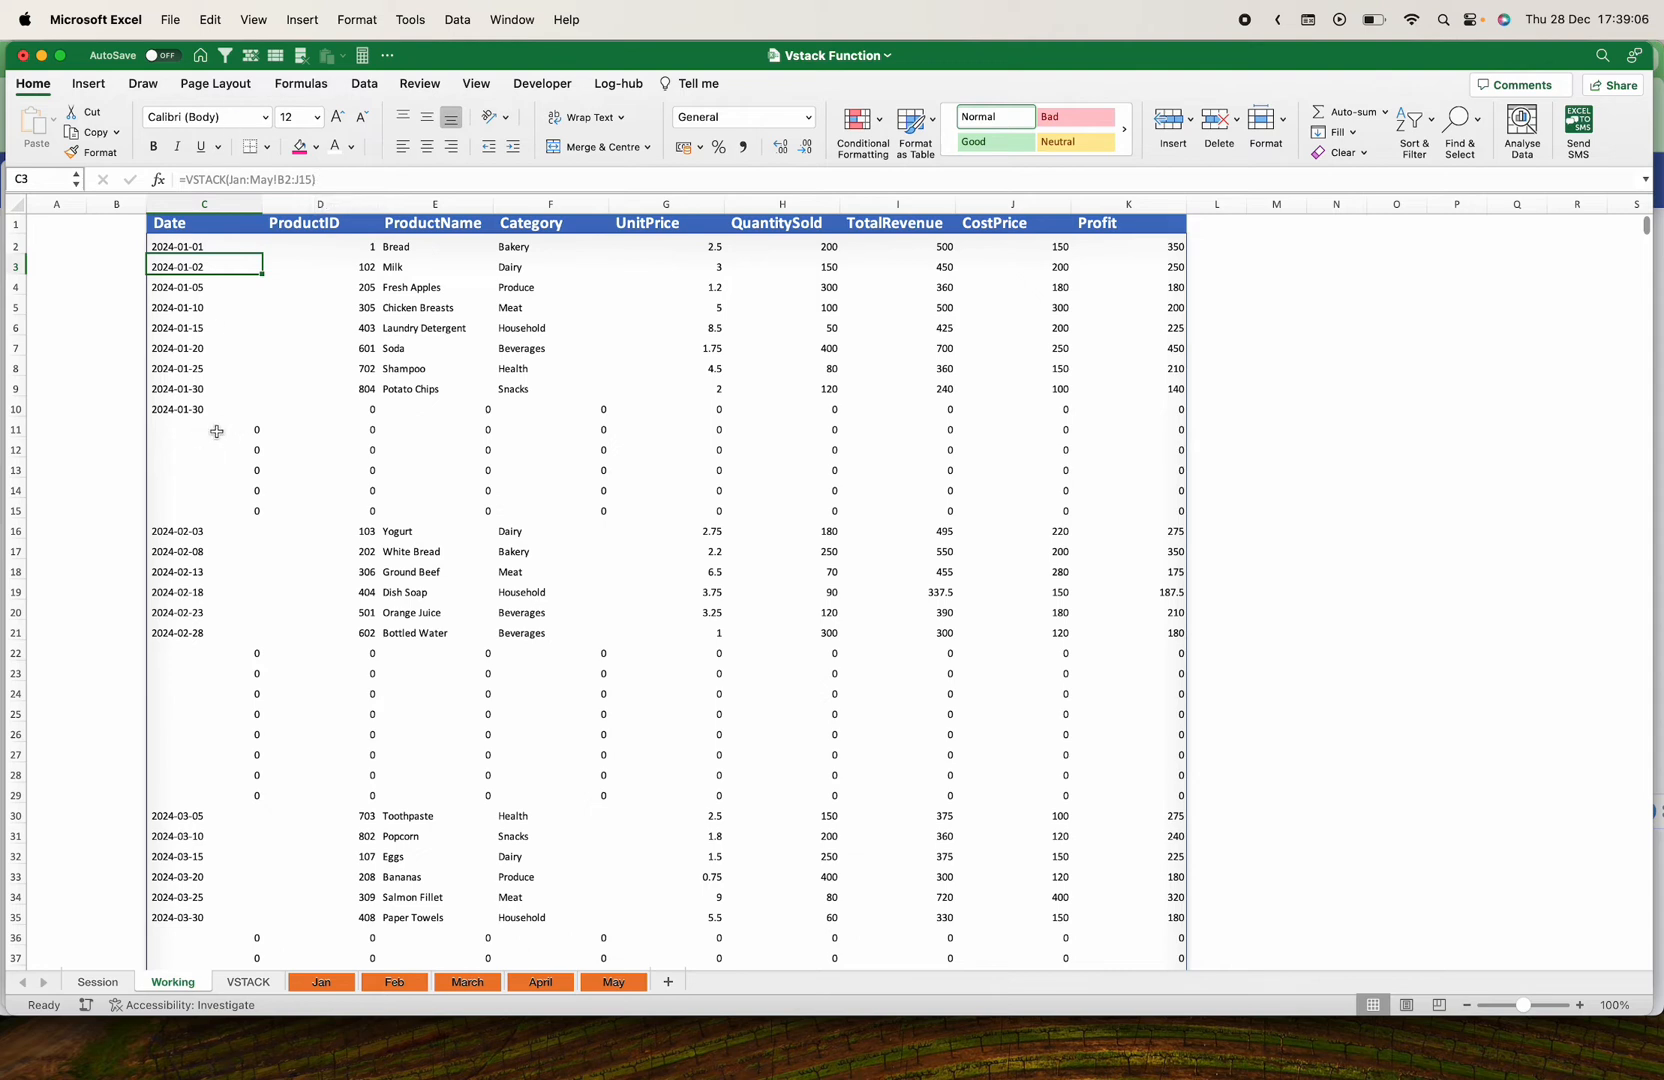
pyautogui.moveTo(266, 602)
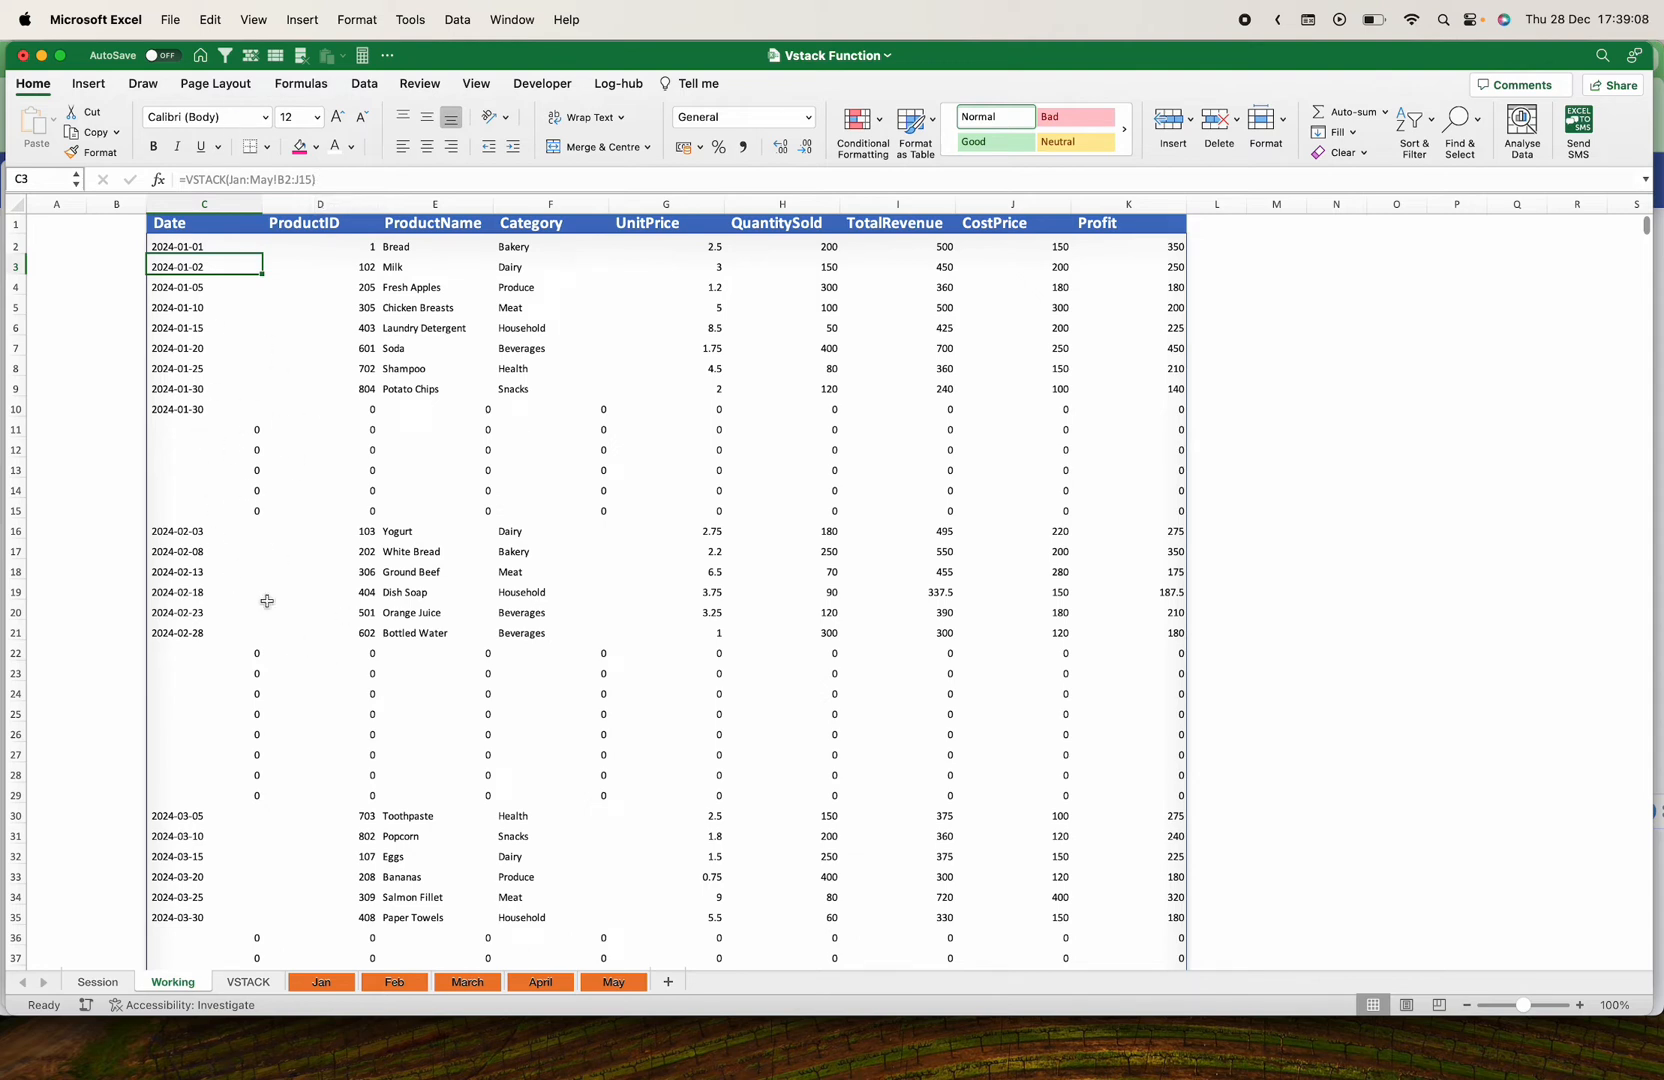
pyautogui.click(204, 245)
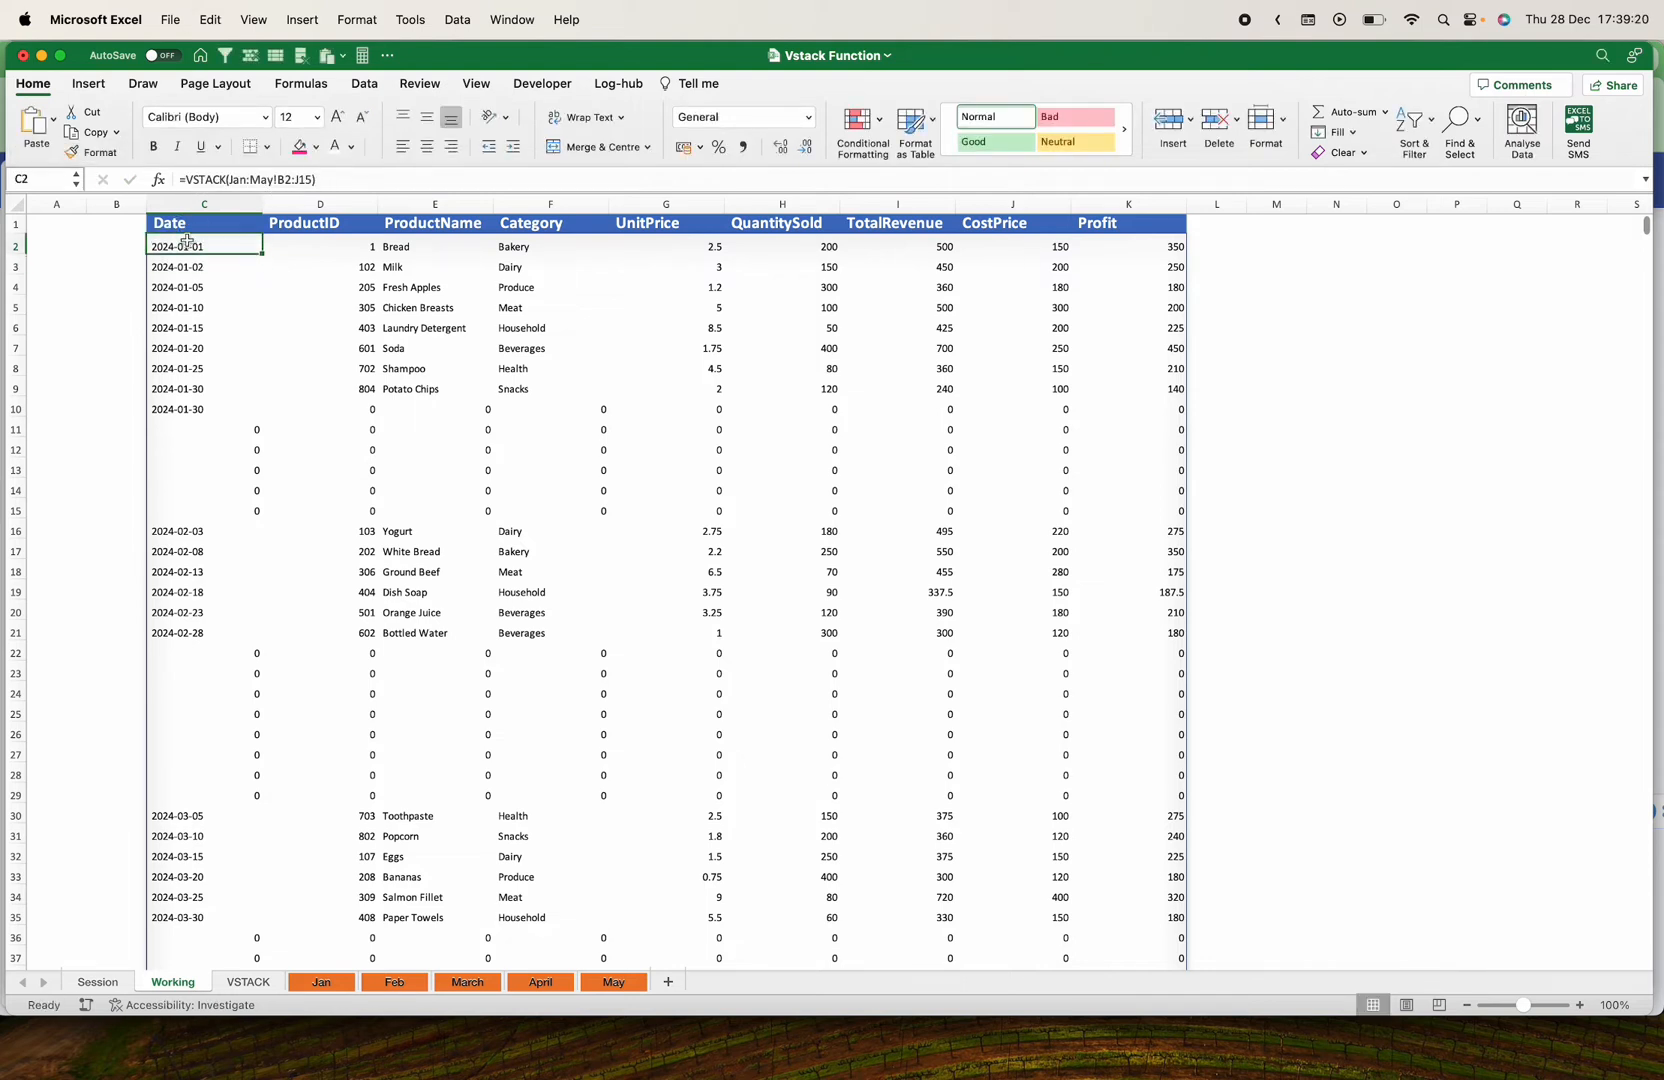
# Rewrite C2 as =FILTER(VSTACK(Jan:May!B2:J15),VSTACK(Jan:May!B2:B15)<>"")
pyautogui.doubleClick(204, 245)
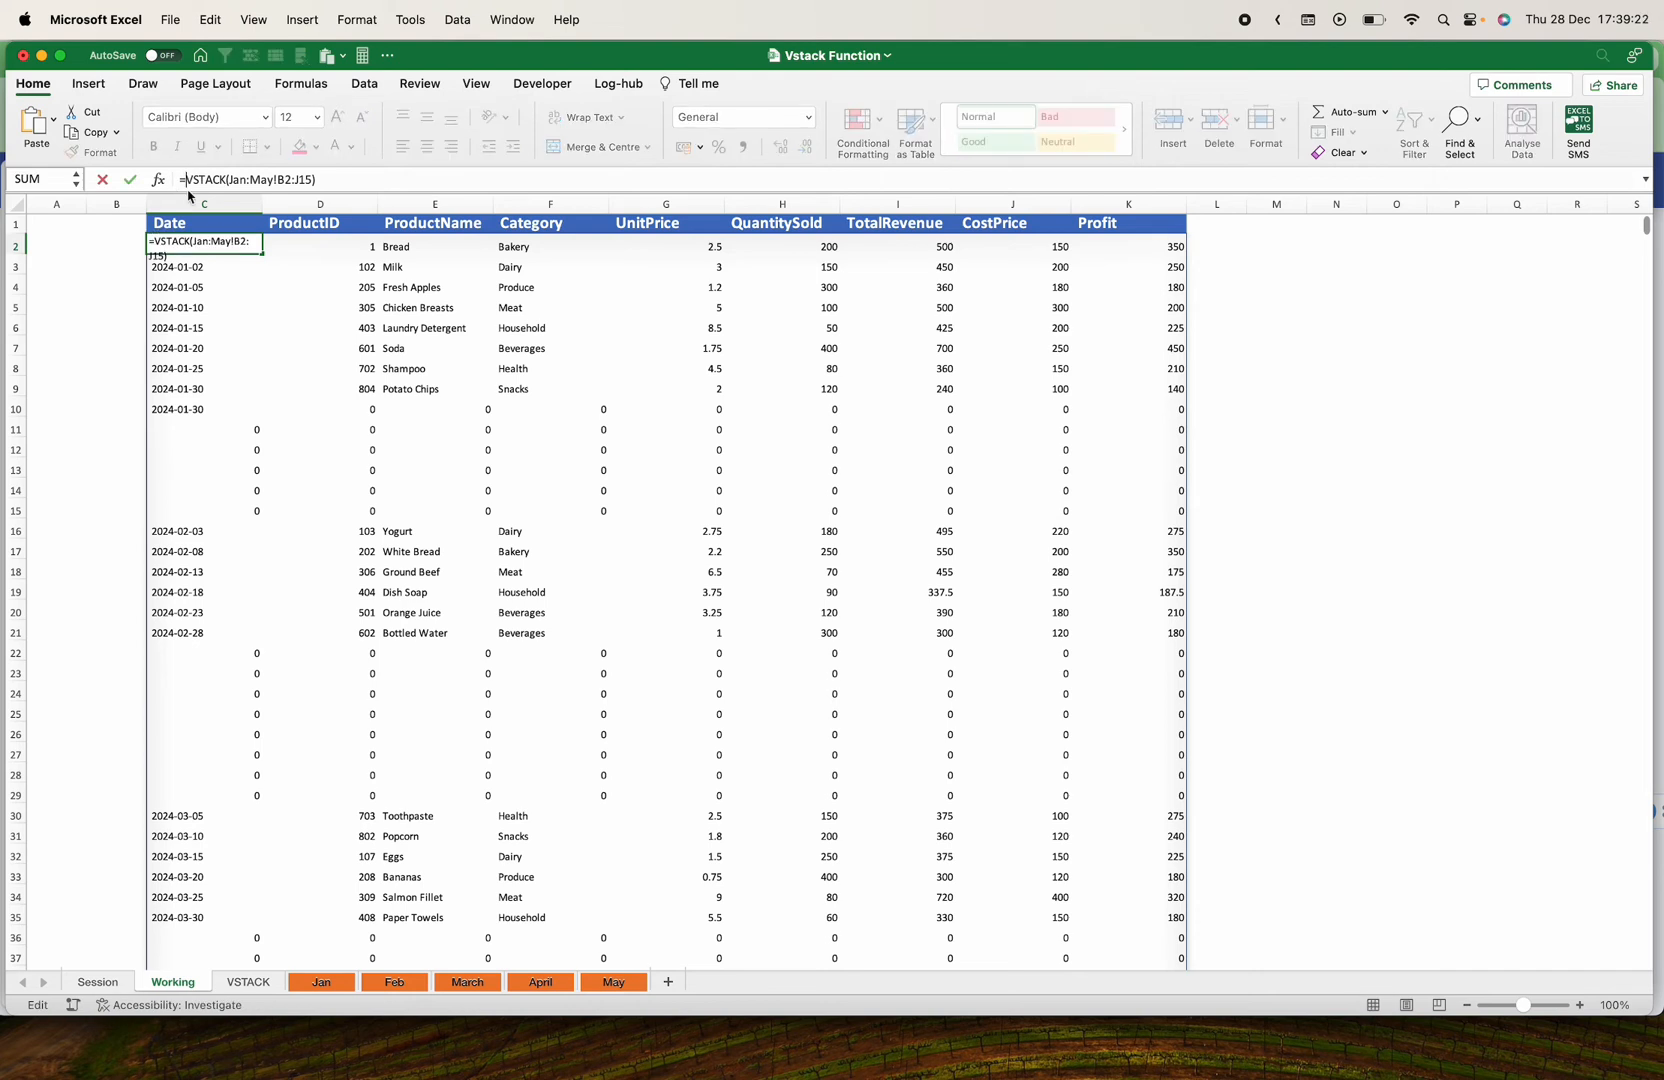
pyautogui.write('=FILTER(')
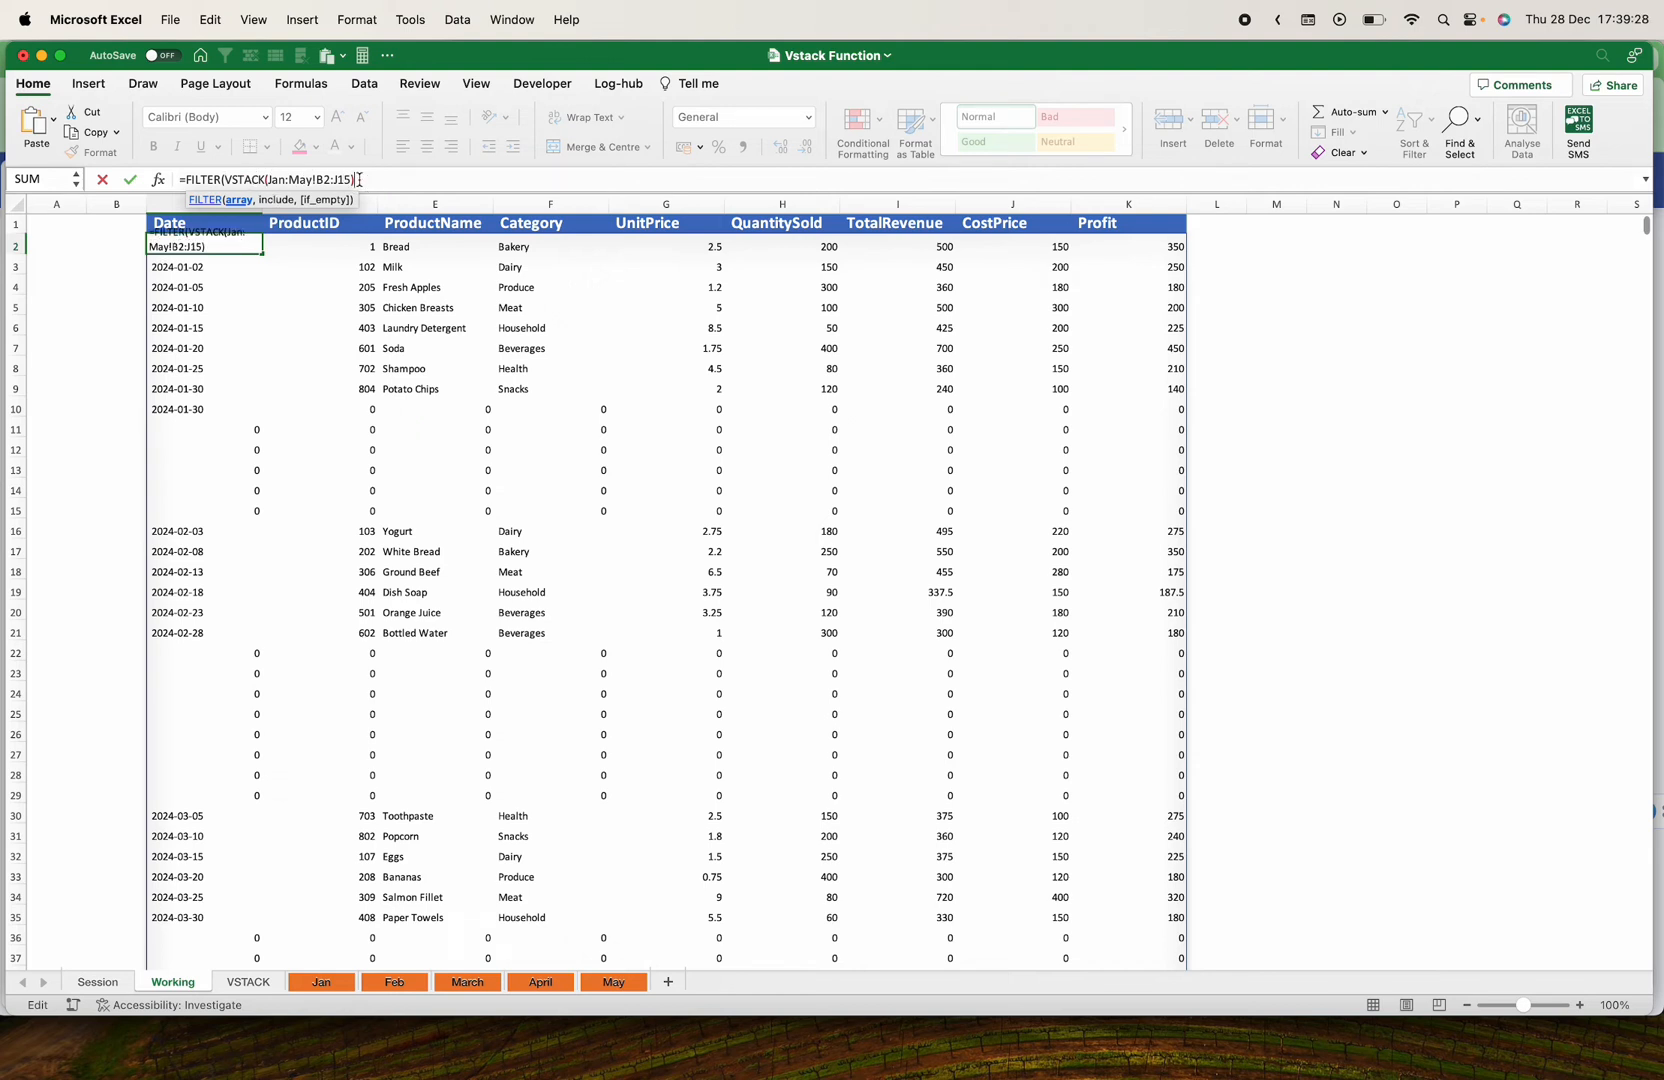
pyautogui.write(',')
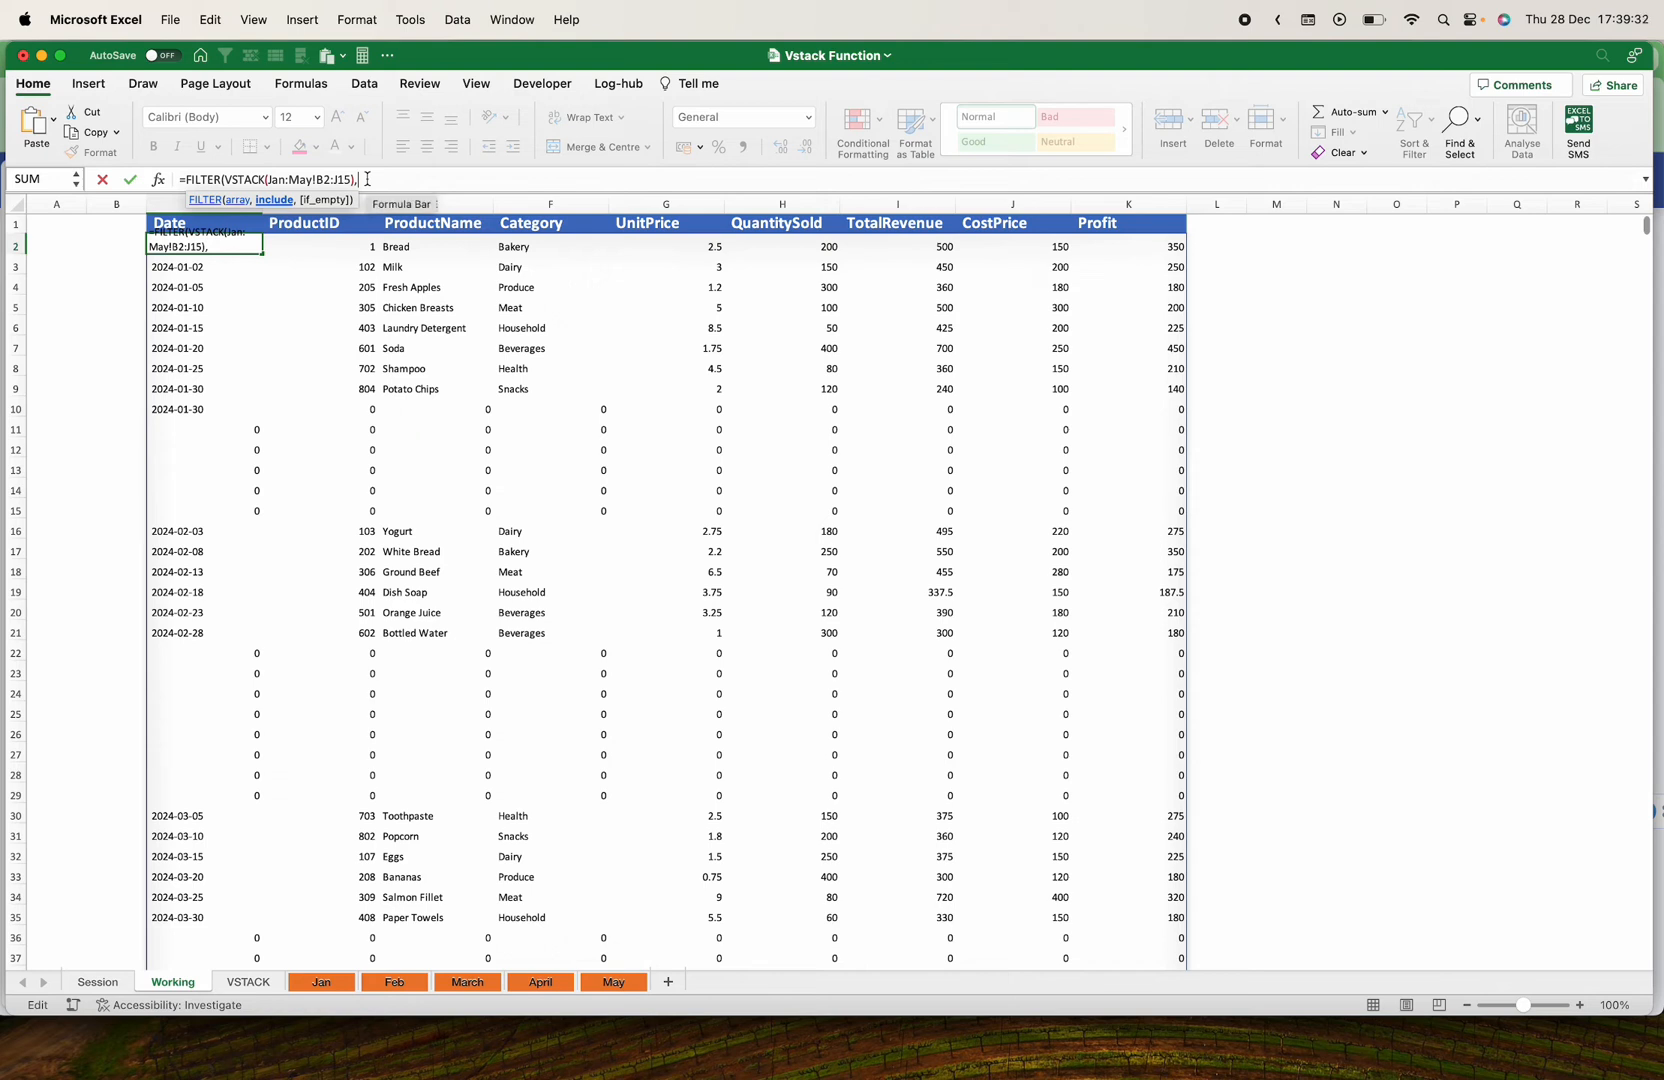
pyautogui.write('VSTACK(Jan:May!B2:J15)')
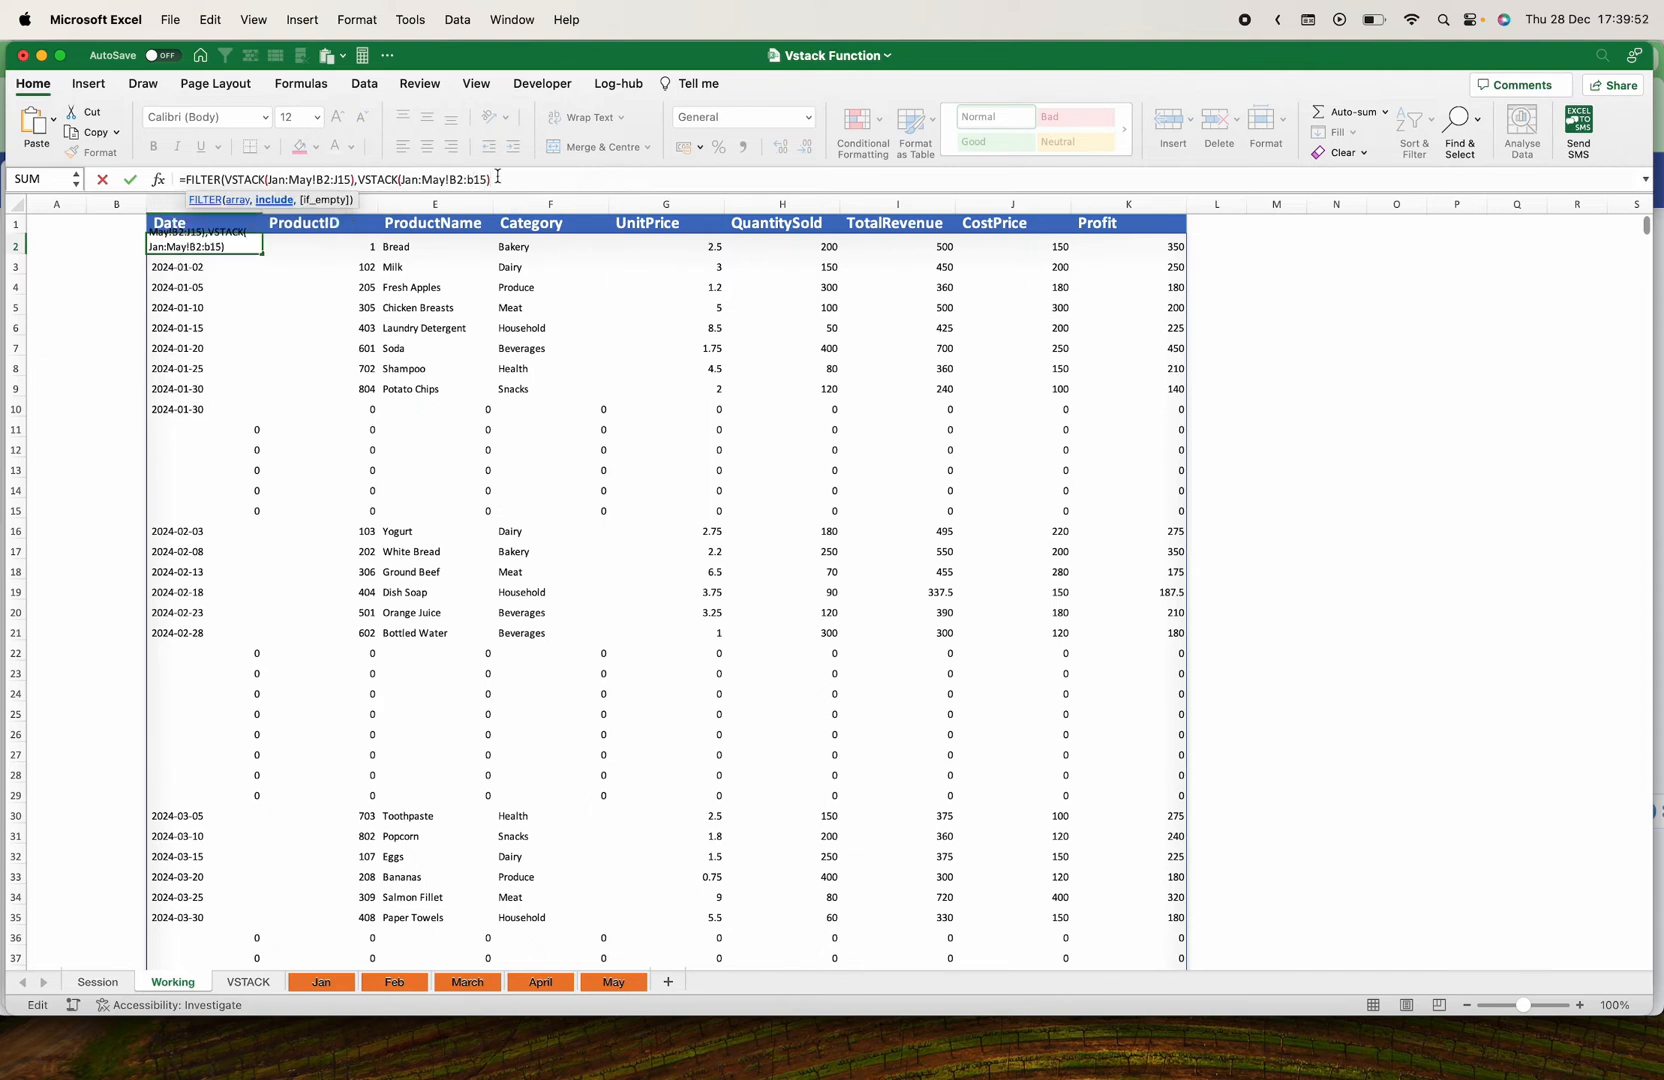
pyautogui.write('<>')
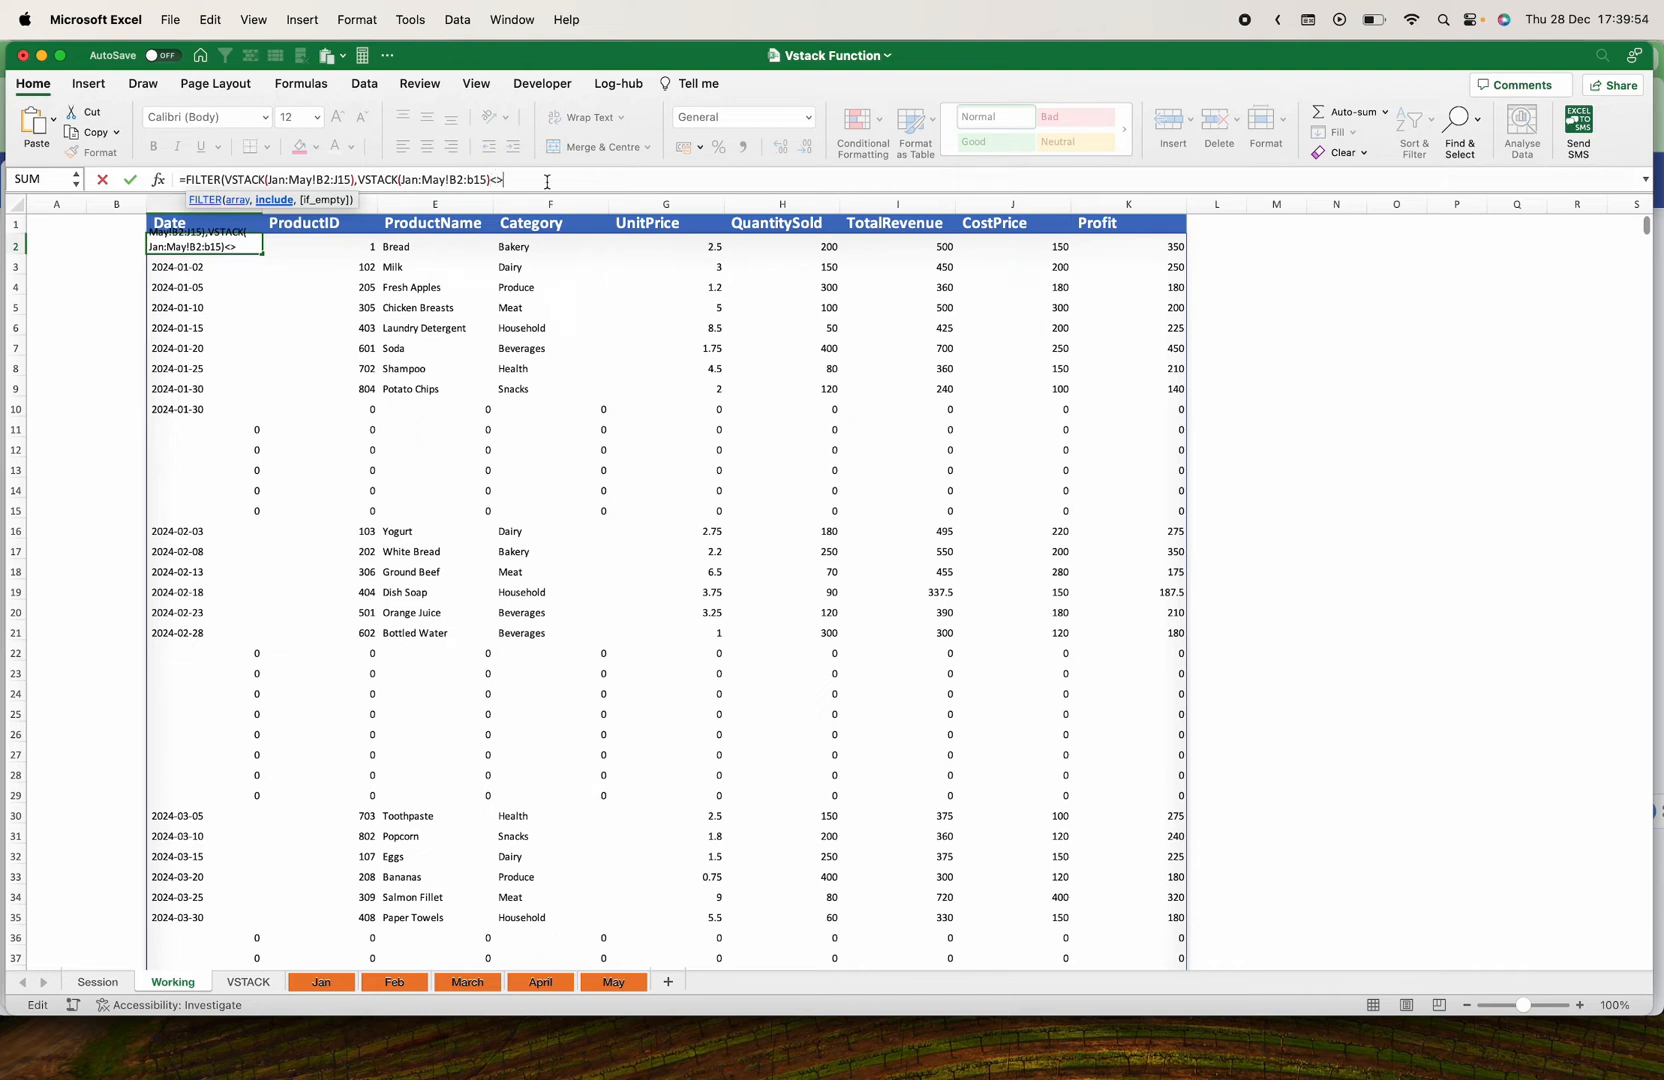
pyautogui.click(550, 266)
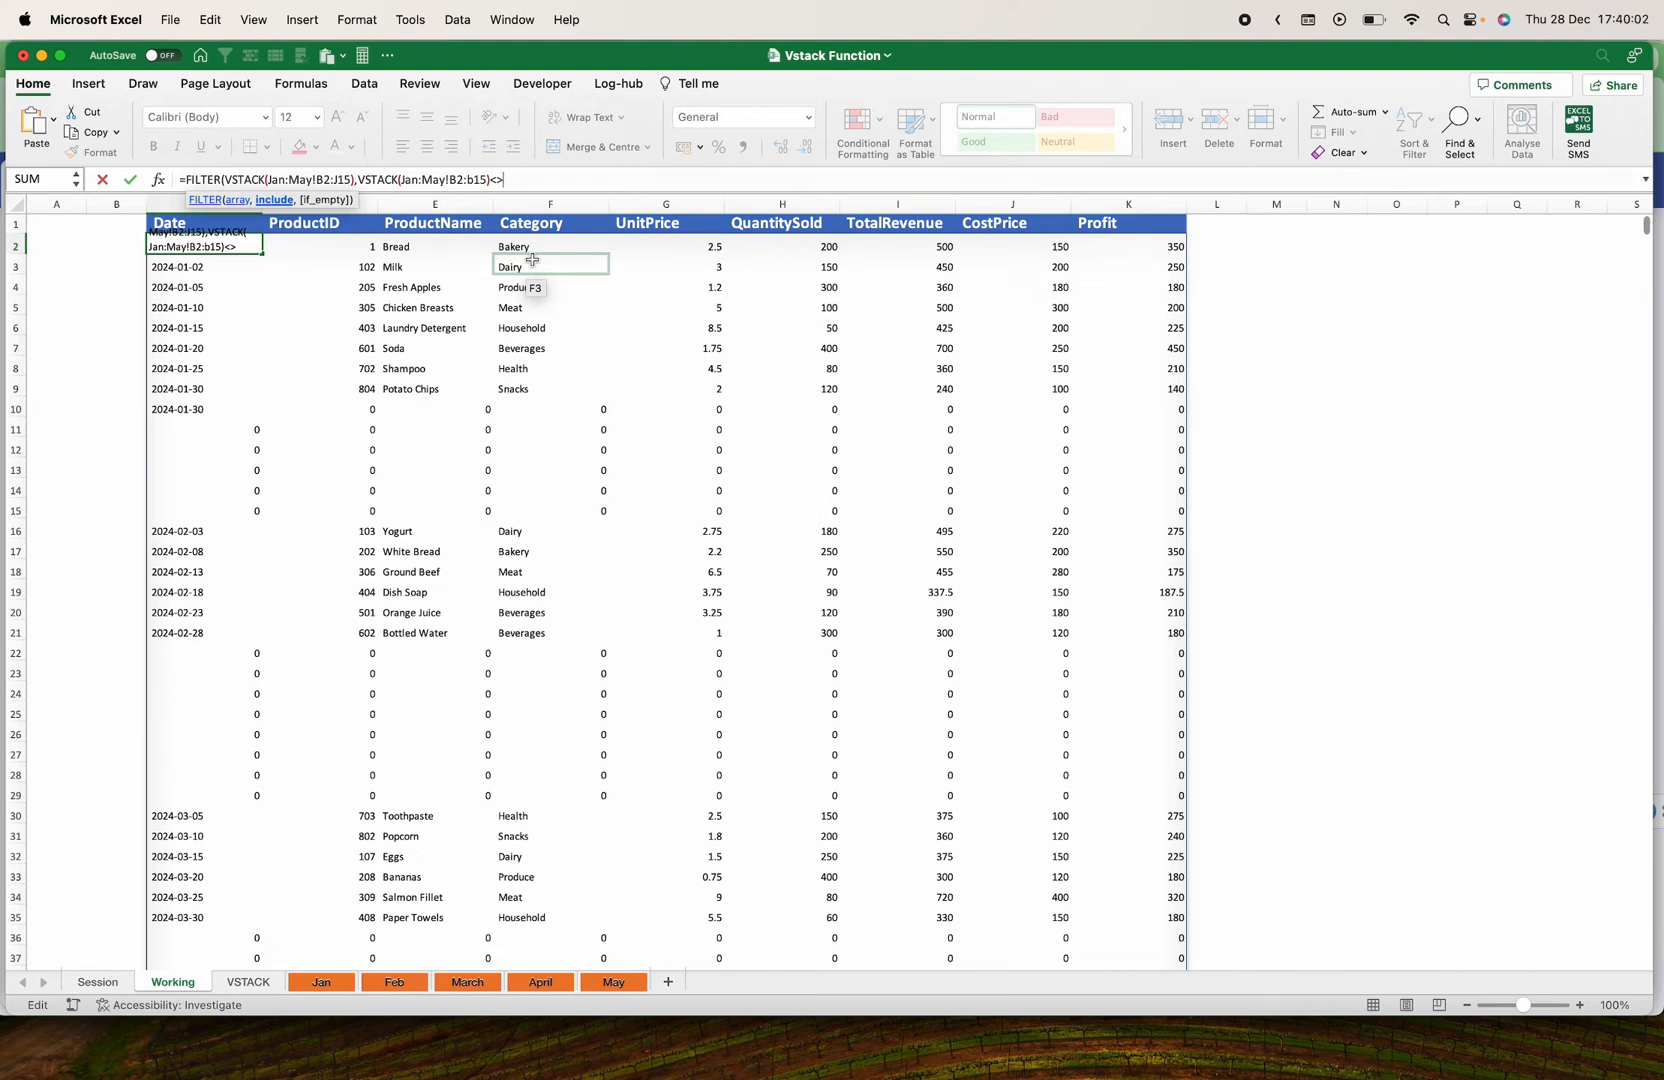
pyautogui.write('""')
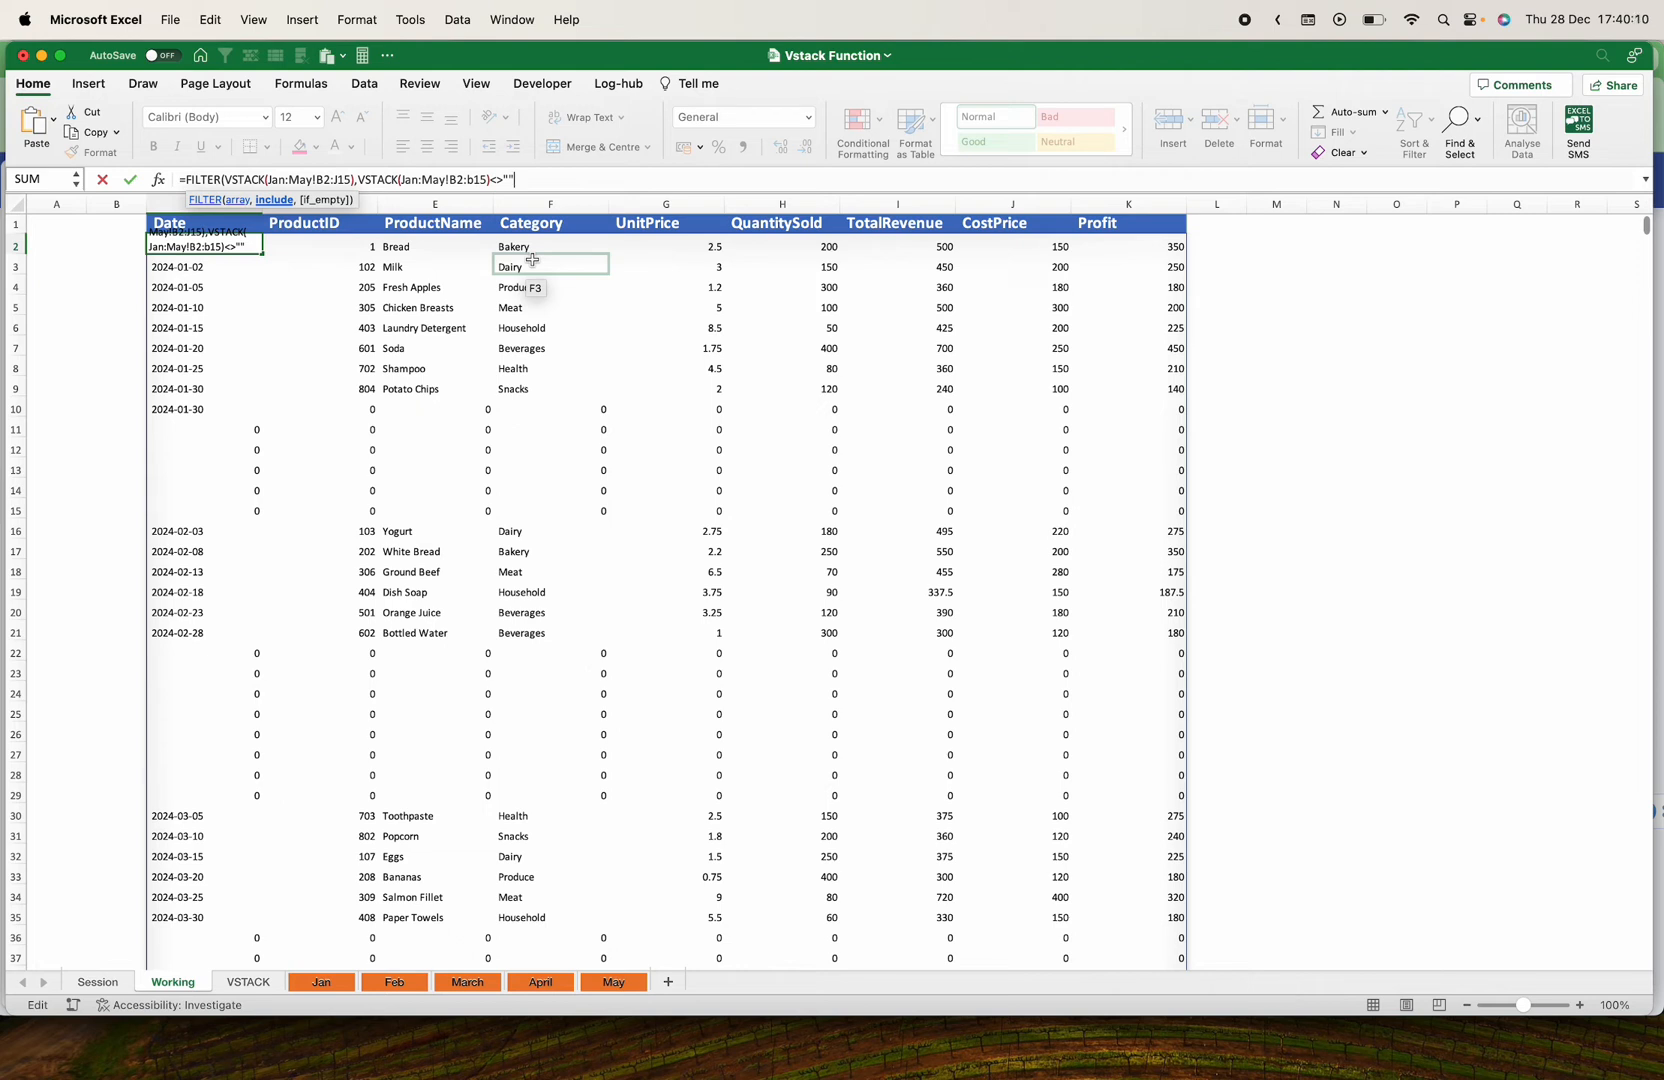
pyautogui.click(435, 308)
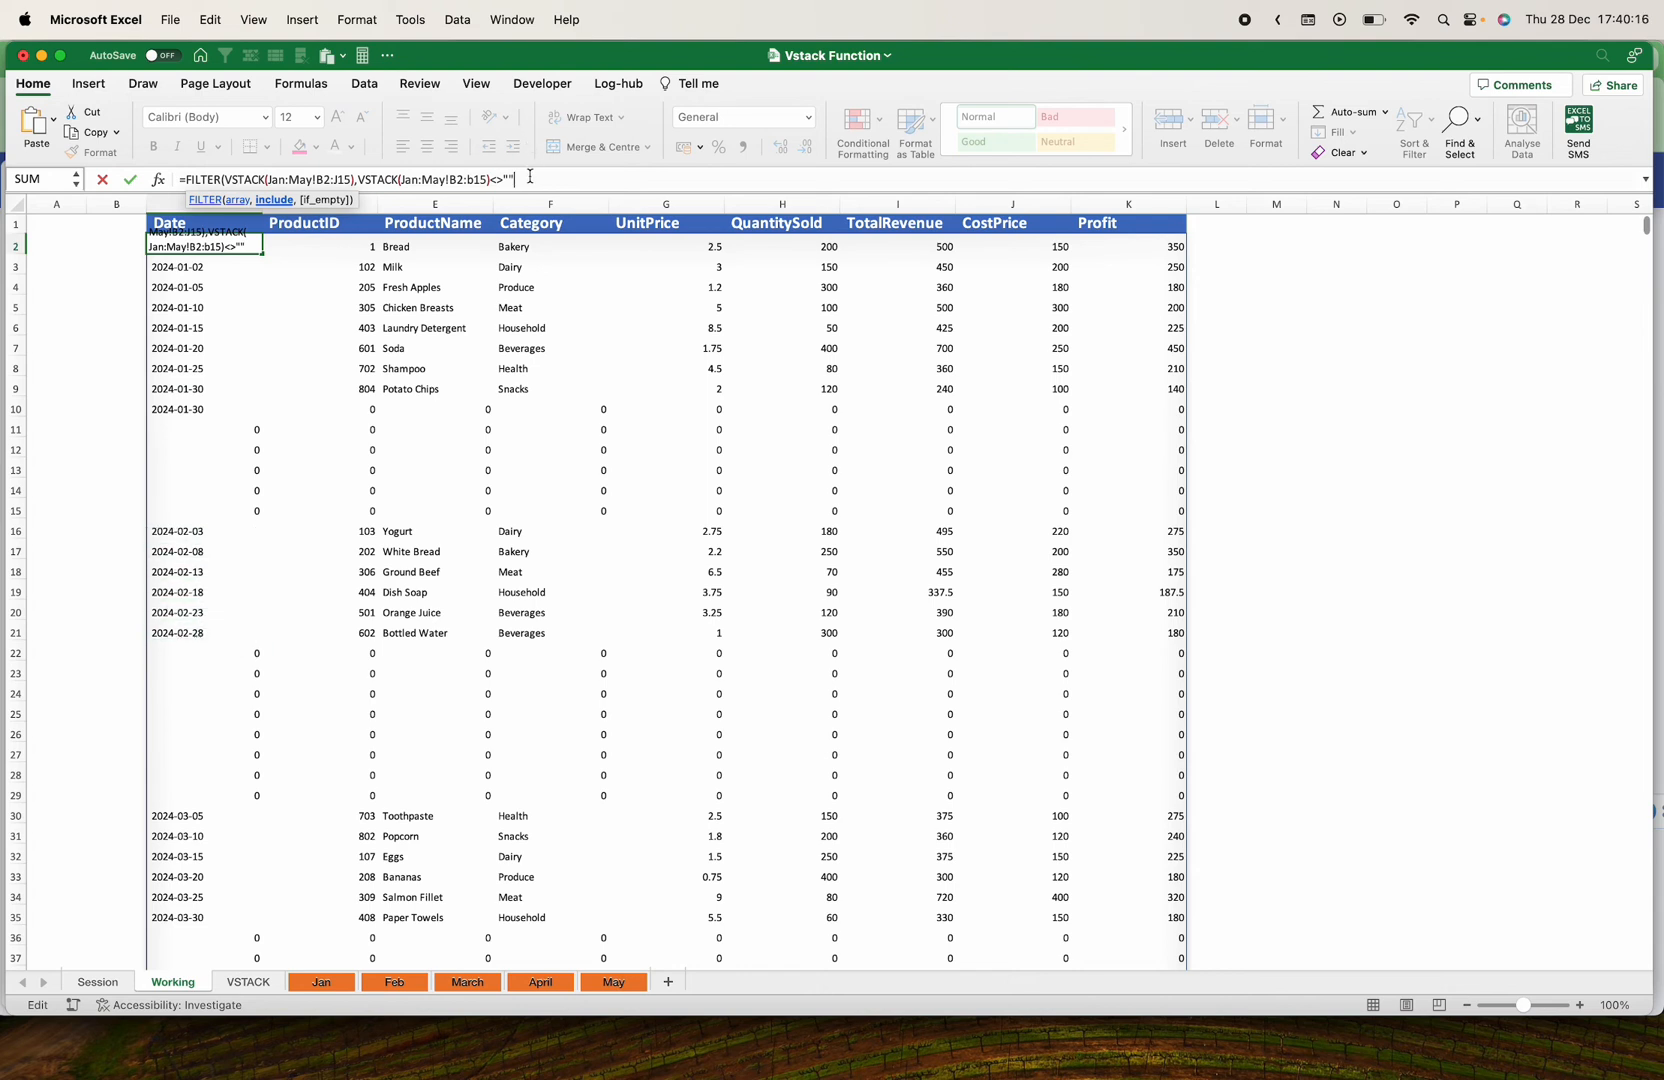
pyautogui.click(202, 429)
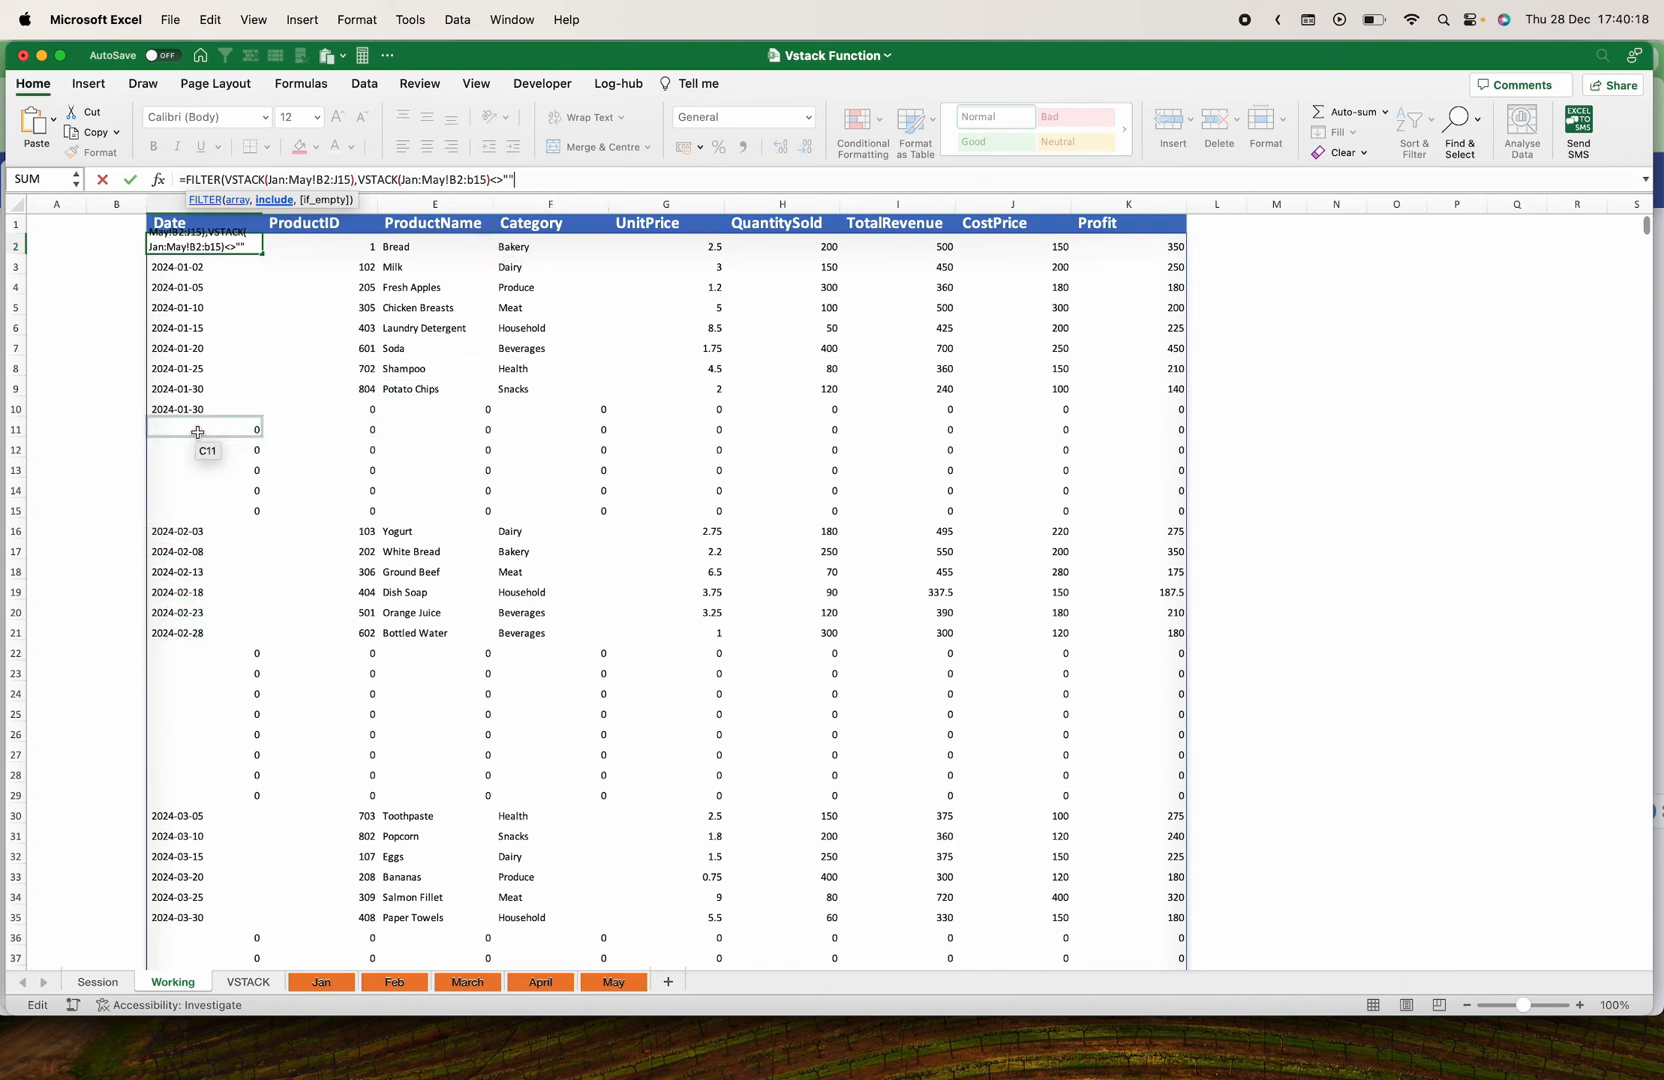
pyautogui.click(550, 489)
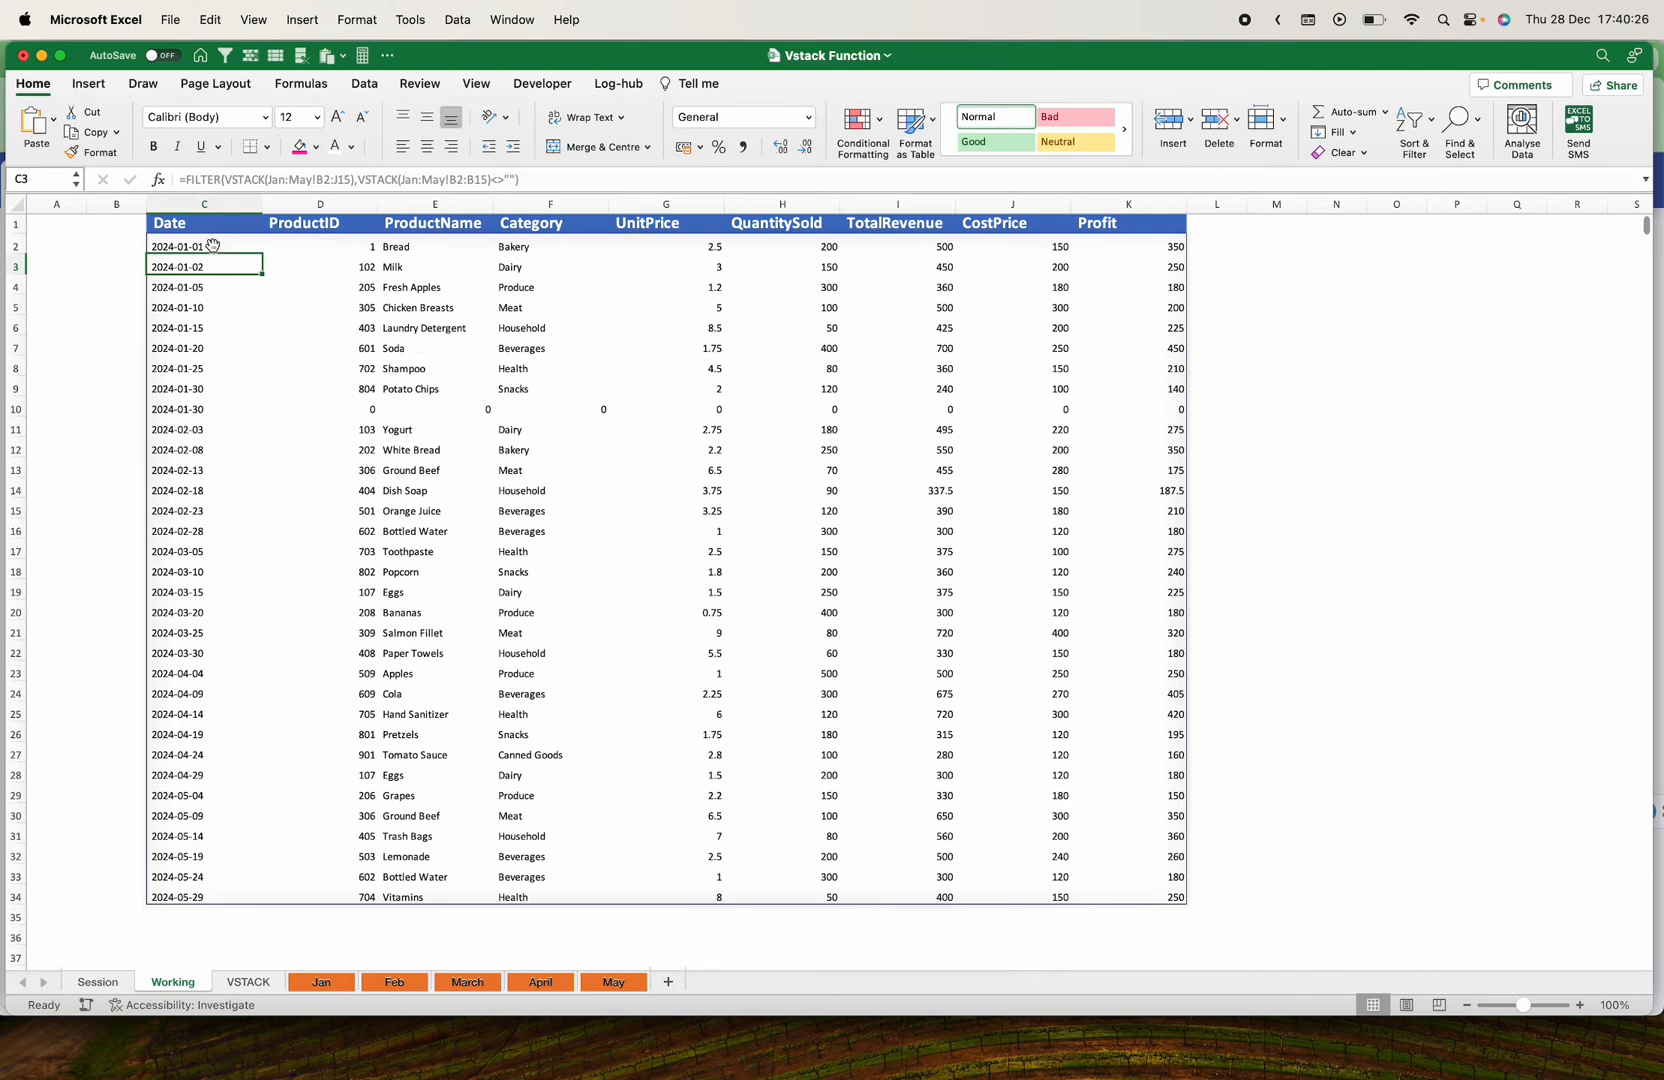
pyautogui.moveTo(204, 246); pyautogui.dragTo(204, 896)
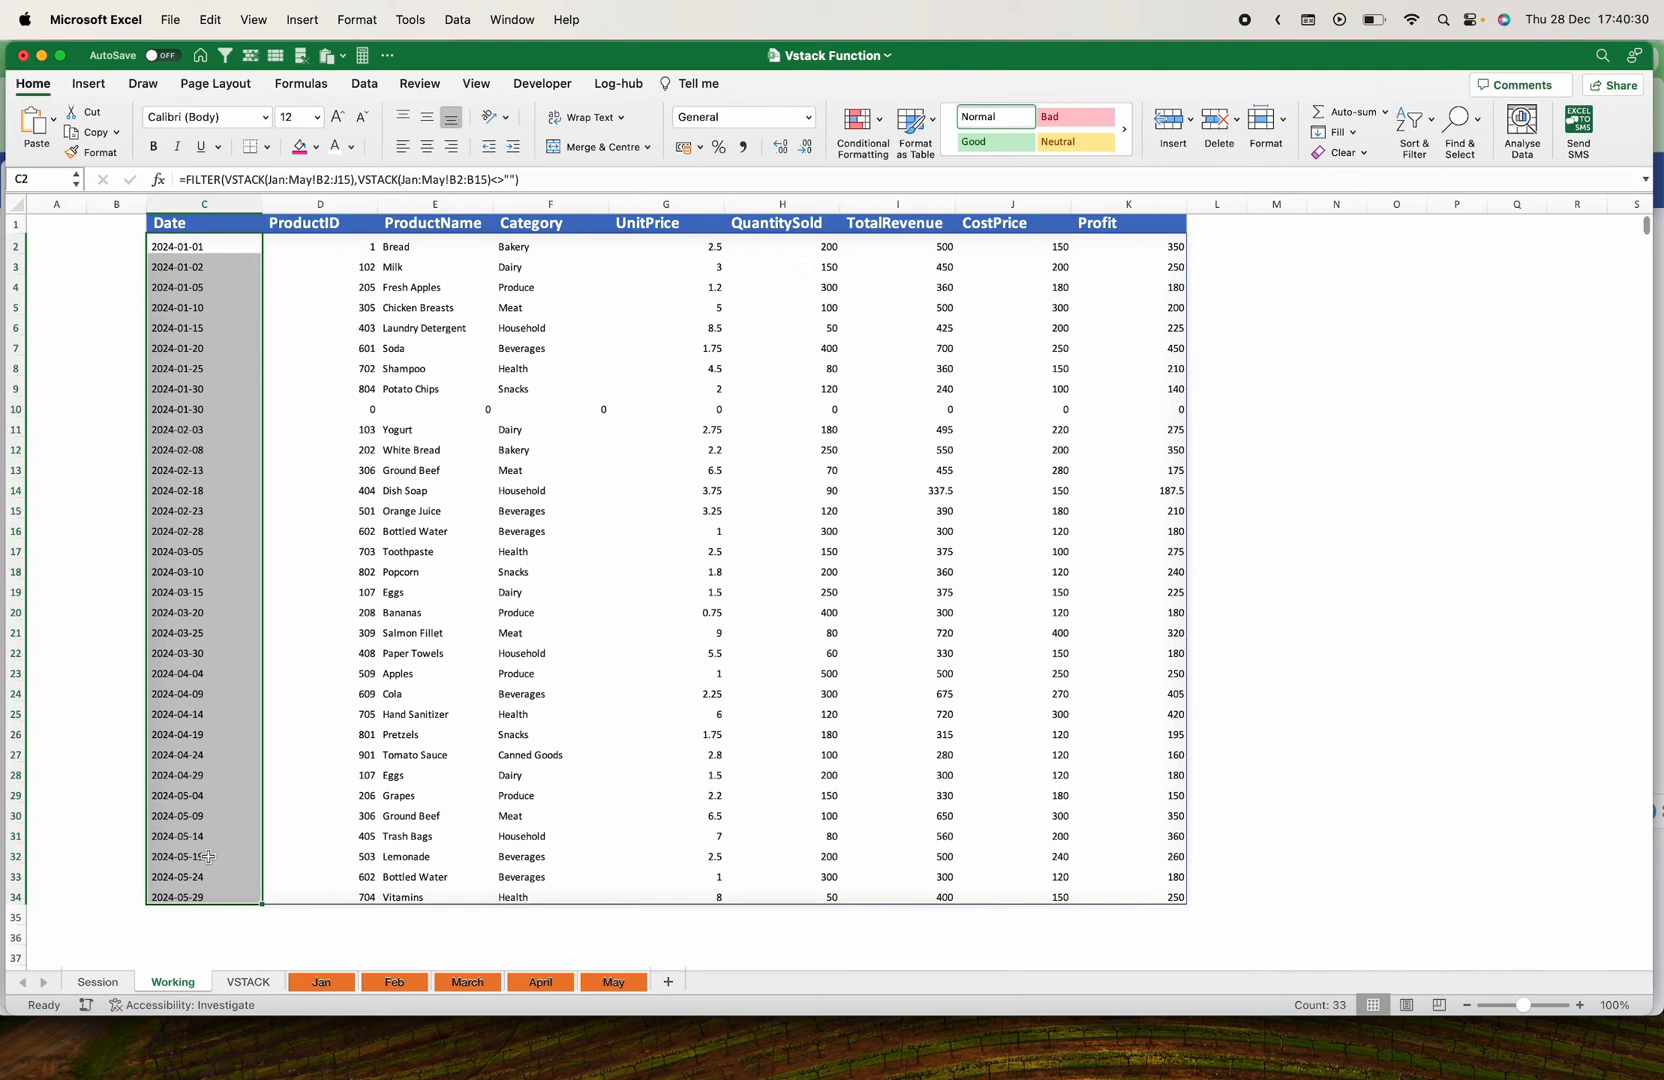
pyautogui.click(204, 896)
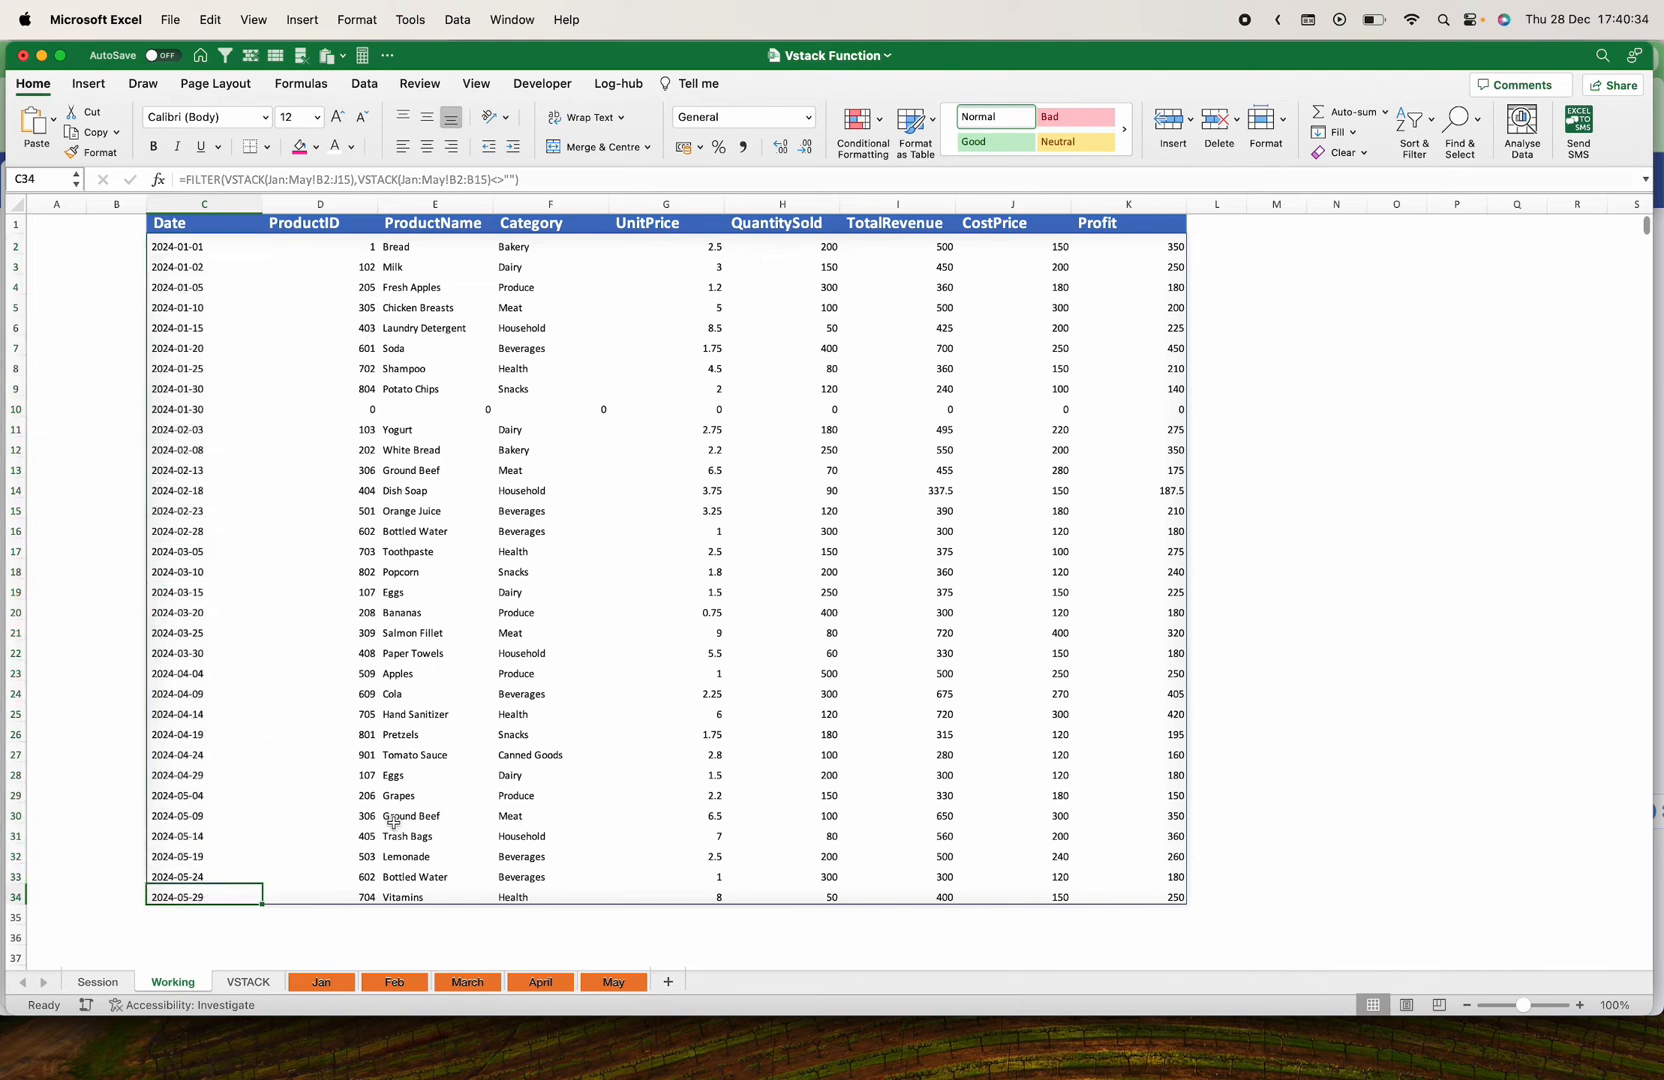
pyautogui.moveTo(1128, 844)
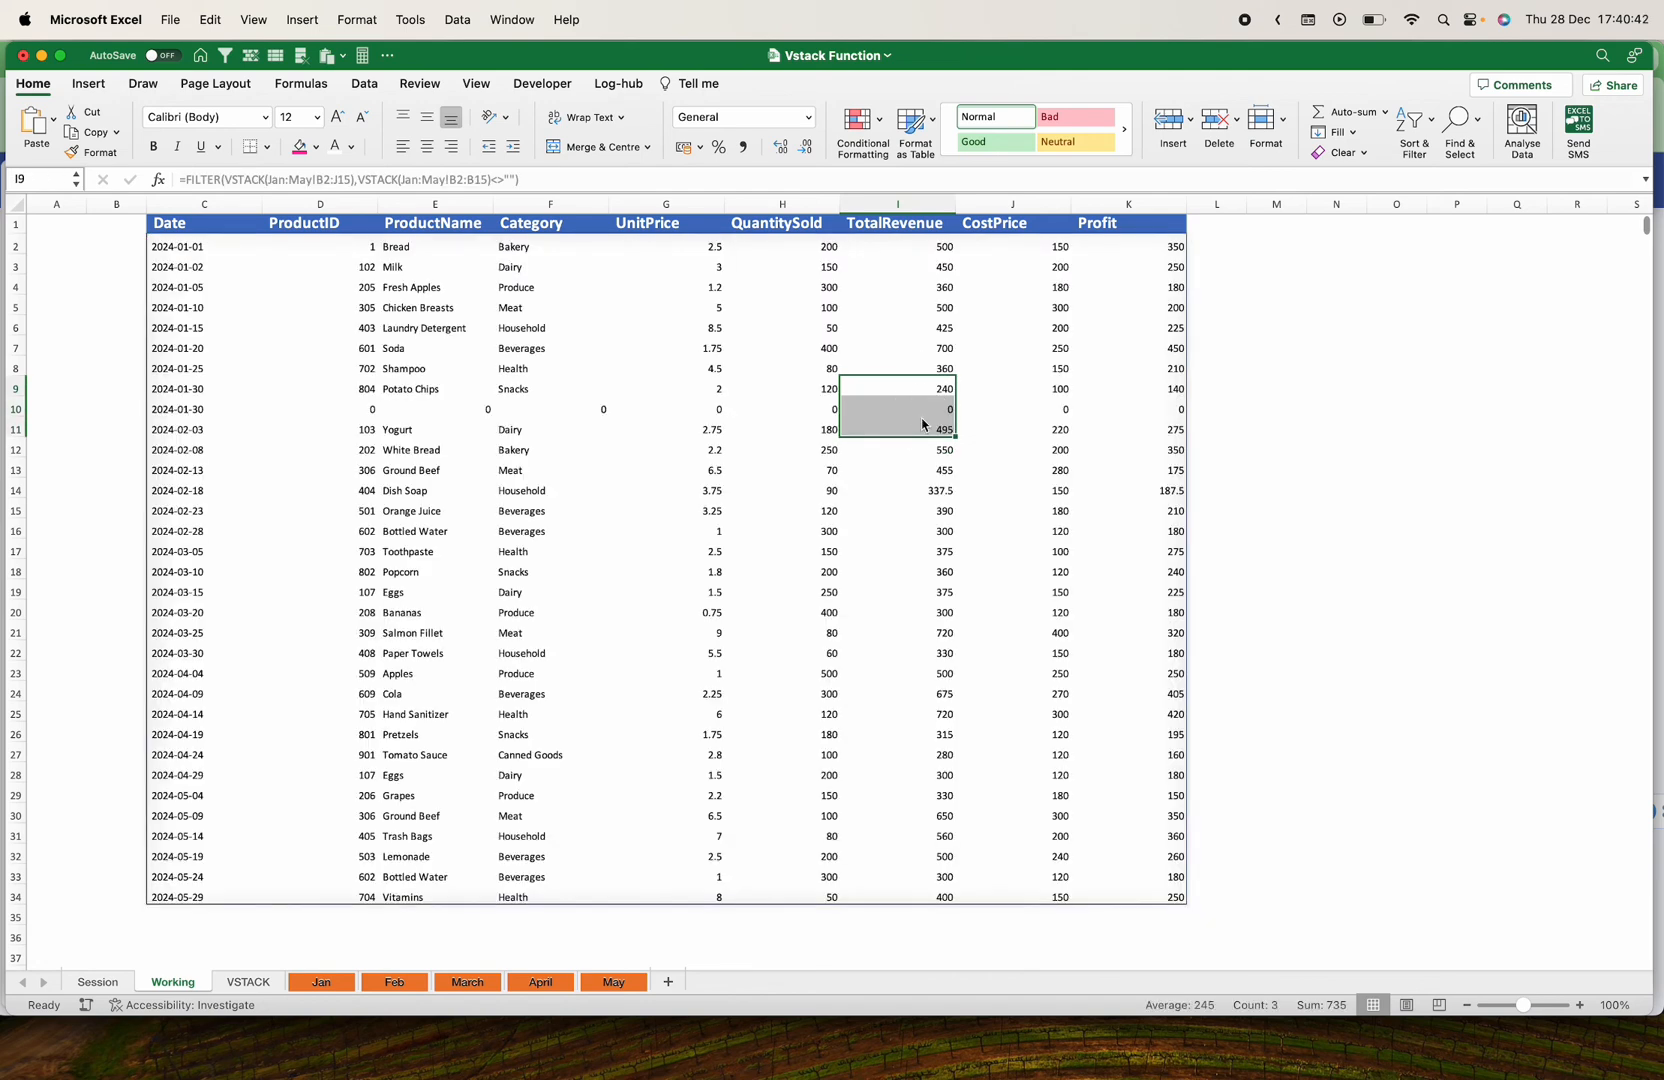
pyautogui.click(434, 430)
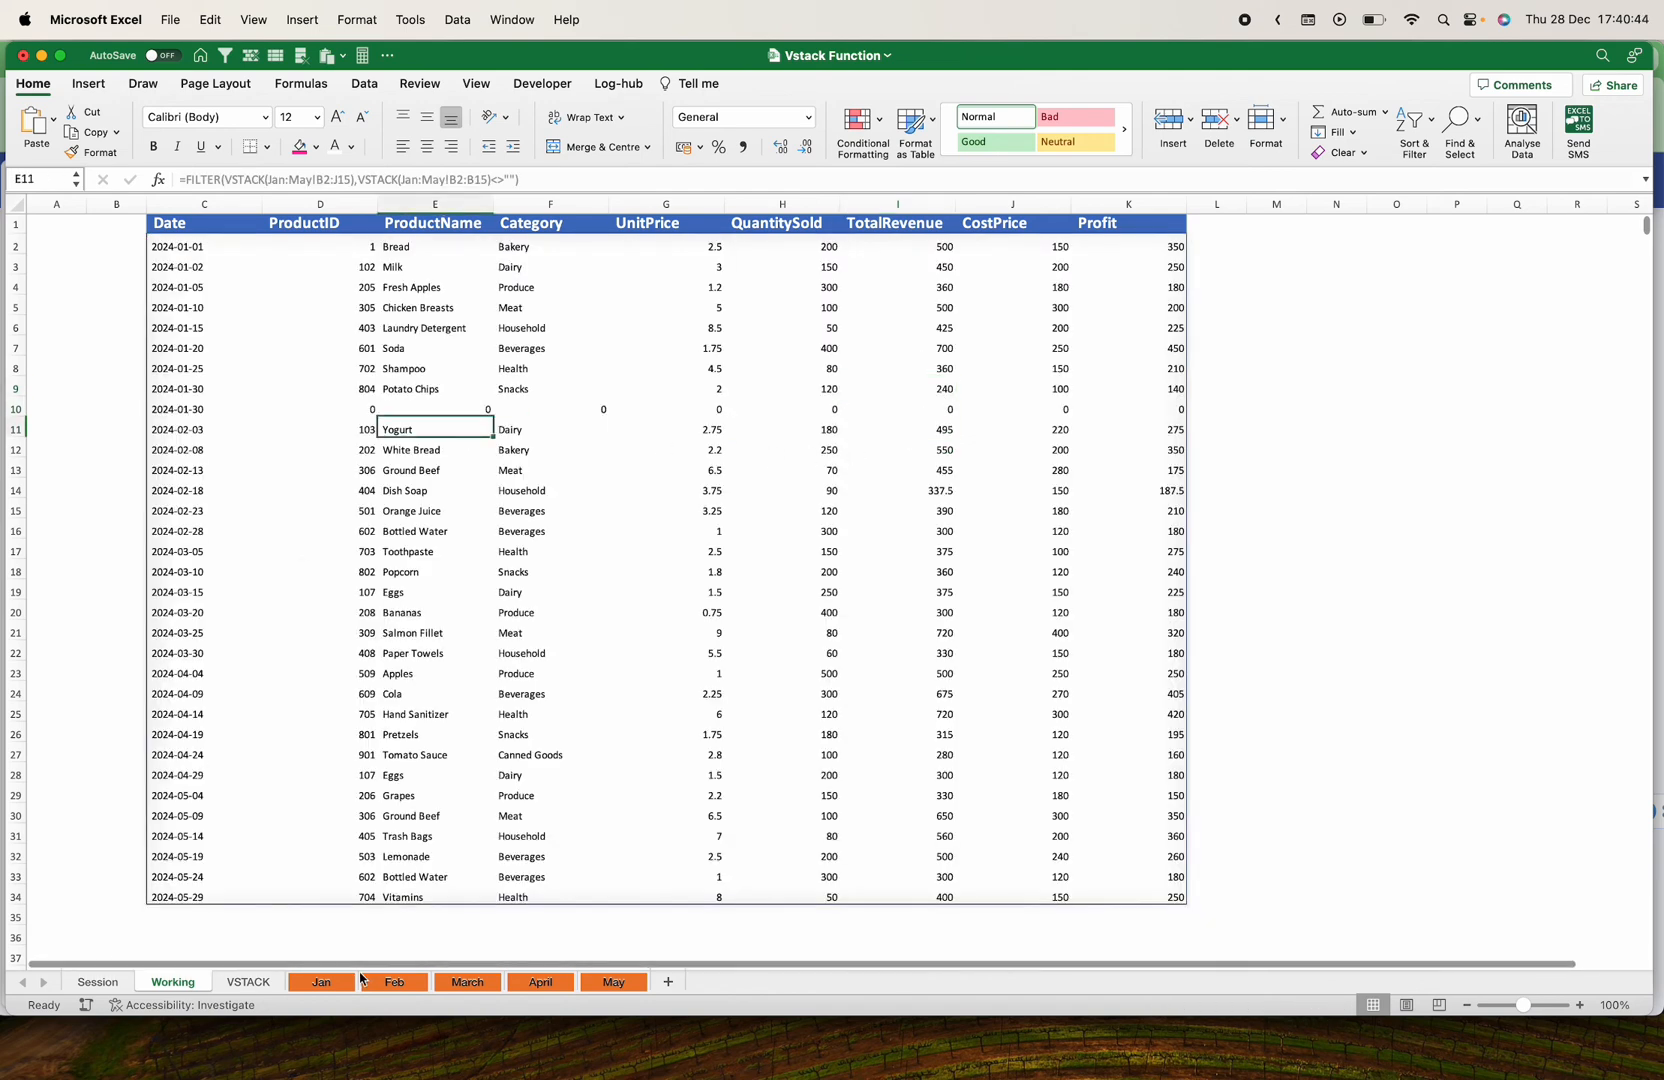
# Paste Feb rows 4–7 below the Feb table and confirm they appear in Working's list
pyautogui.click(394, 981)
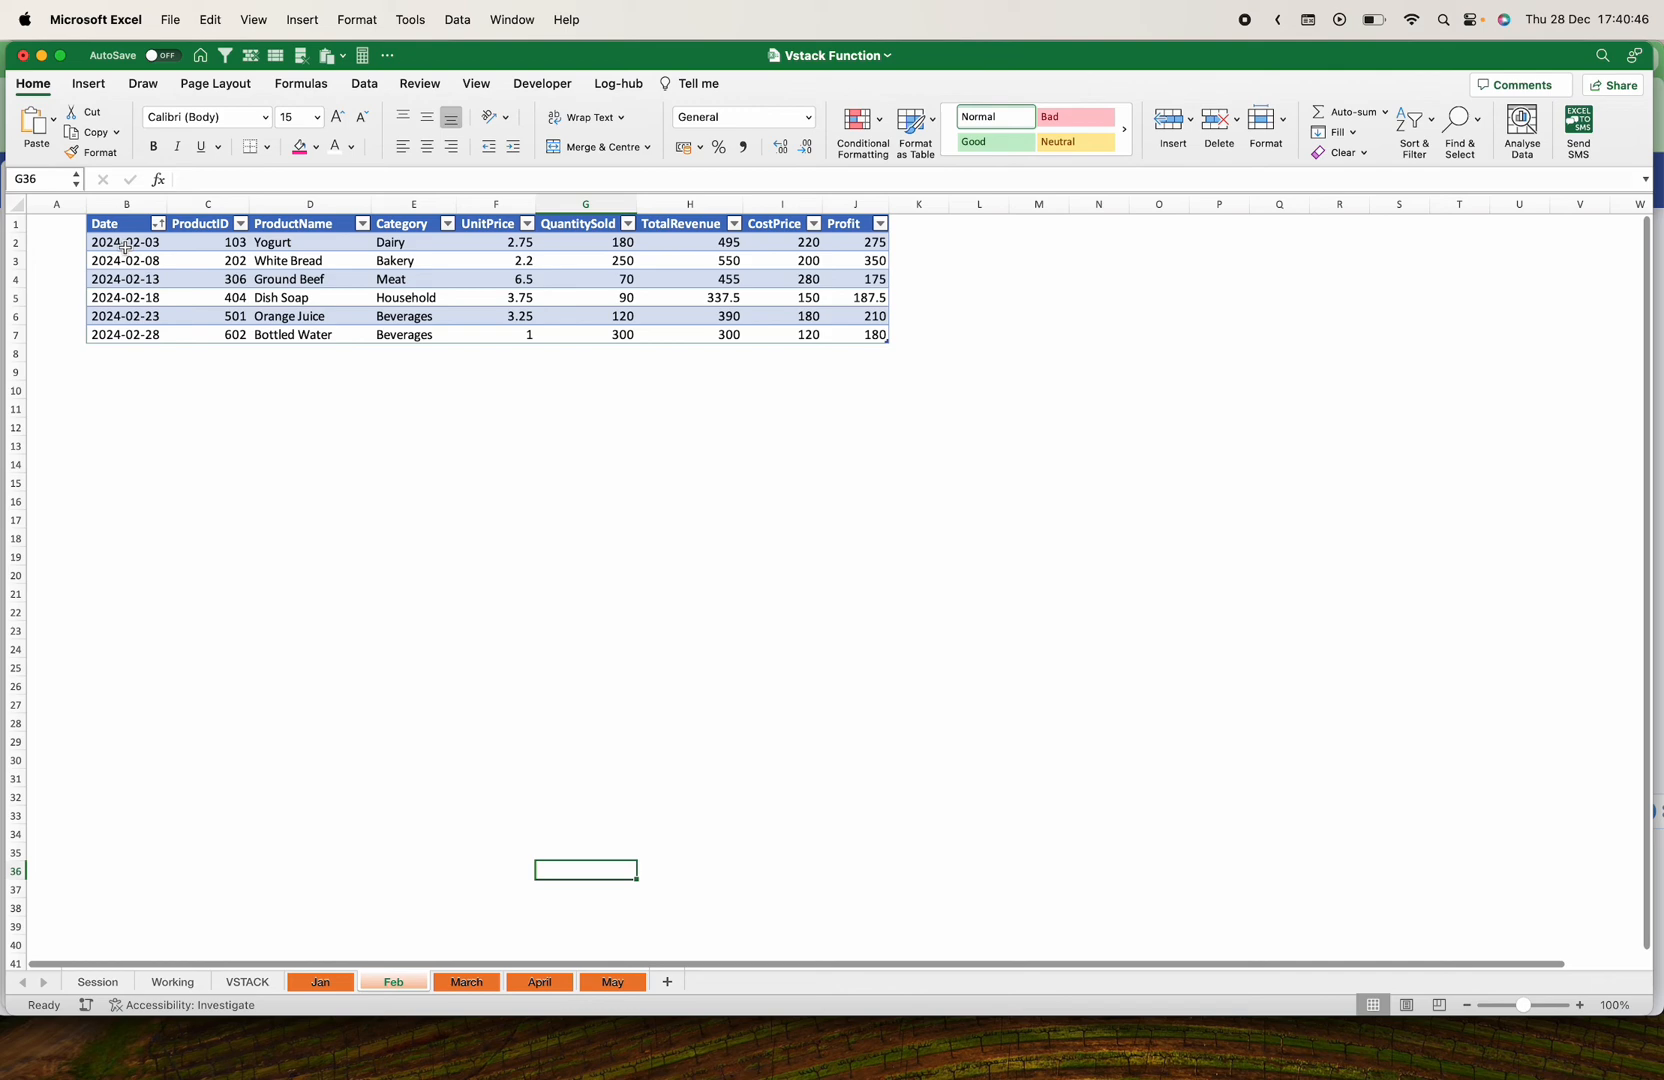
pyautogui.click(247, 981)
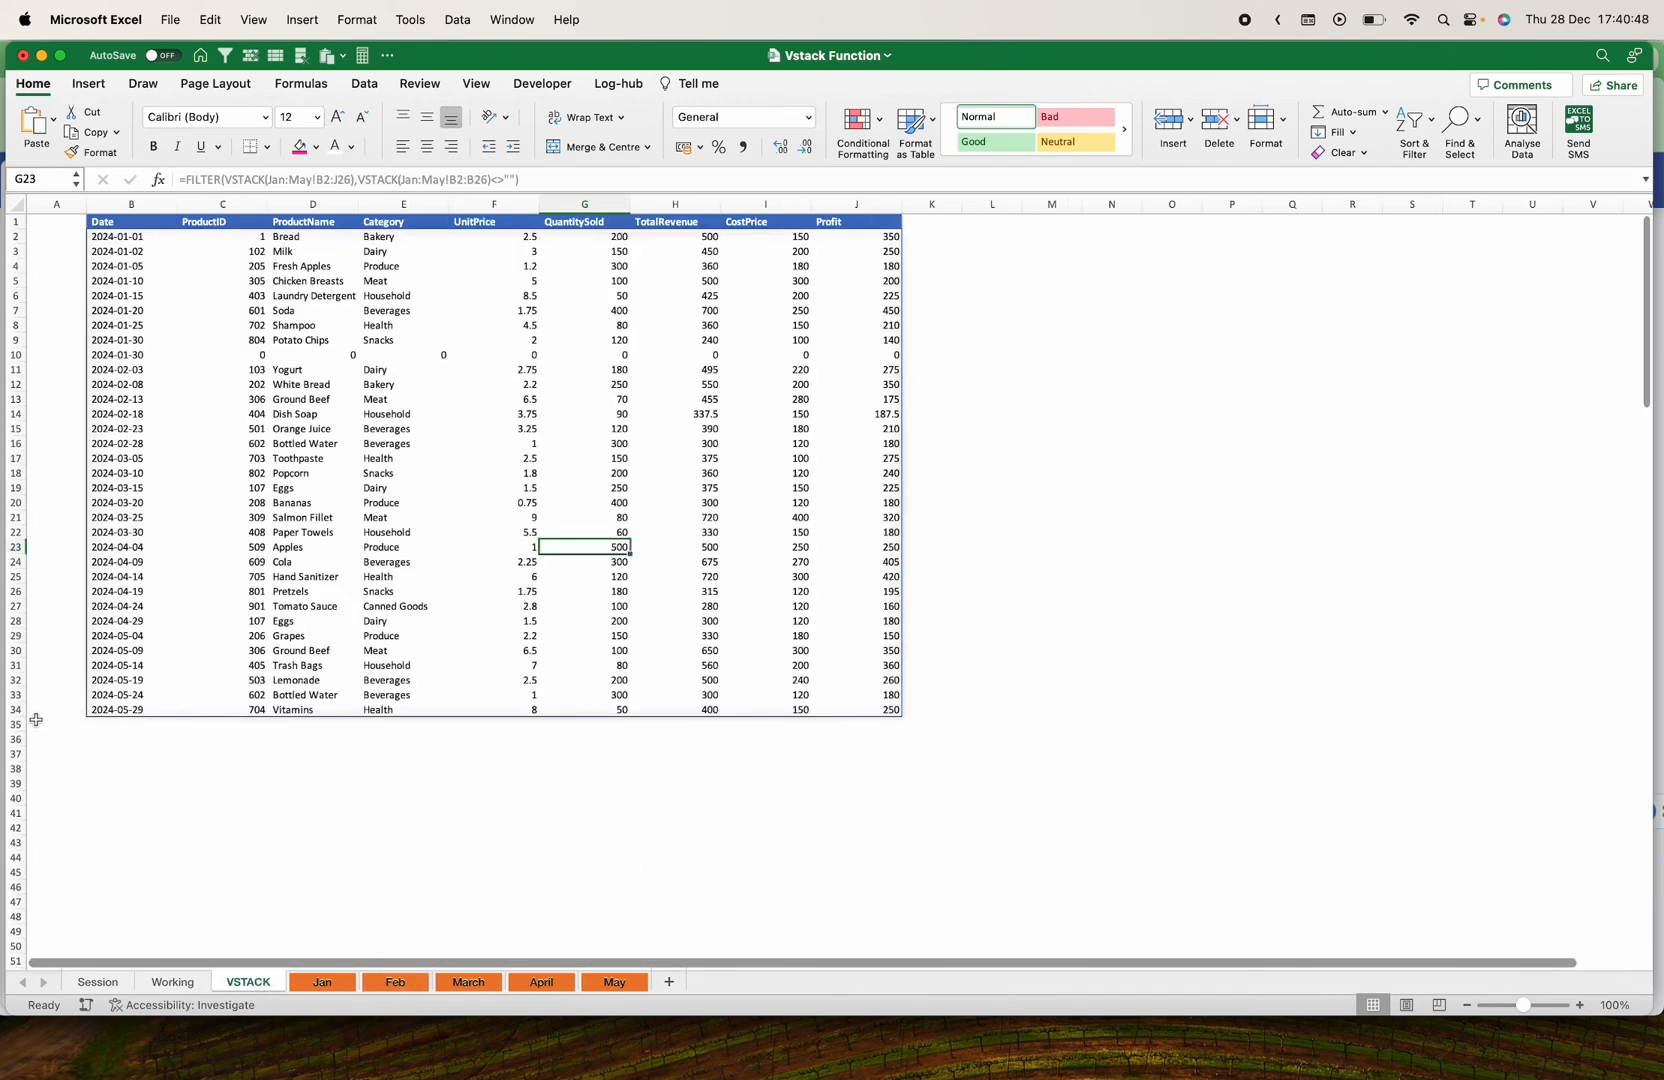
pyautogui.click(172, 981)
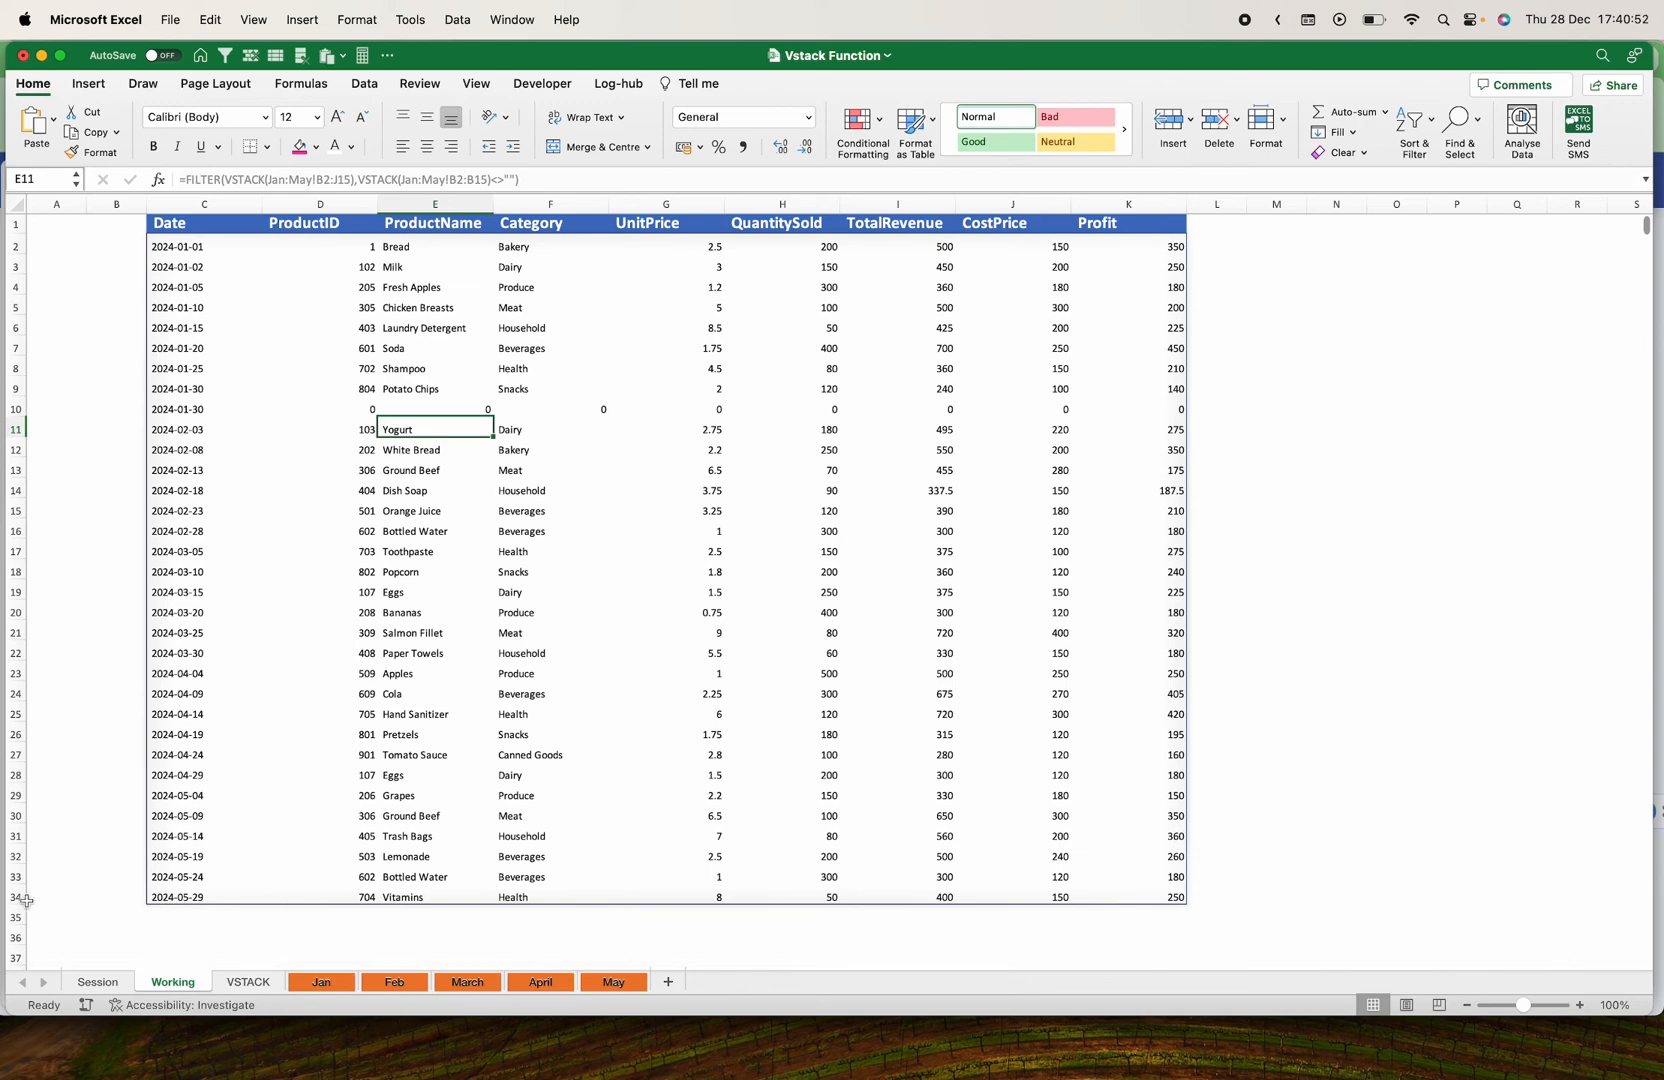
pyautogui.click(394, 981)
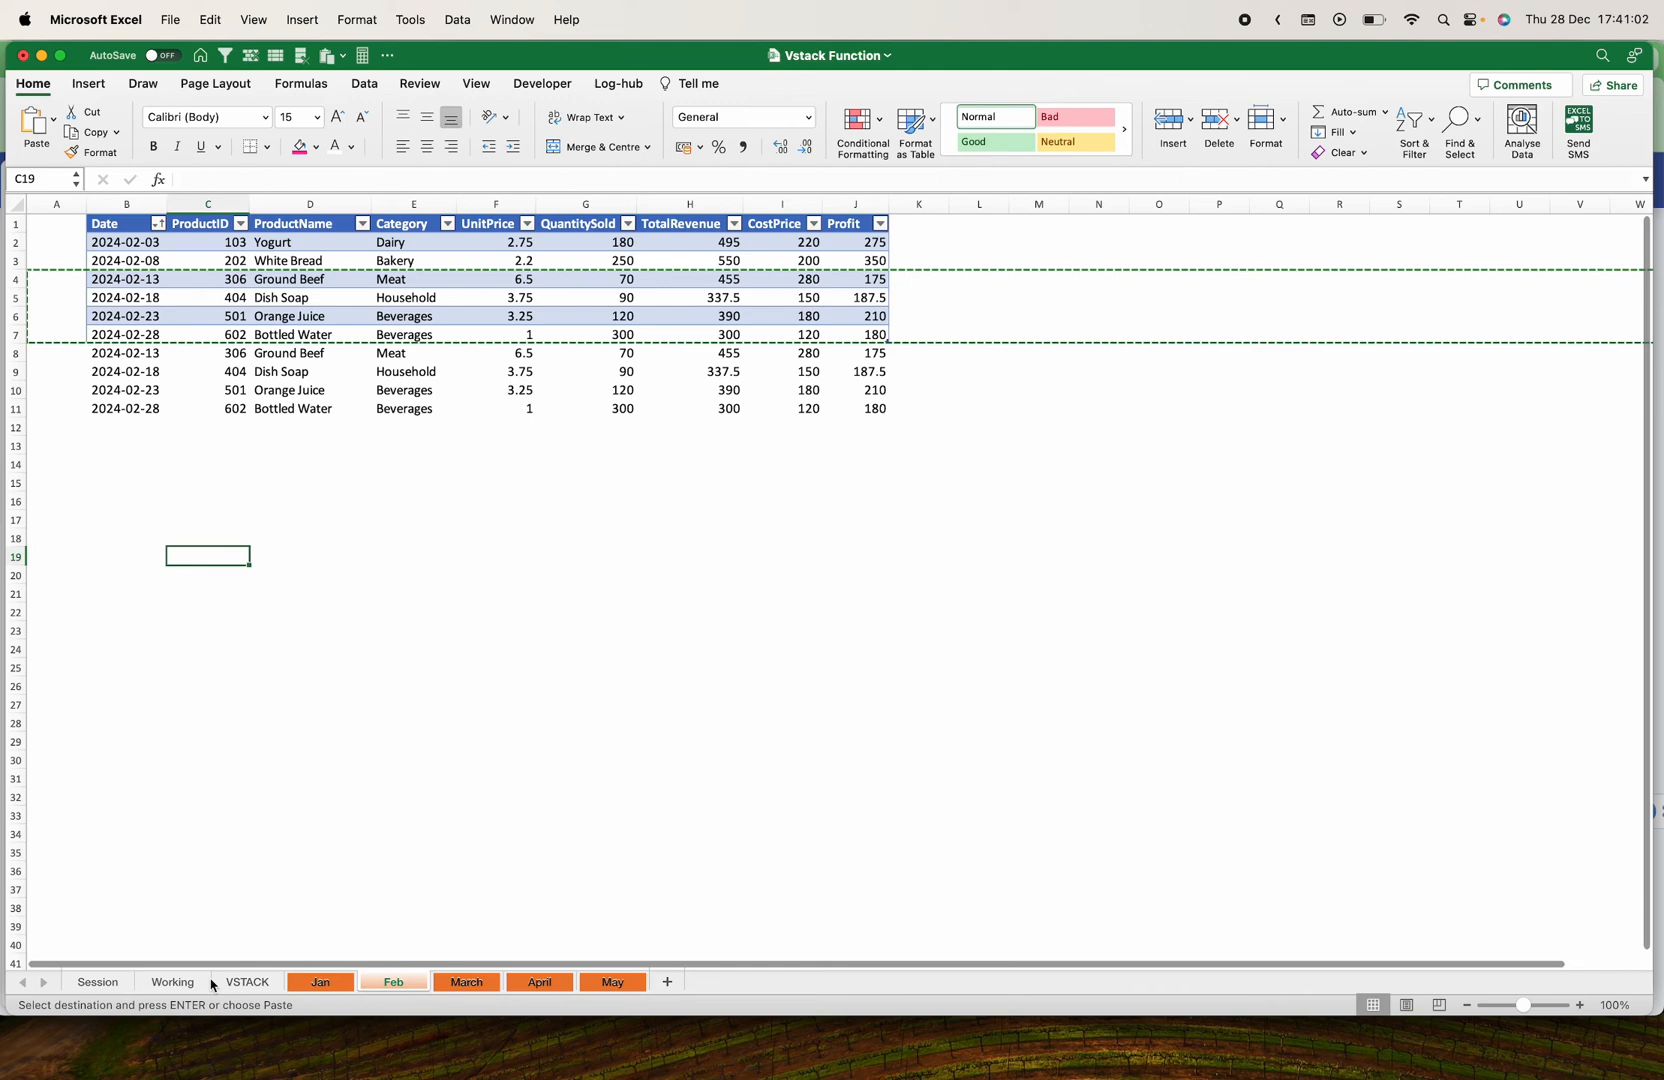
pyautogui.click(172, 981)
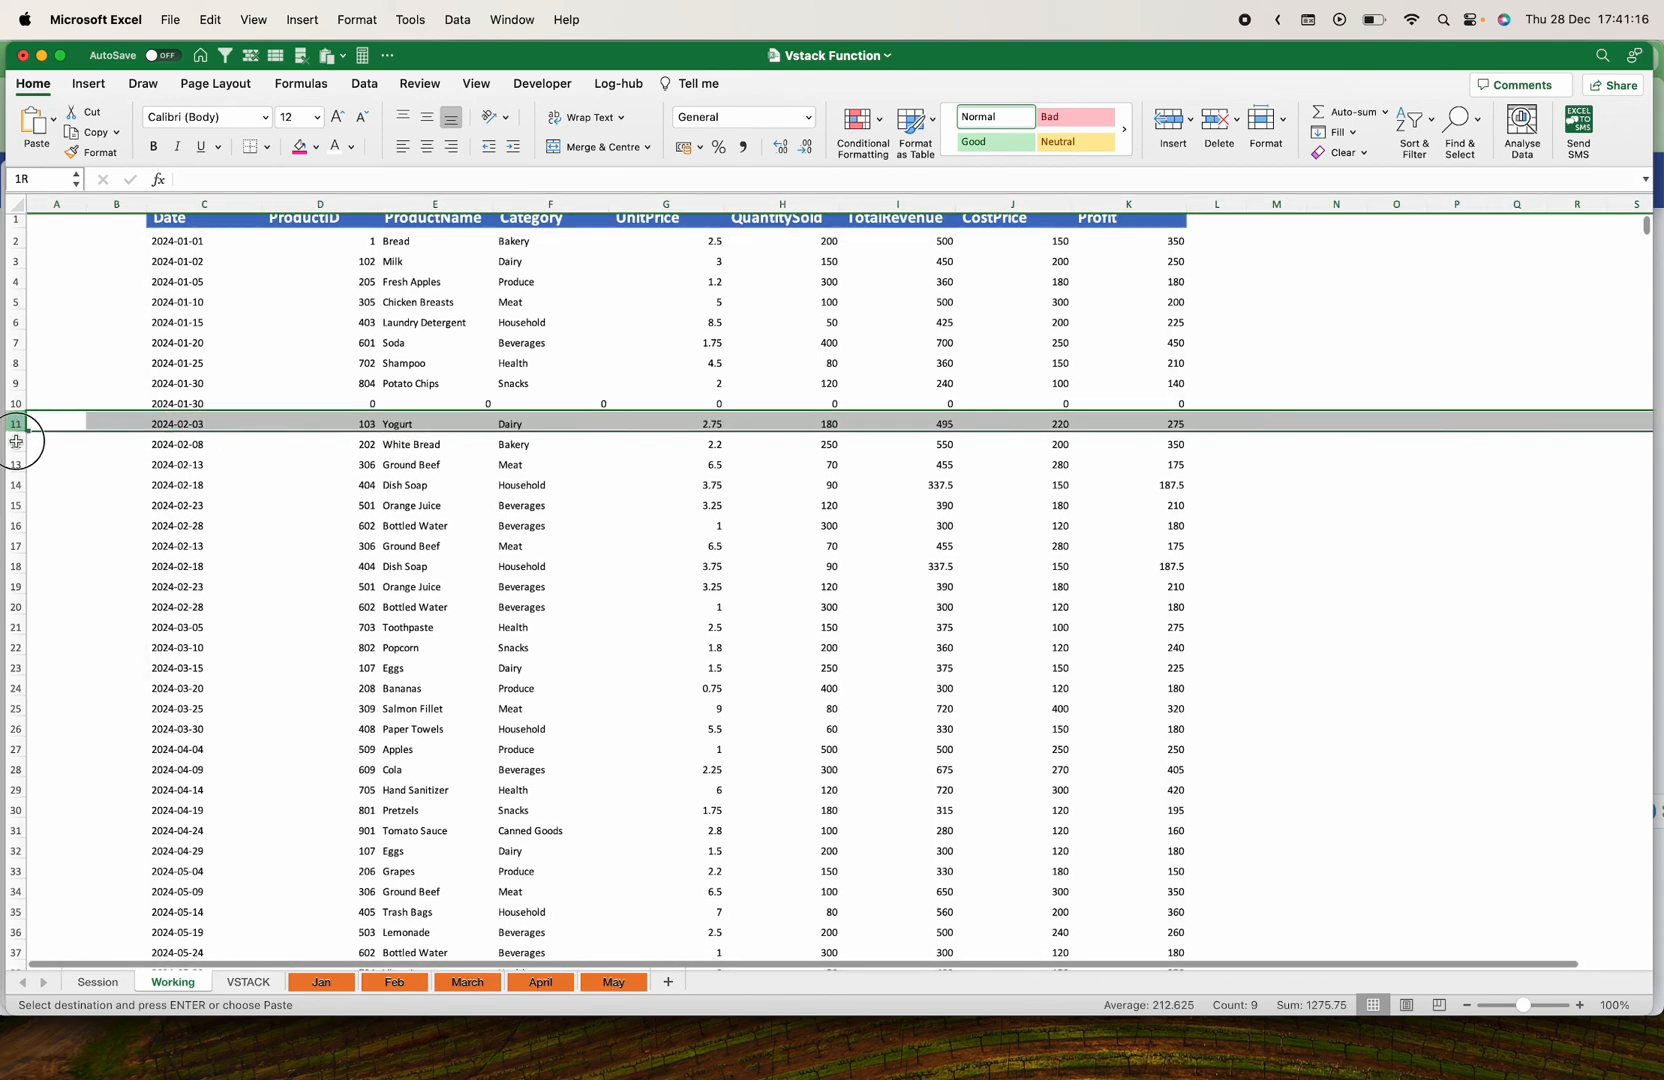
pyautogui.moveTo(15, 422); pyautogui.dragTo(15, 607)
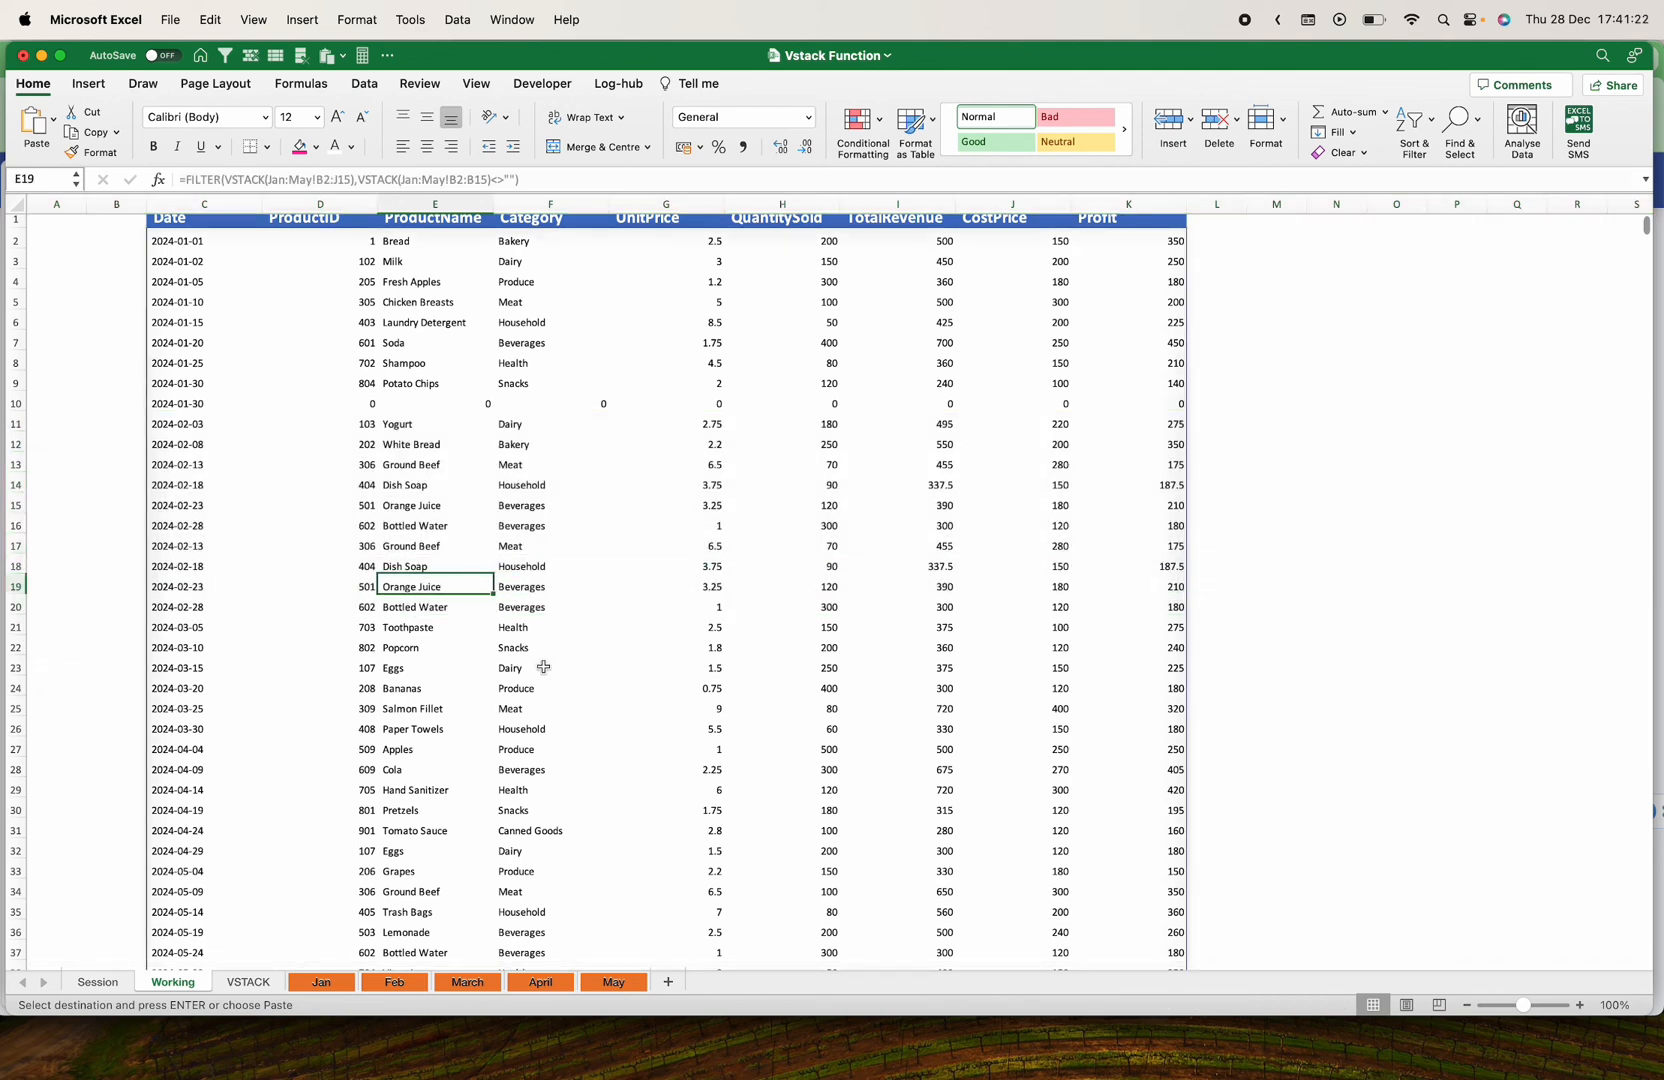
pyautogui.scroll(-3)
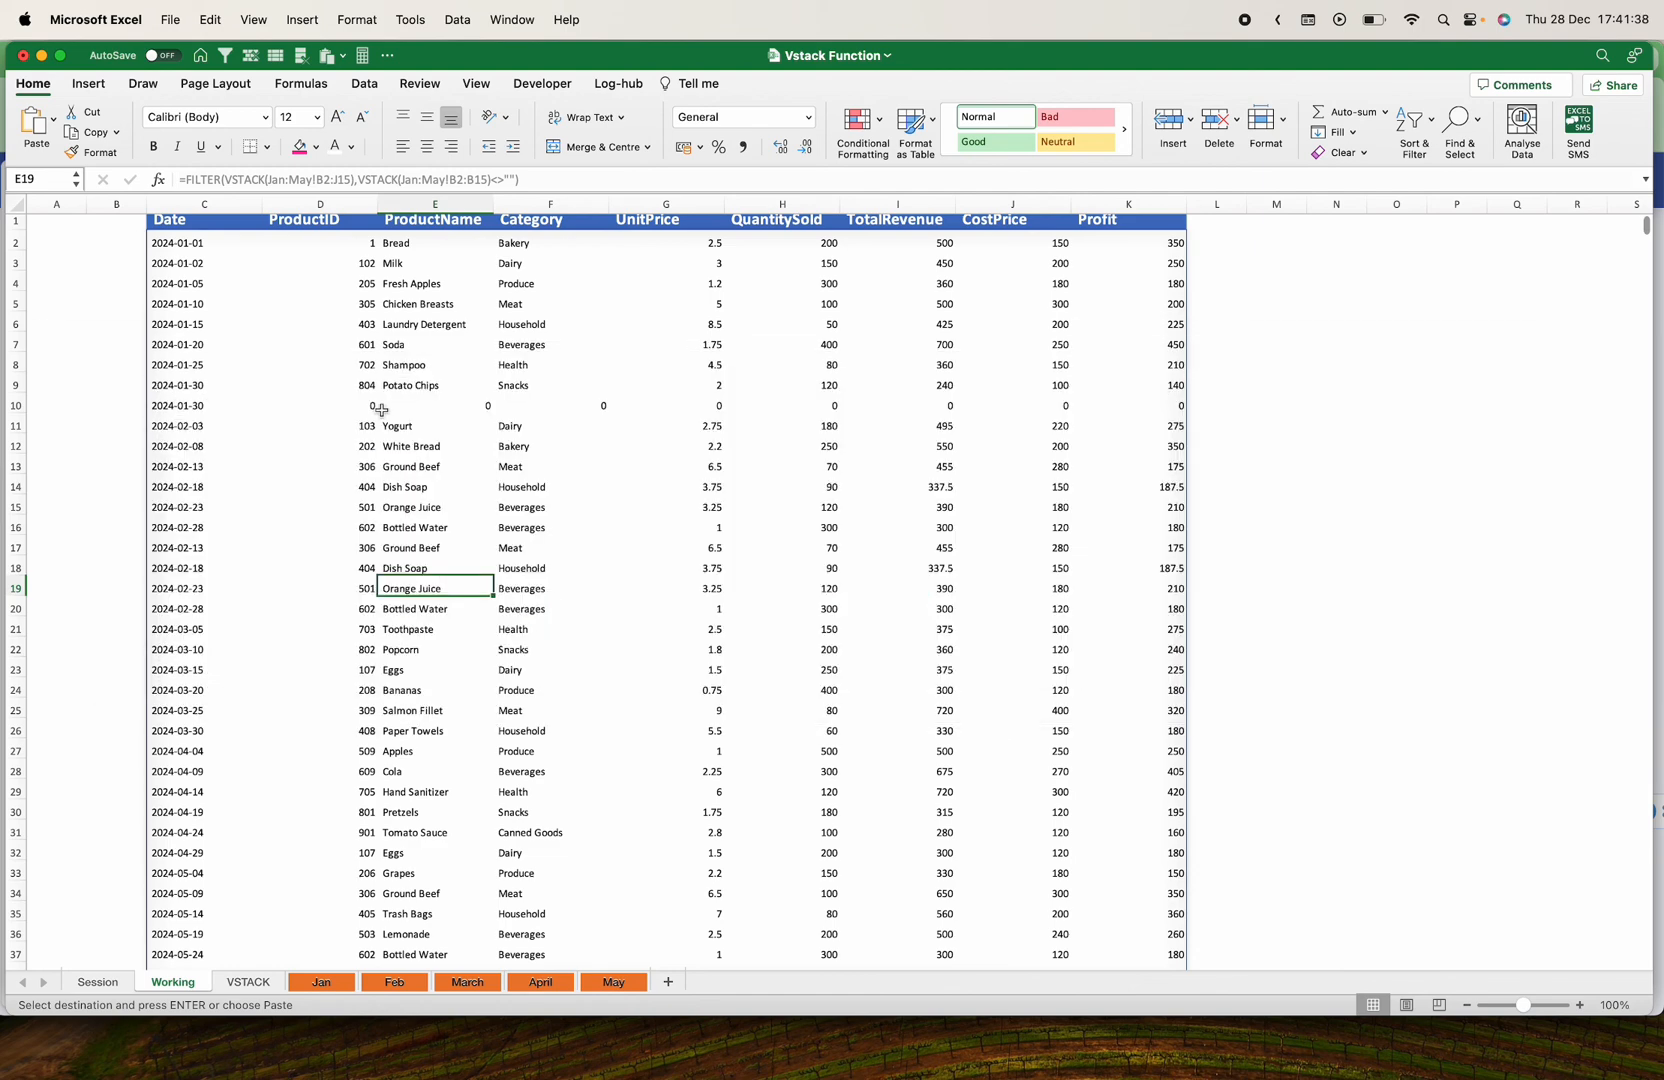
pyautogui.moveTo(356, 442)
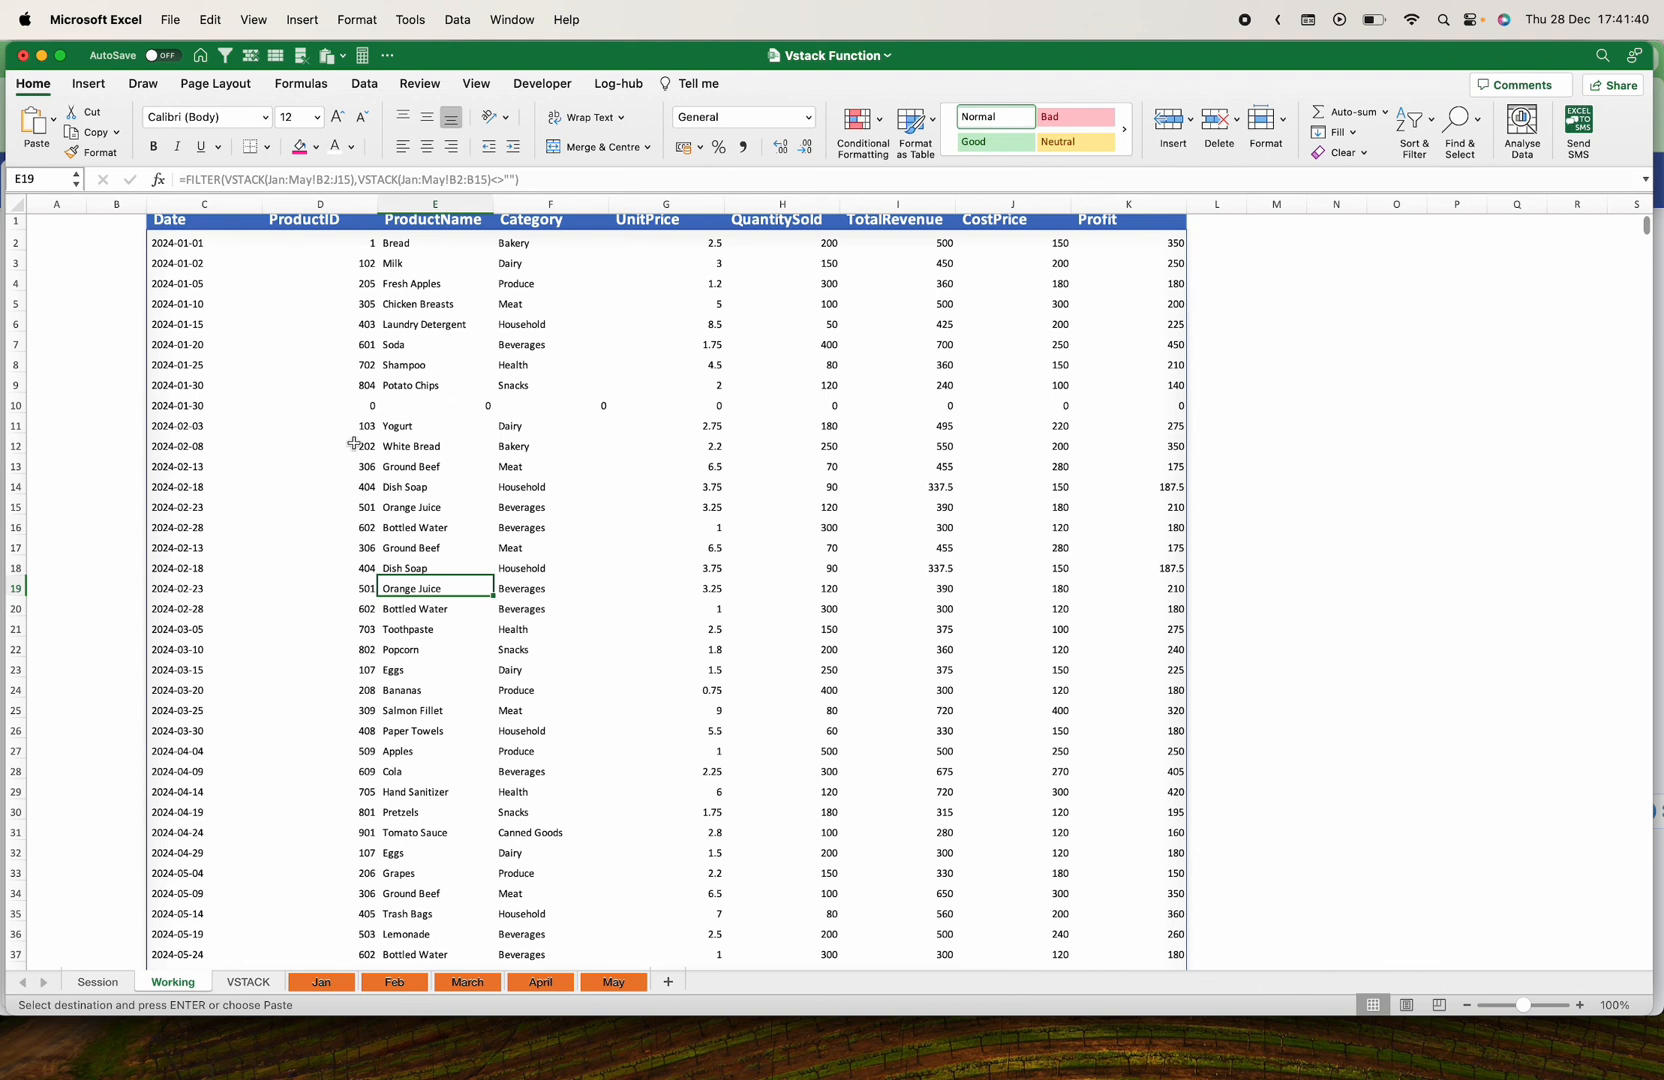
pyautogui.moveTo(356, 445)
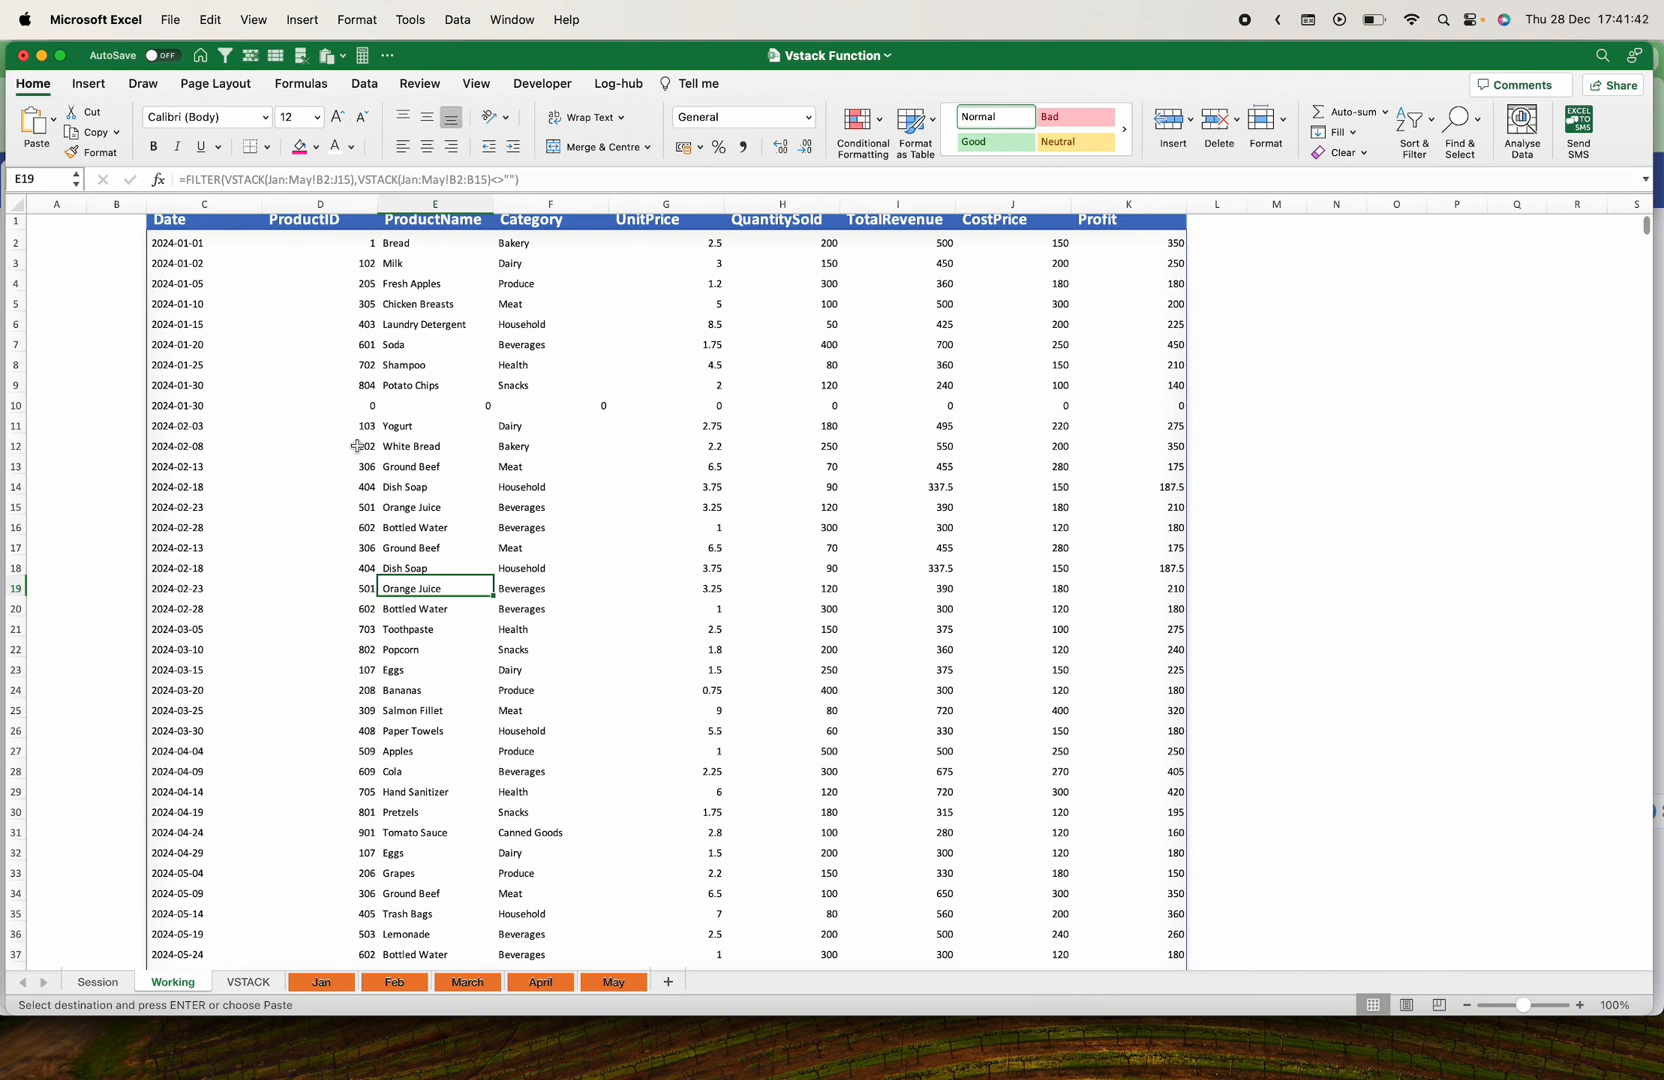